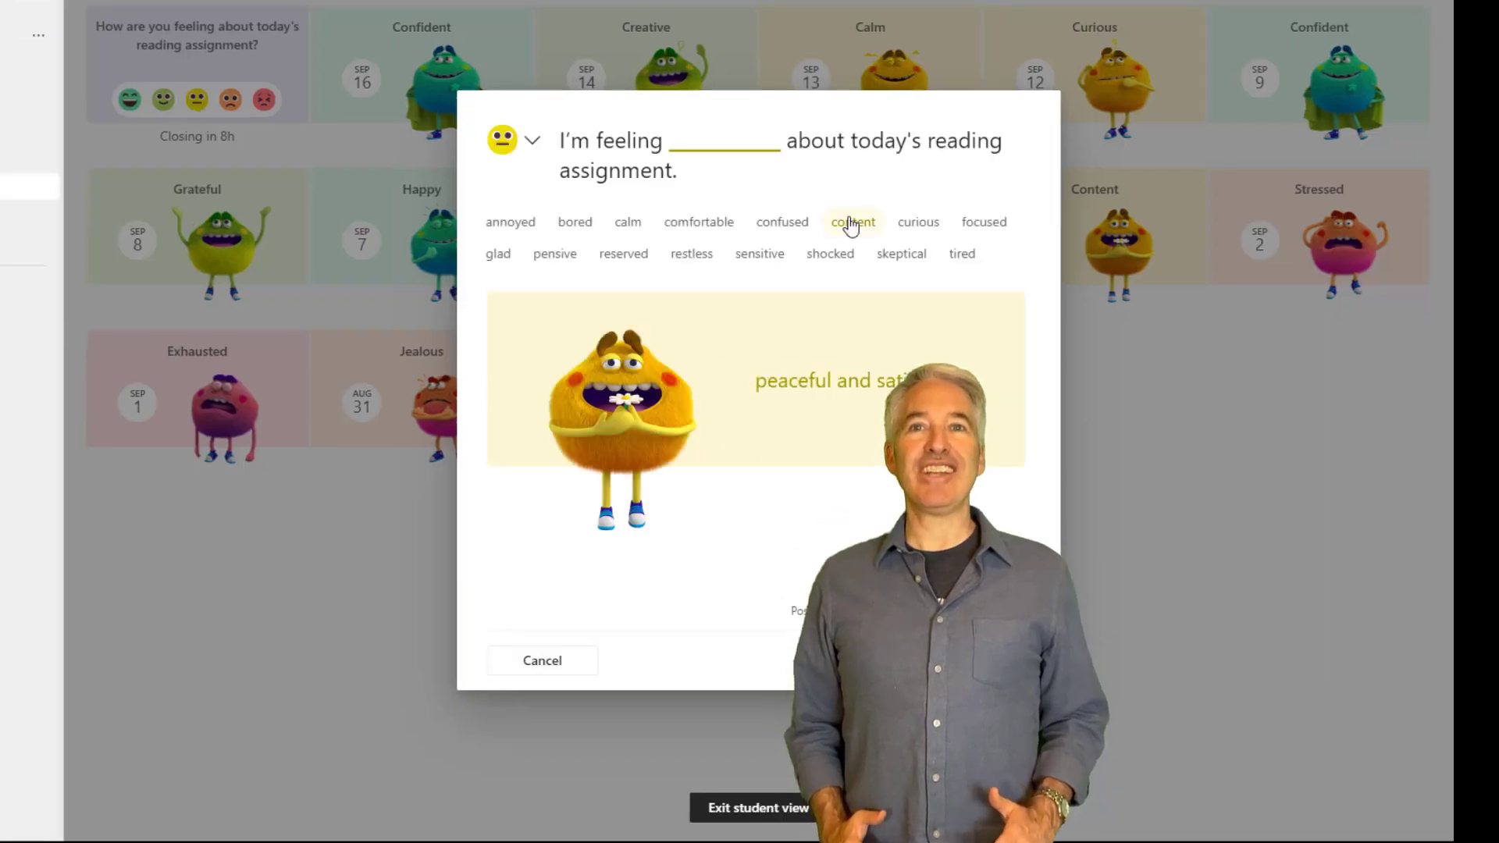
Pick confused in the student demo, then view a closed check-in's results in Together view.
click(781, 222)
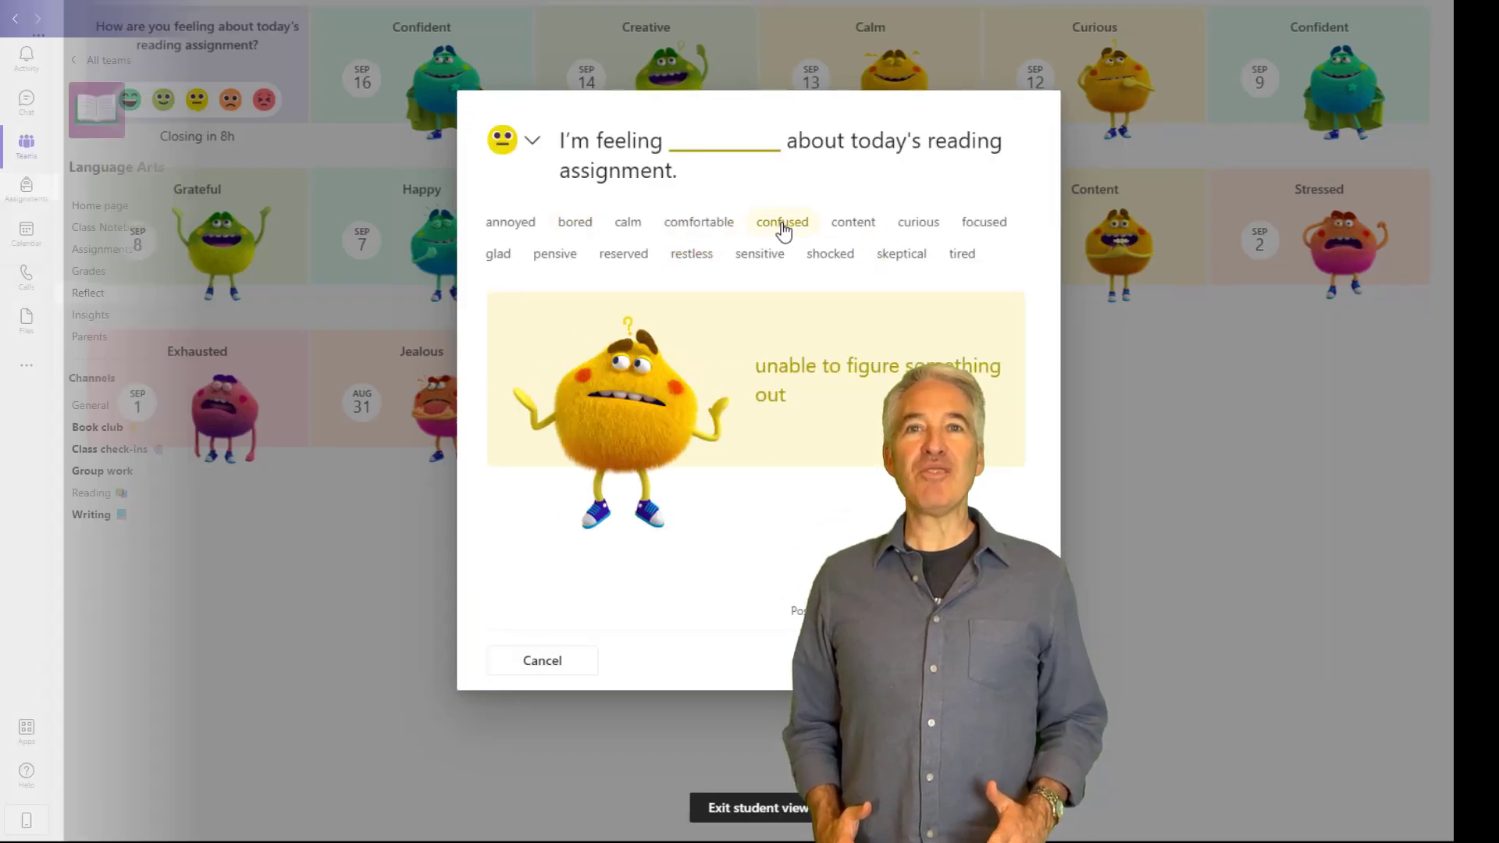
click(542, 659)
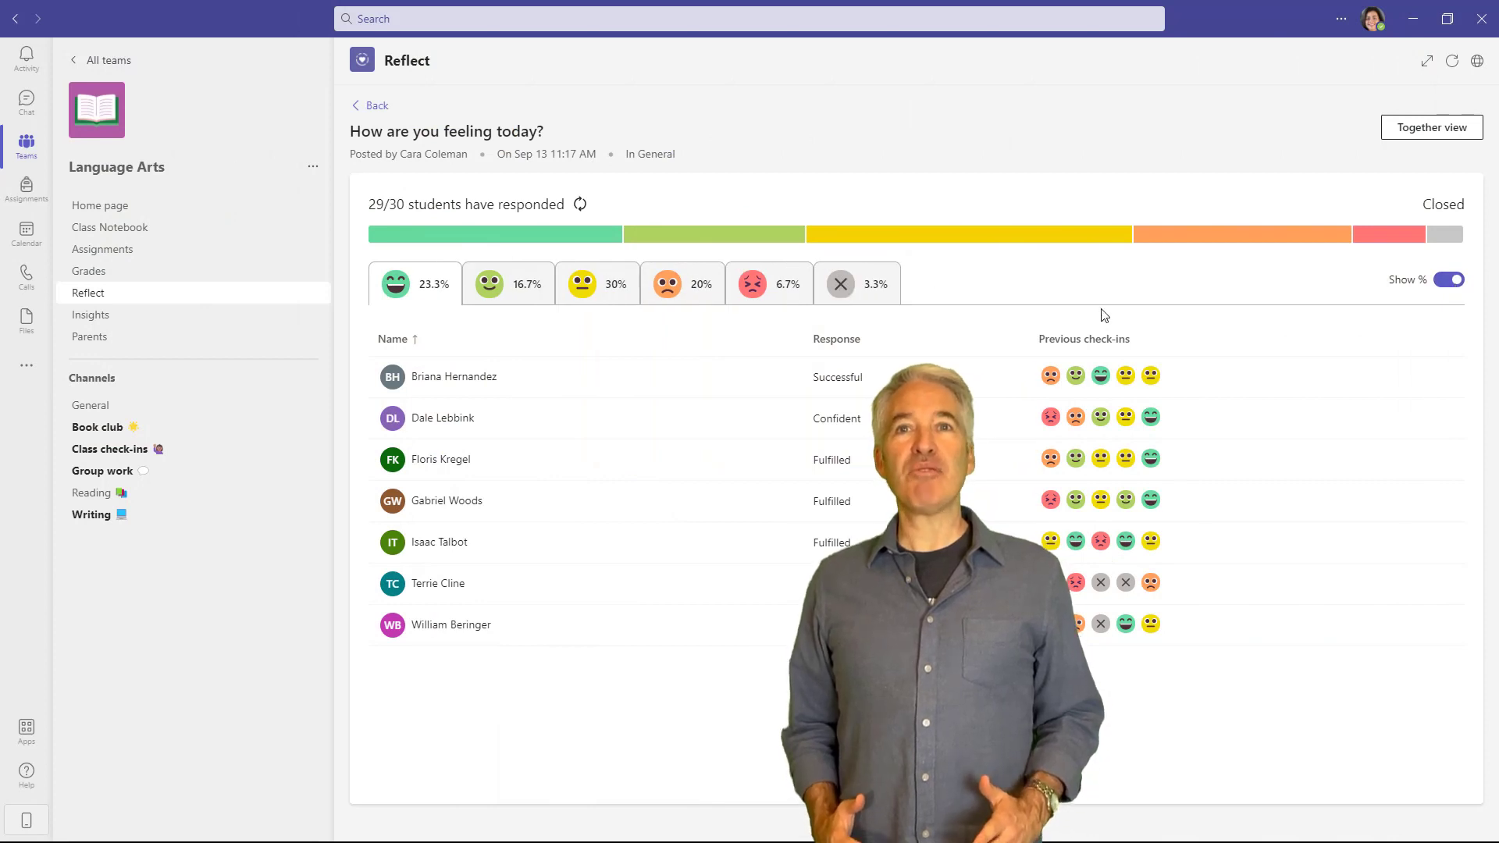
click(1432, 126)
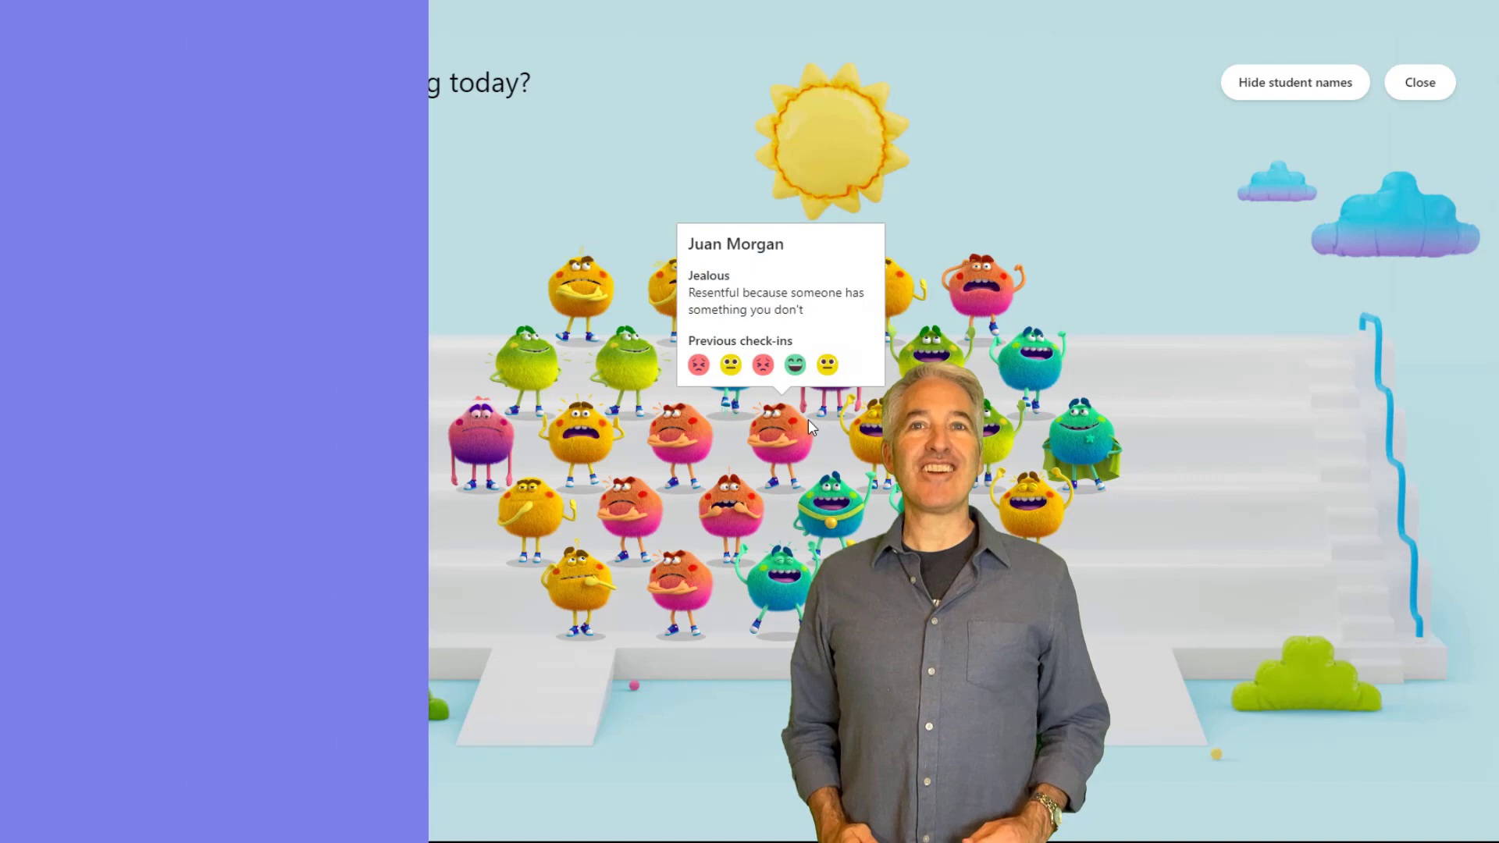
click(1420, 83)
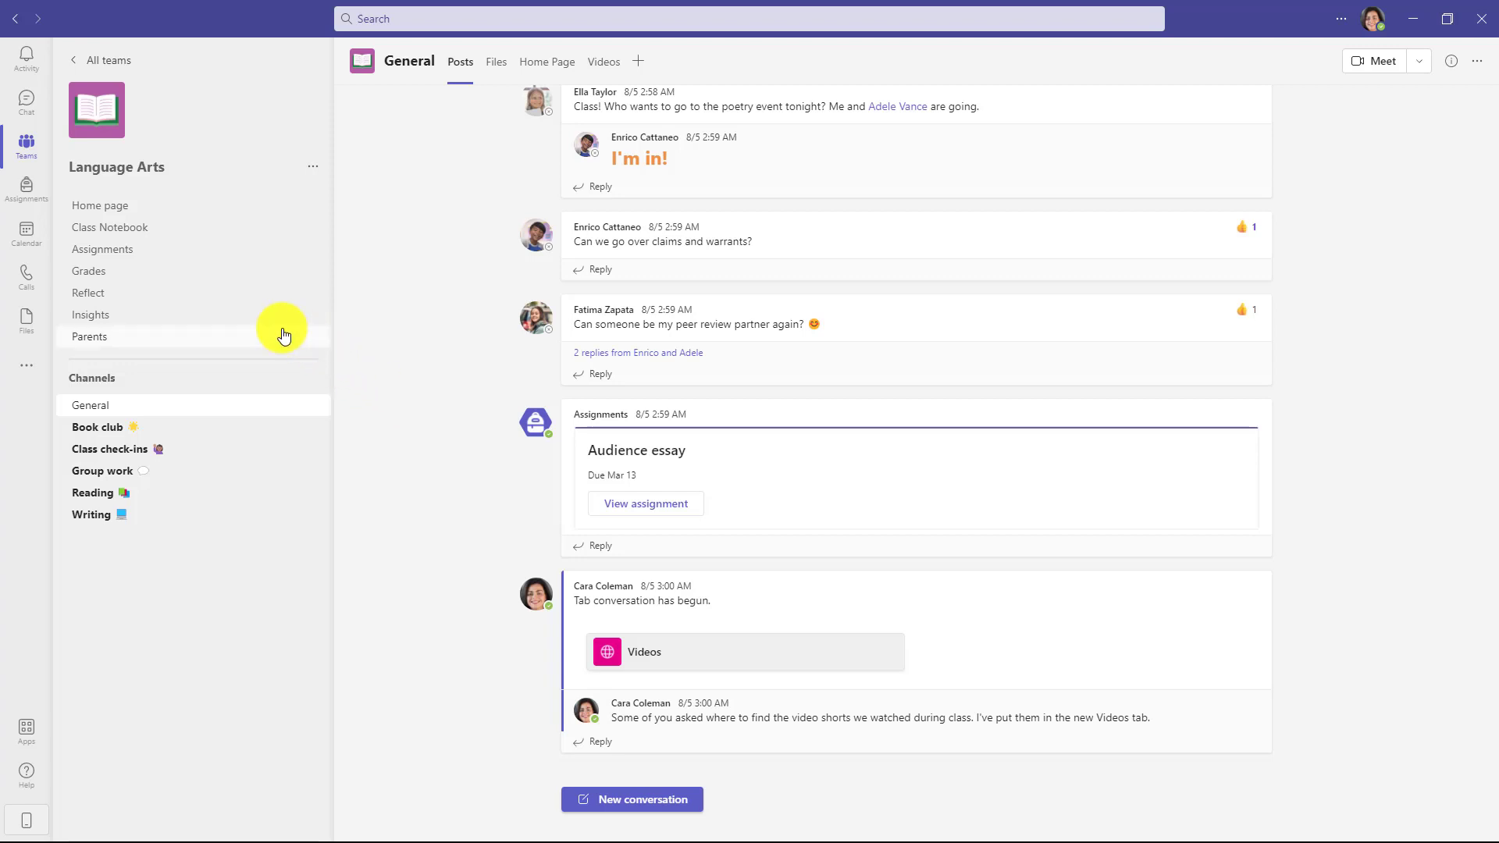
mouse_move(134, 292)
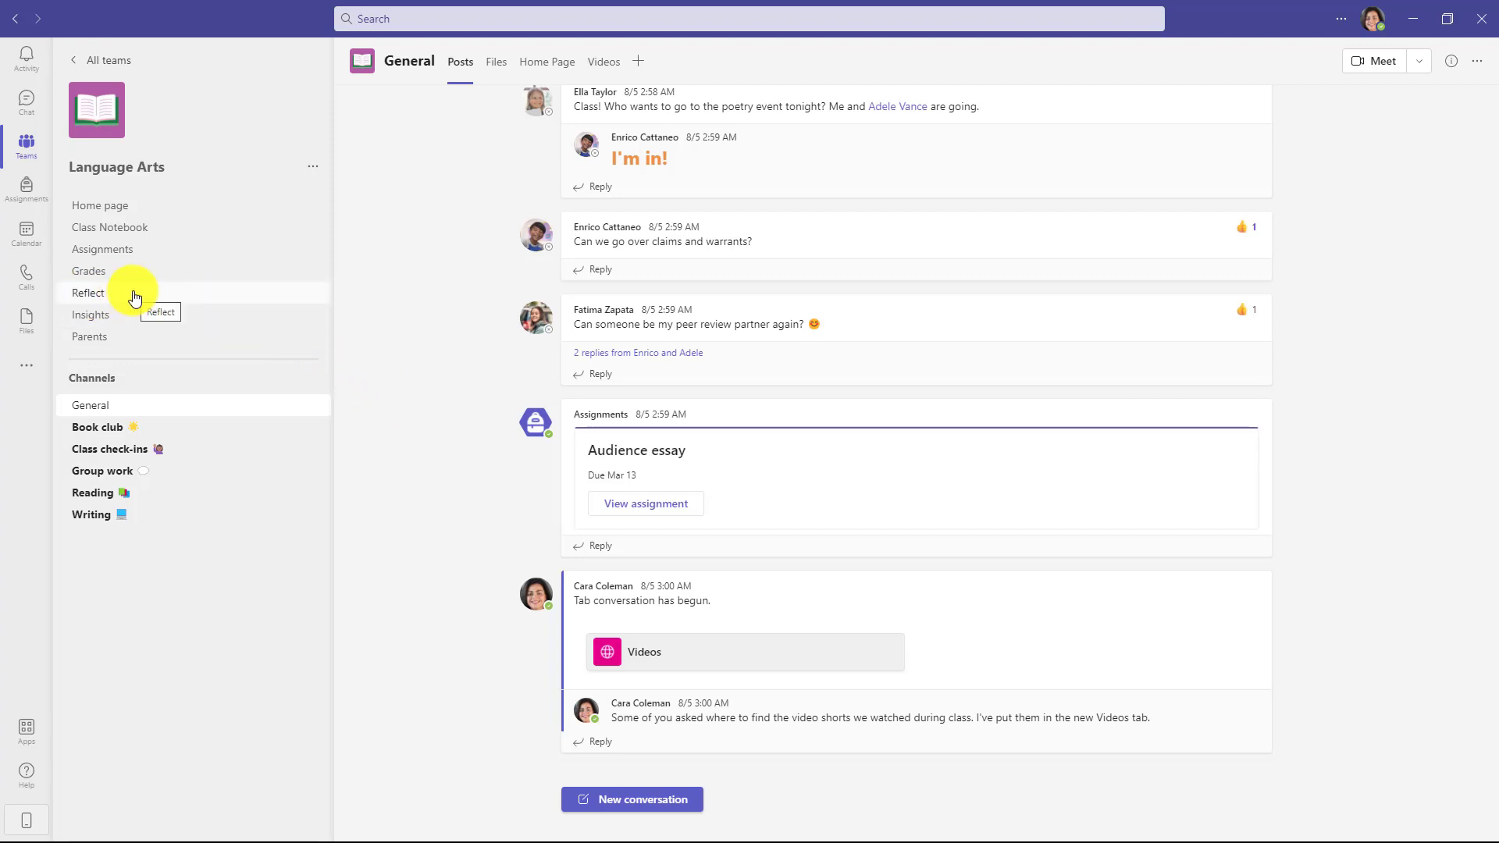
Open Reflect from the Language Arts team's navigation to list recent check-ins.
click(87, 292)
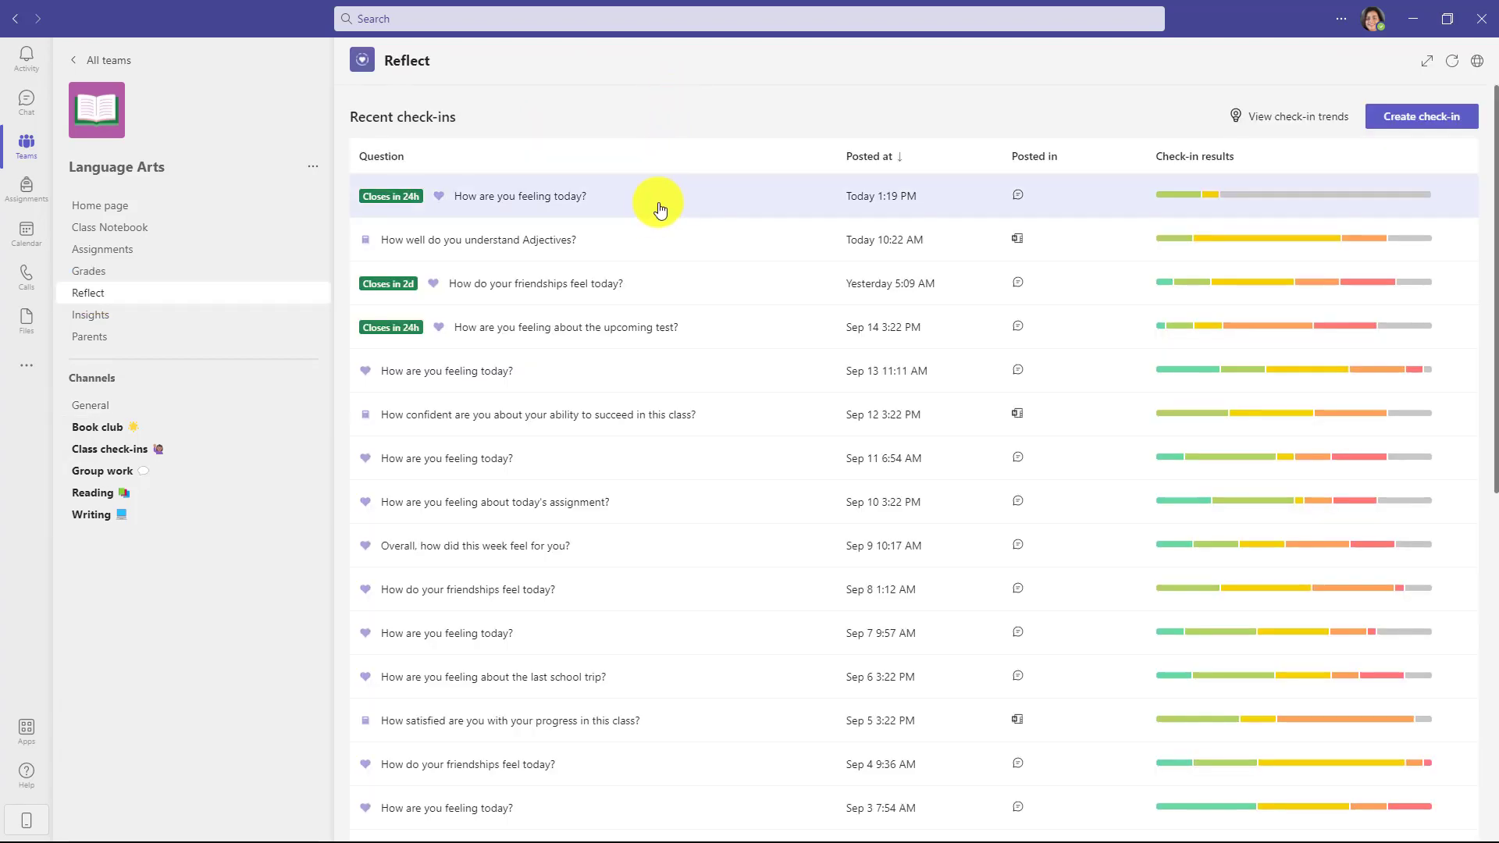
mouse_move(654, 590)
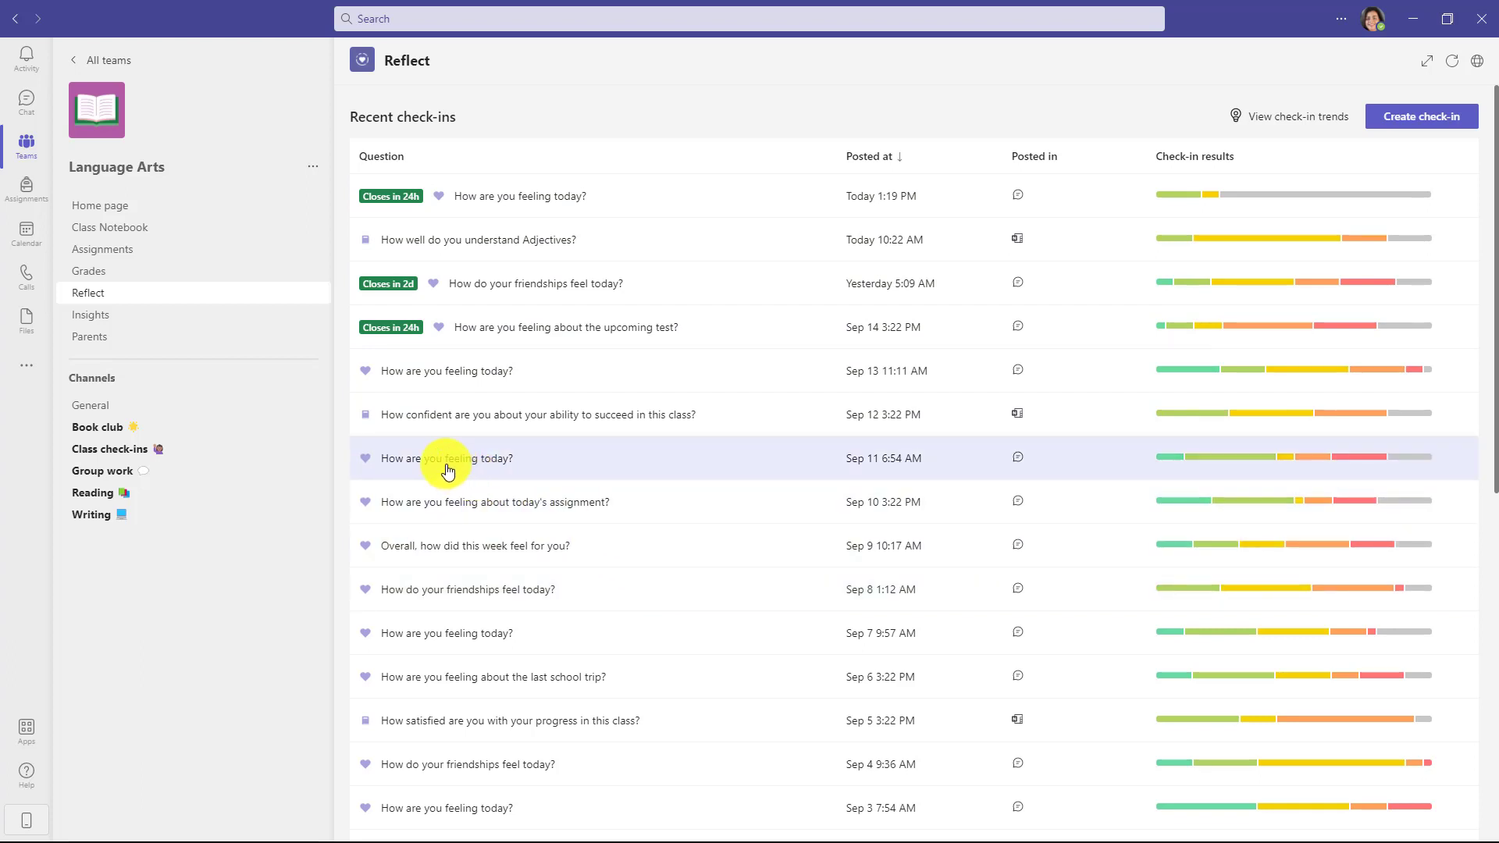
mouse_move(557, 589)
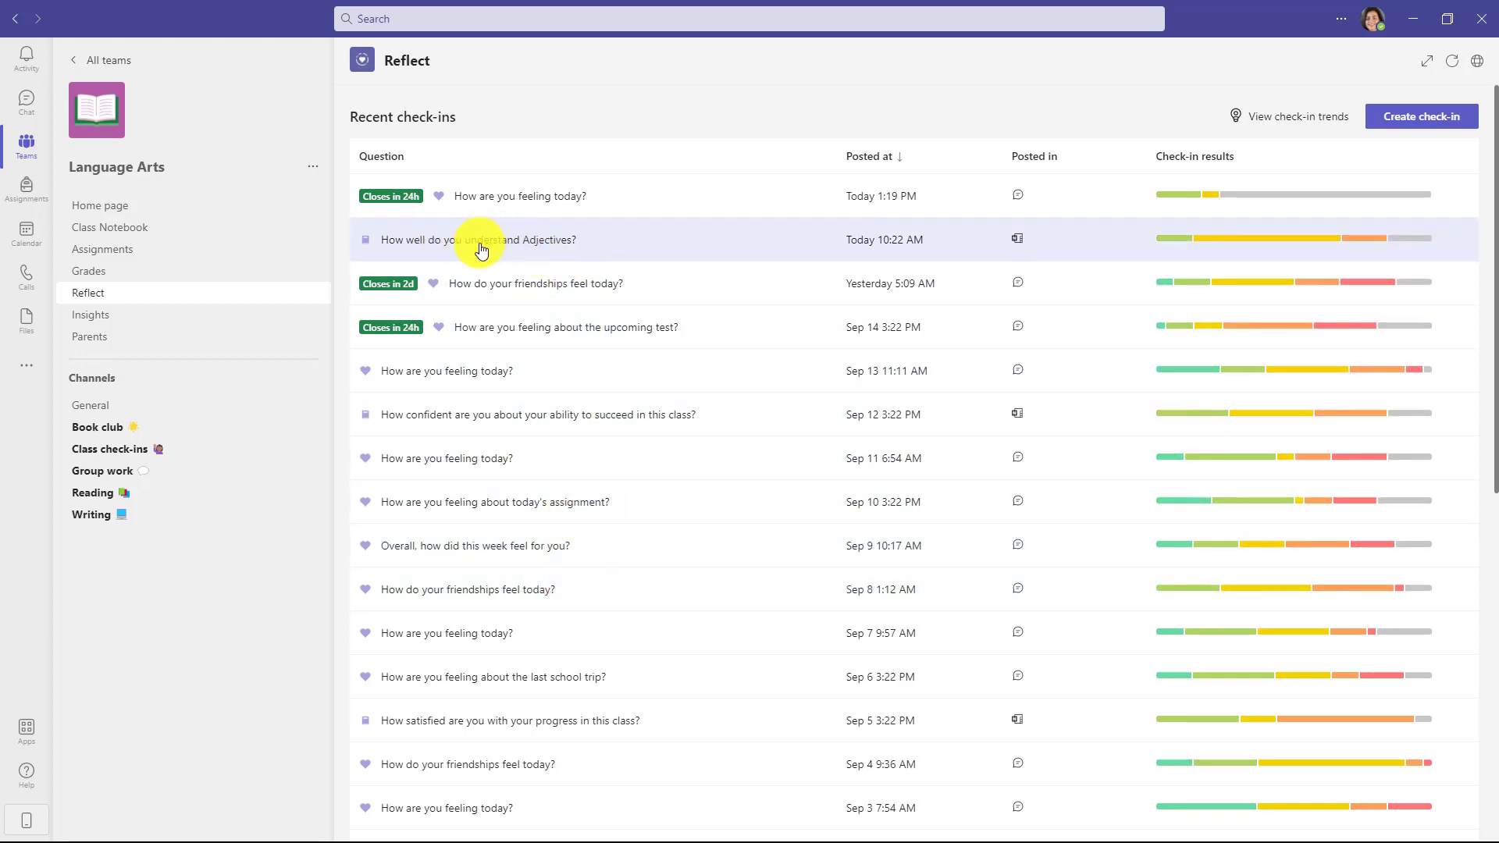
mouse_move(561, 253)
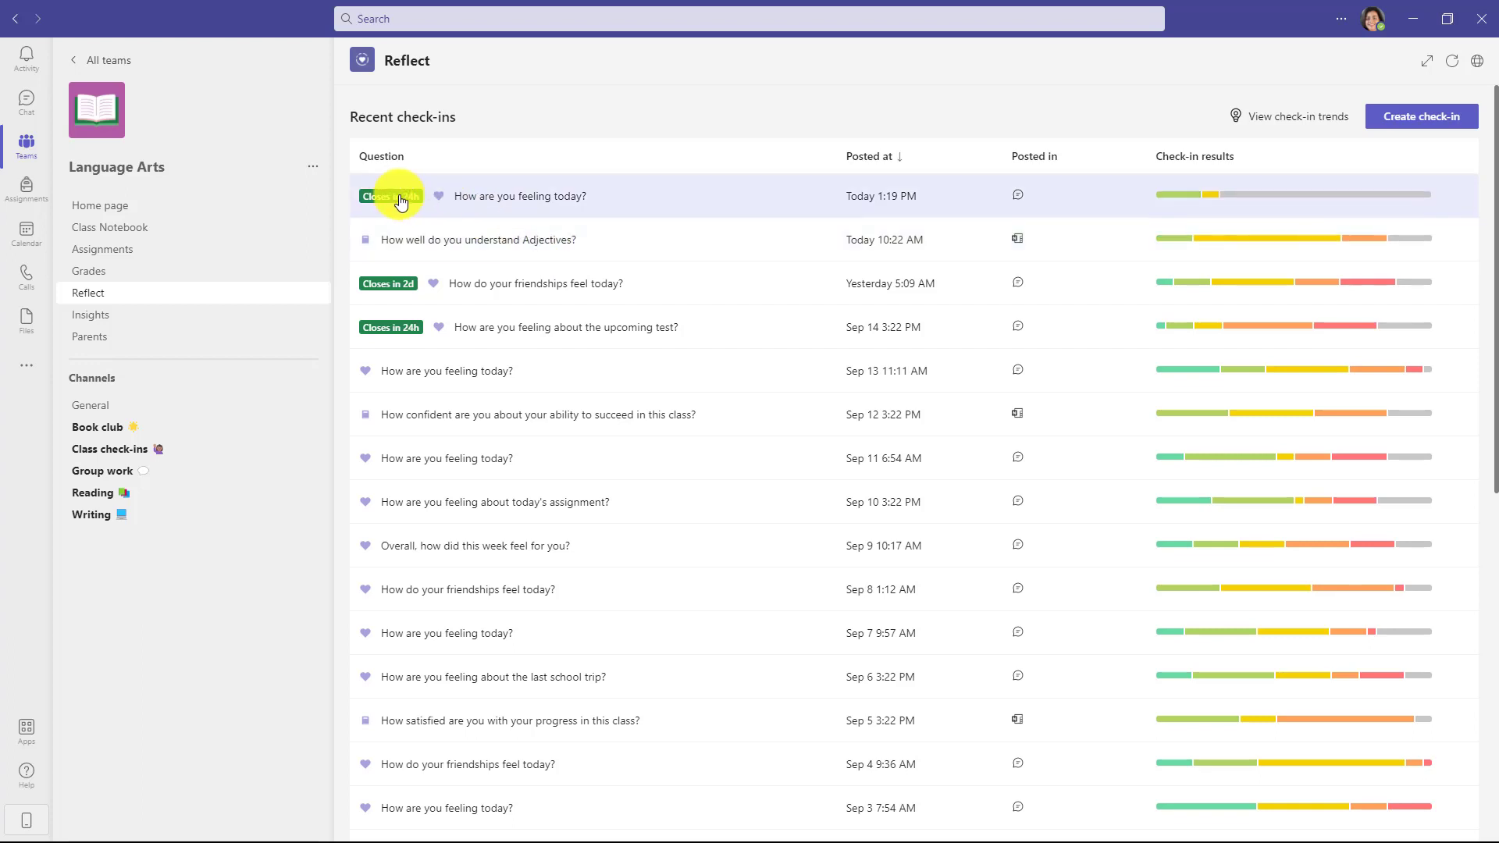
mouse_move(524, 351)
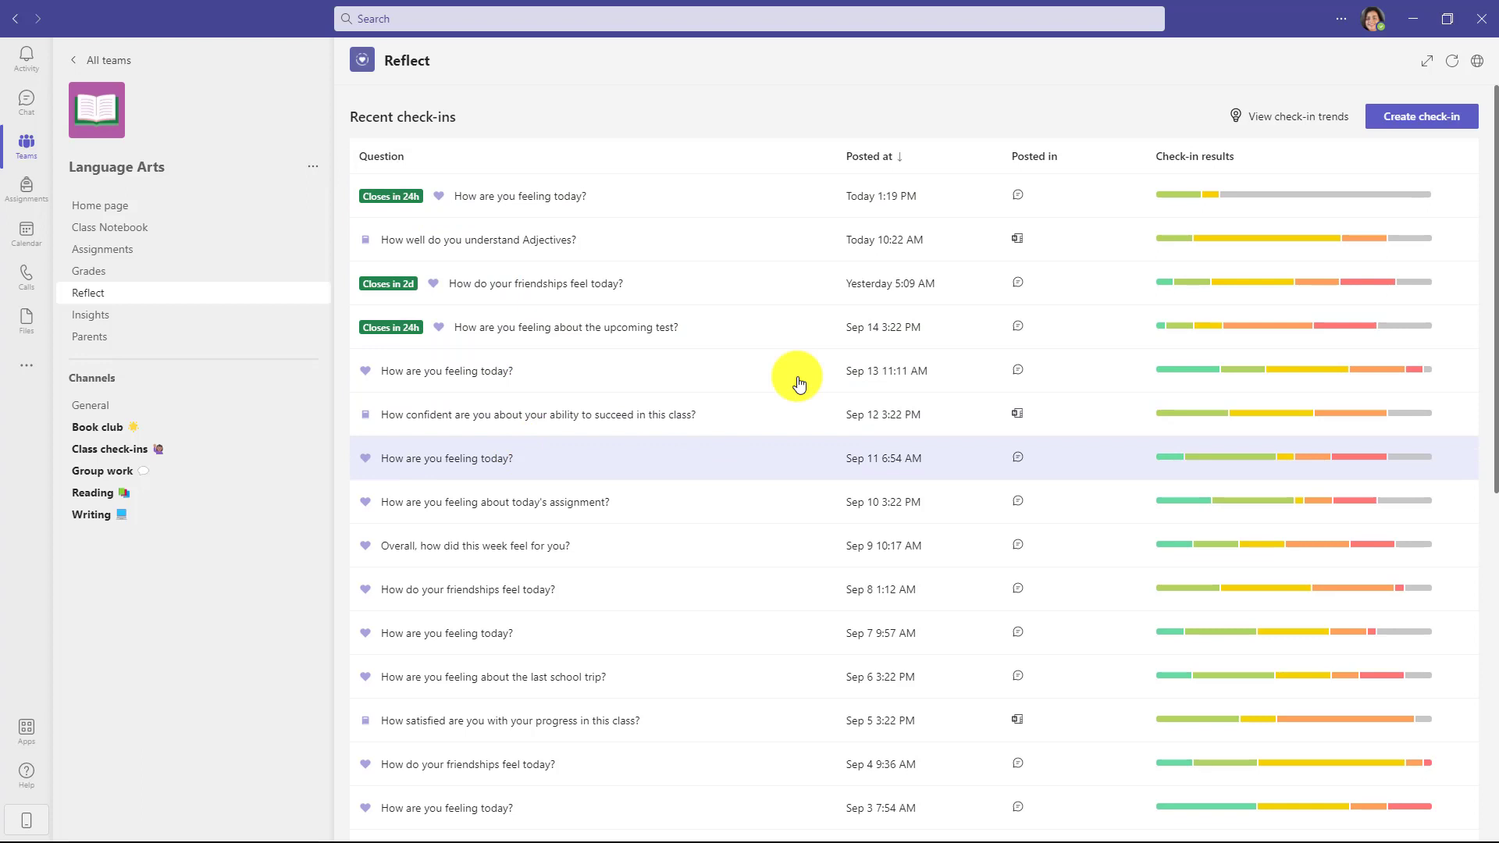
mouse_move(1017, 197)
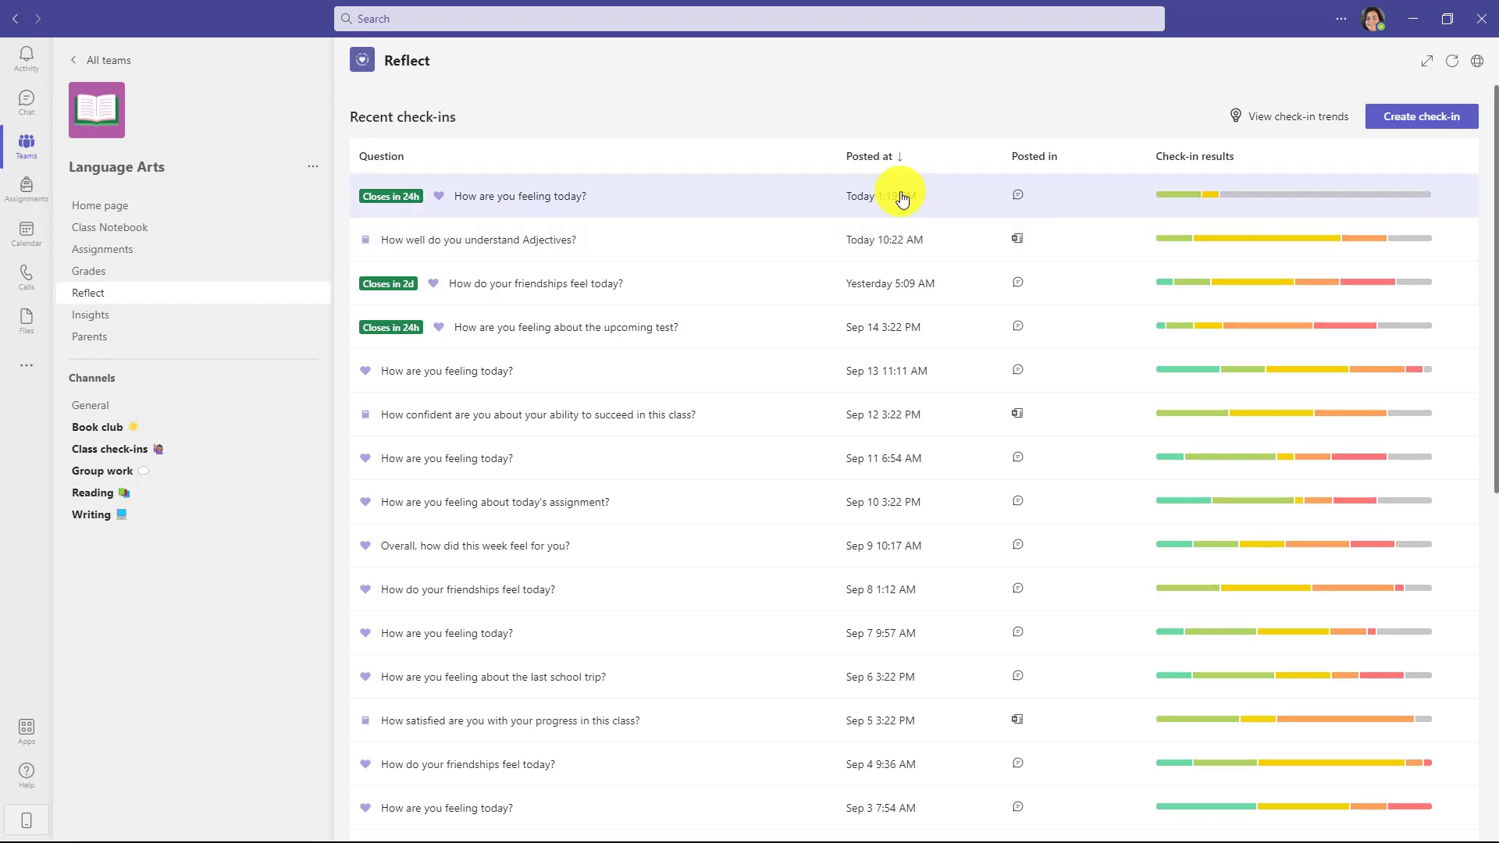
mouse_move(1027, 153)
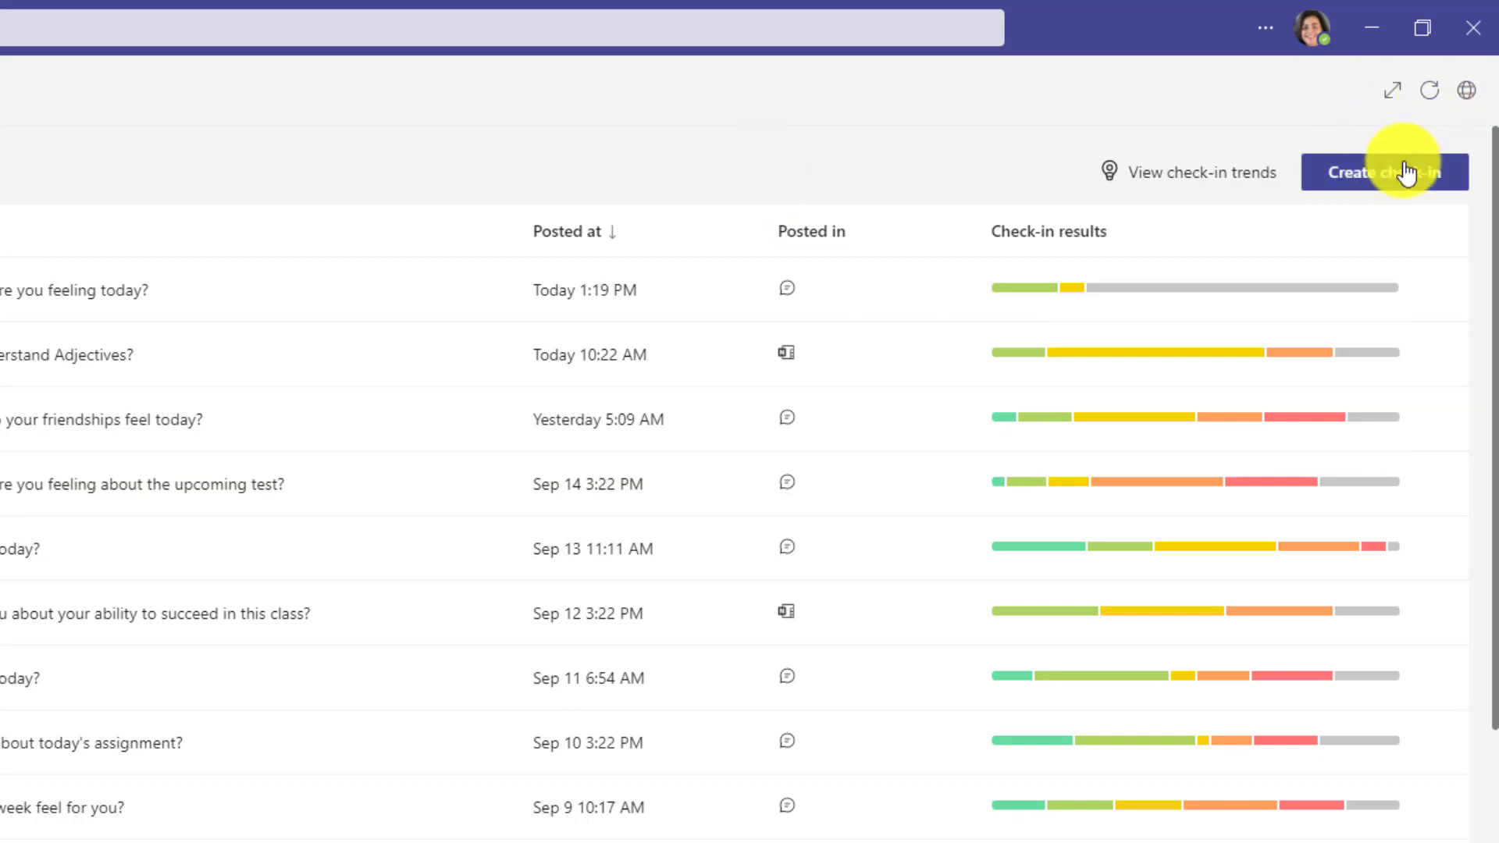
Create a 'How are you feeling about today's reading assignment' check-in showing responses but not names.
click(1384, 172)
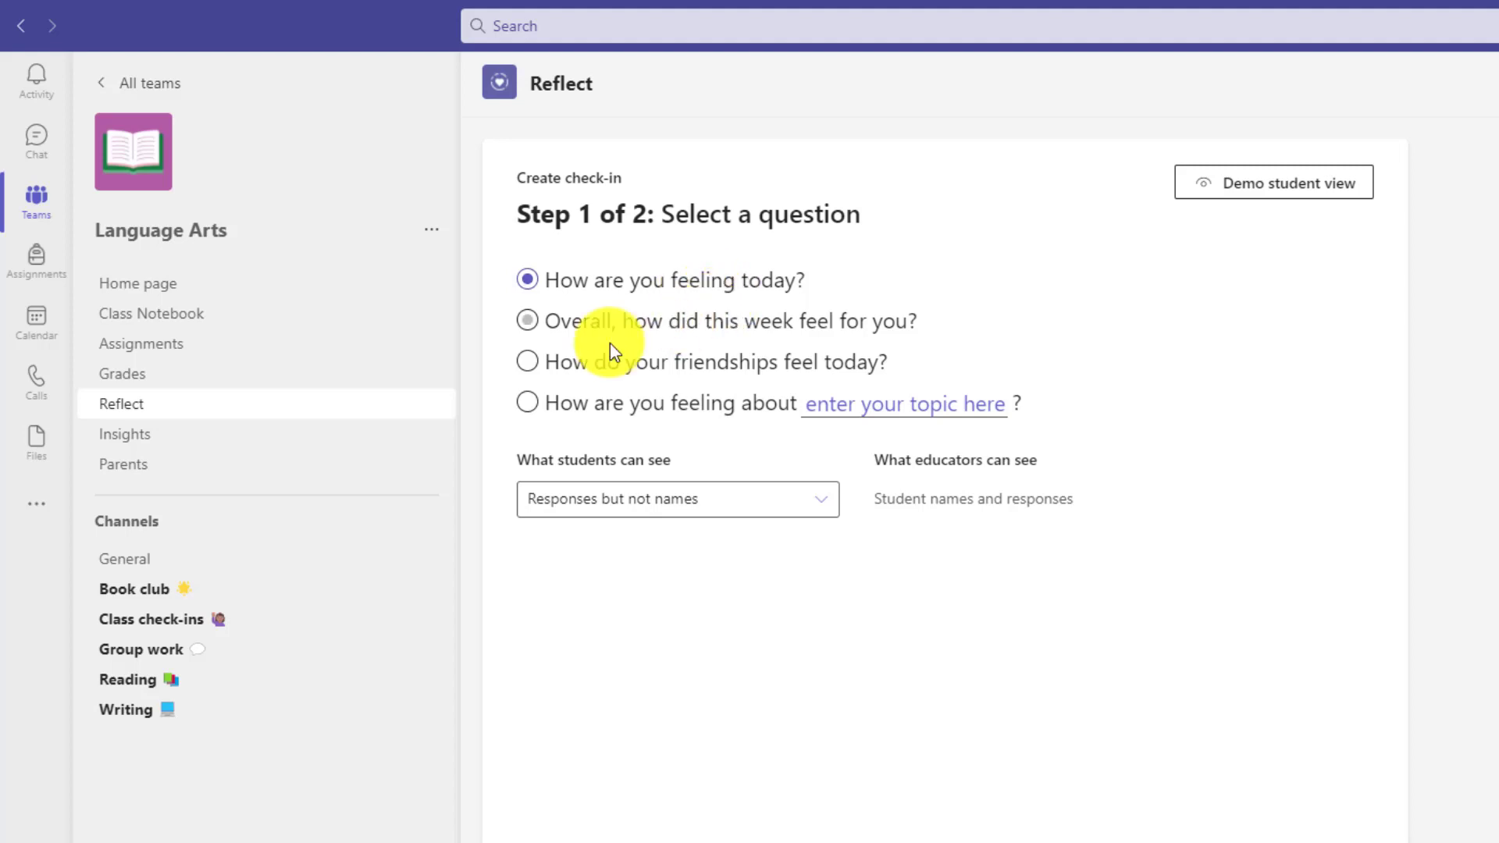
click(527, 361)
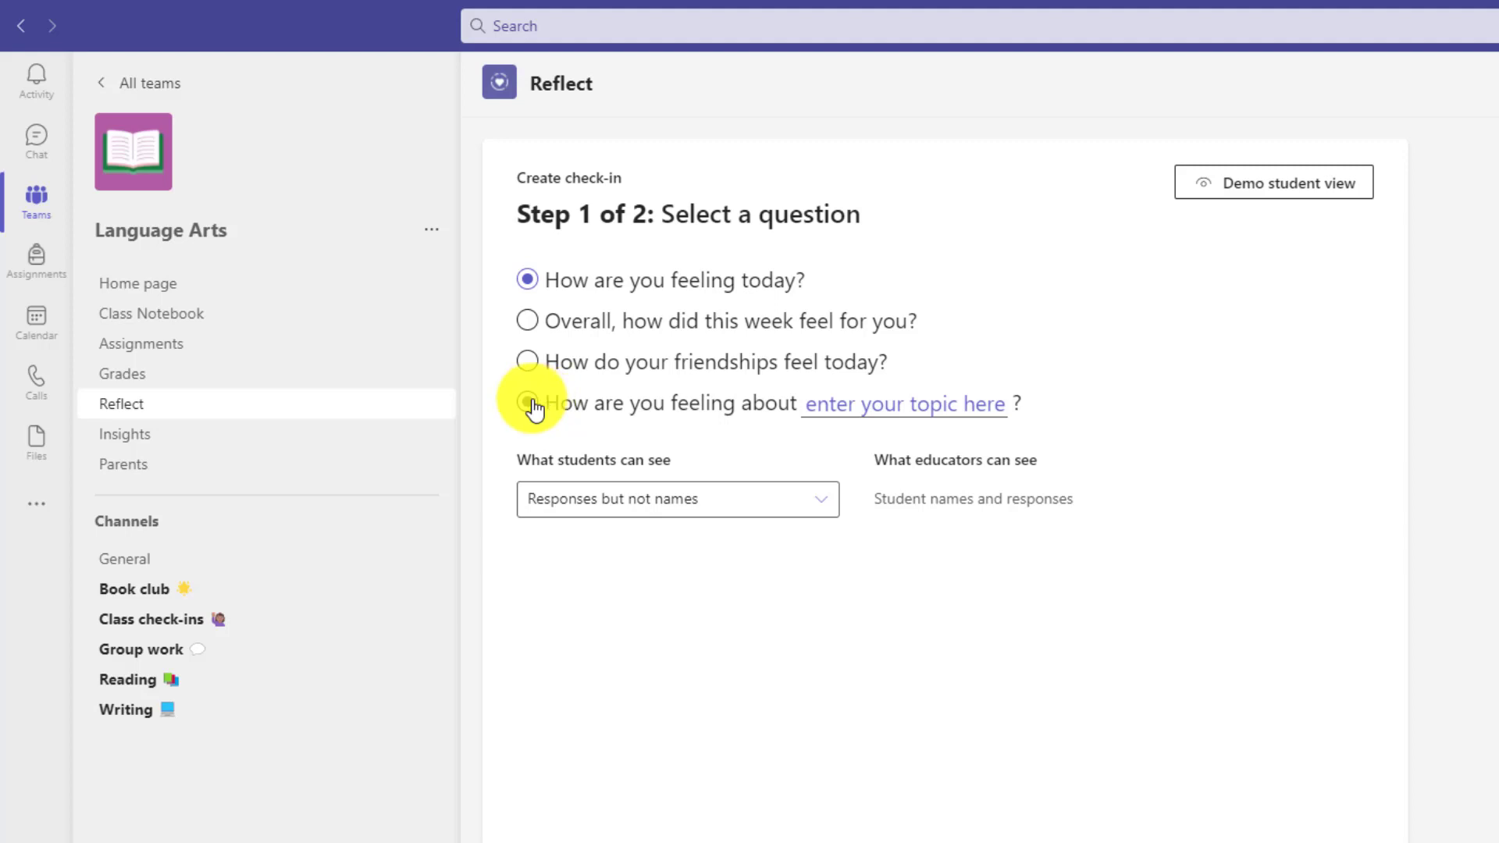
click(526, 403)
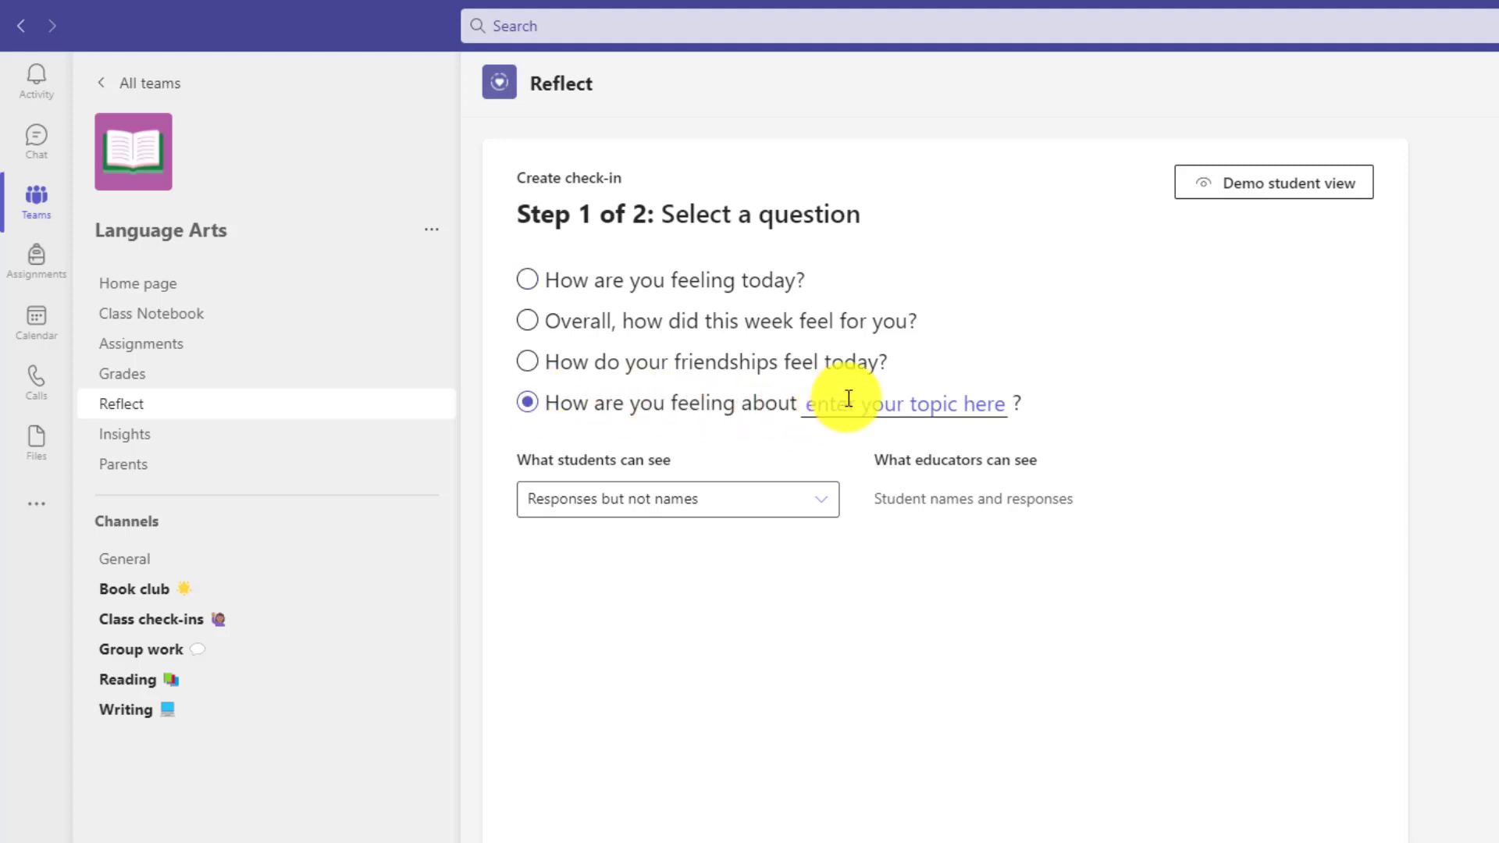
text(today's reading assignment)
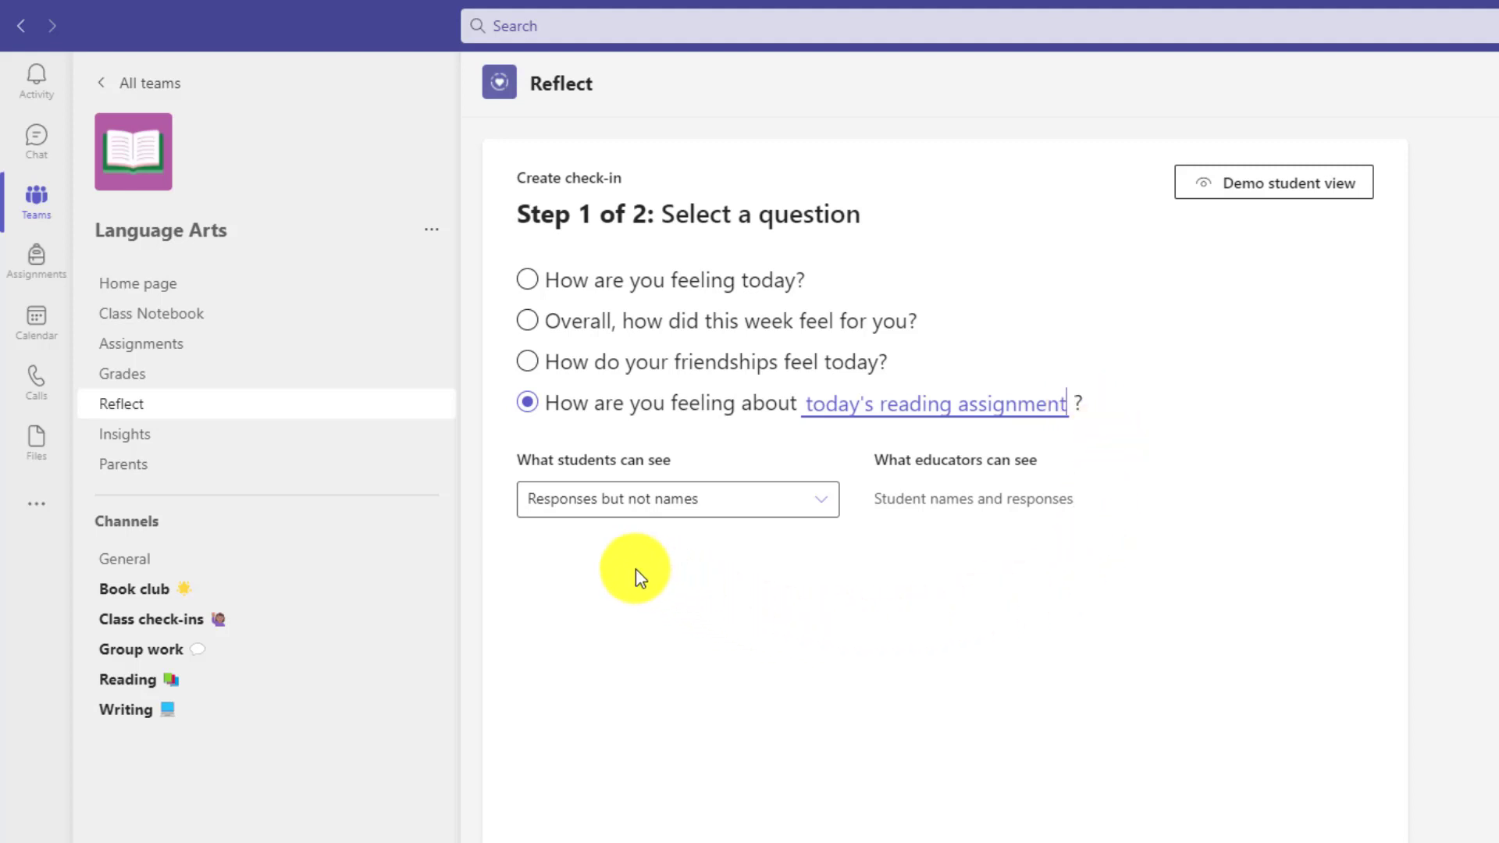
mouse_move(842, 545)
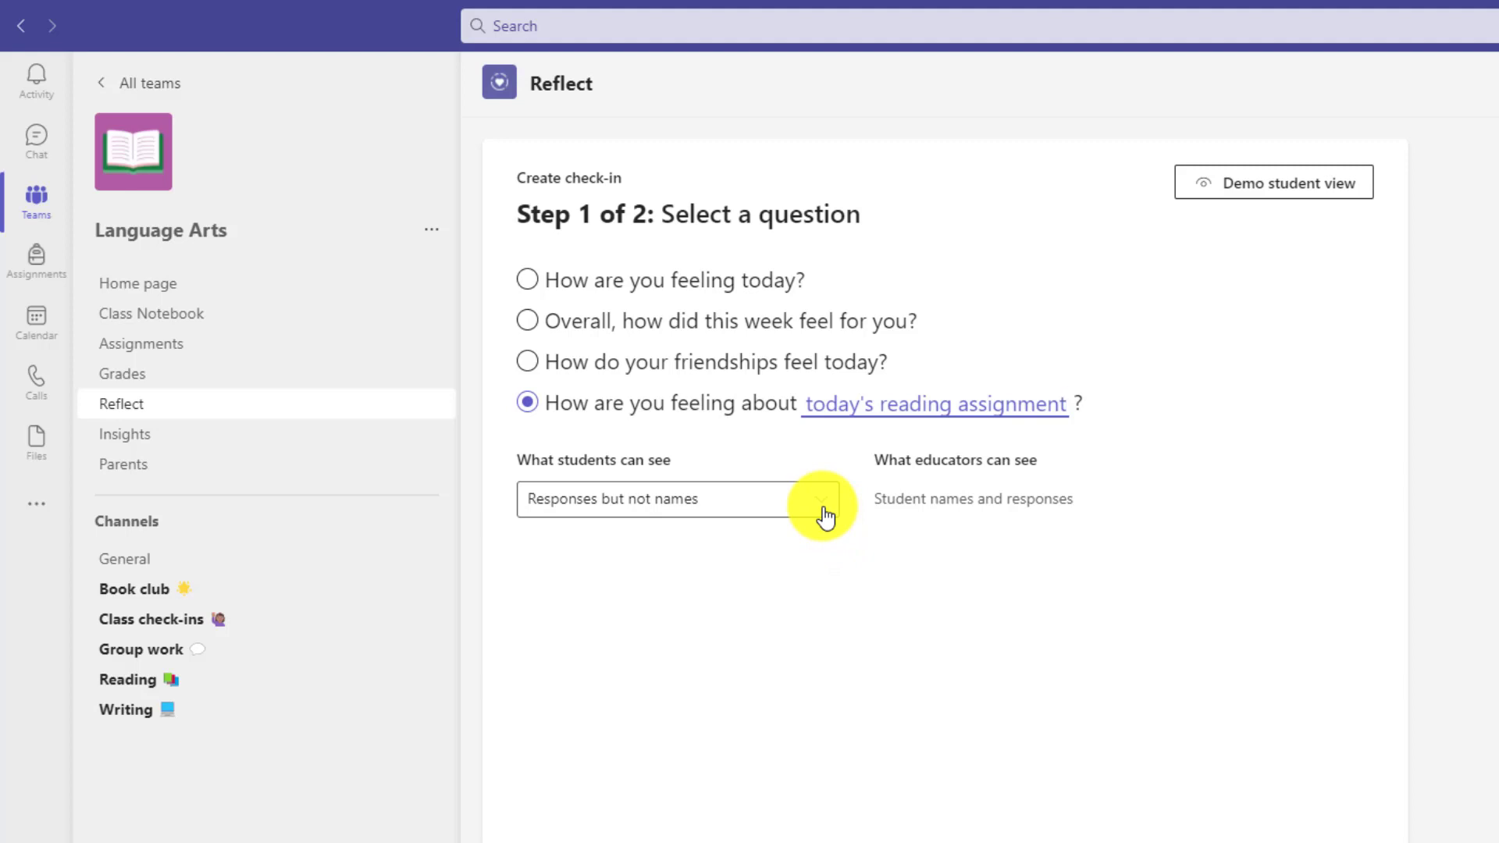
click(676, 500)
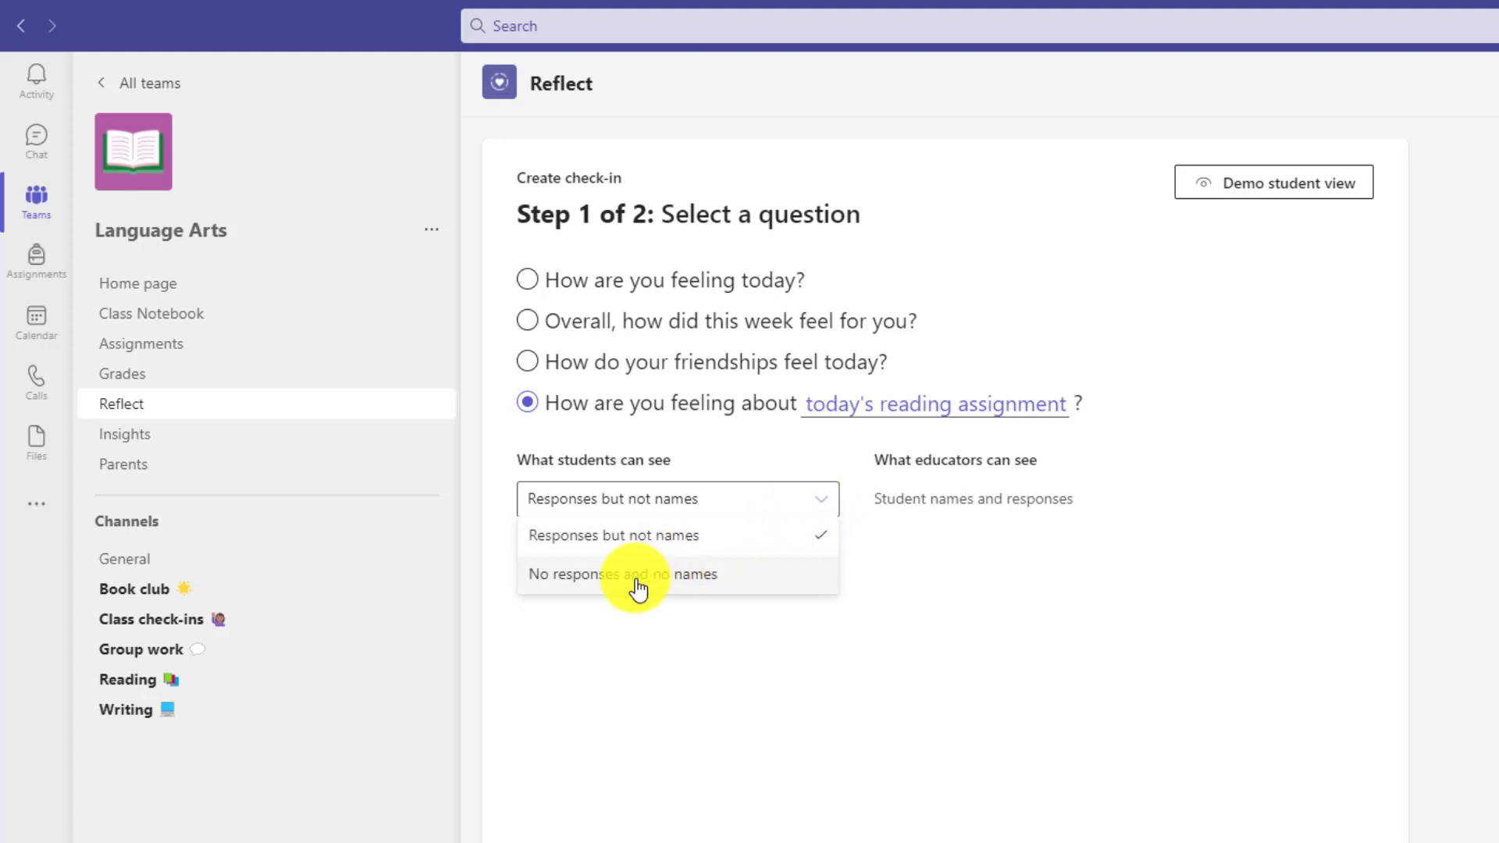
mouse_move(637, 582)
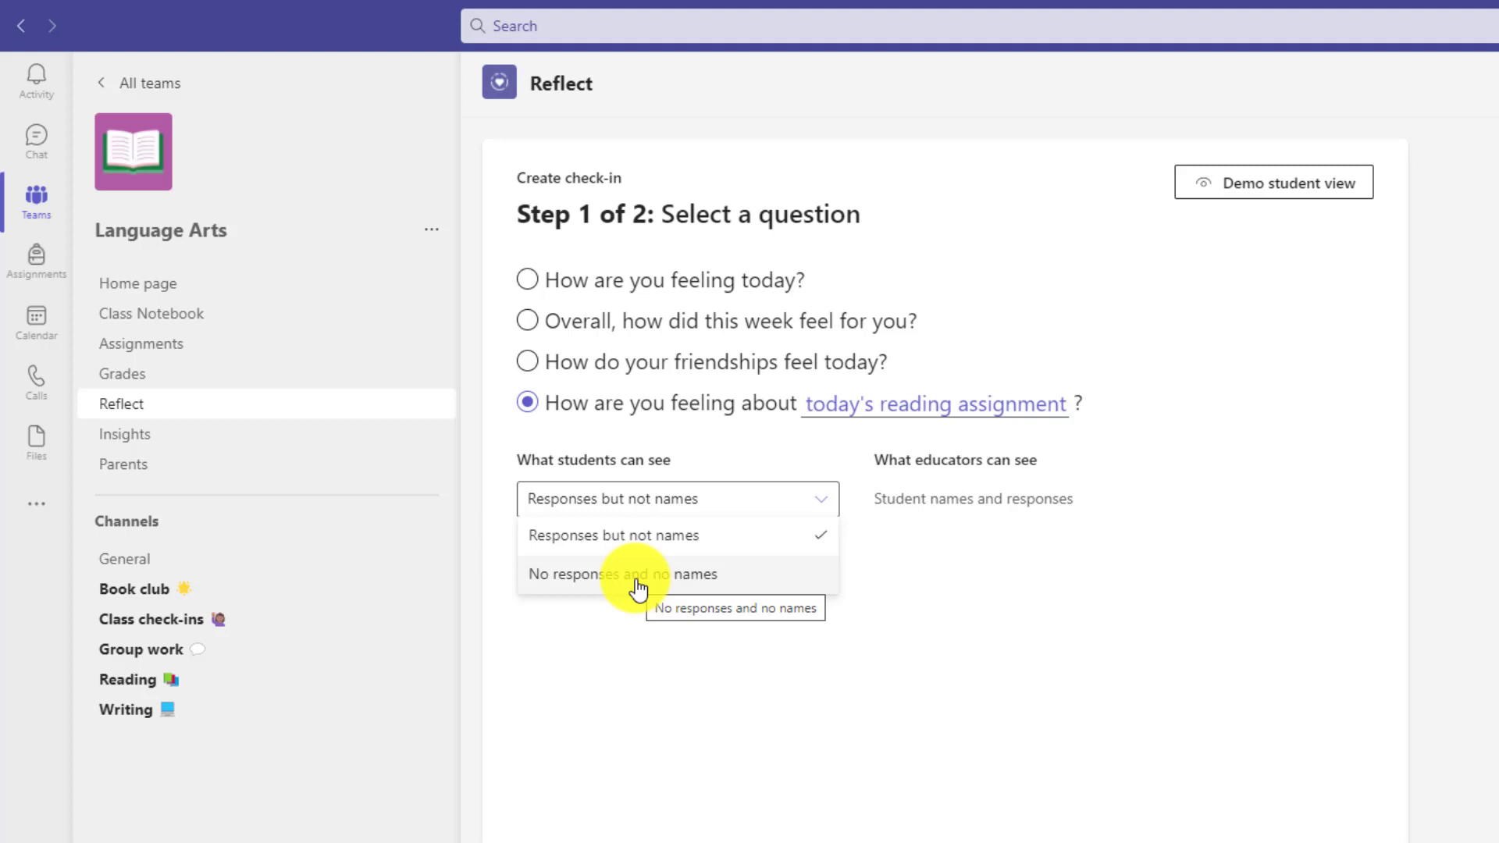
mouse_move(712, 572)
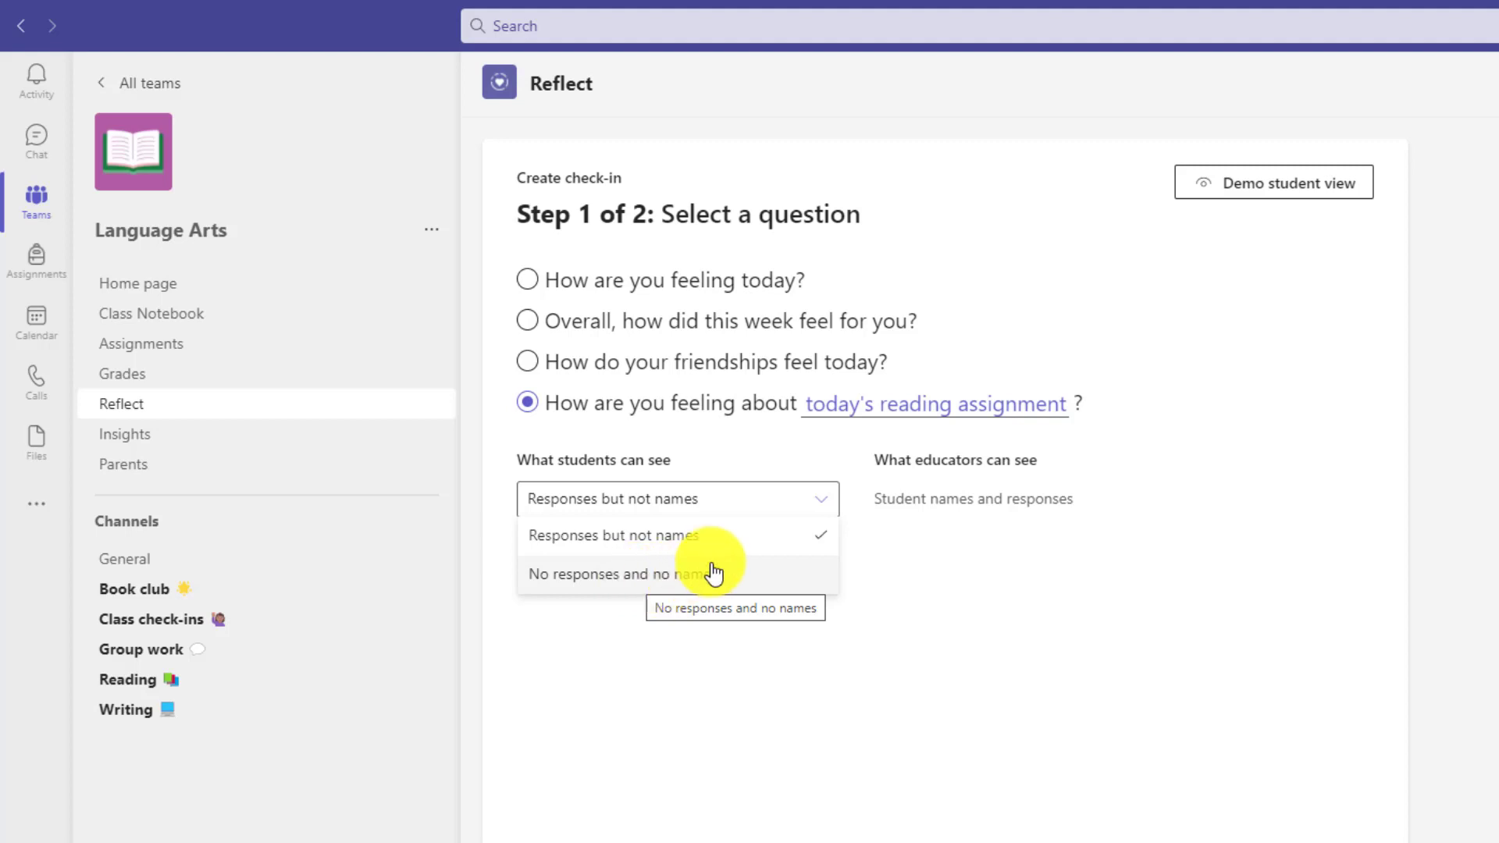
mouse_move(734, 545)
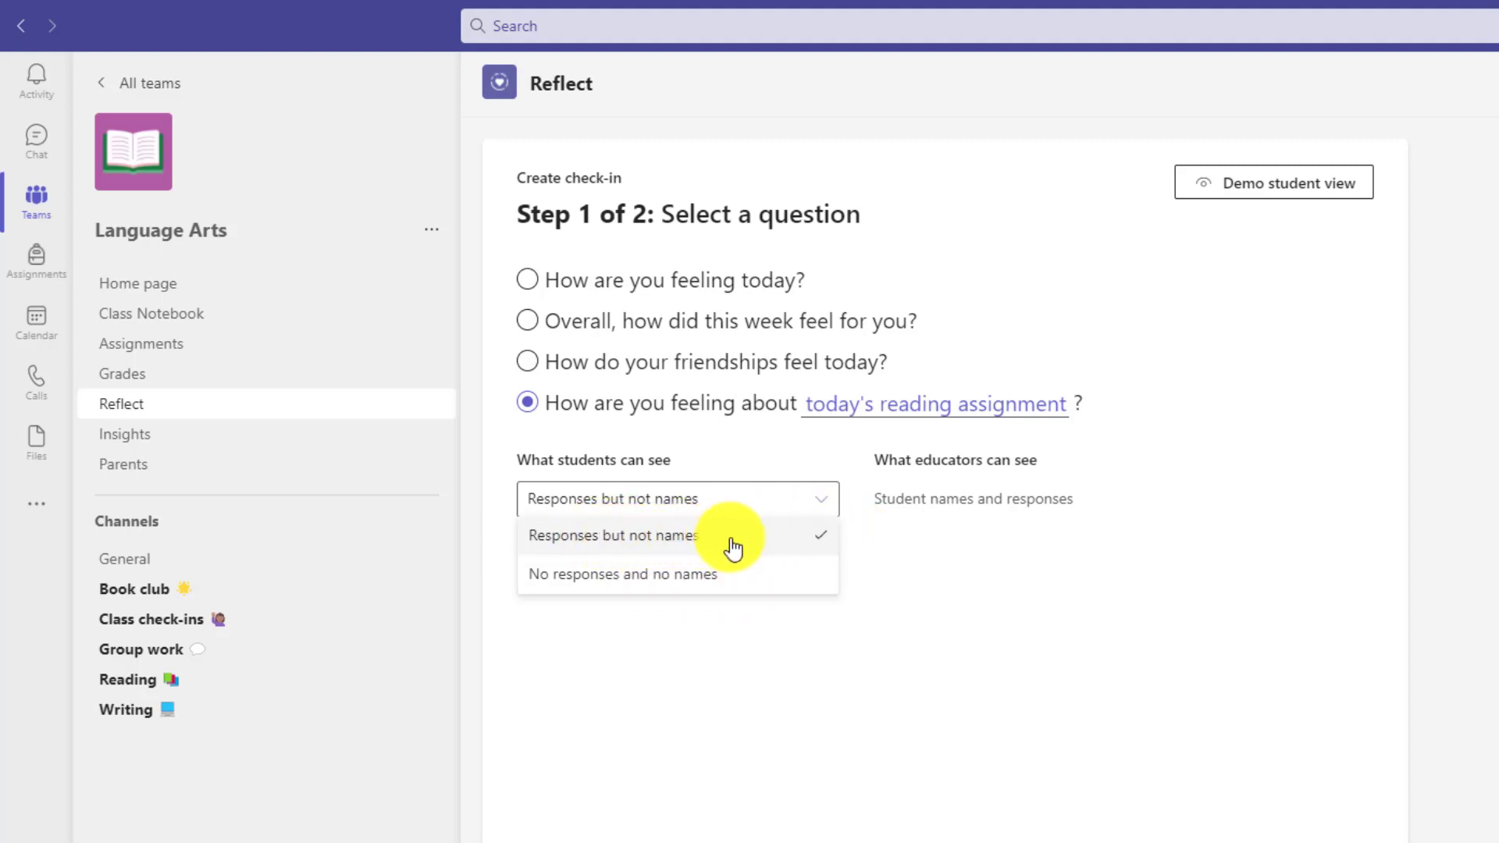
click(612, 534)
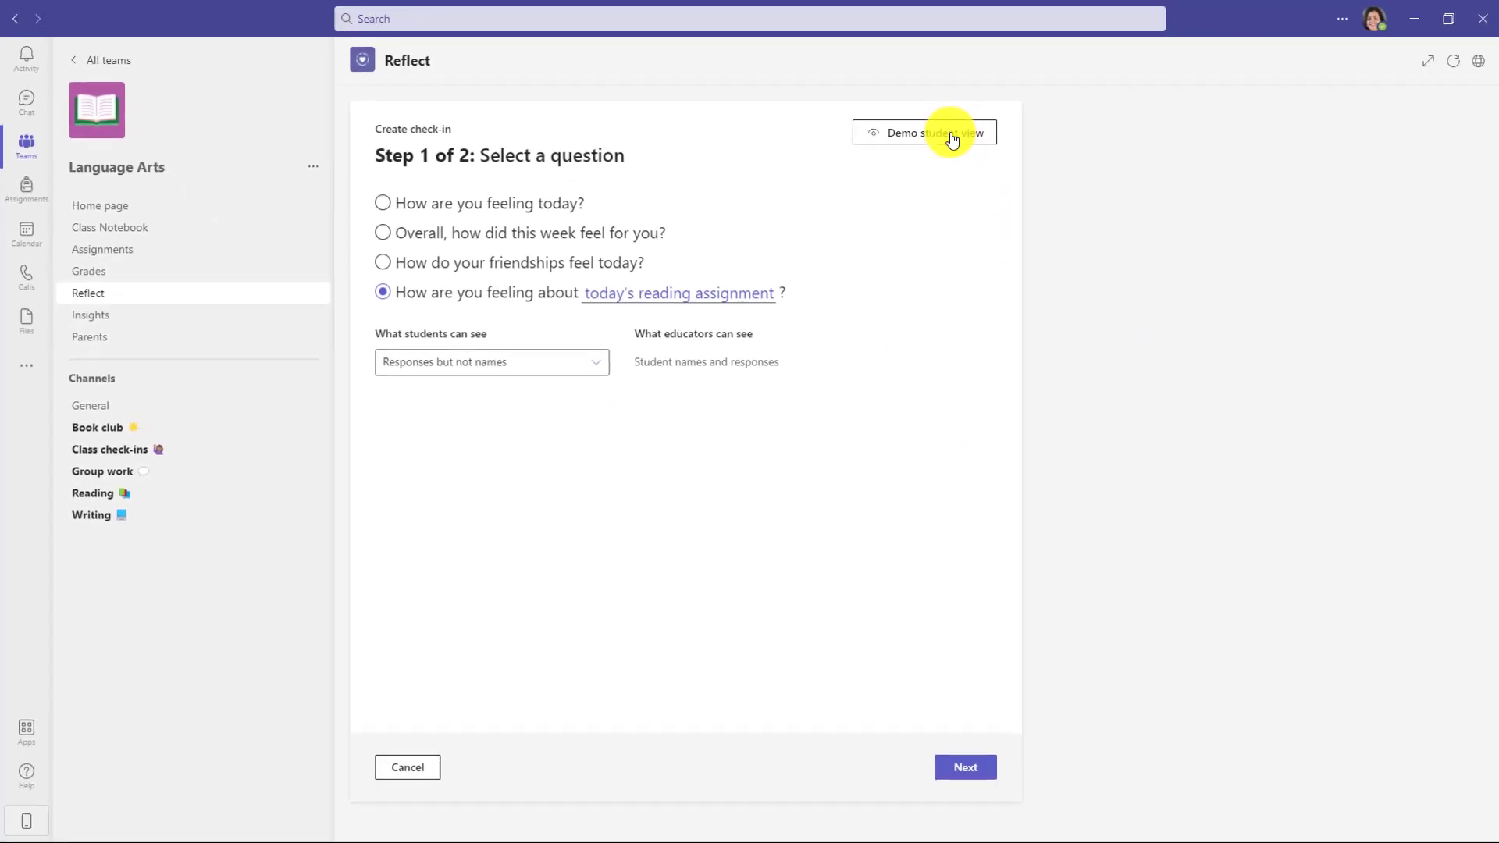
Enter the demo student view and answer the reading check-in with the neutral emoji.
click(923, 131)
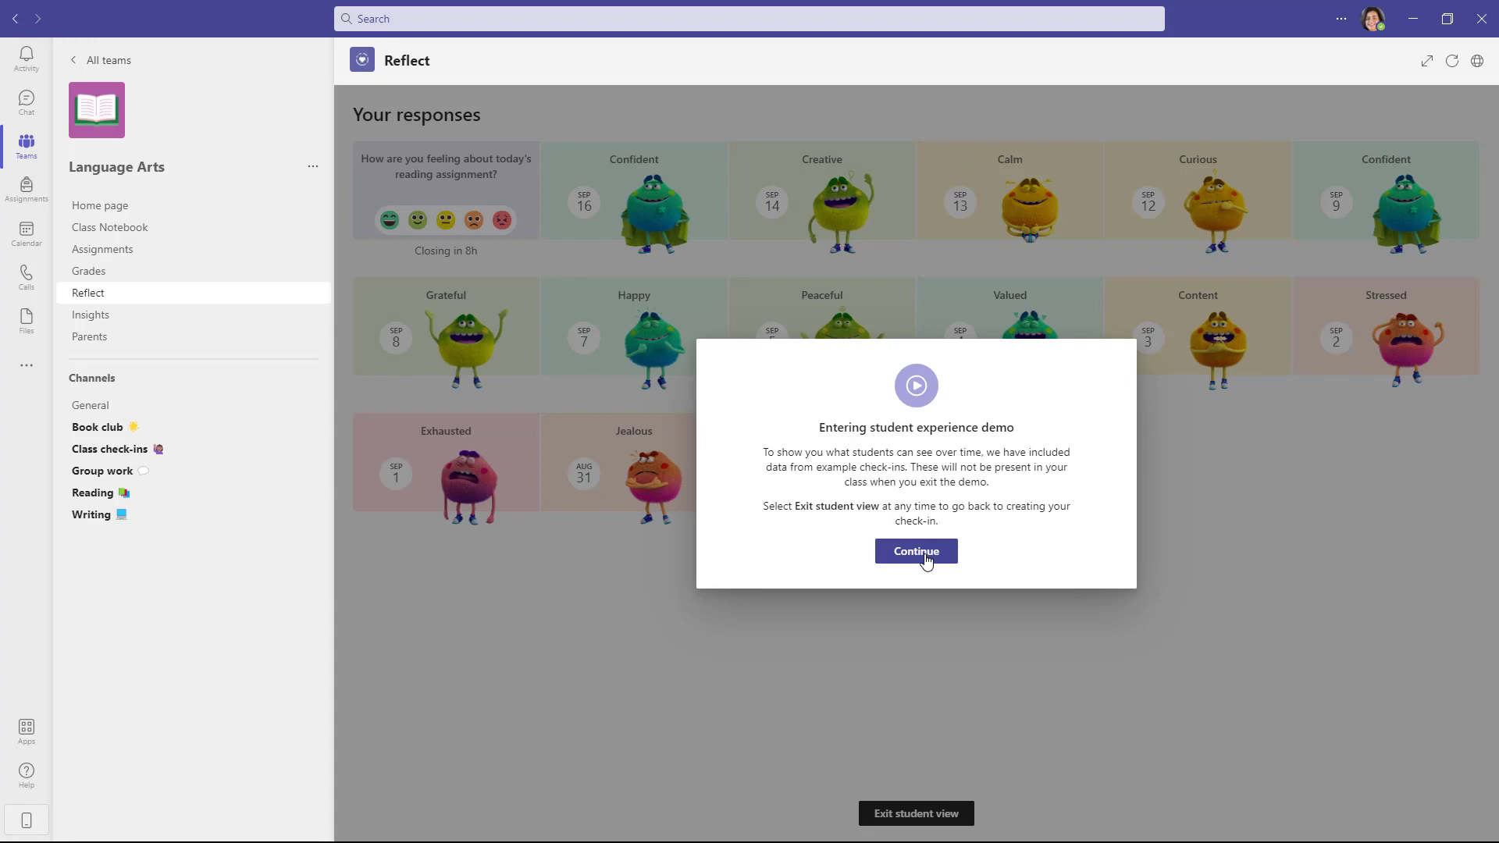
click(913, 552)
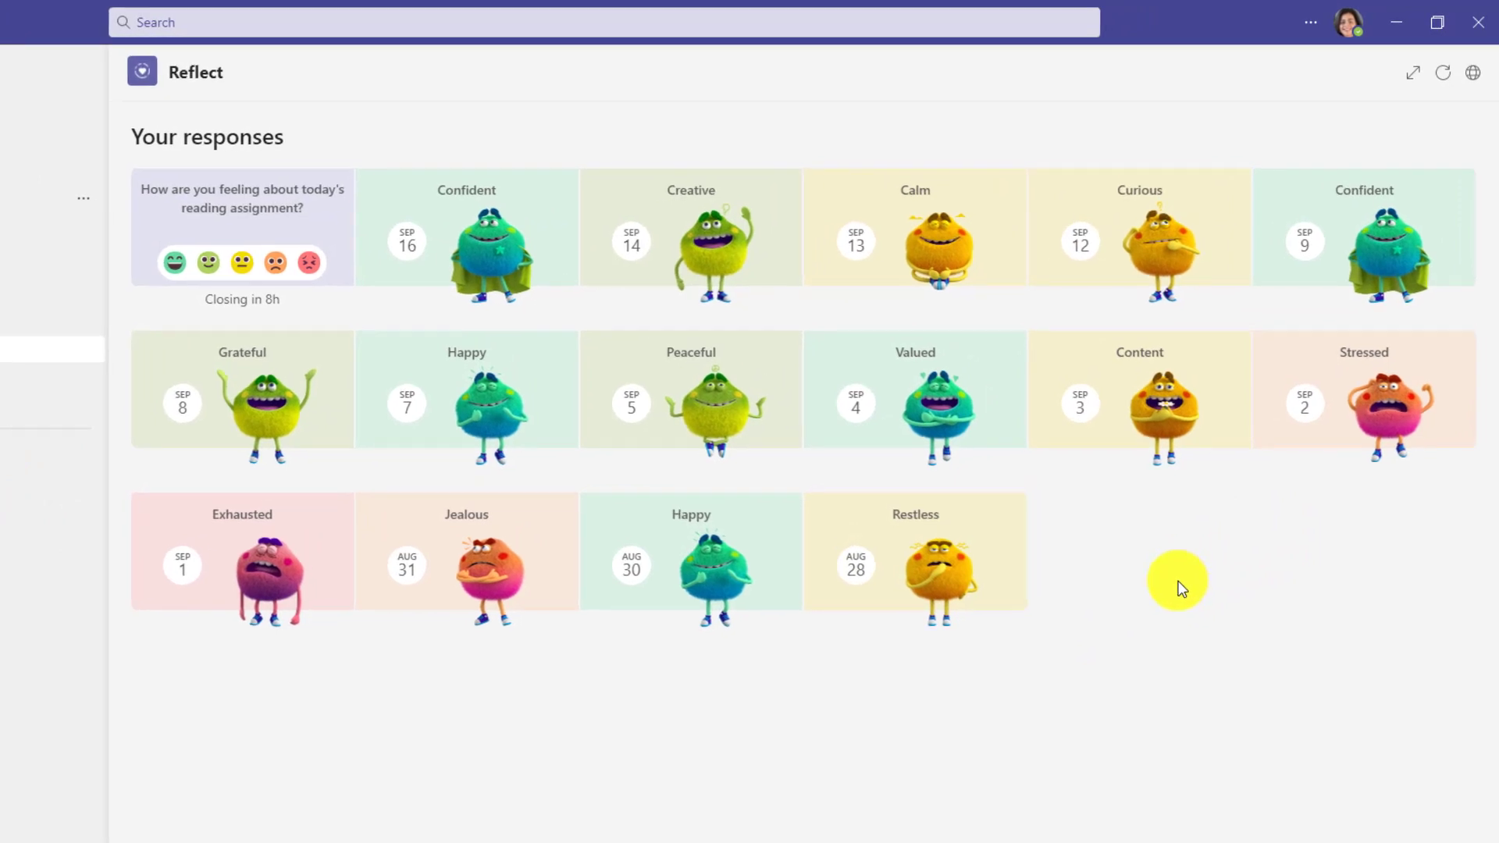
mouse_move(1050, 487)
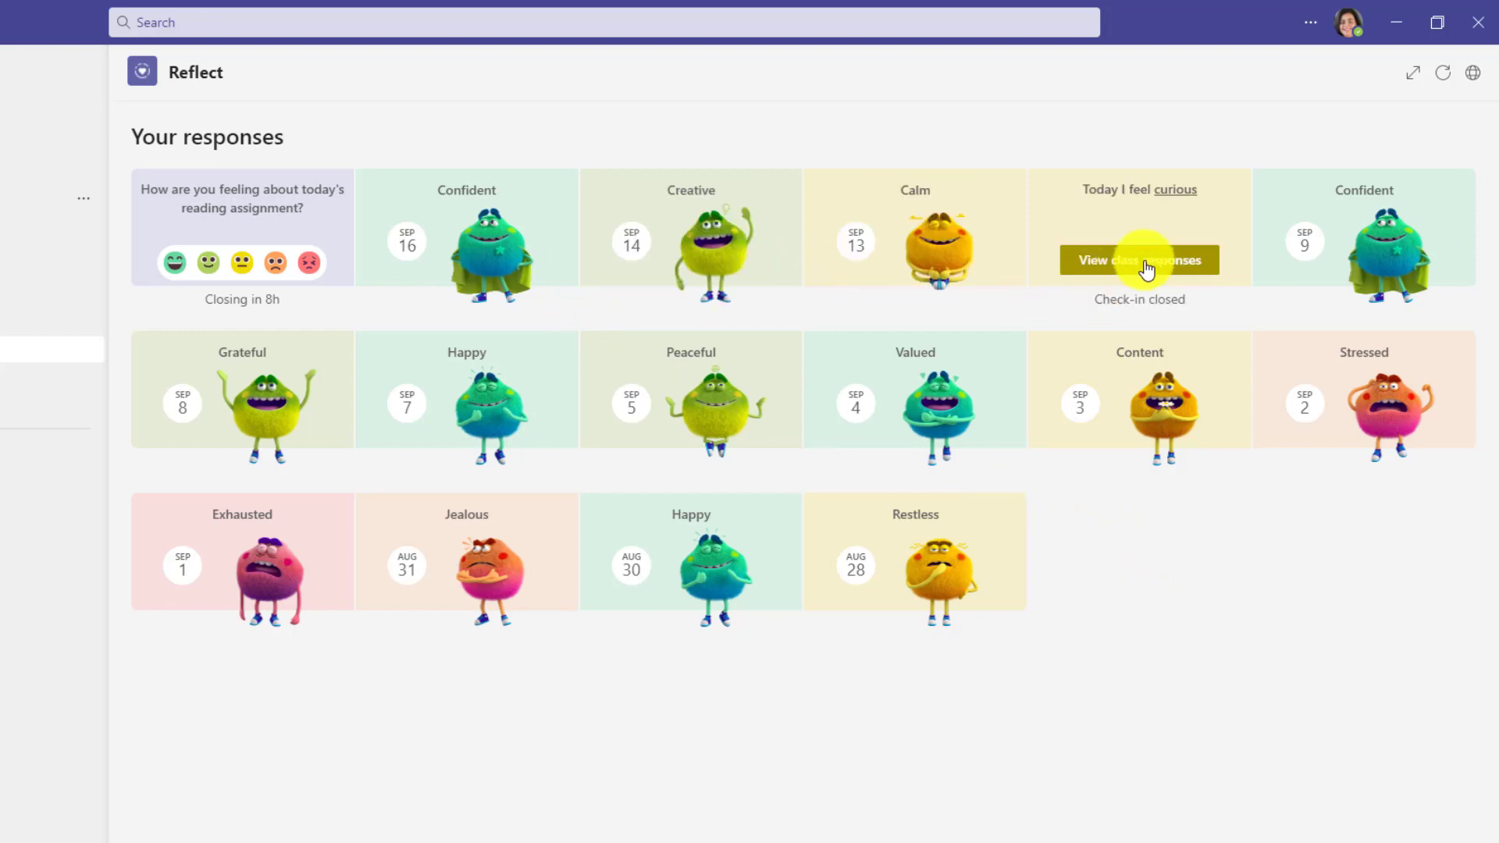
mouse_move(953, 203)
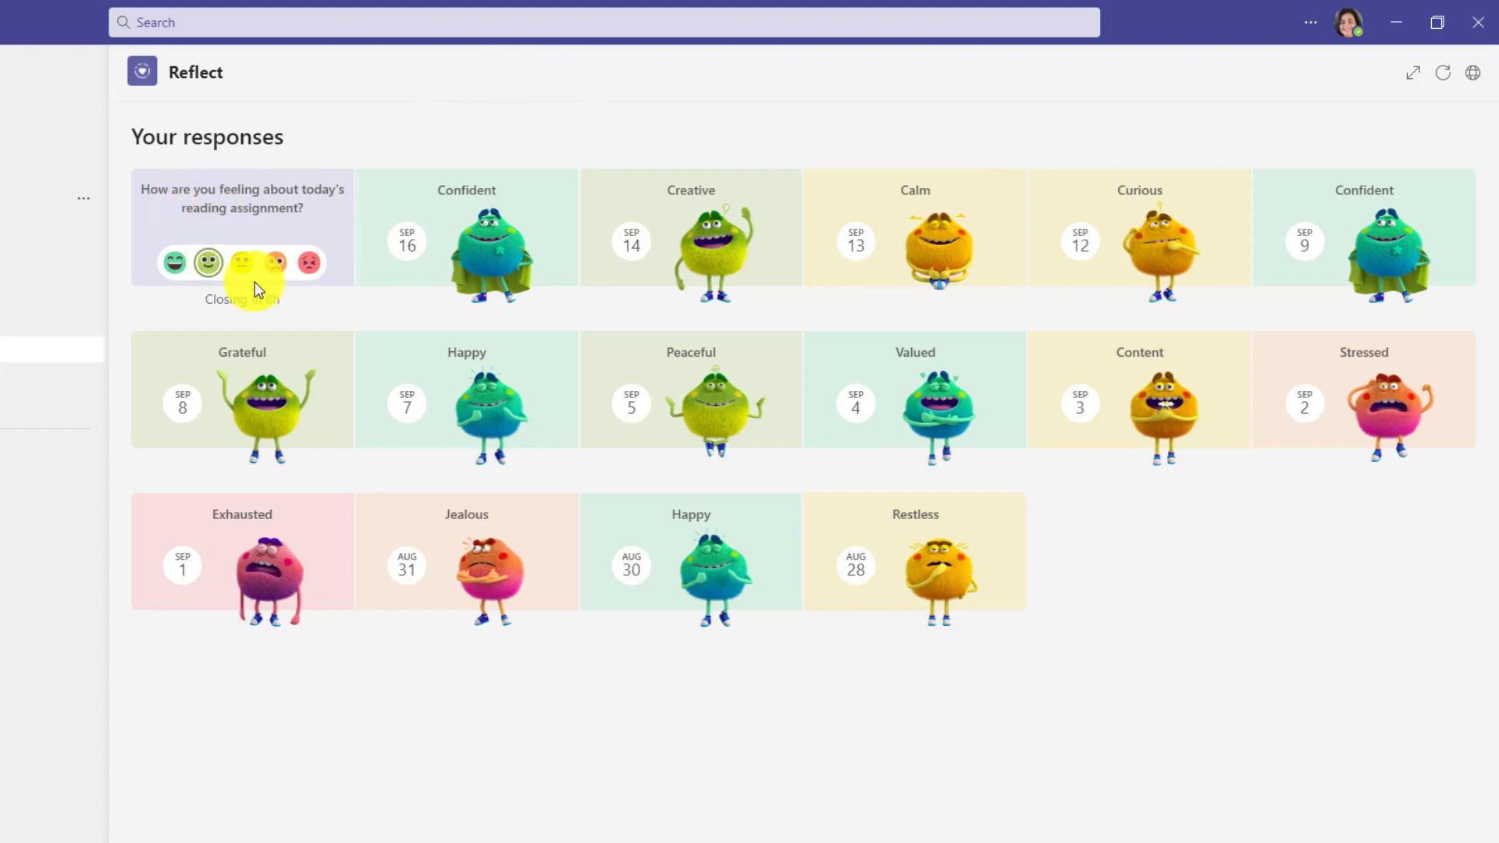
click(207, 262)
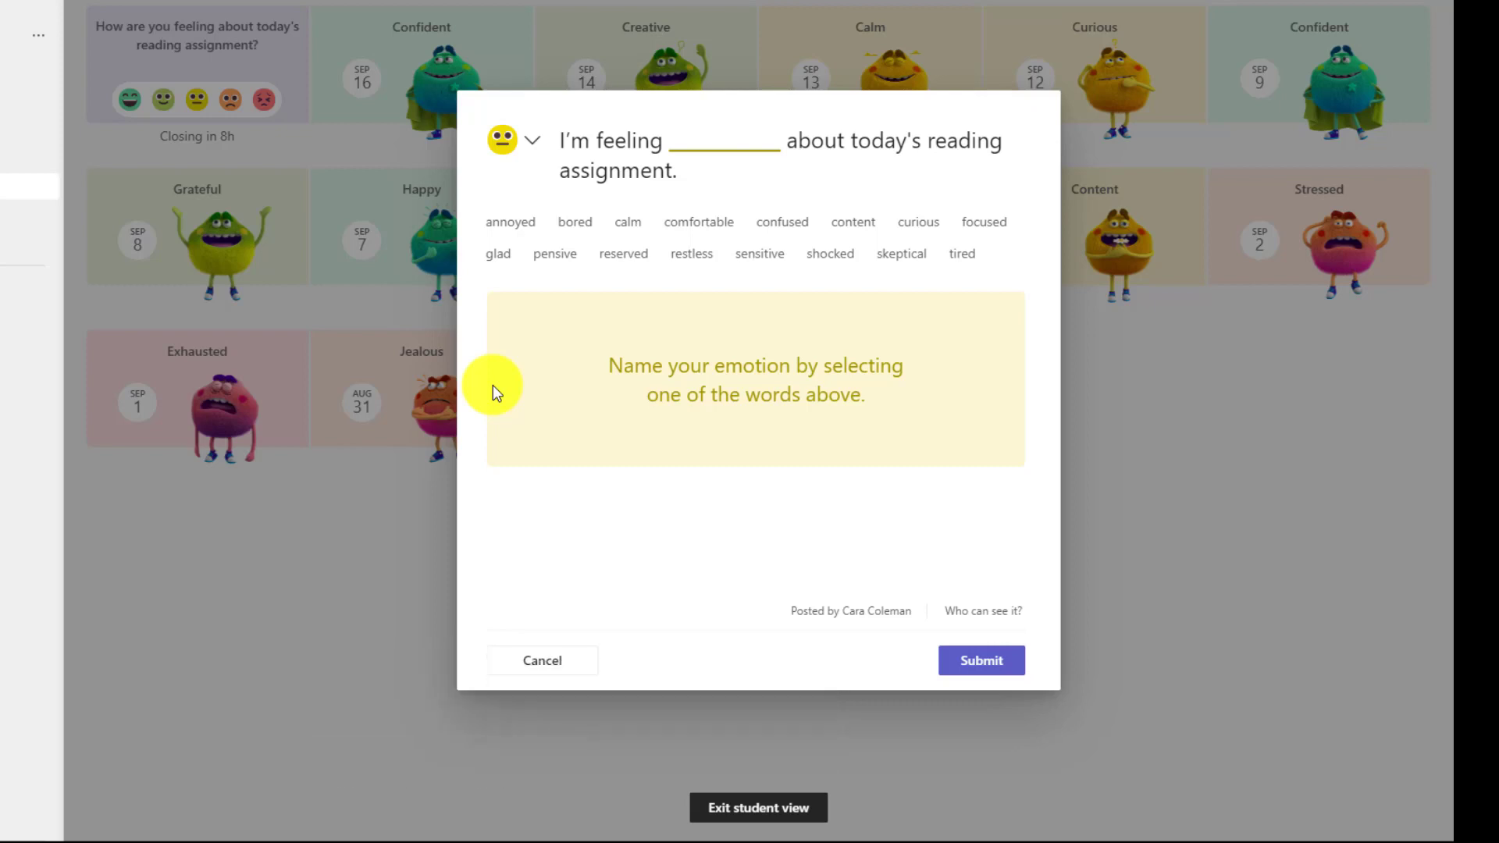
Choose confused as the emotion word, submit the response and dismiss the thank-you dialog.
click(829, 253)
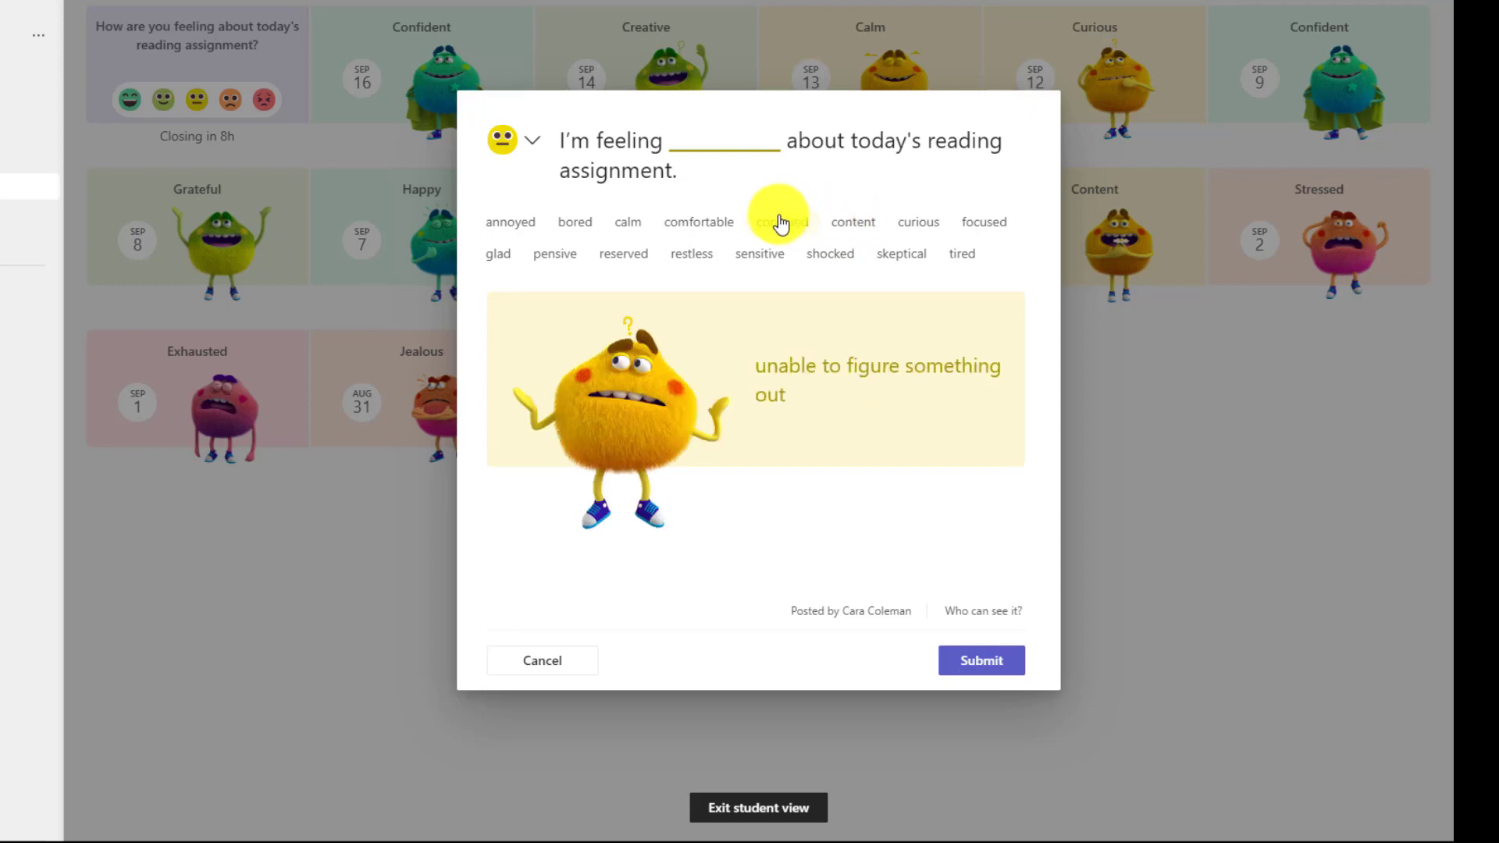
mouse_move(691, 253)
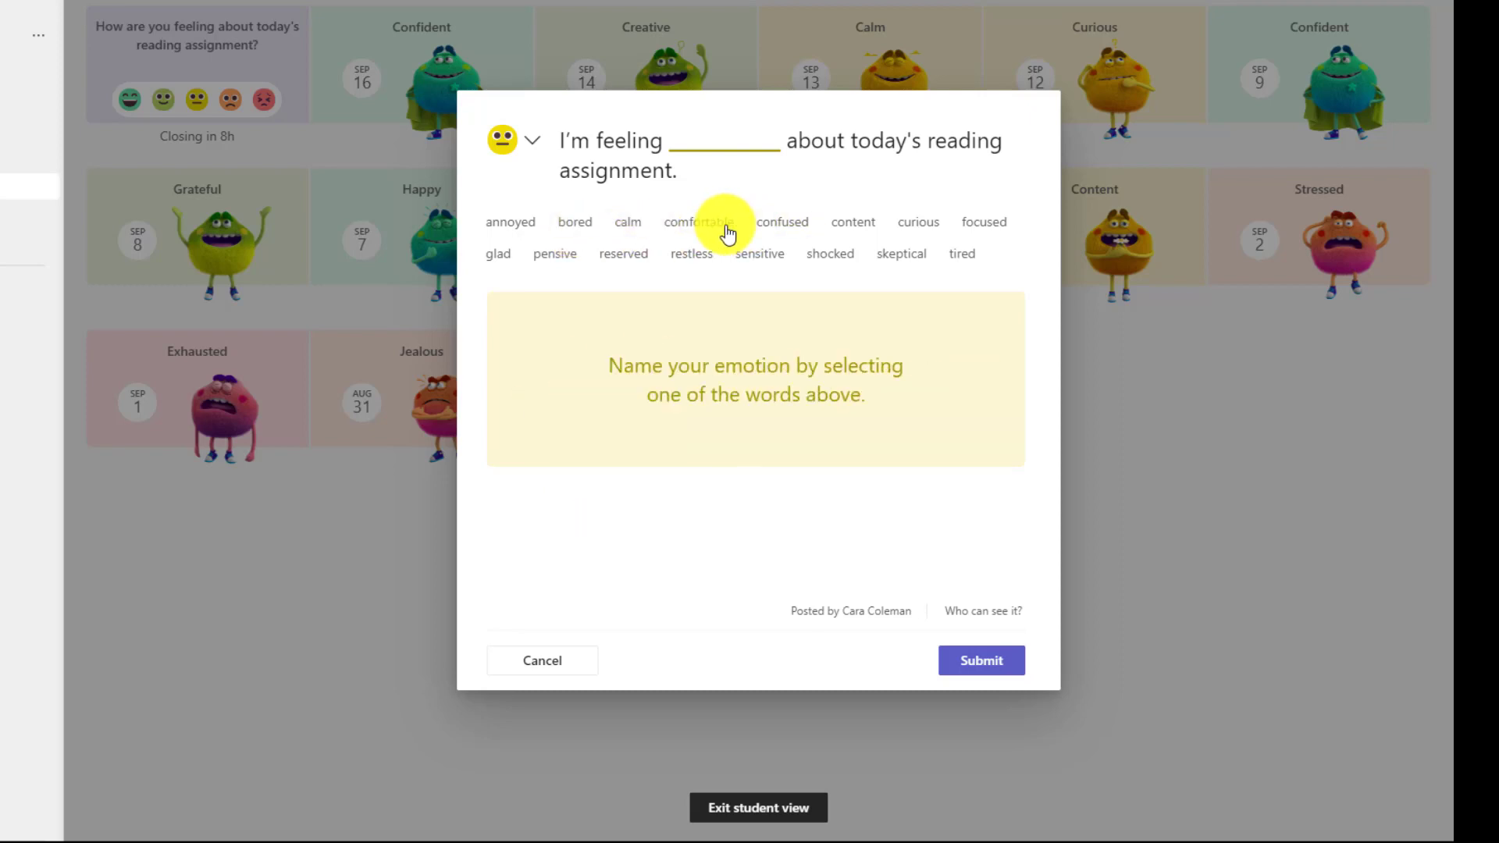
click(696, 222)
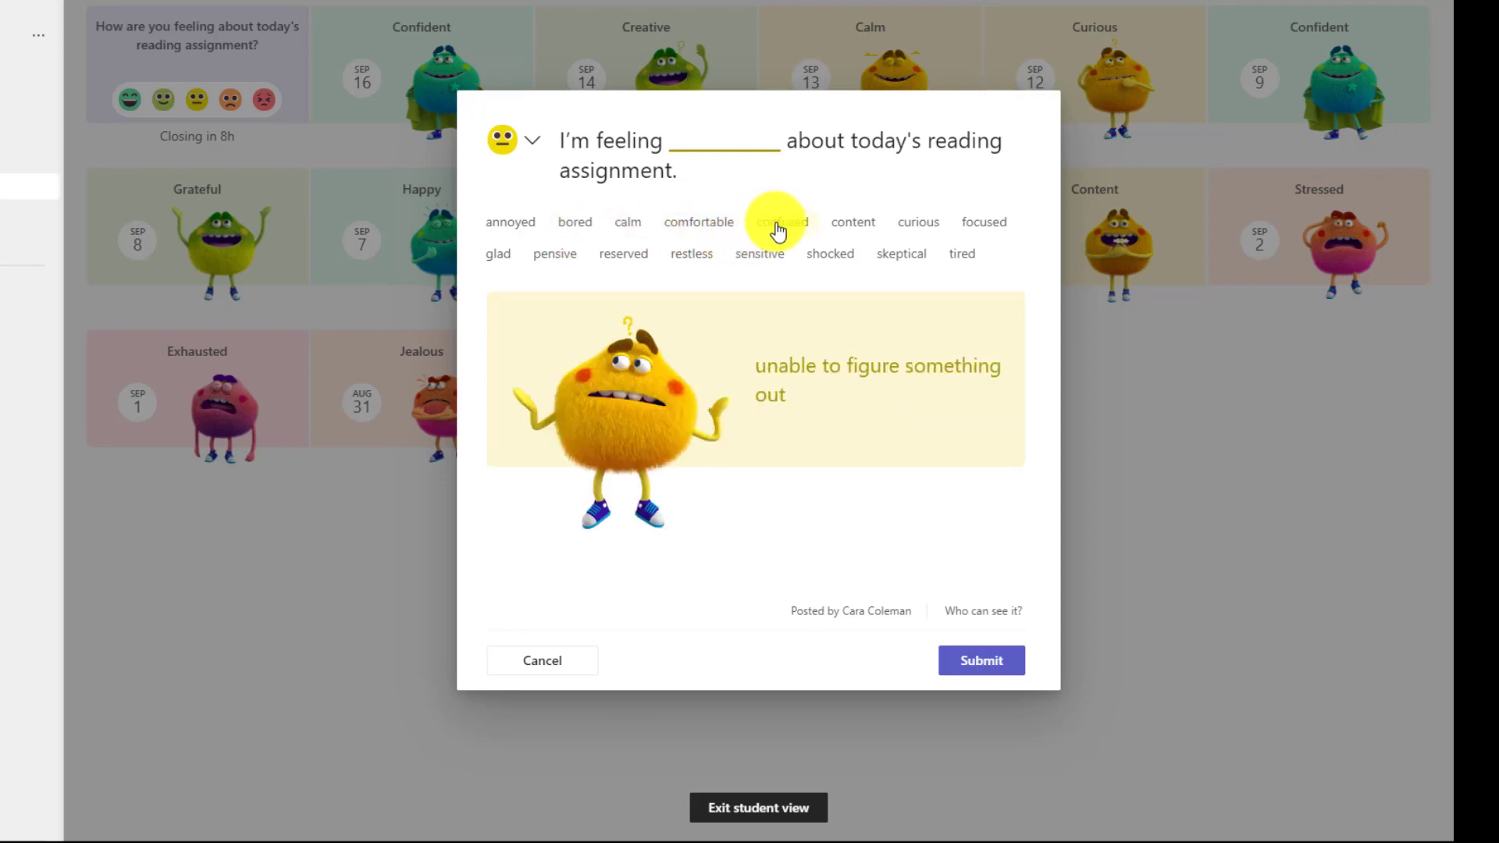
click(779, 222)
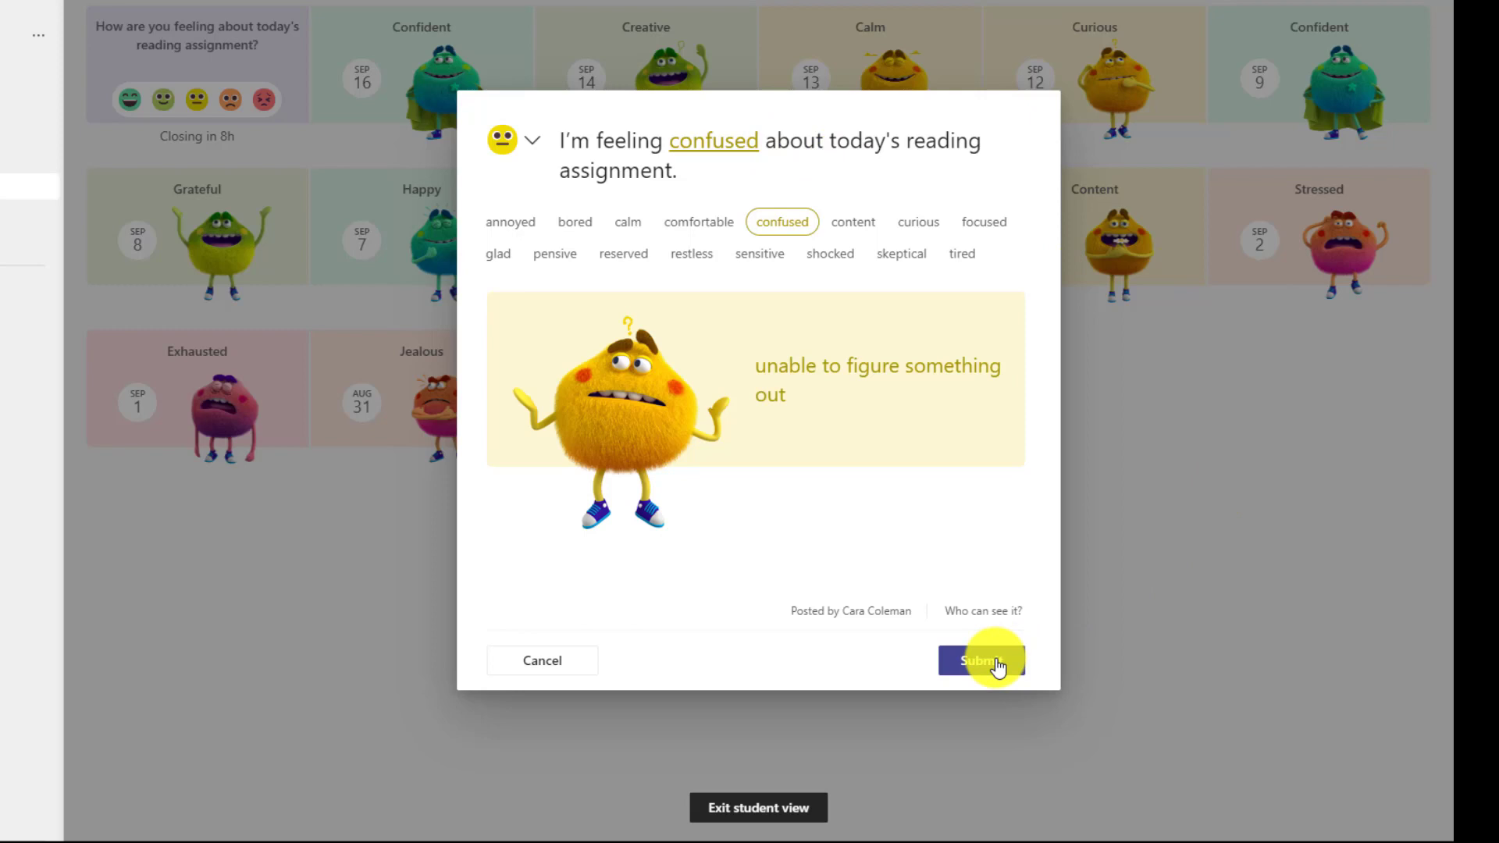
click(981, 660)
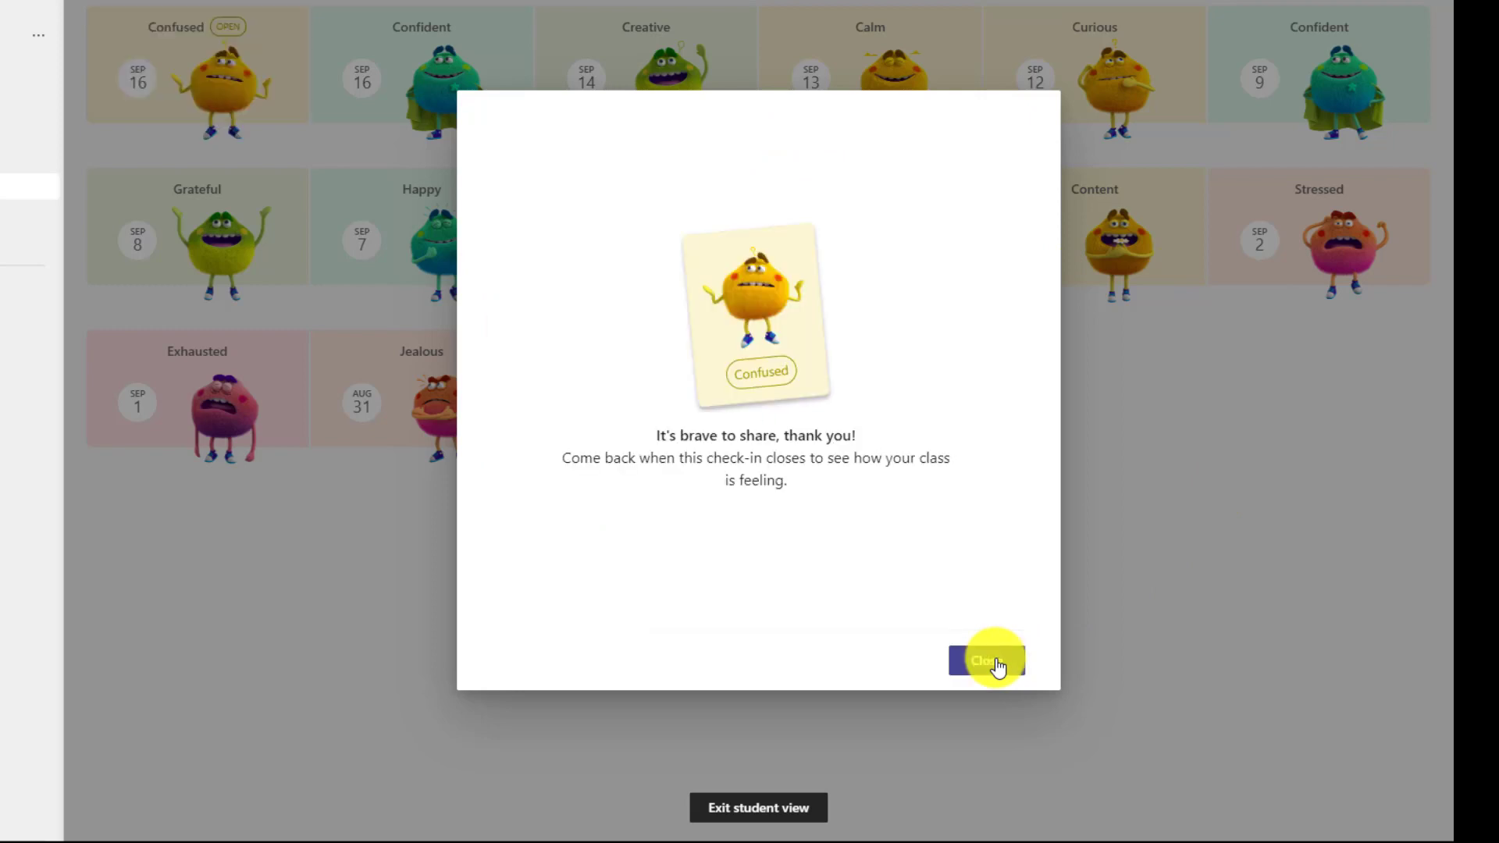
mouse_move(784, 531)
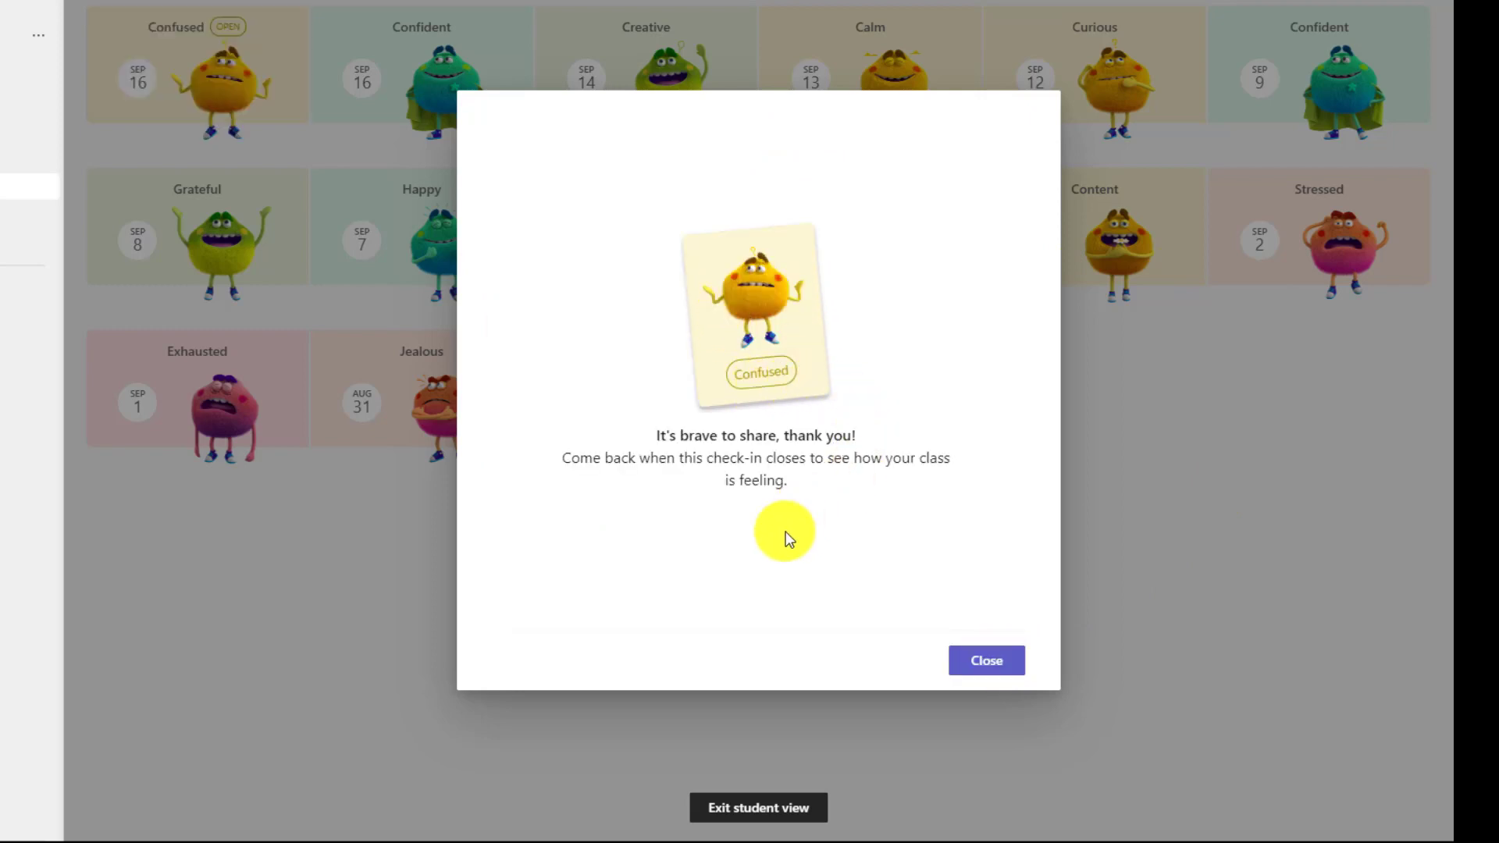
click(986, 660)
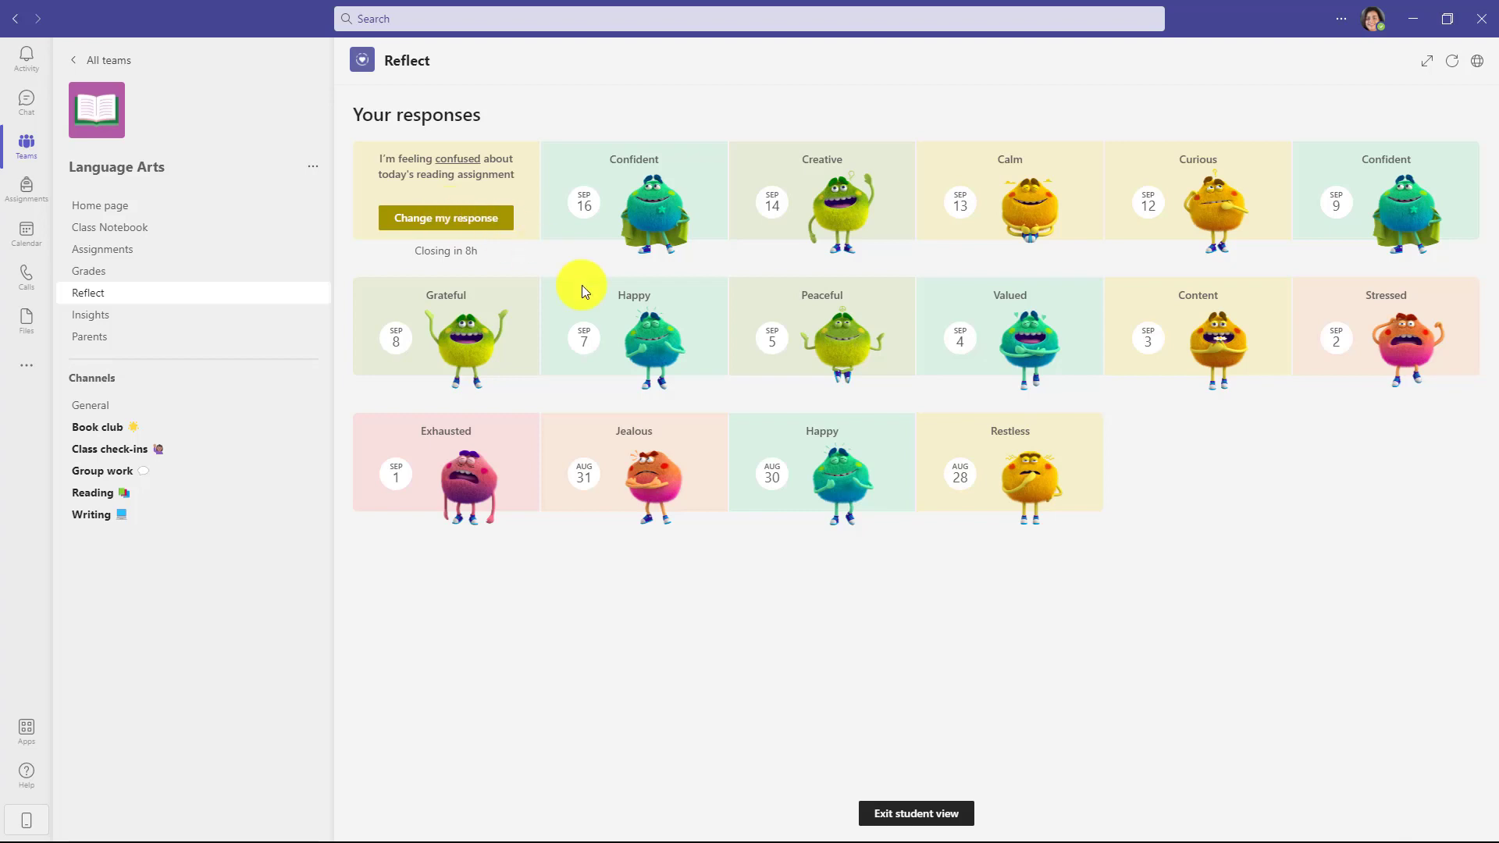
click(445, 217)
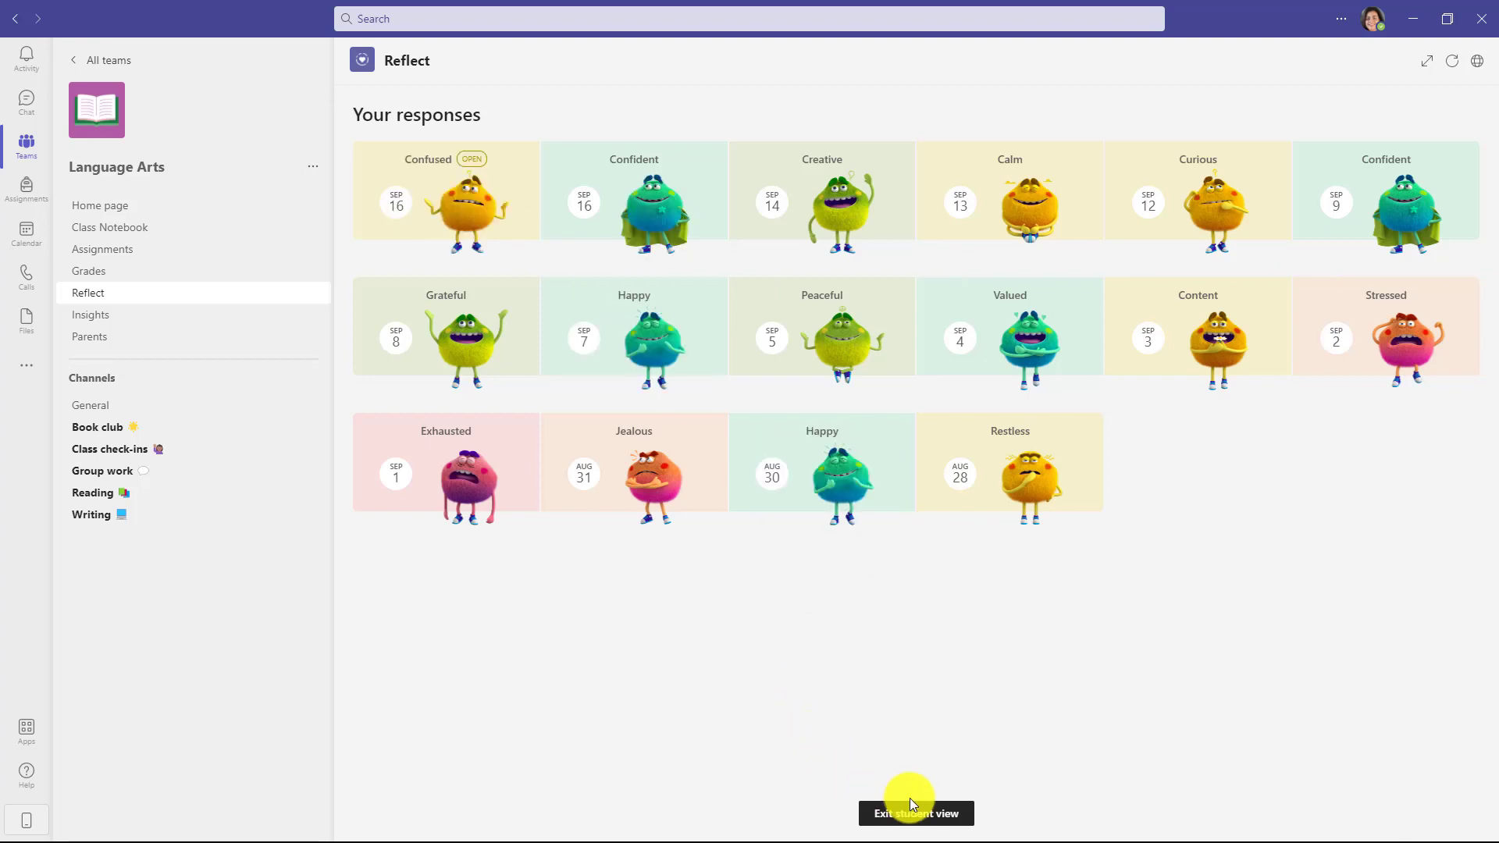
Exit student view and post the check-in to the Reading channel with an 8-hour duration.
click(914, 813)
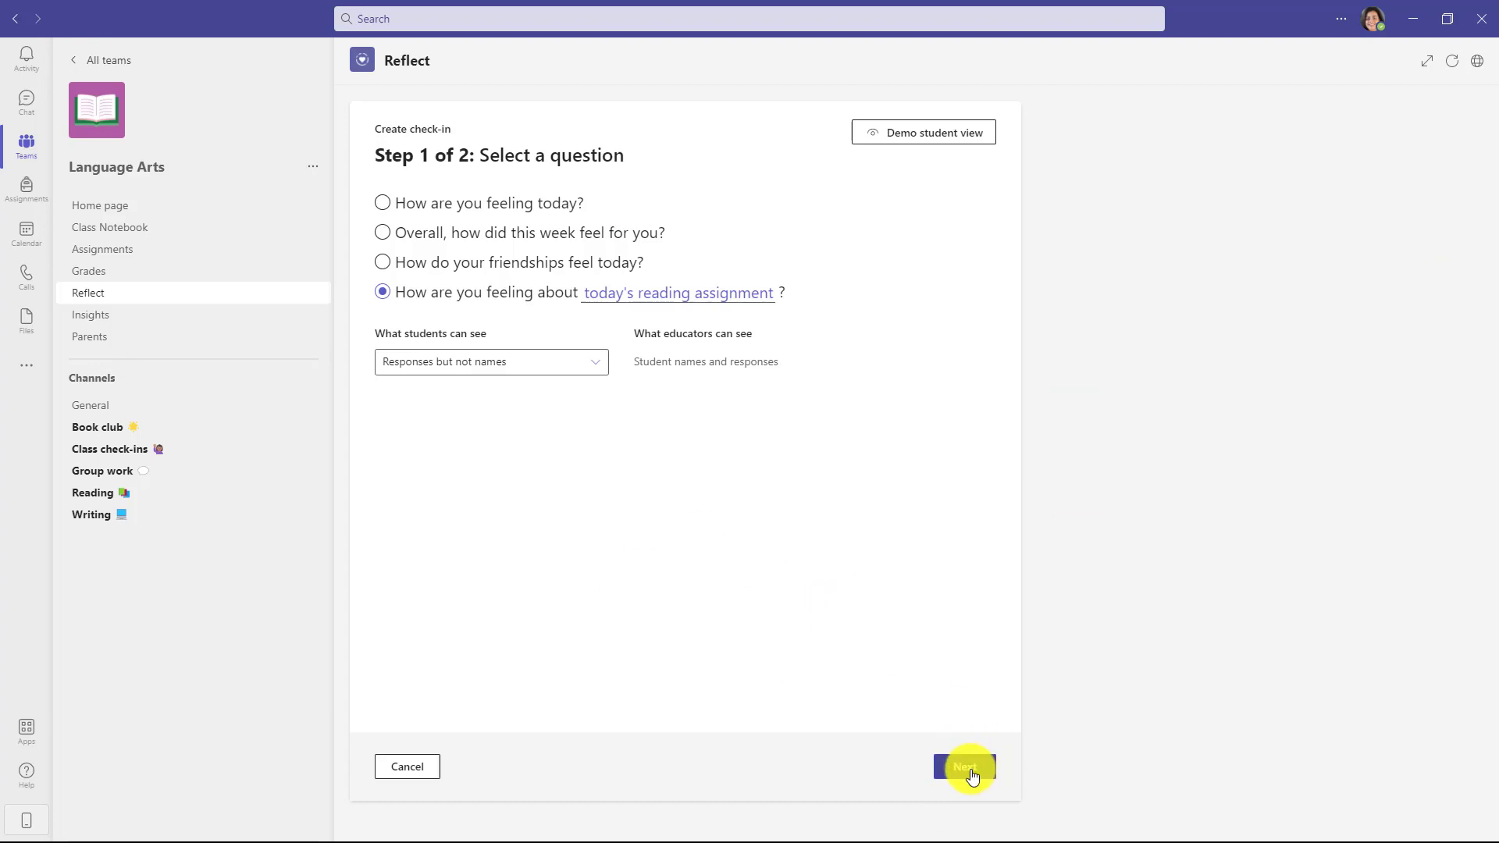
click(963, 765)
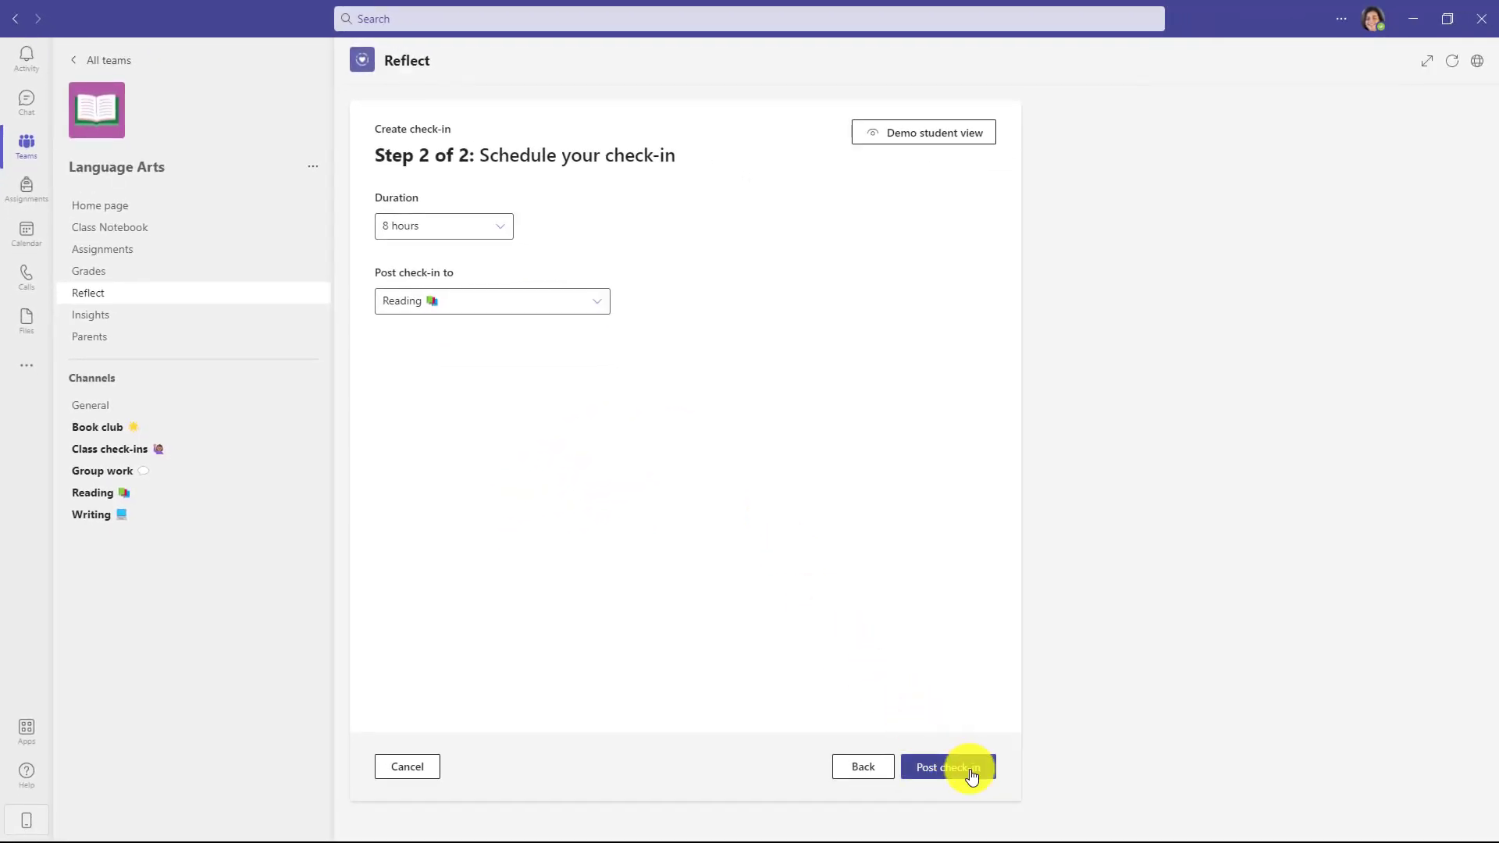
click(944, 767)
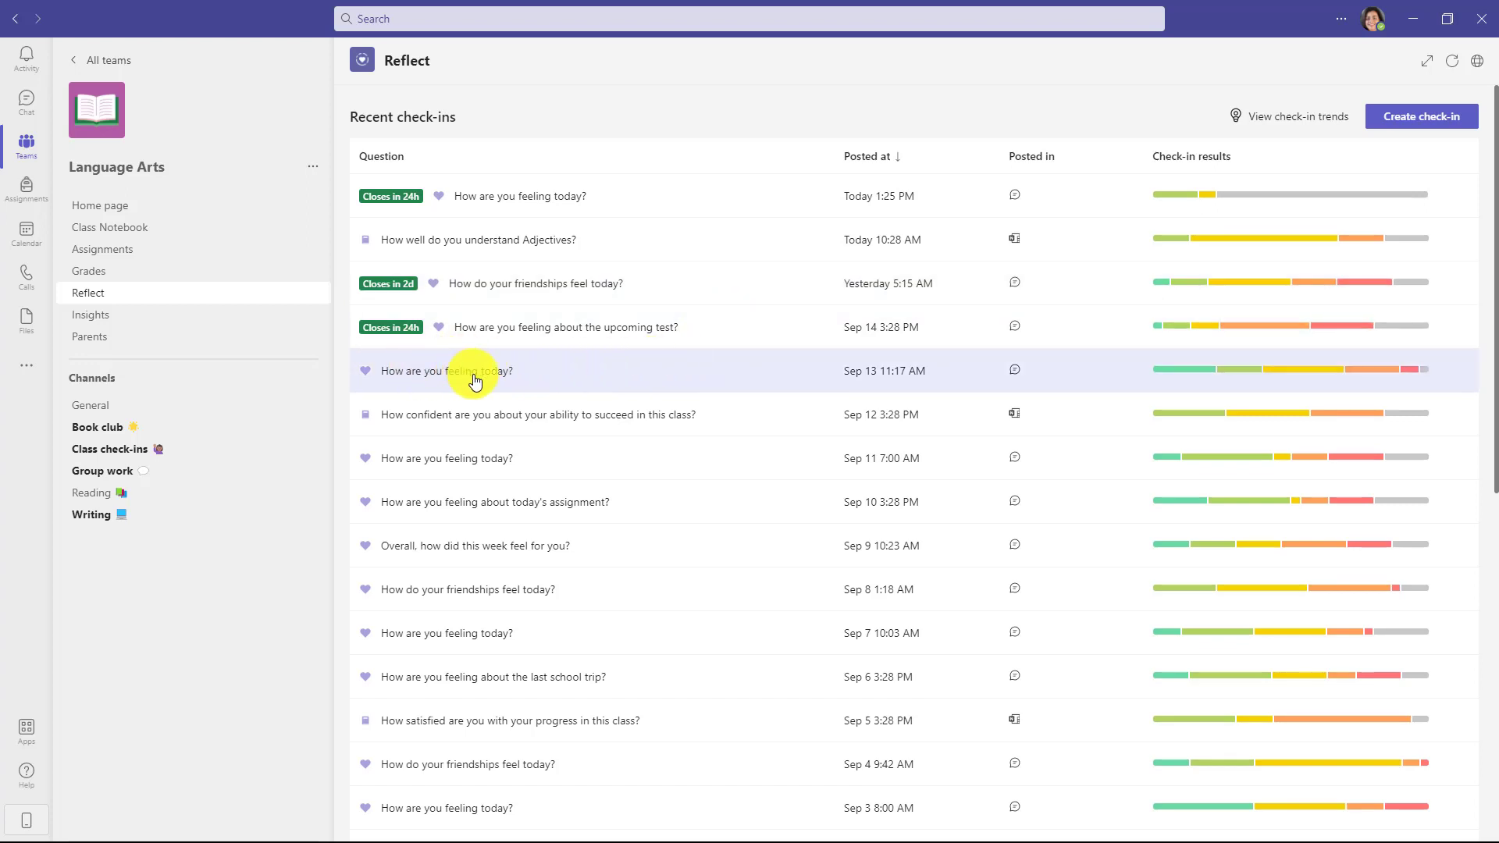
Open the Sep 13 check-in results, browse feeling groups and switch counts to percentages.
click(445, 372)
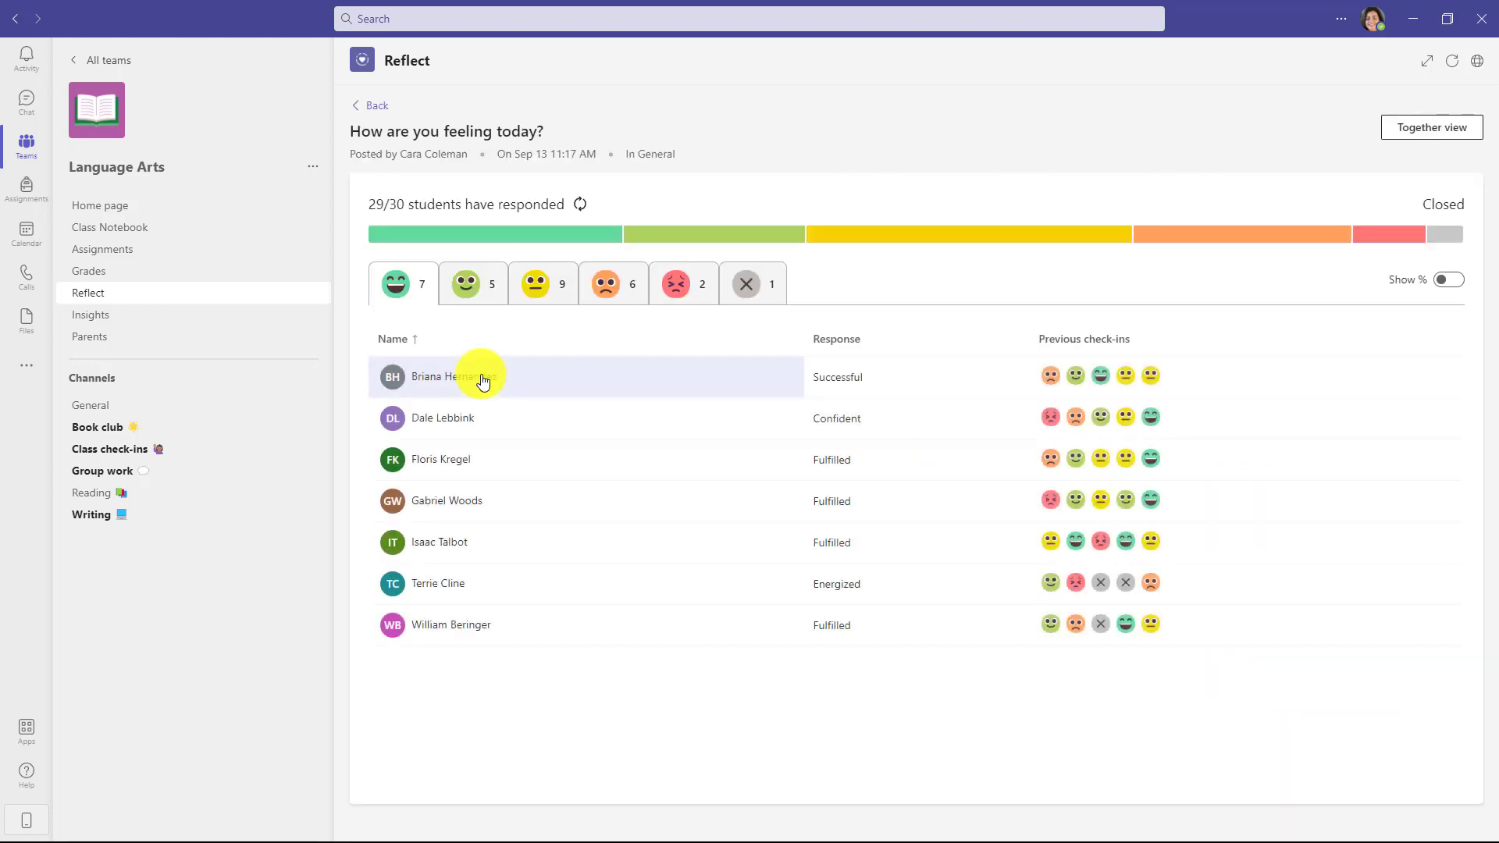
mouse_move(463, 330)
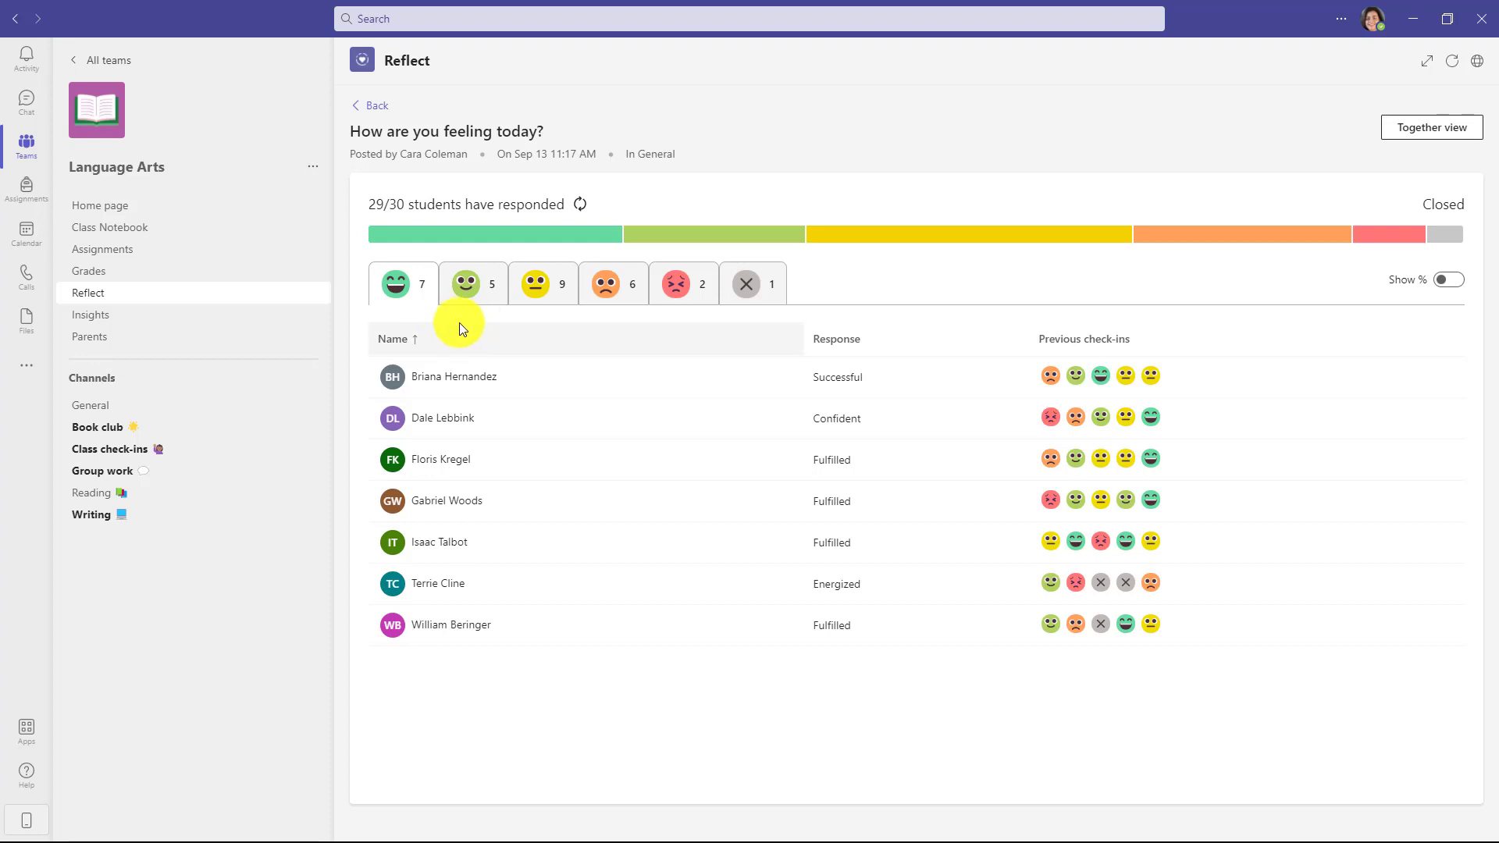
mouse_move(472, 282)
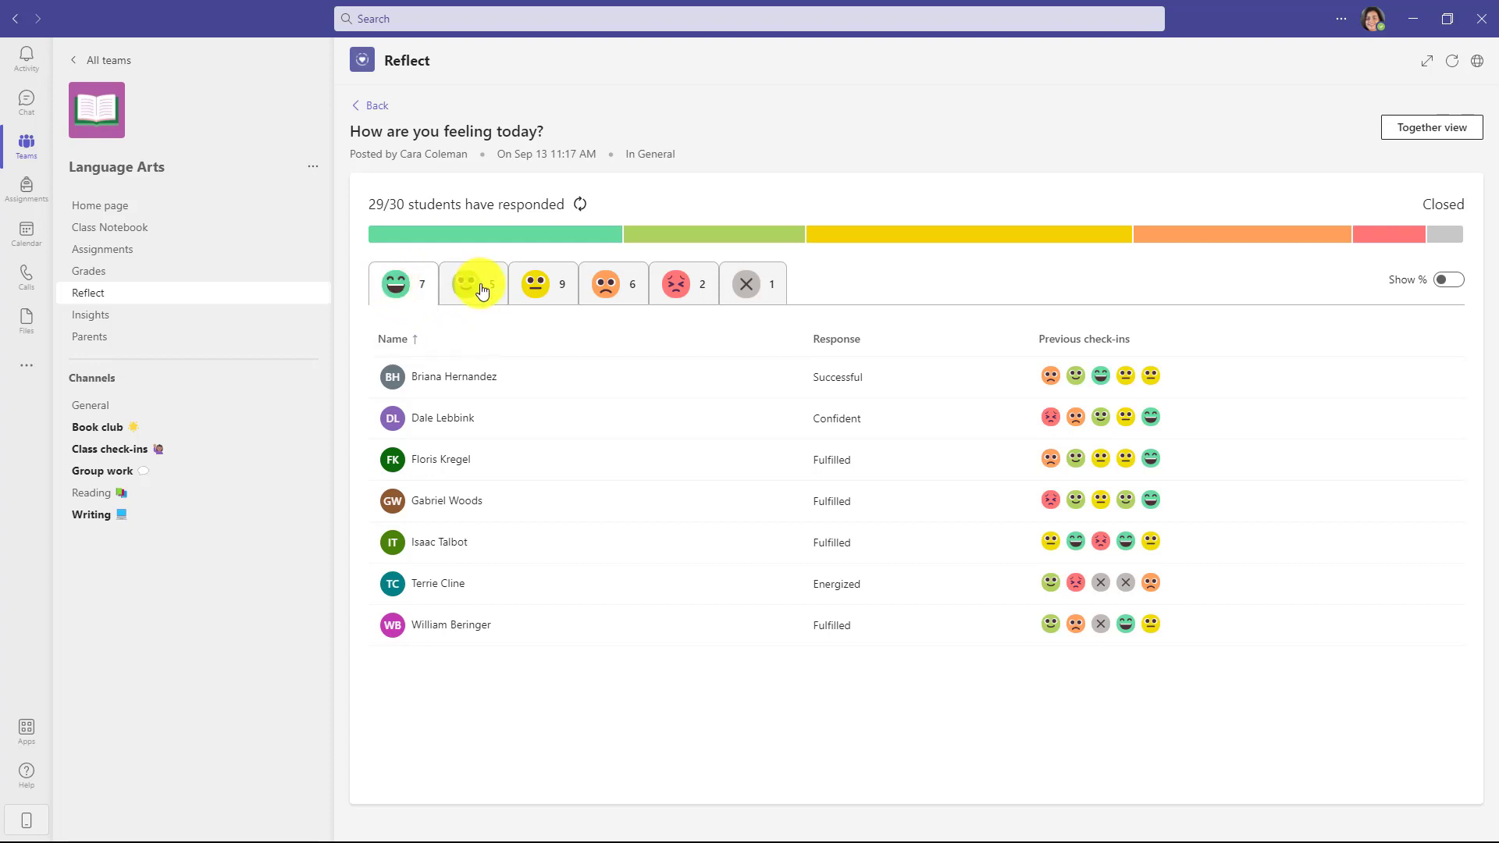
click(470, 282)
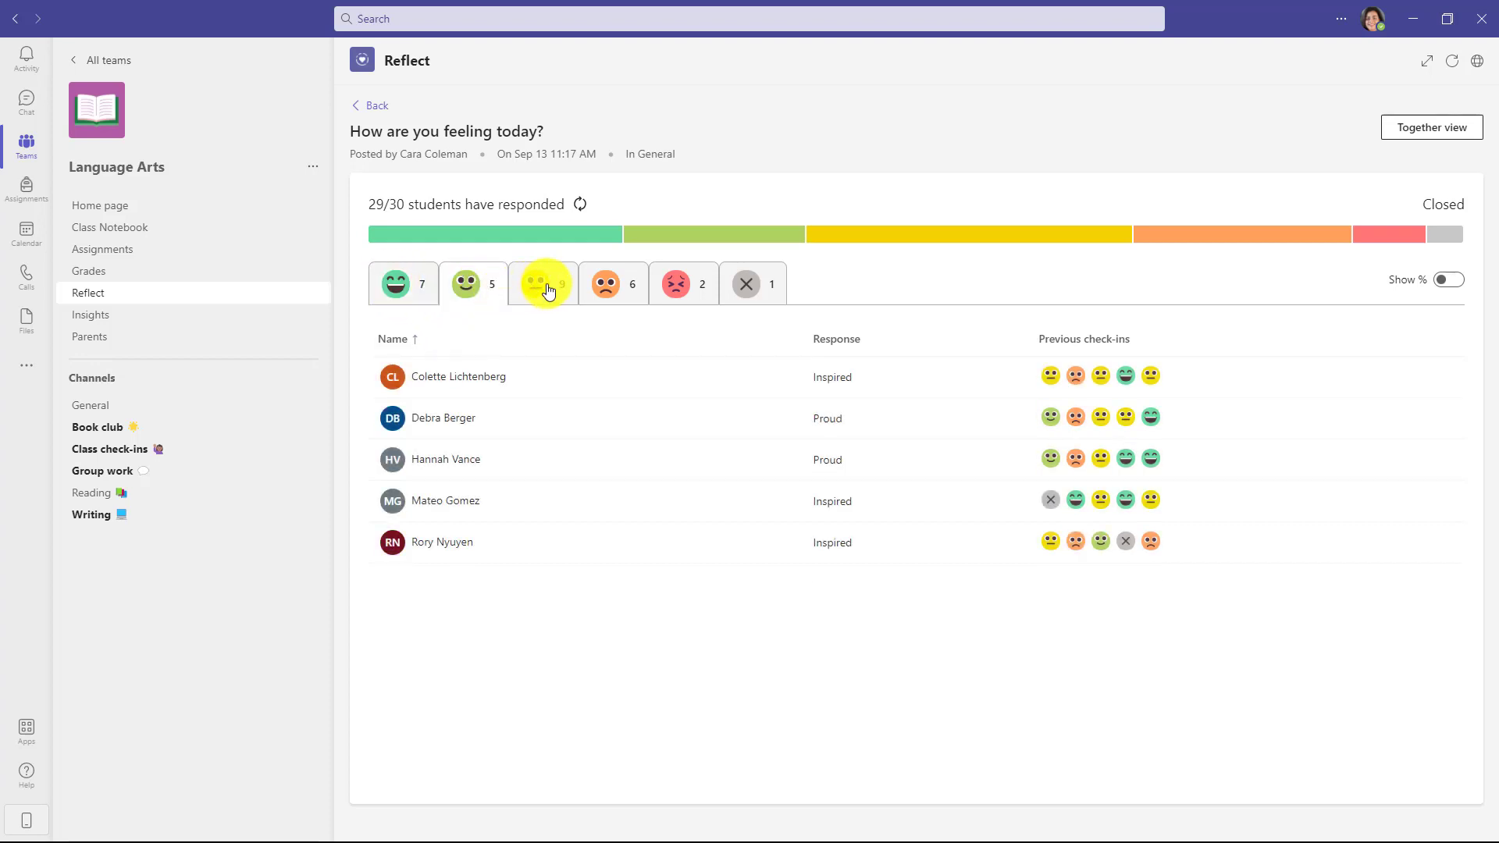
click(544, 283)
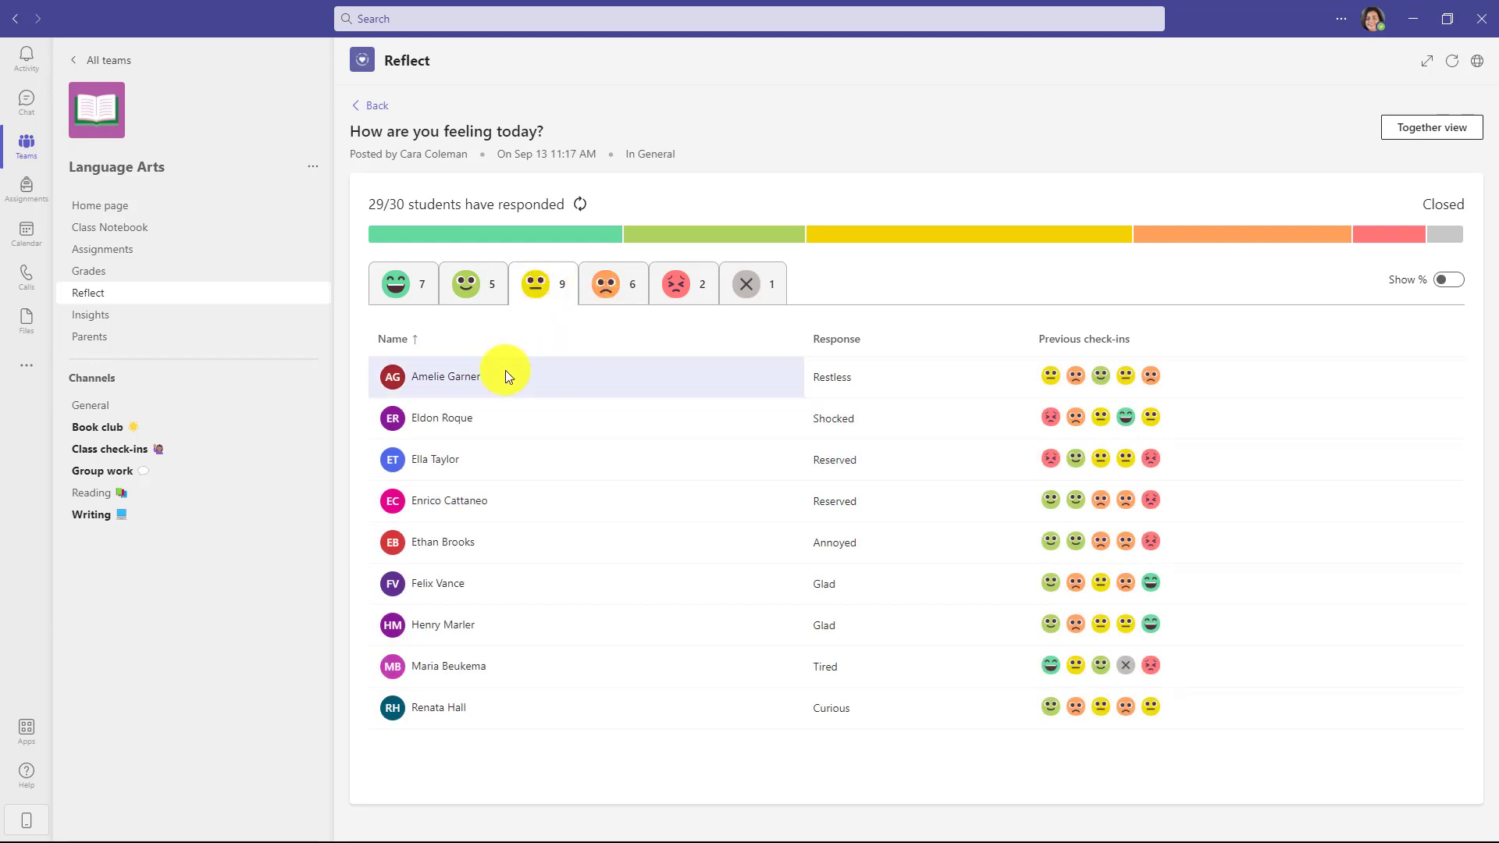
mouse_move(1101, 375)
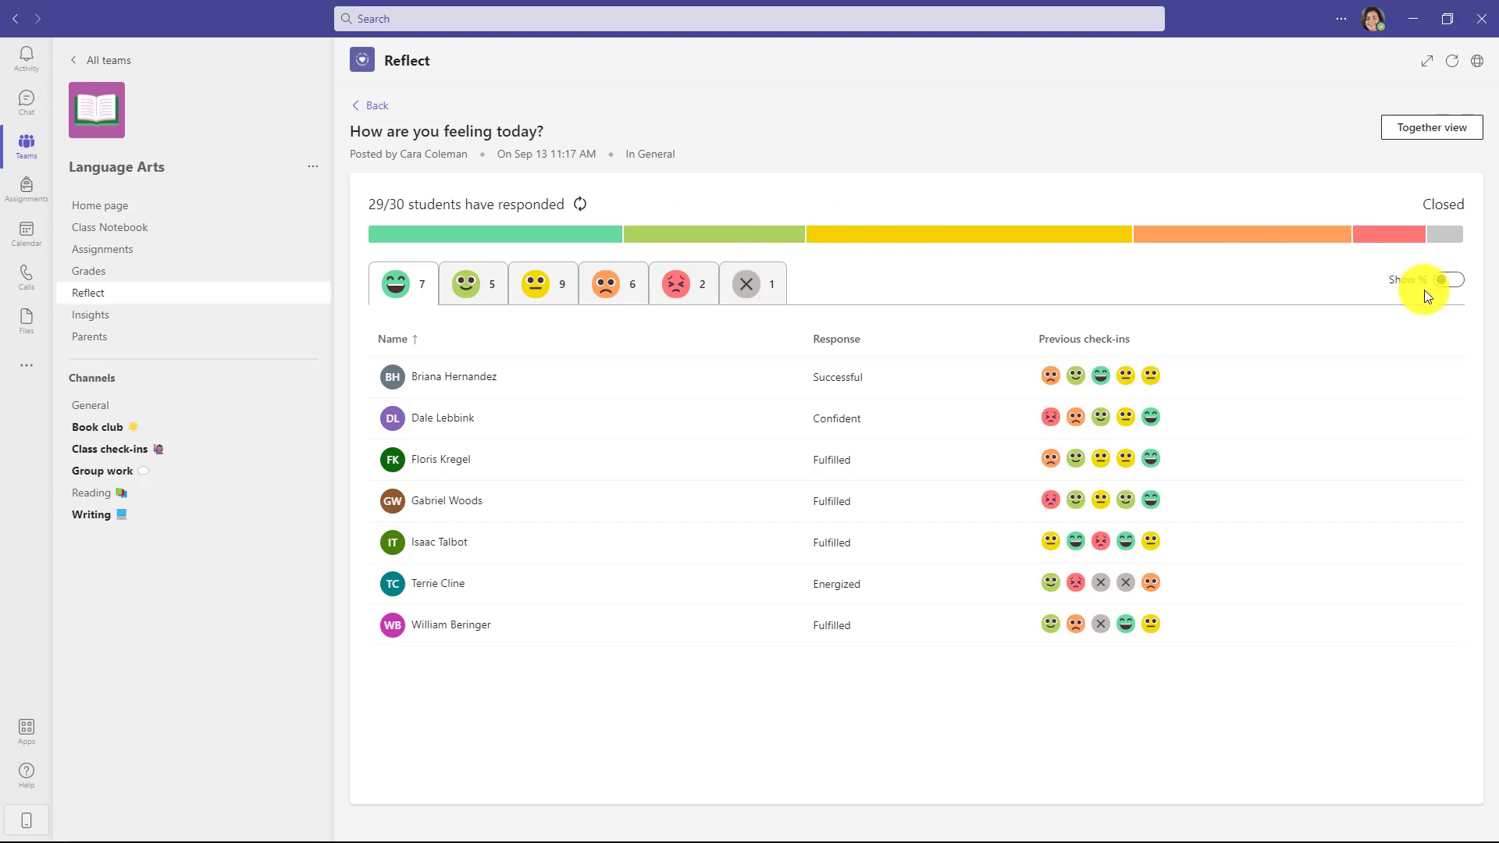
click(1454, 279)
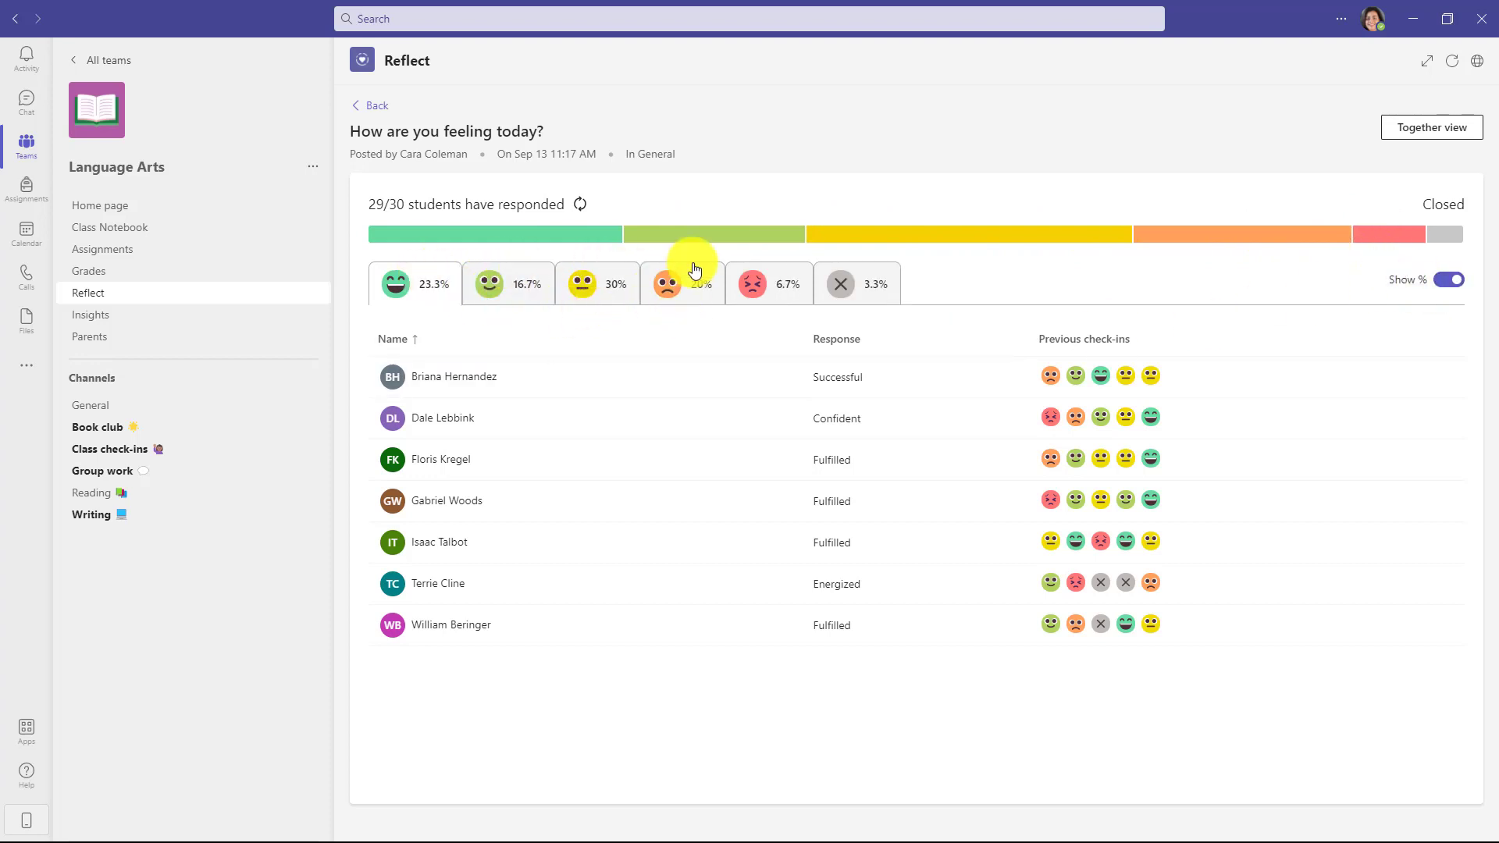
mouse_move(845, 284)
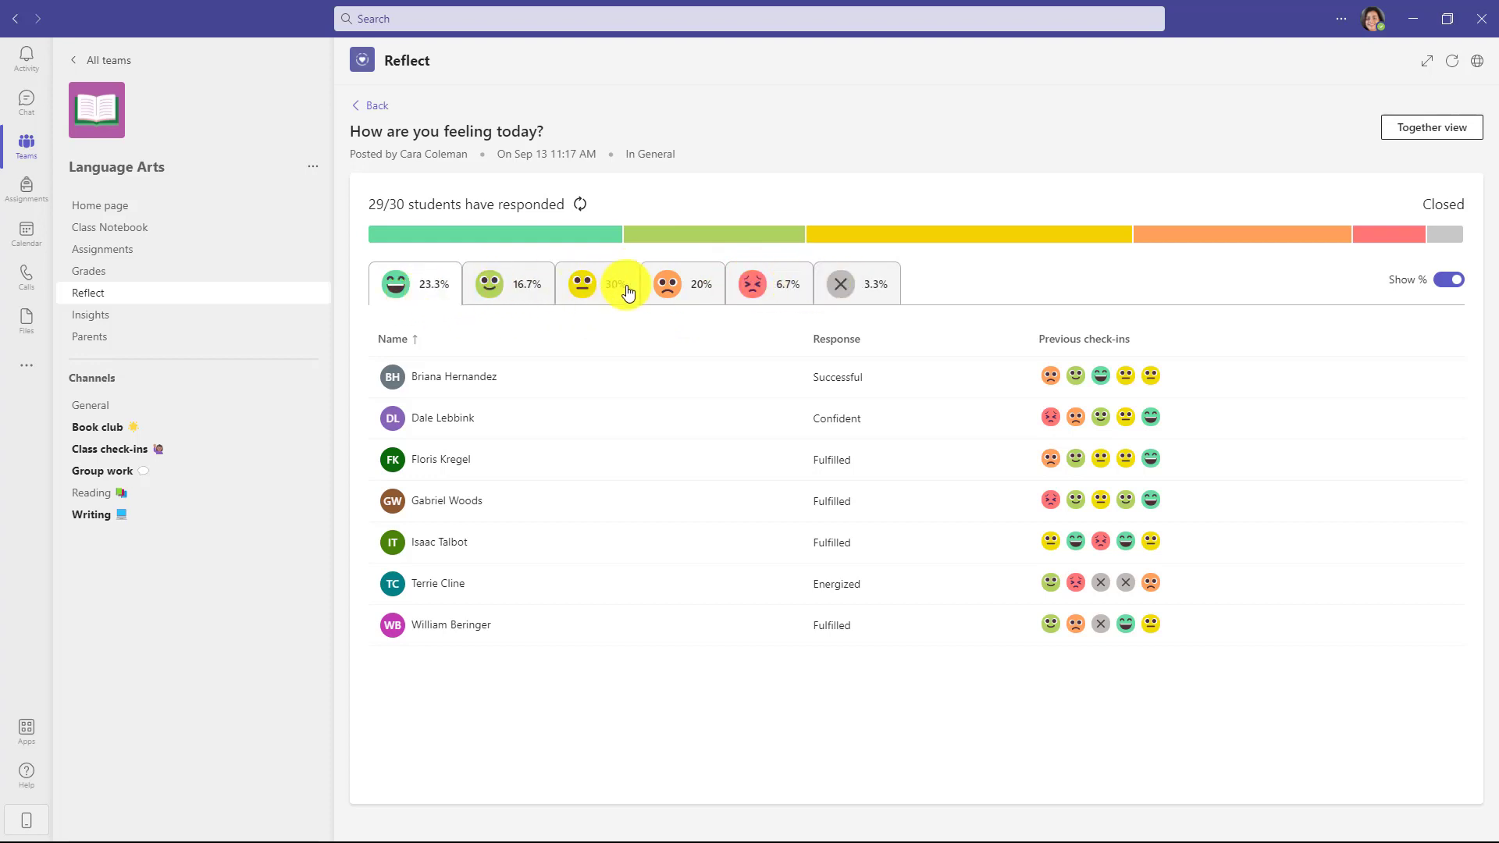
mouse_move(1101, 311)
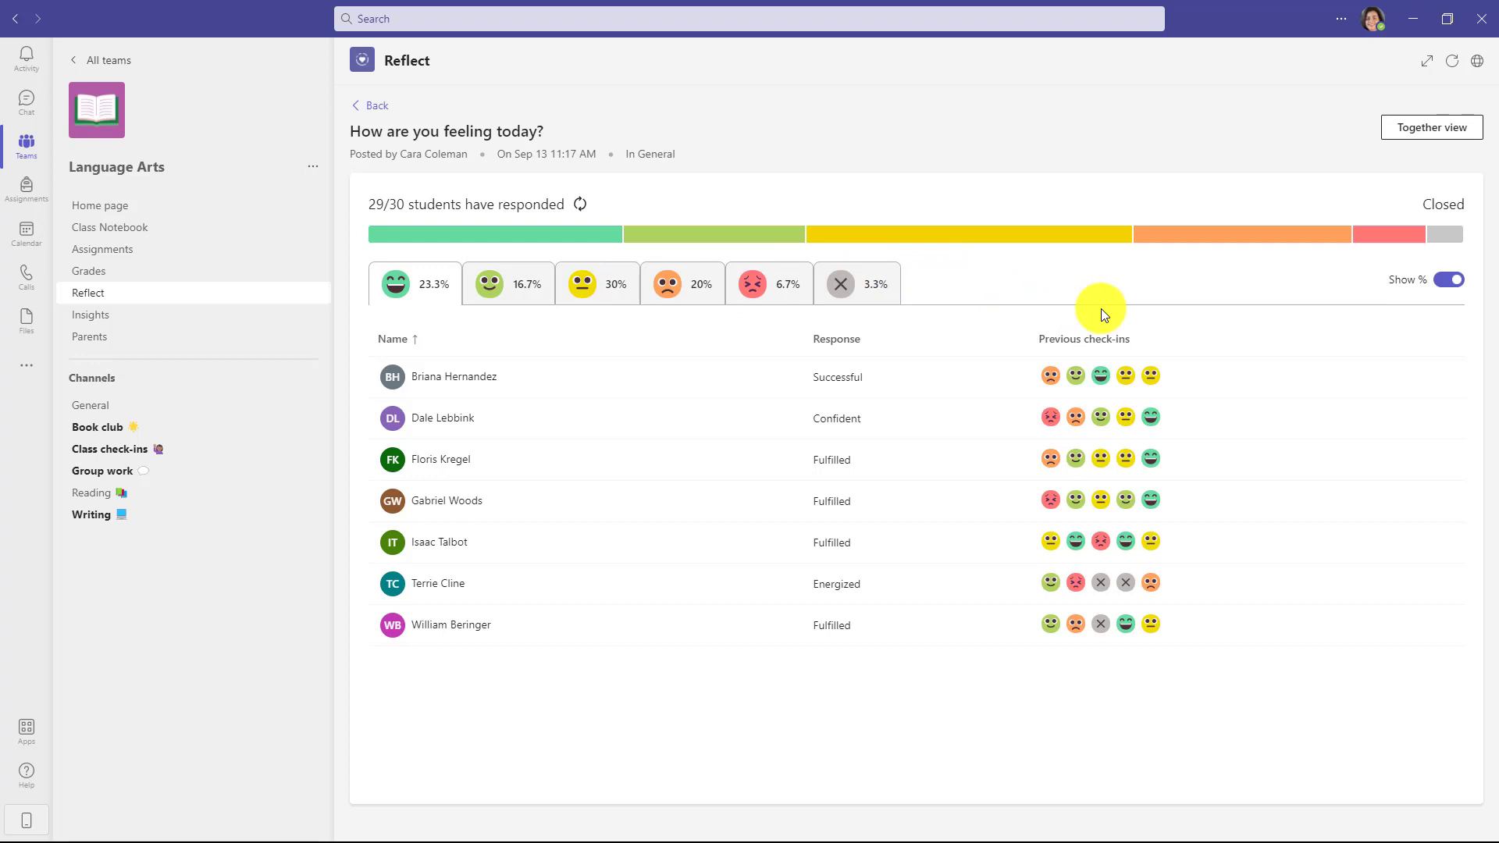
mouse_move(1103, 316)
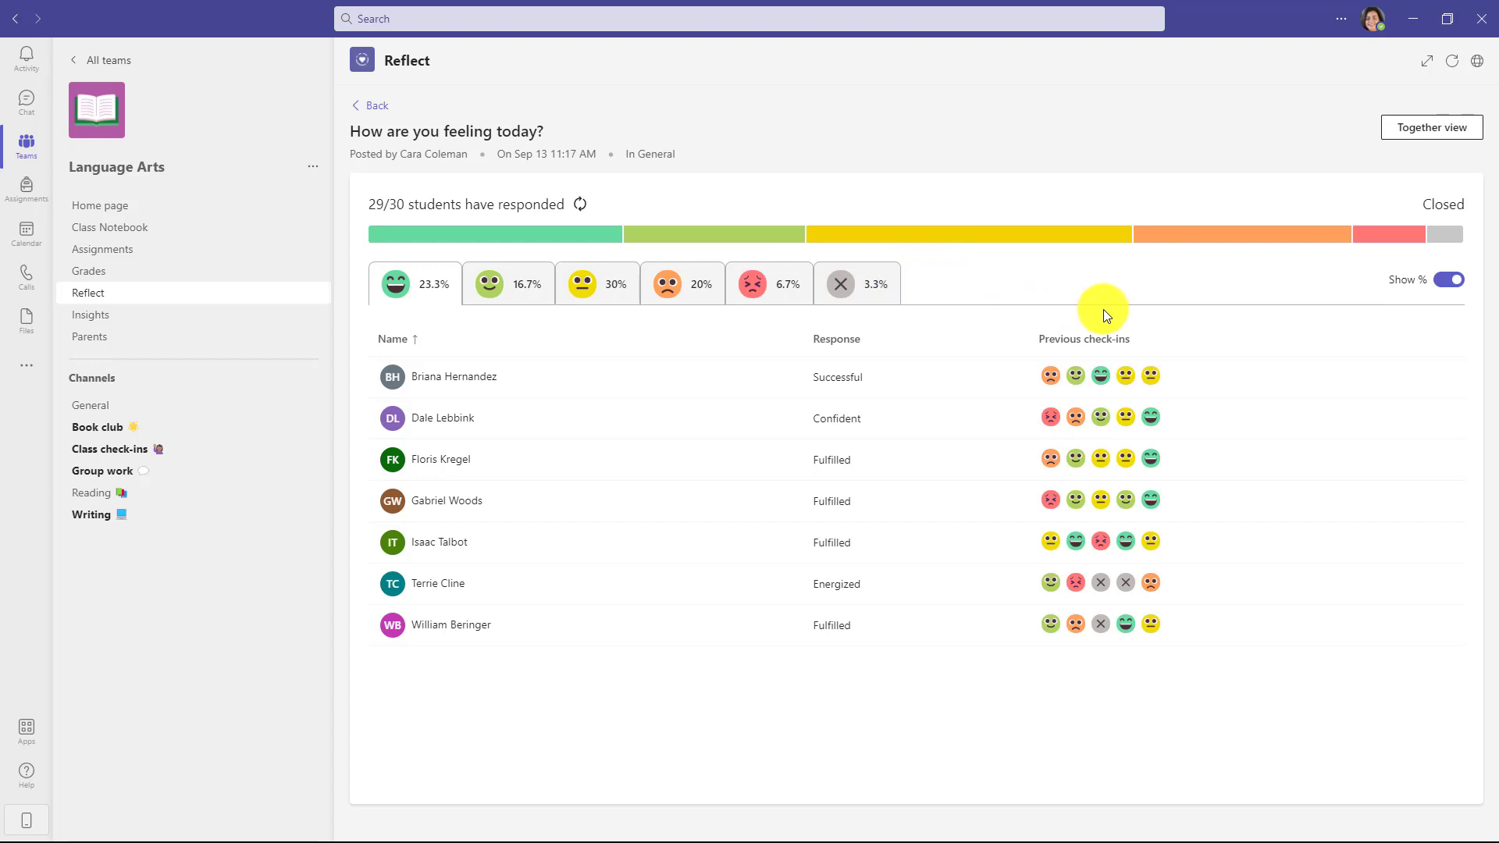
mouse_move(1208, 278)
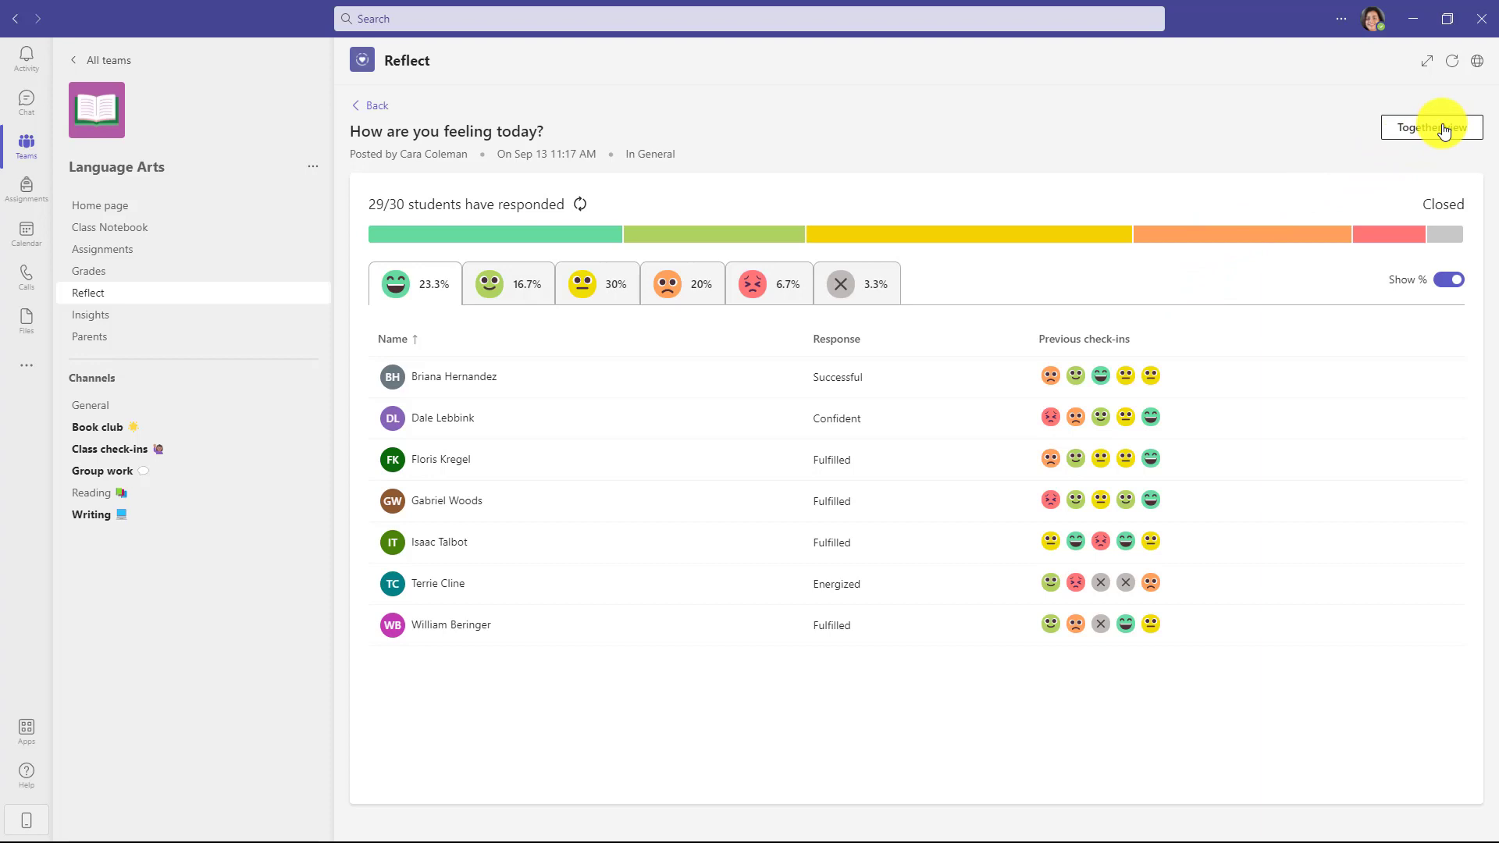
Show the Sep 13 check-in in Together view, hiding then showing student names.
click(1432, 127)
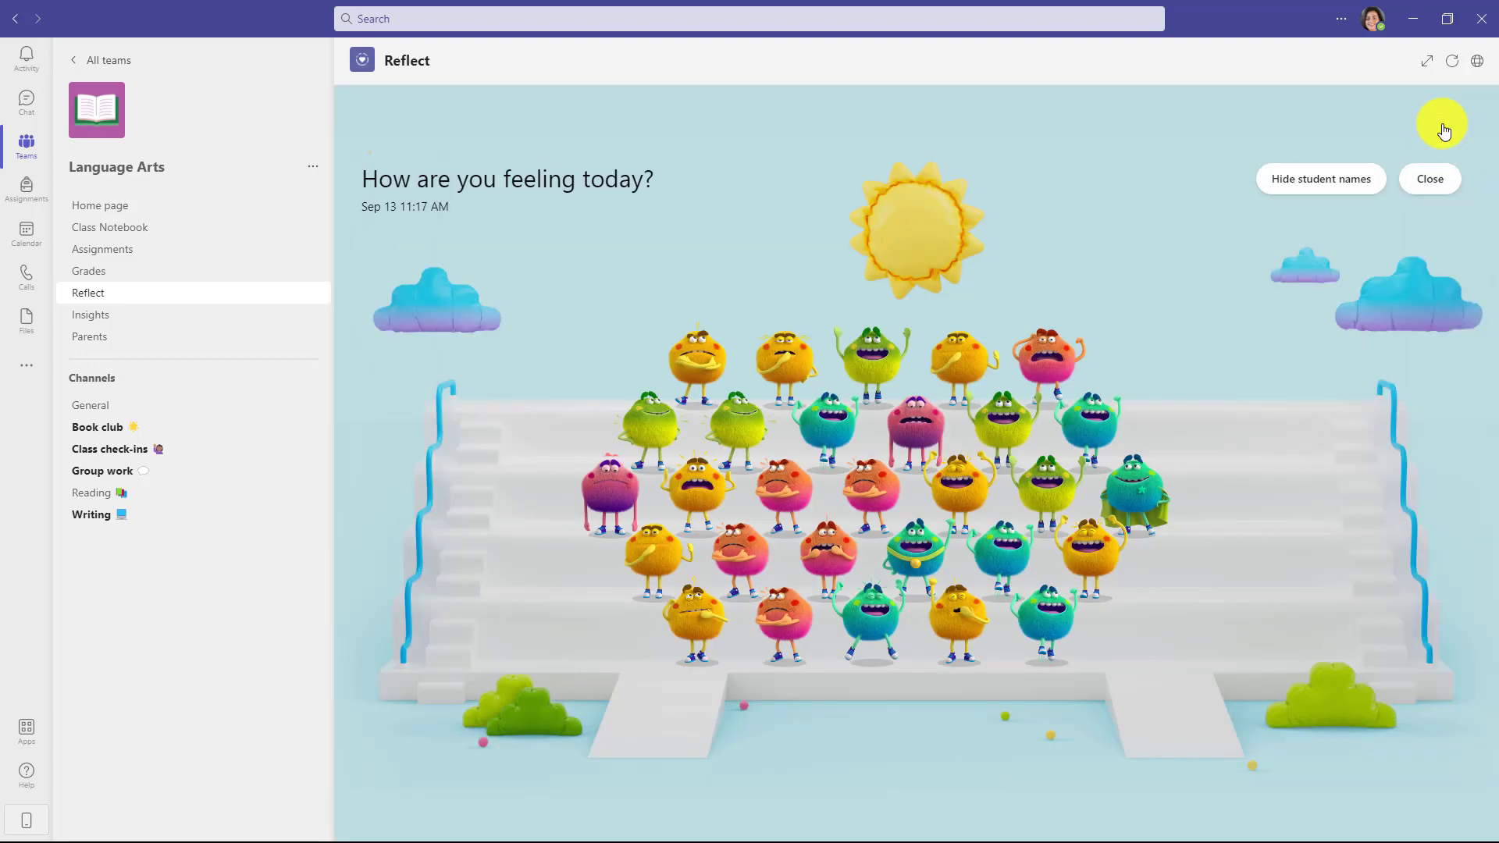
mouse_move(1068, 242)
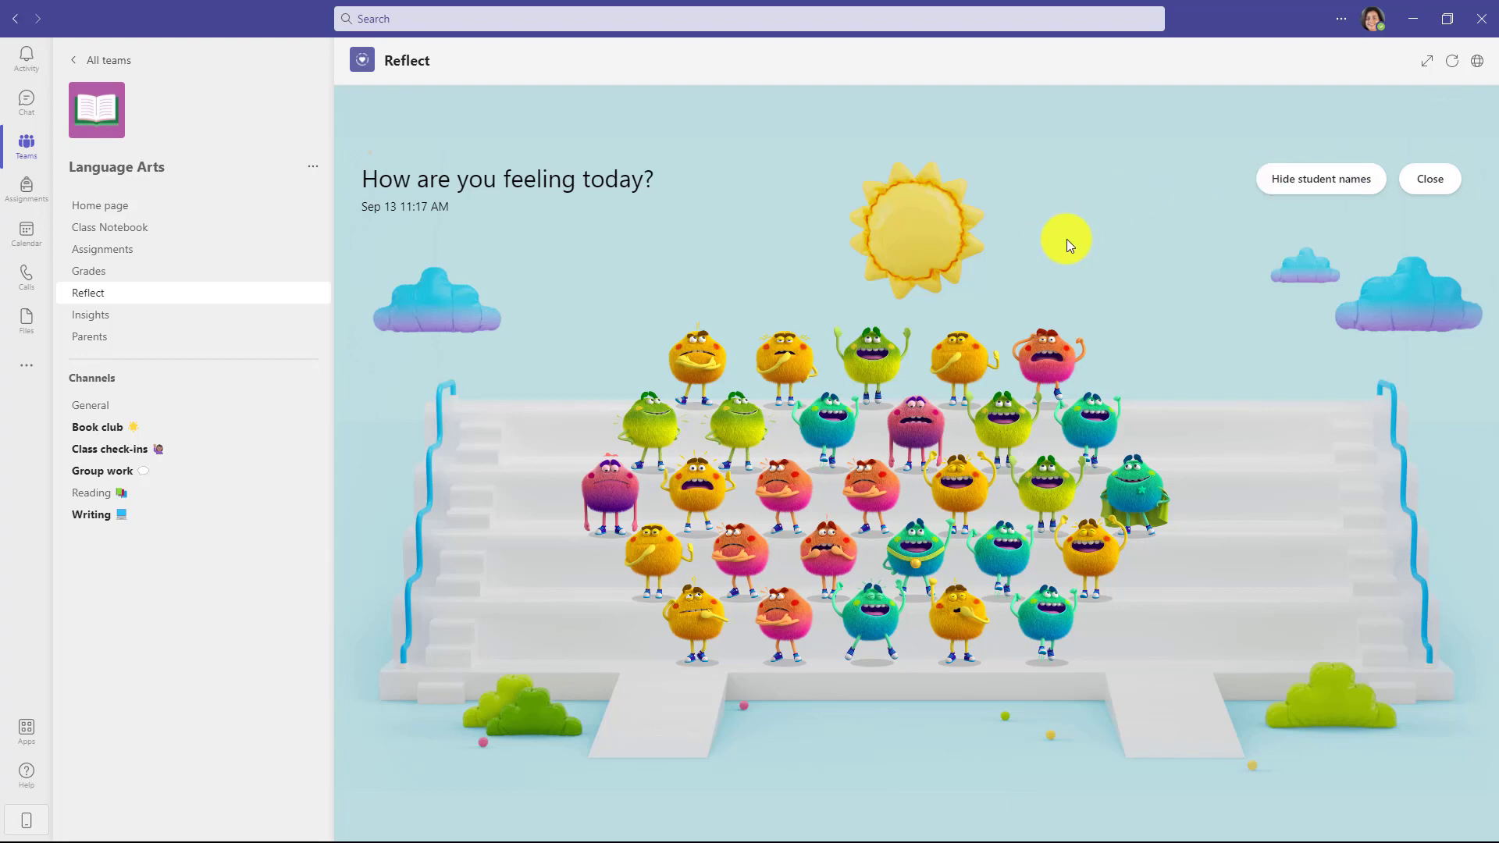
mouse_move(1093, 278)
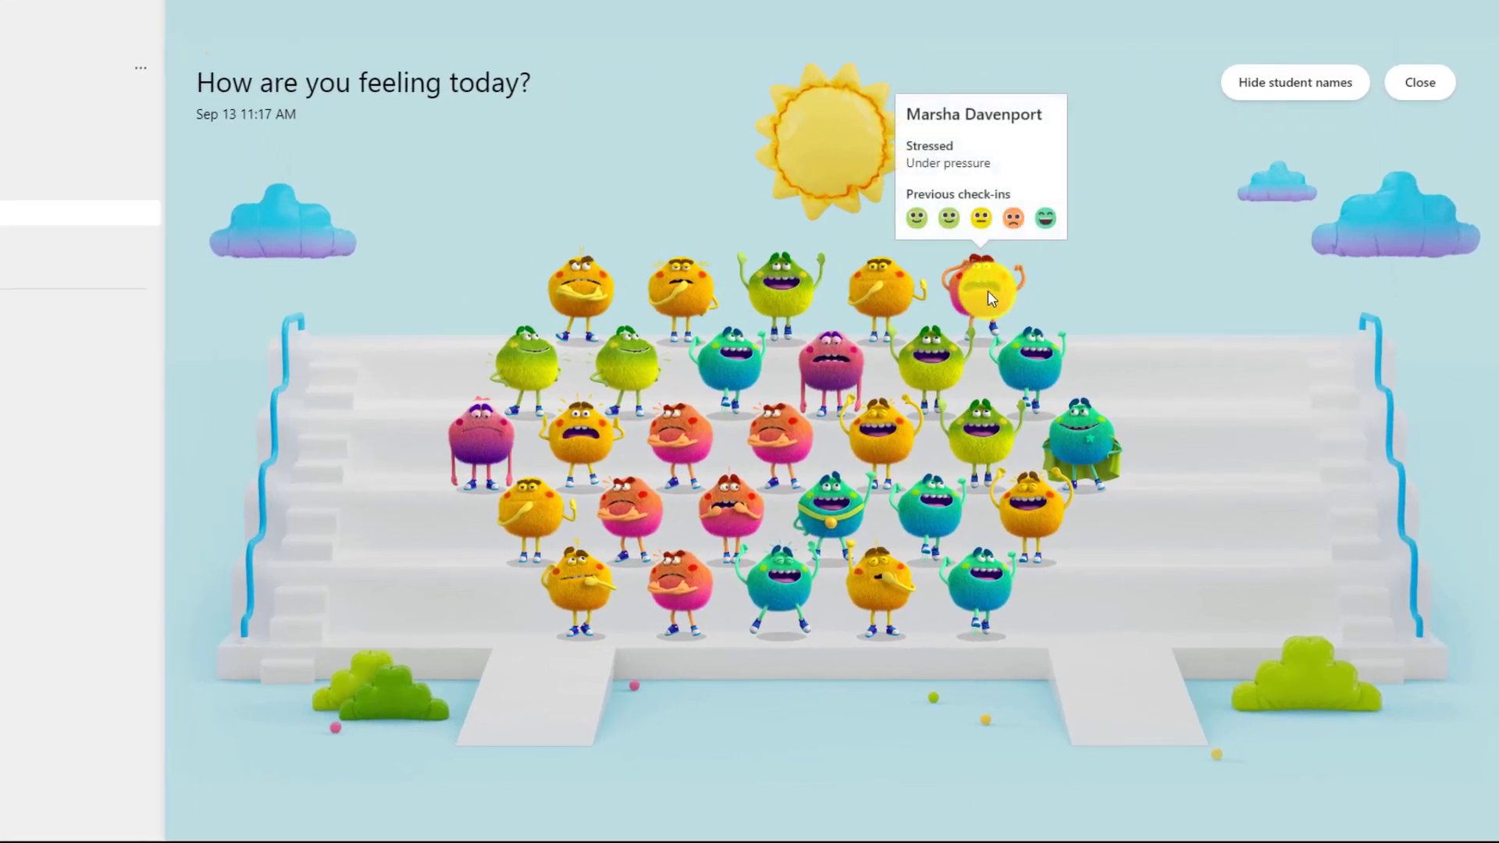
mouse_move(773, 291)
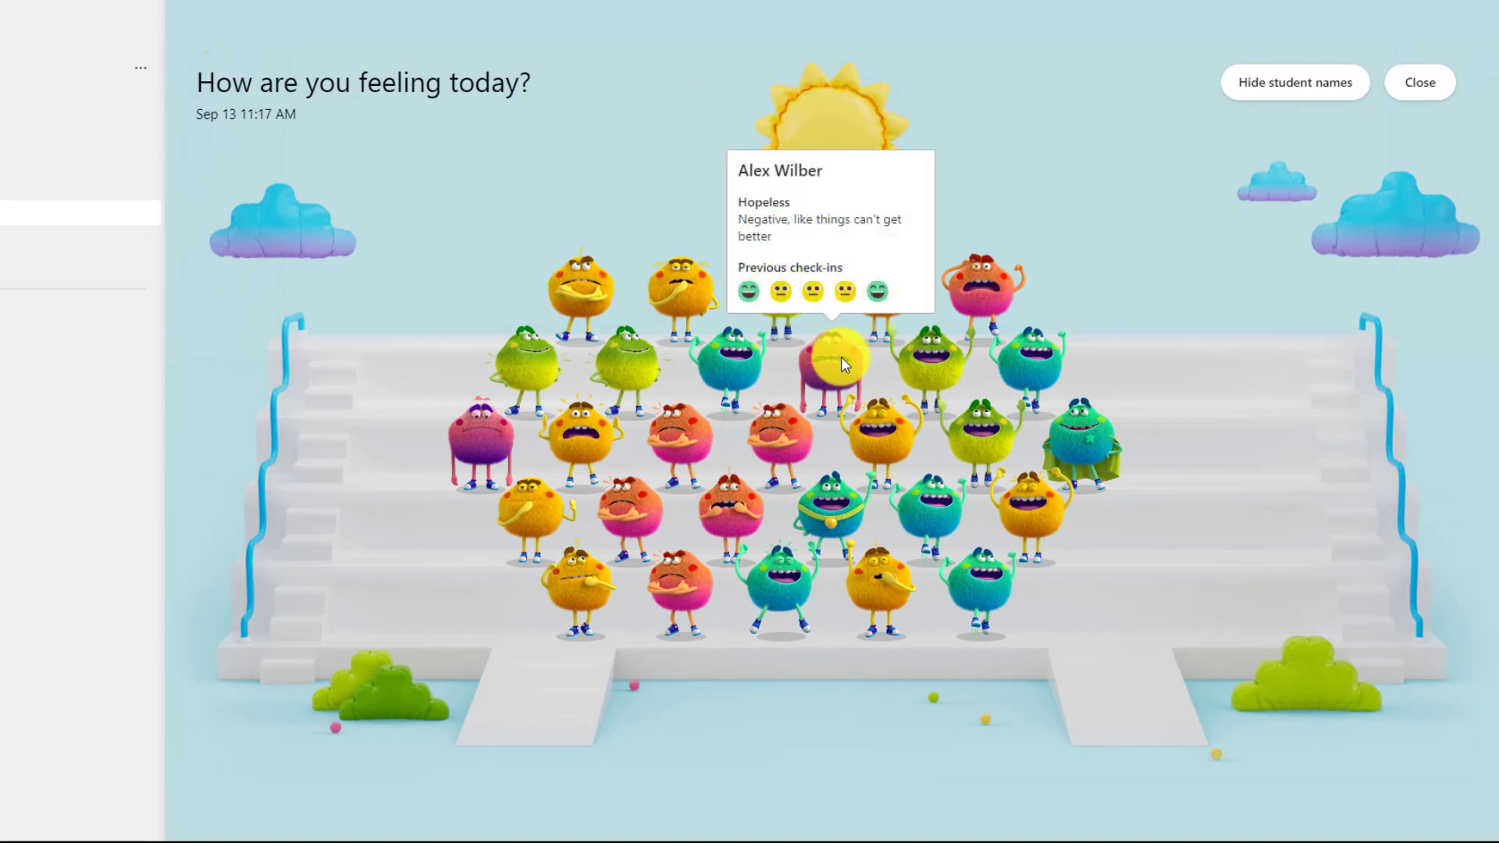
mouse_move(679, 425)
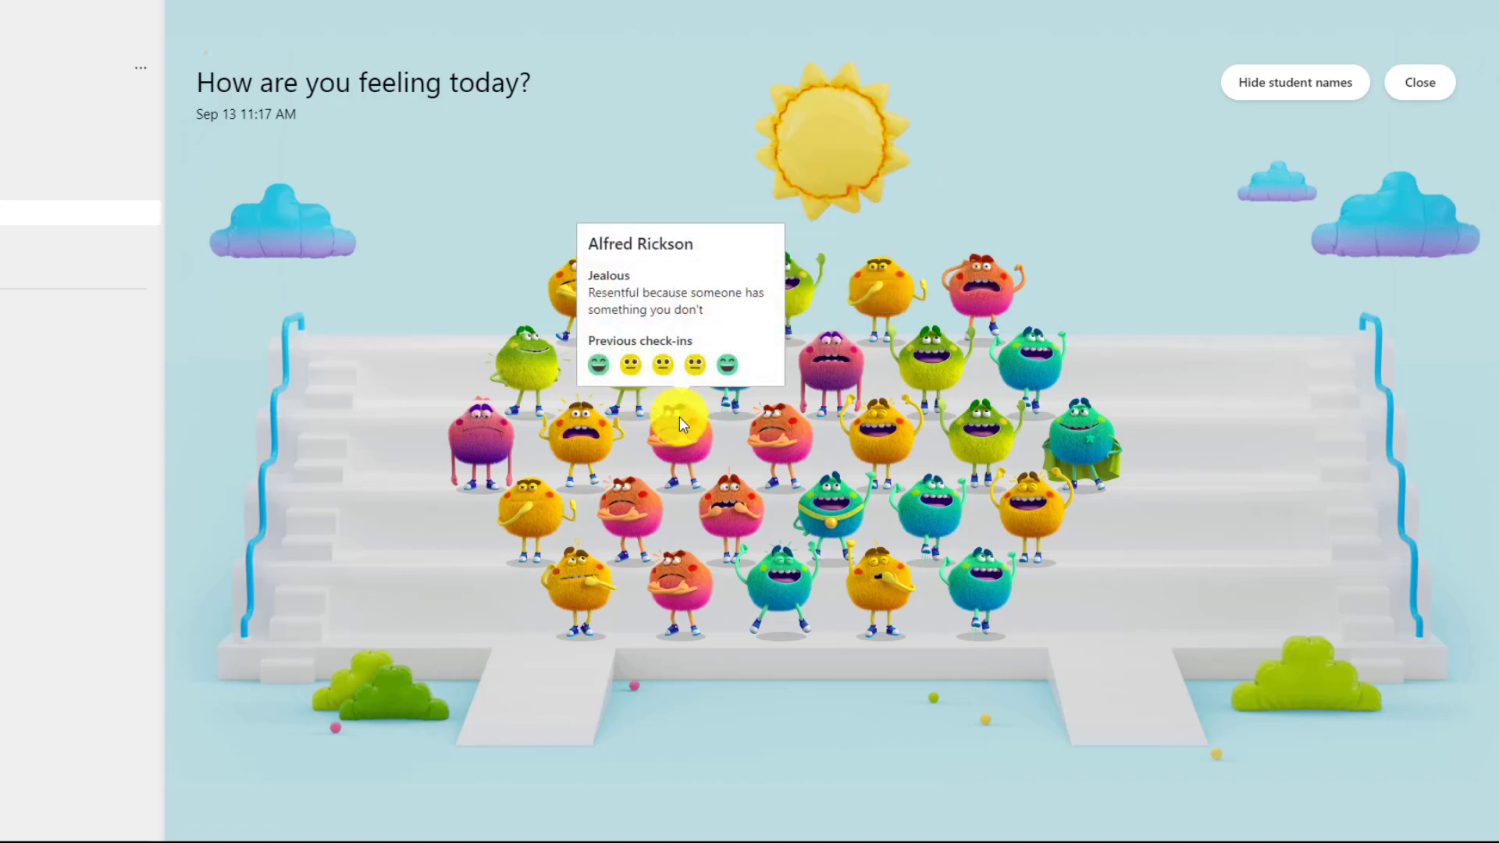
mouse_move(802, 425)
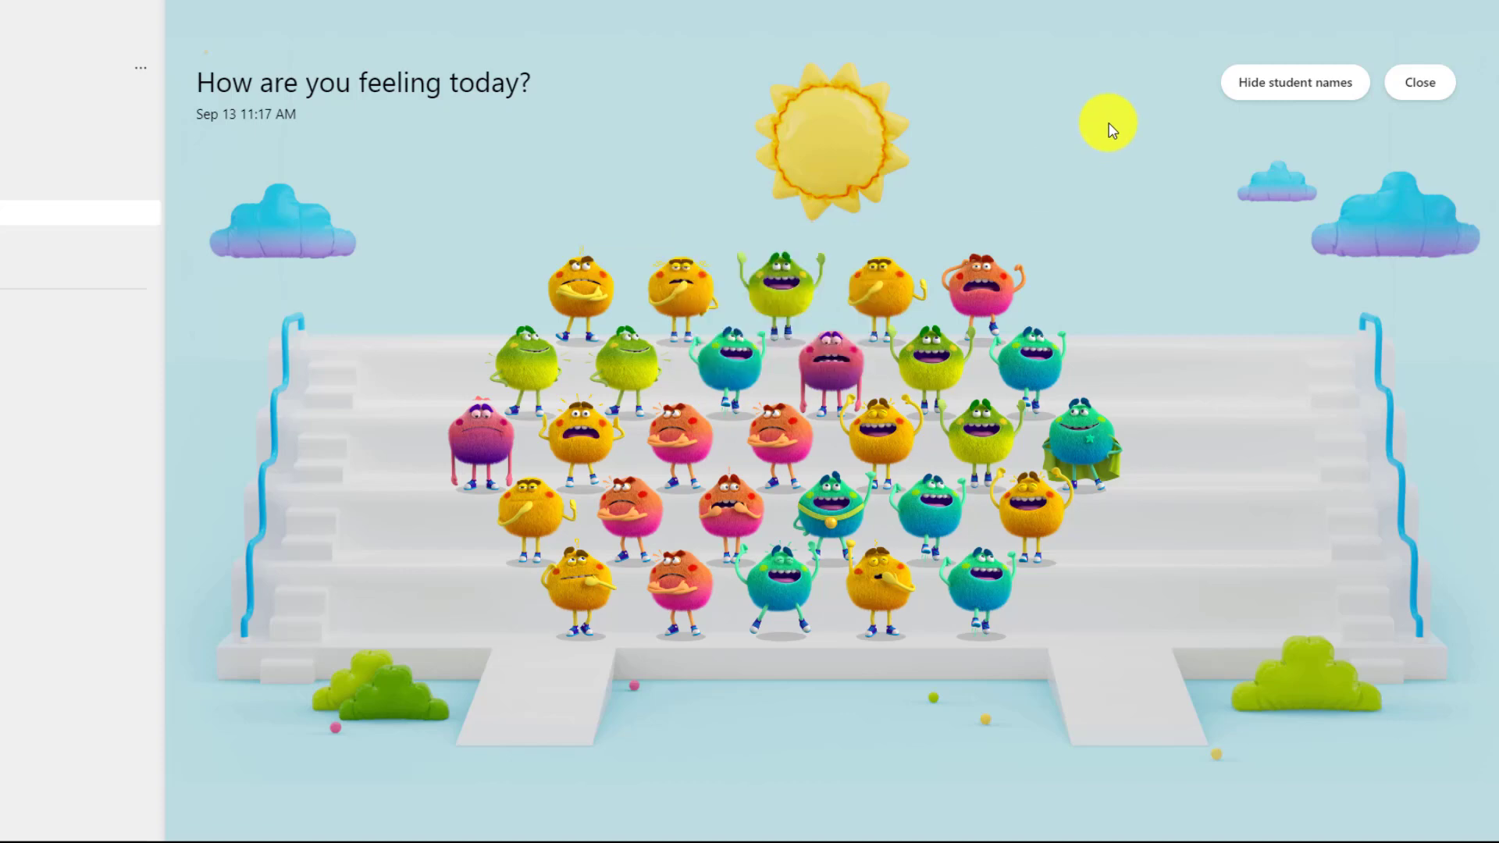
click(1294, 82)
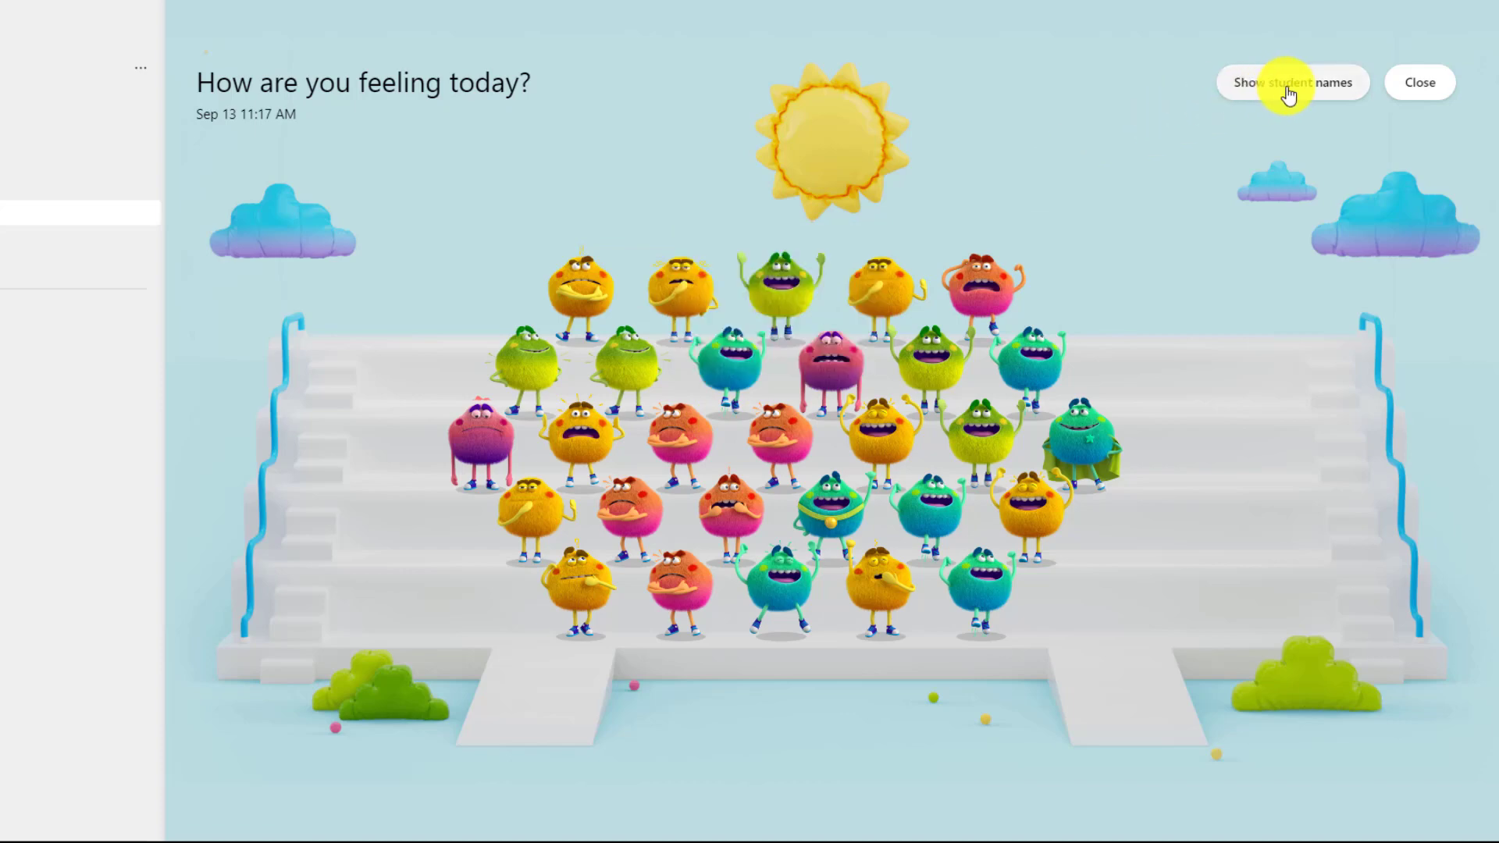
mouse_move(1108, 150)
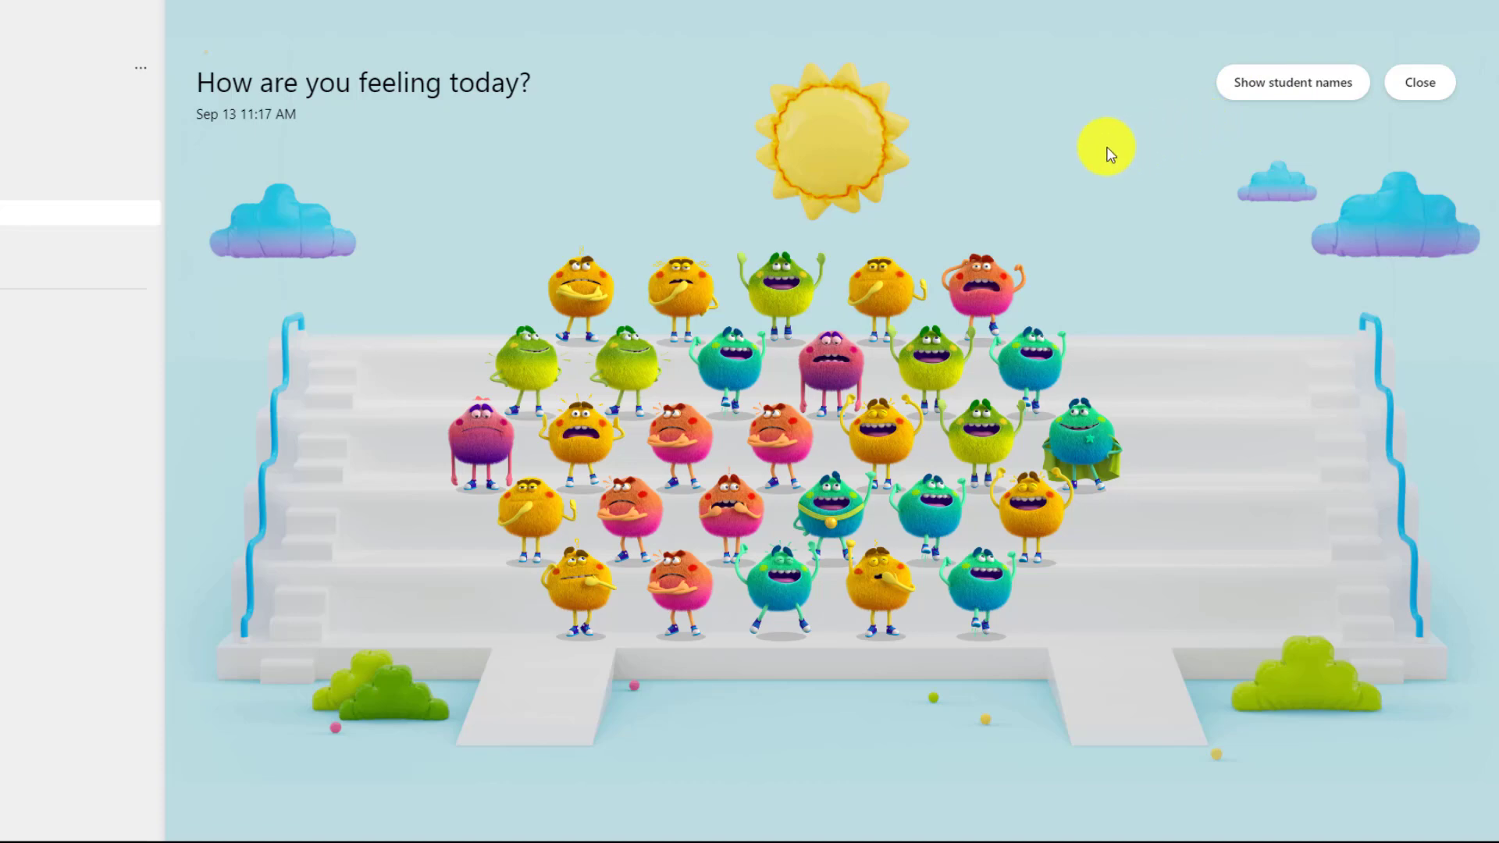
mouse_move(880, 292)
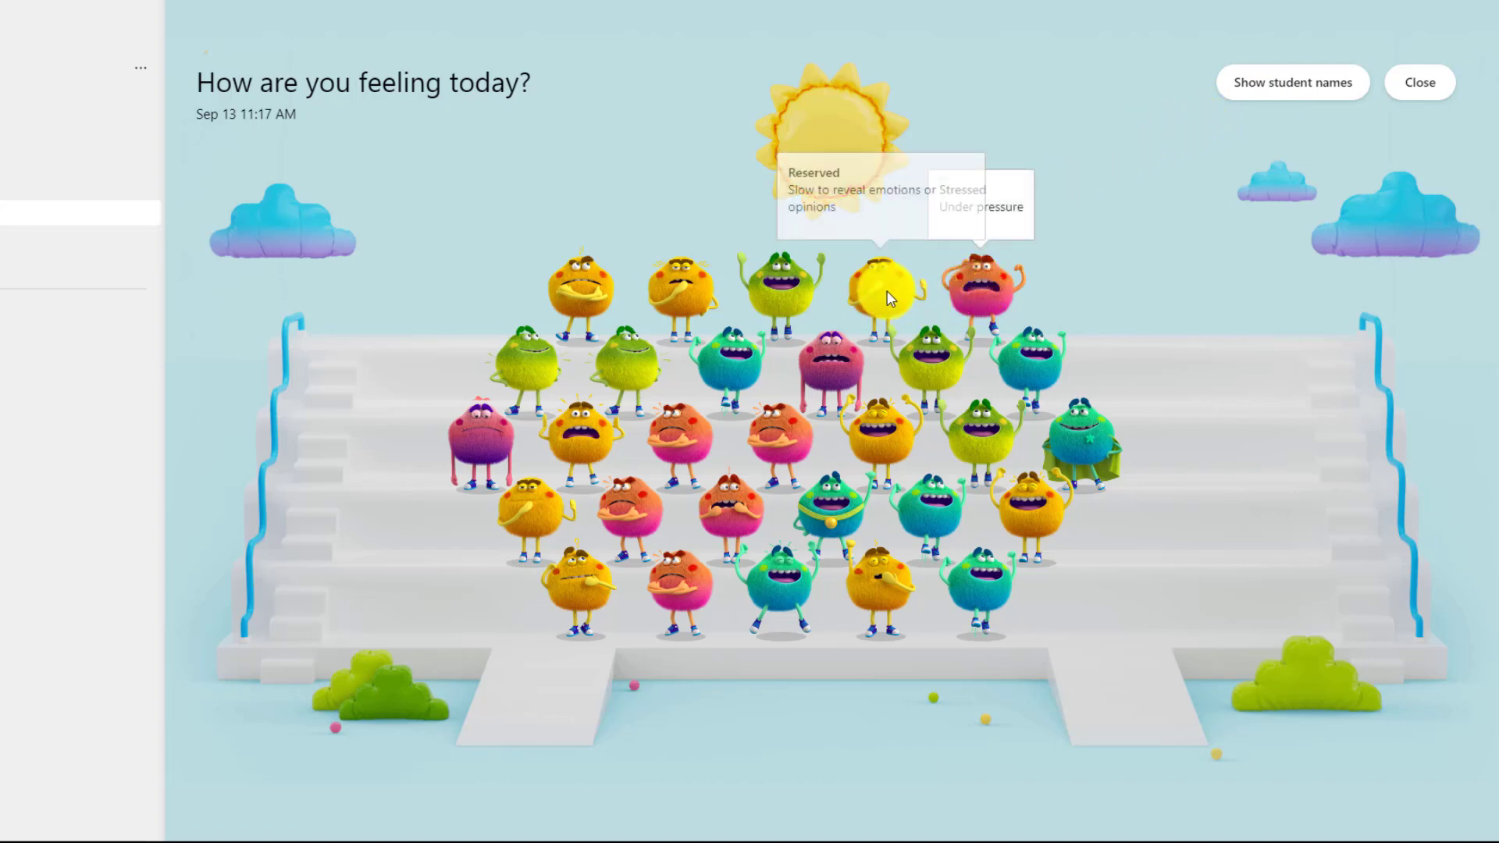
mouse_move(693, 370)
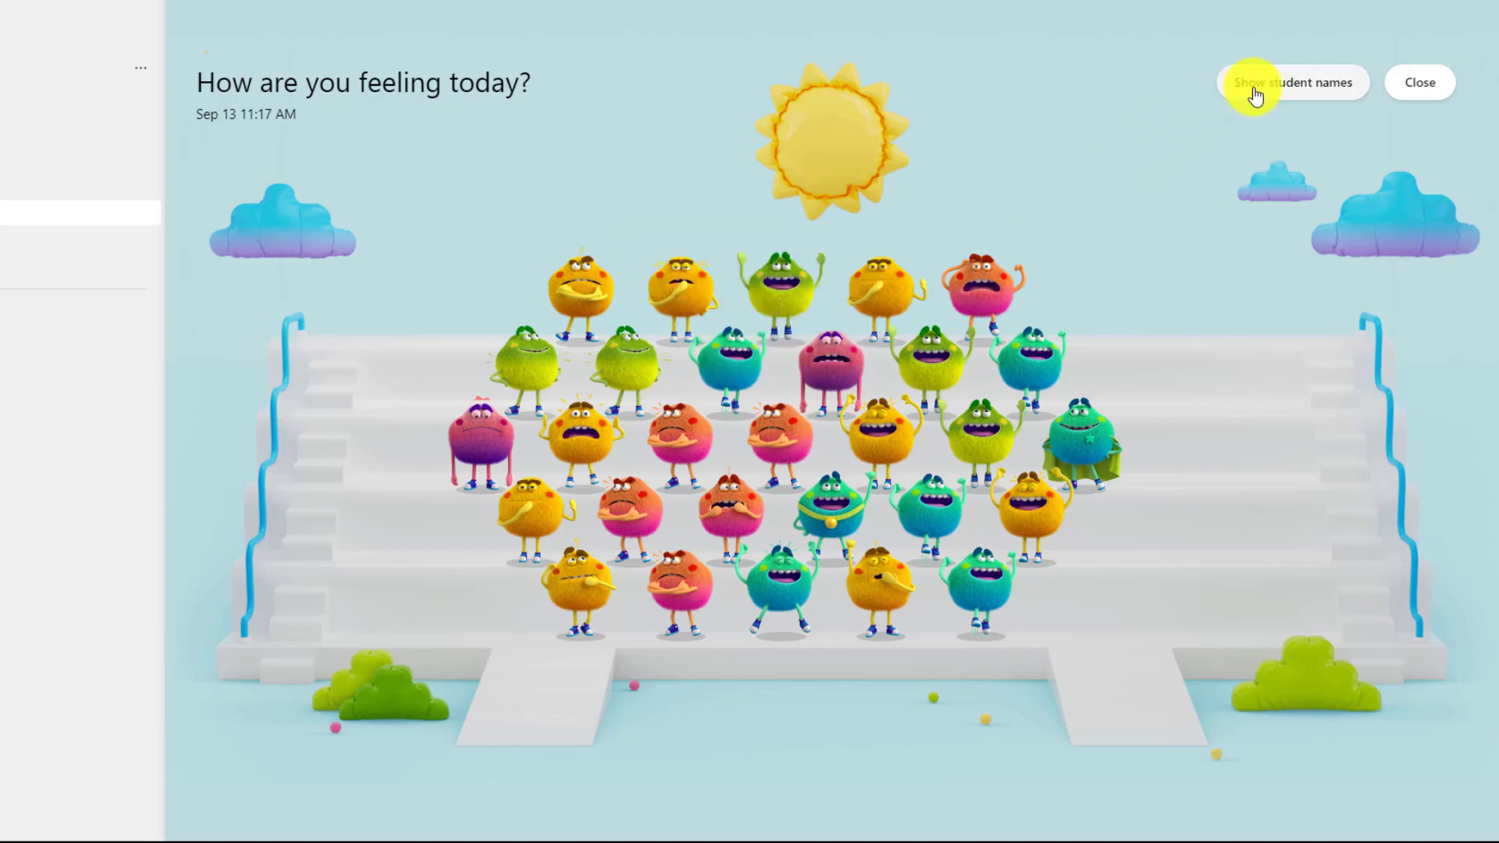
click(1293, 83)
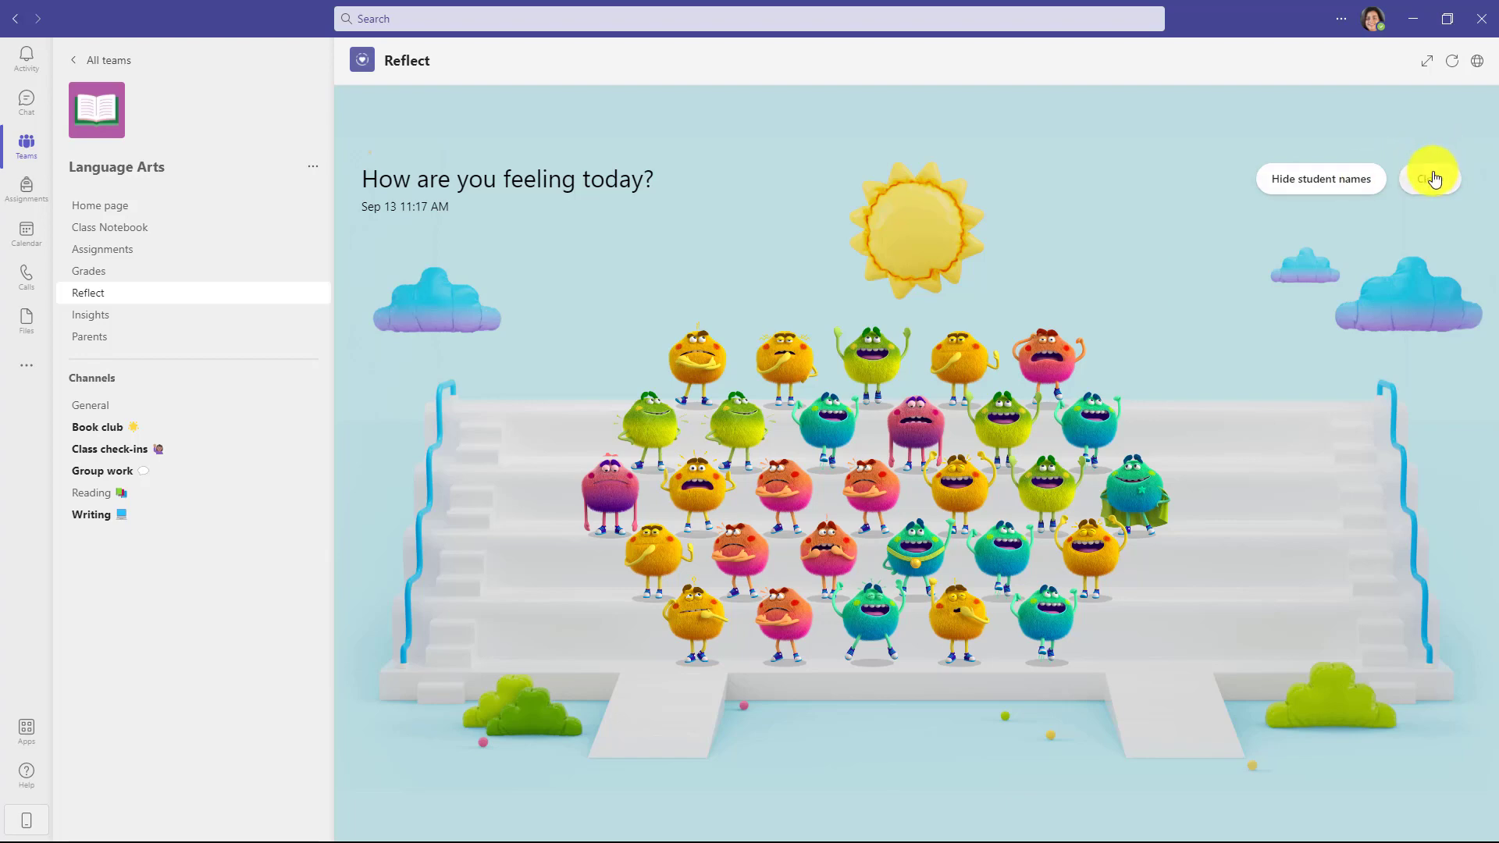
click(1432, 178)
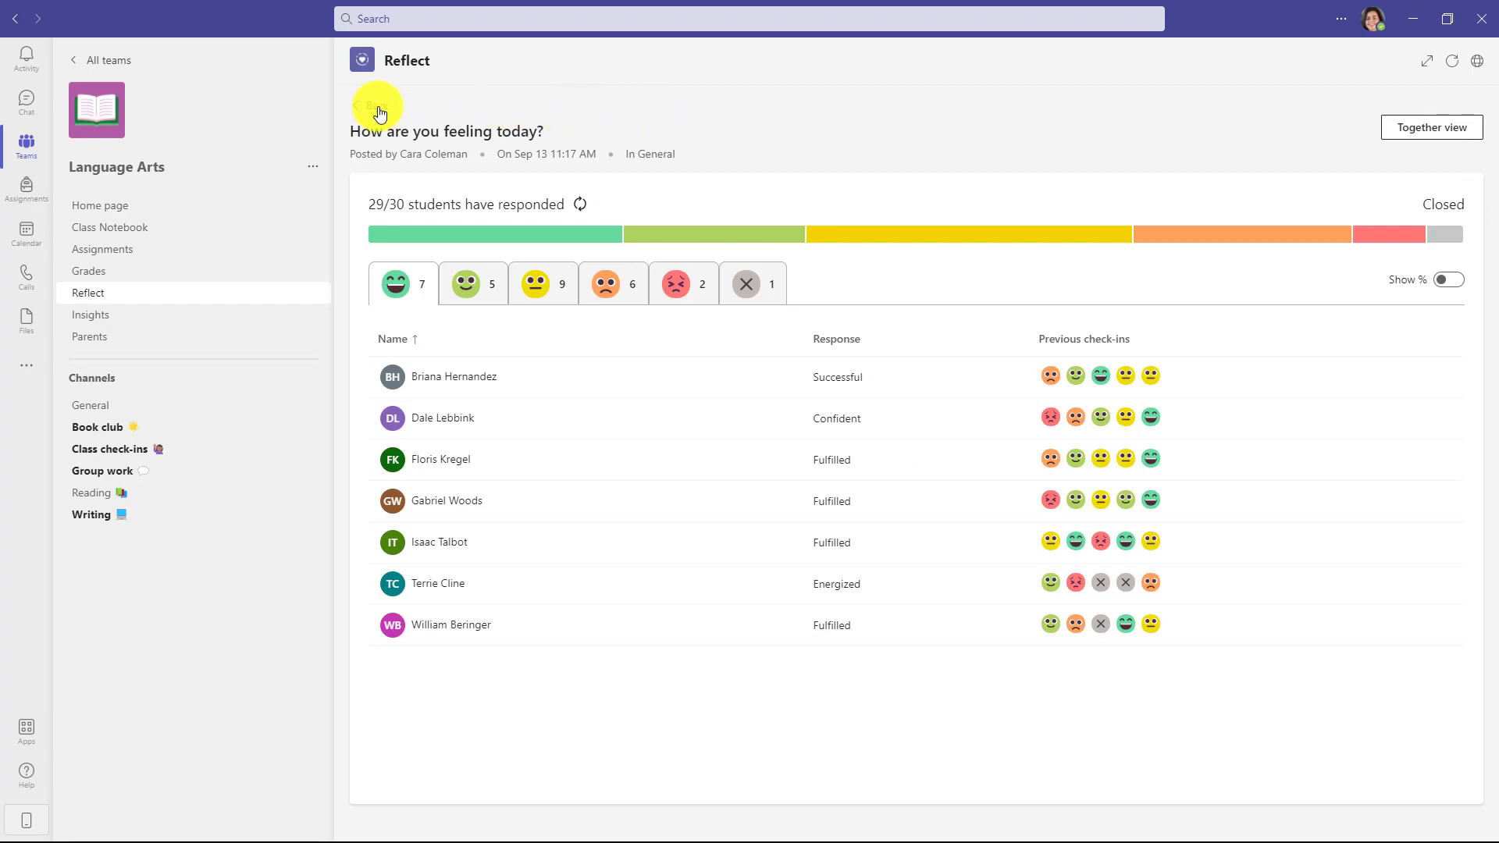
click(359, 105)
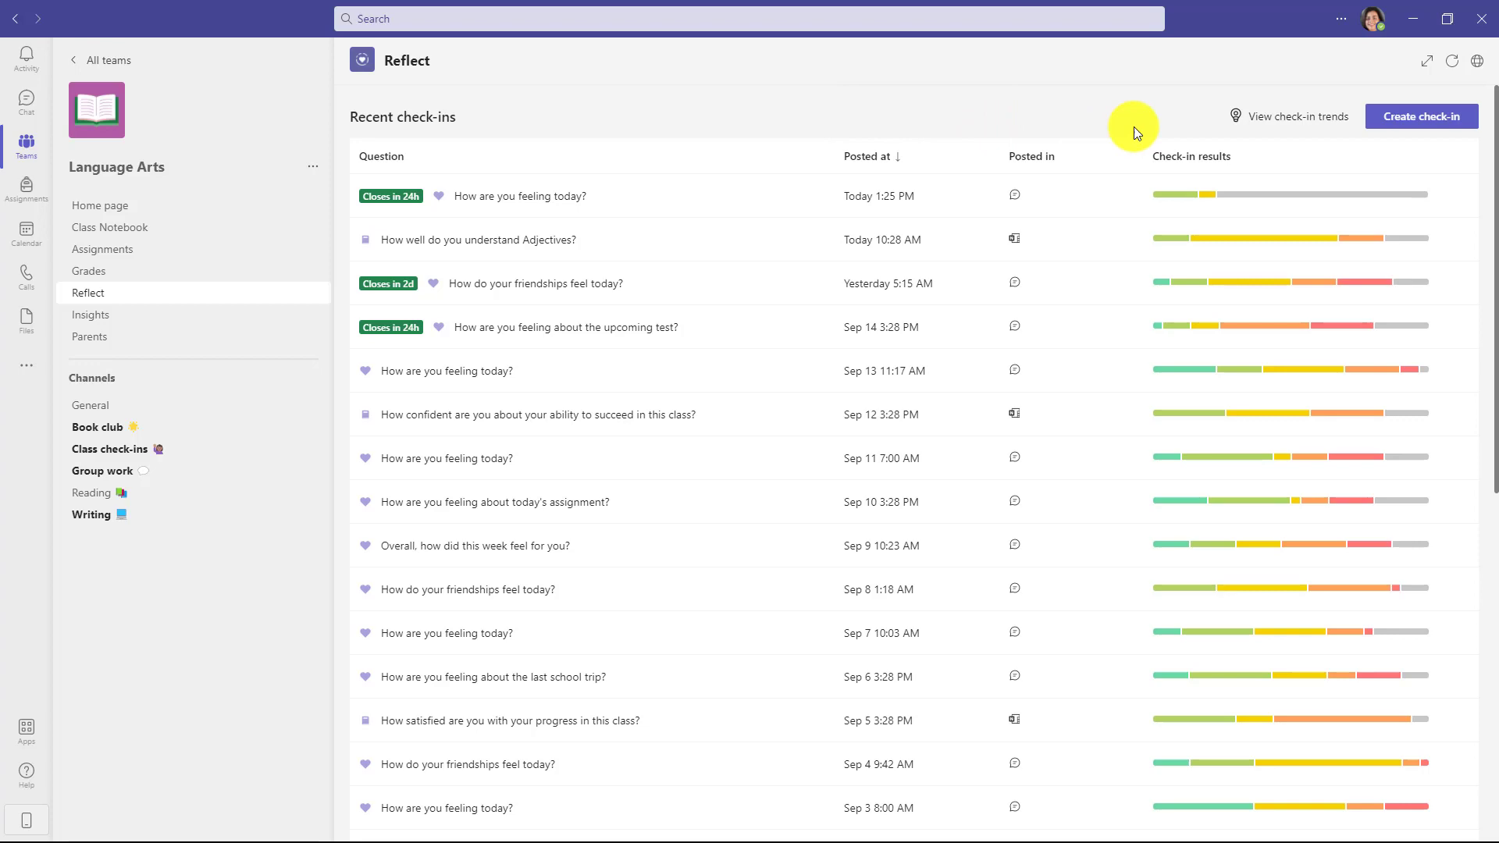
mouse_move(1298, 116)
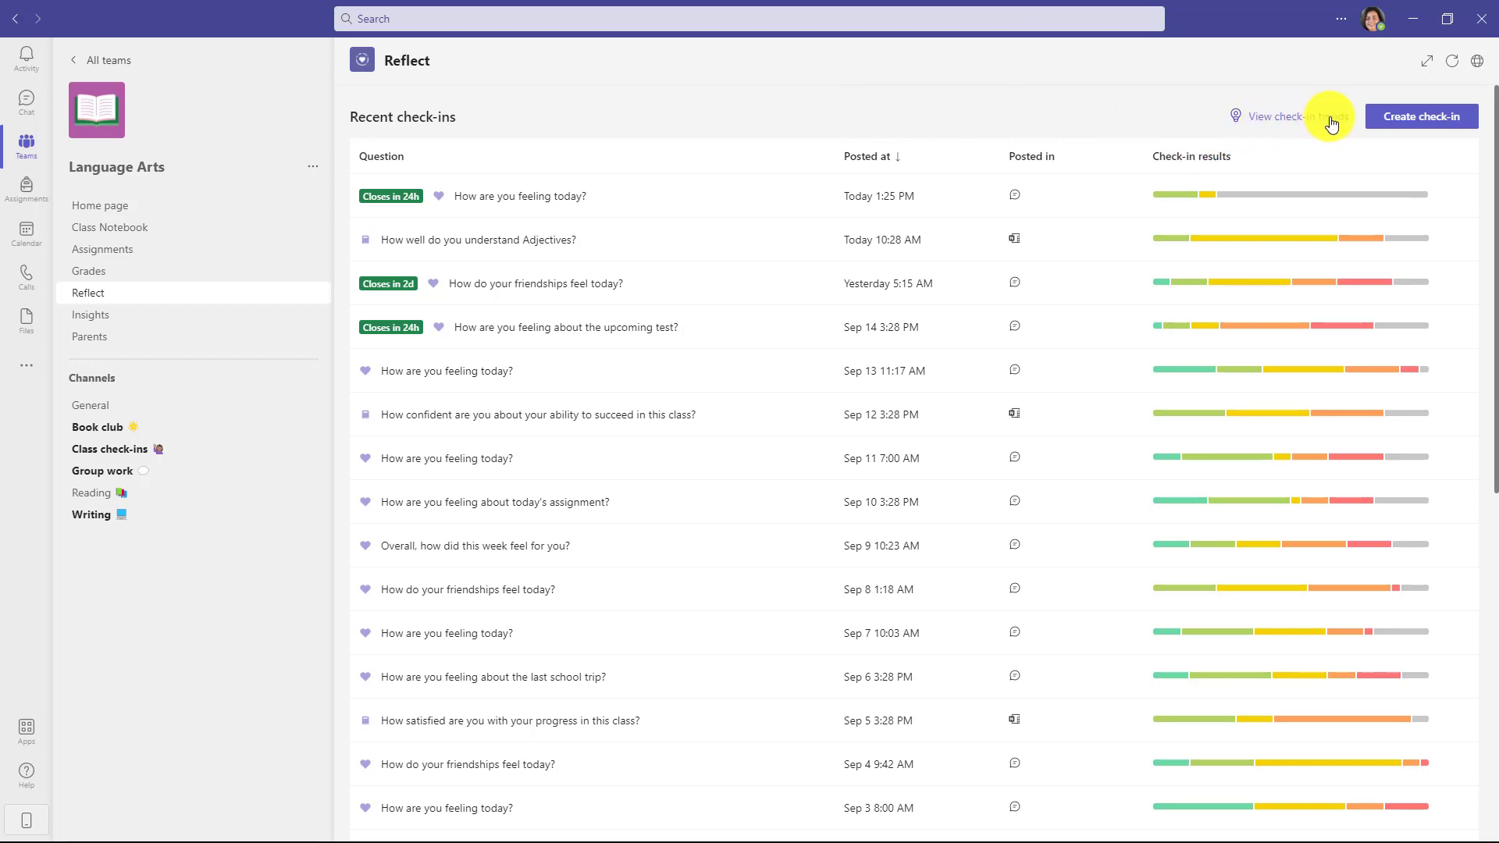
click(1273, 116)
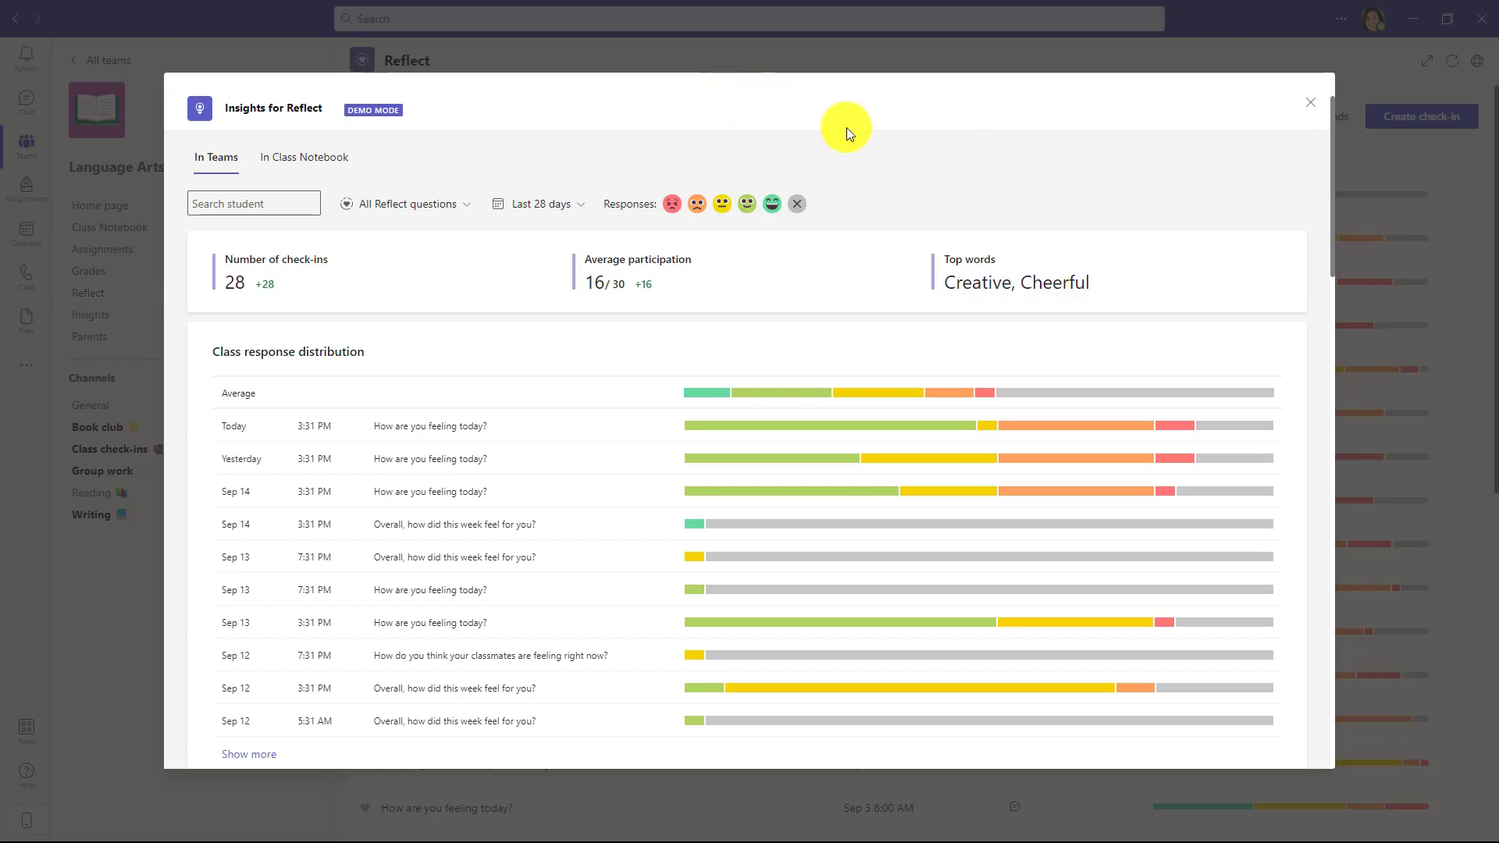
mouse_move(705, 279)
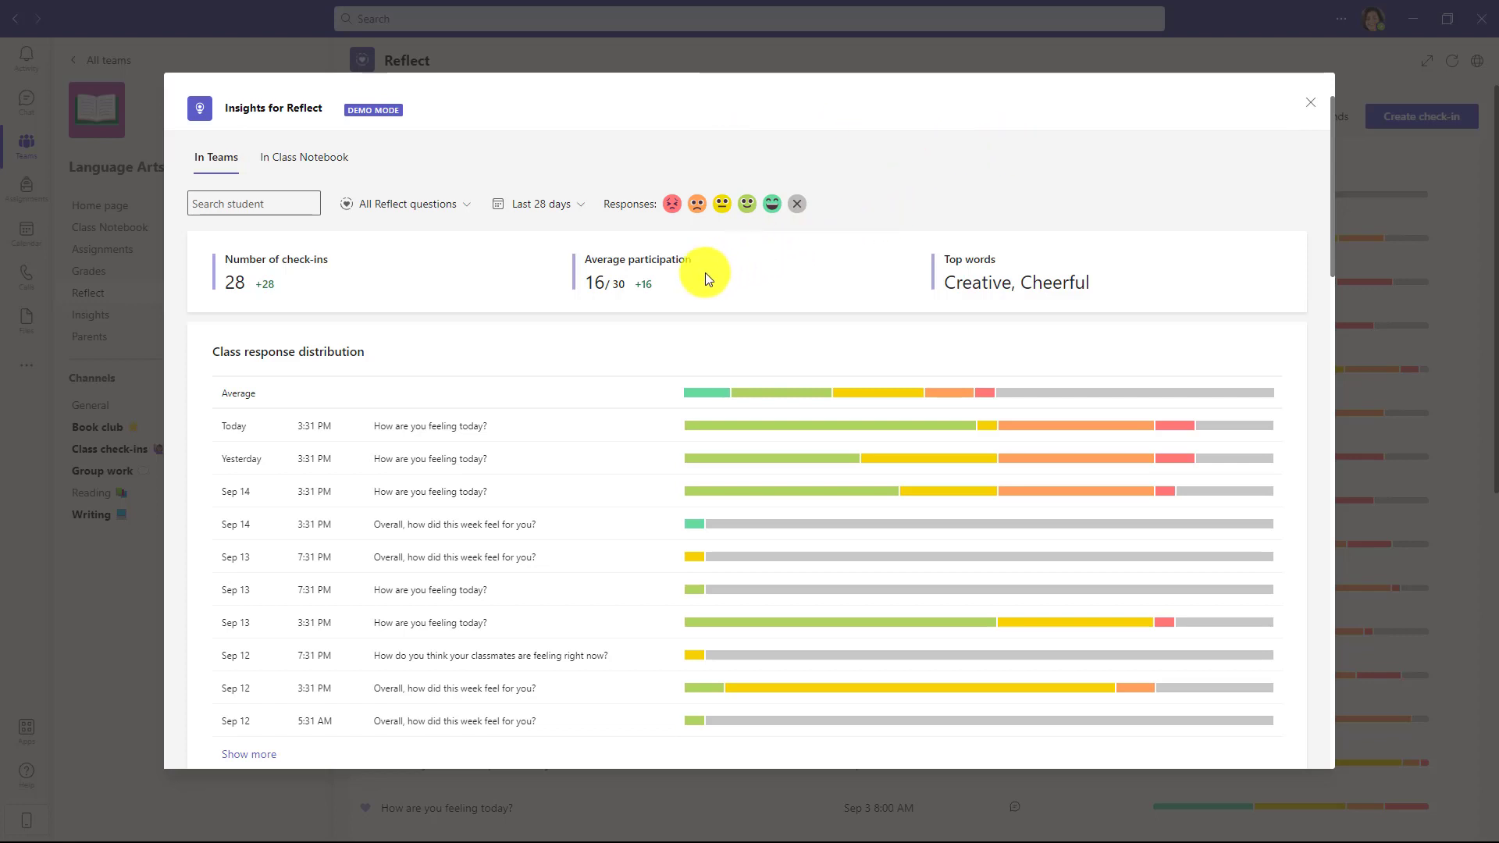
mouse_move(582, 292)
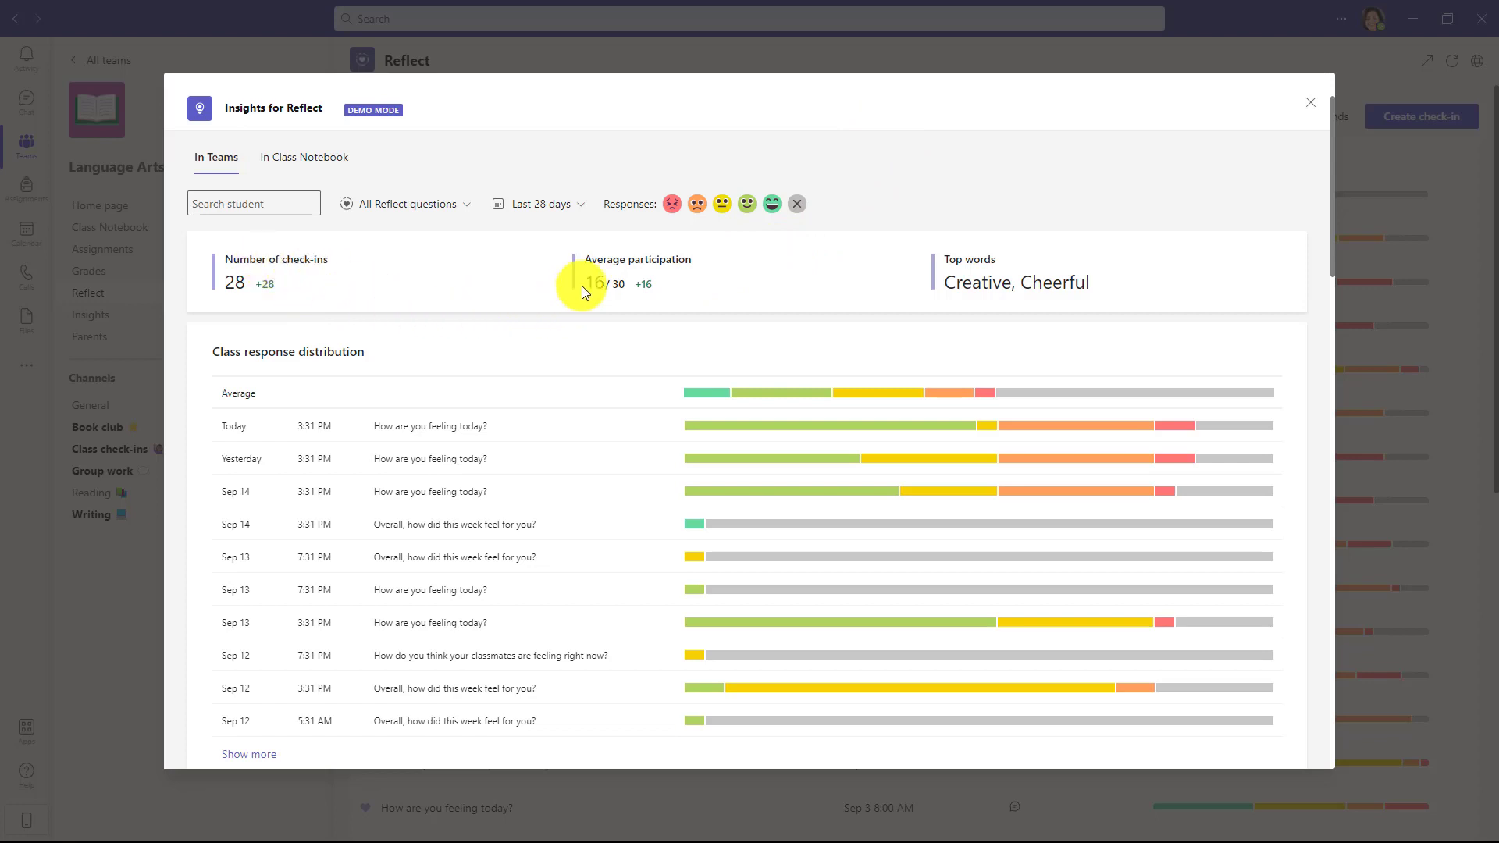
mouse_move(899, 305)
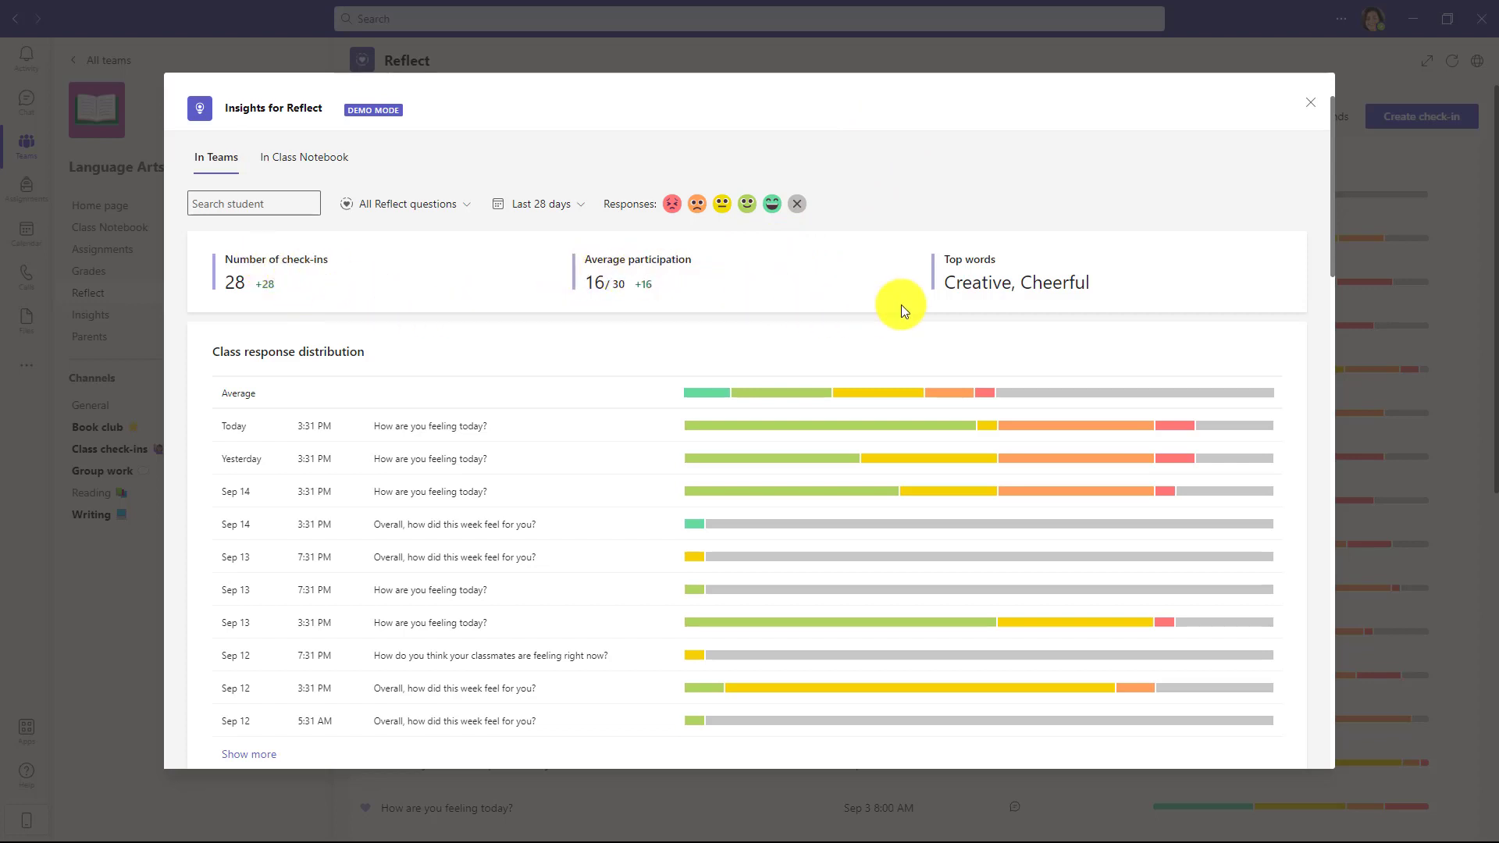
mouse_move(1051, 290)
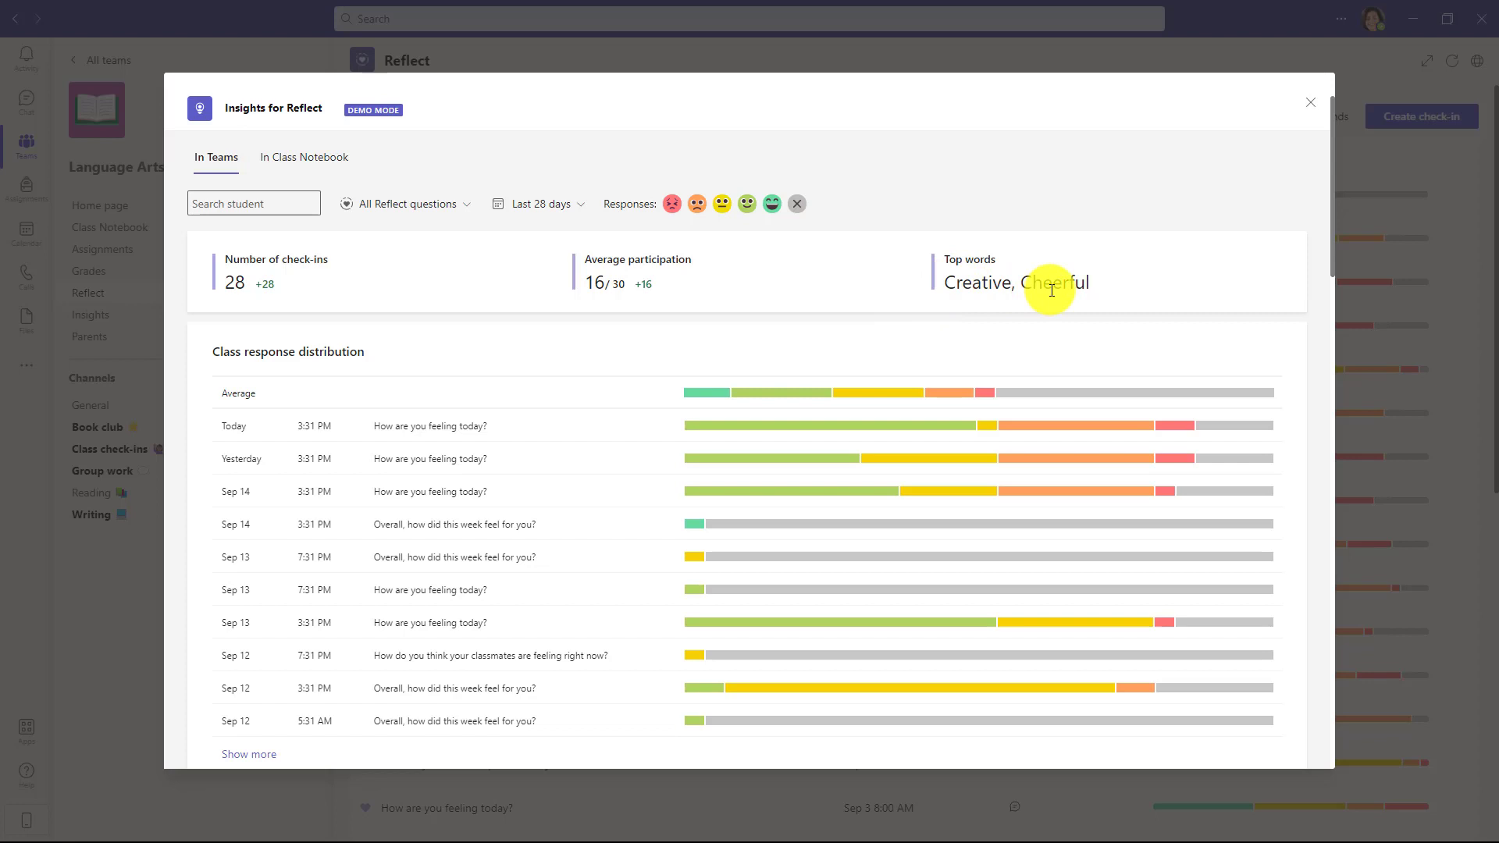
mouse_move(322, 378)
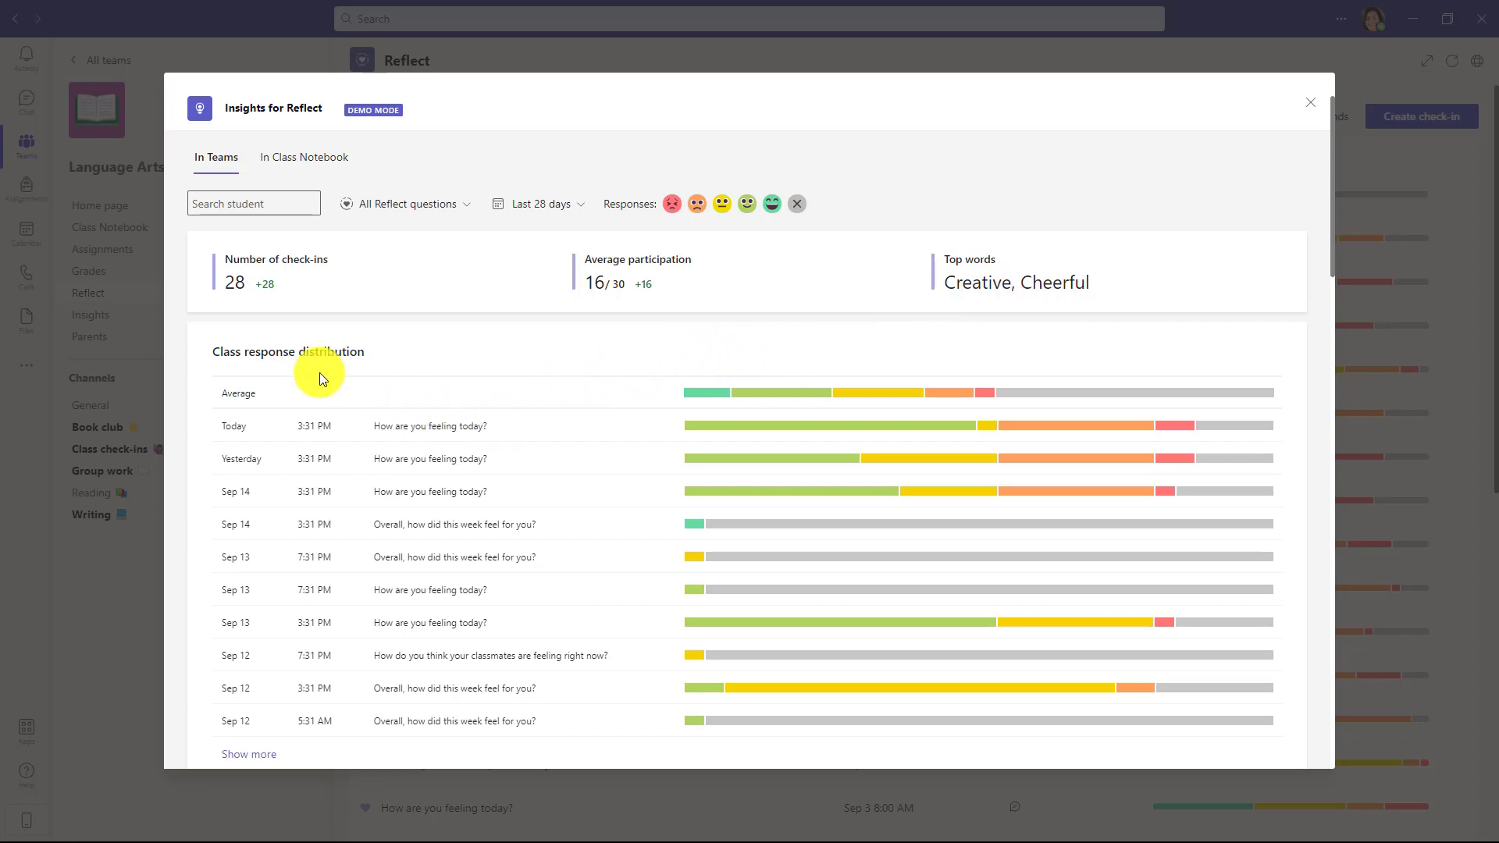
scroll(down, 3)
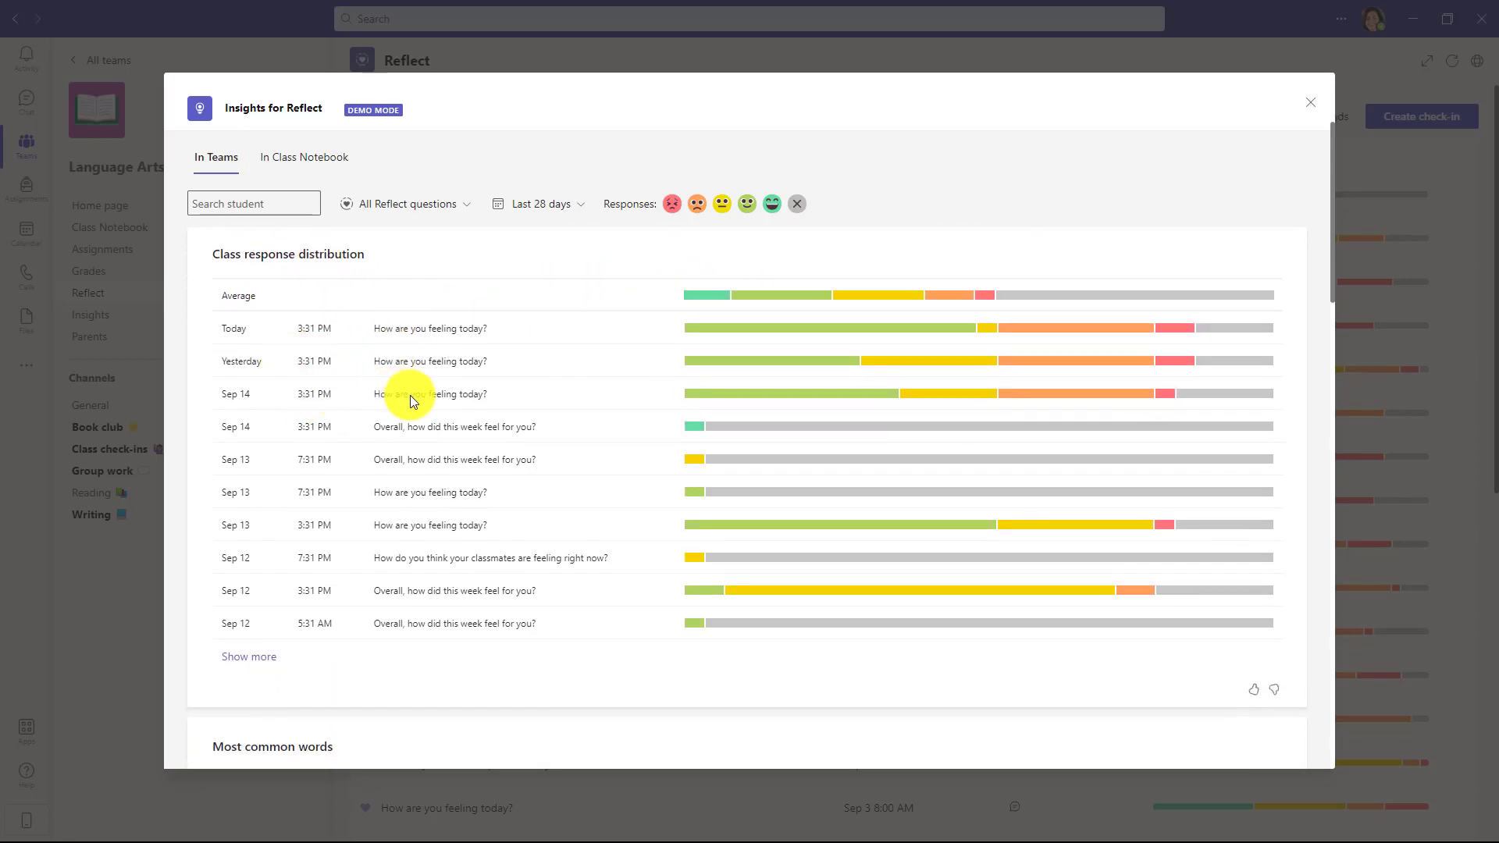
scroll(down, 3)
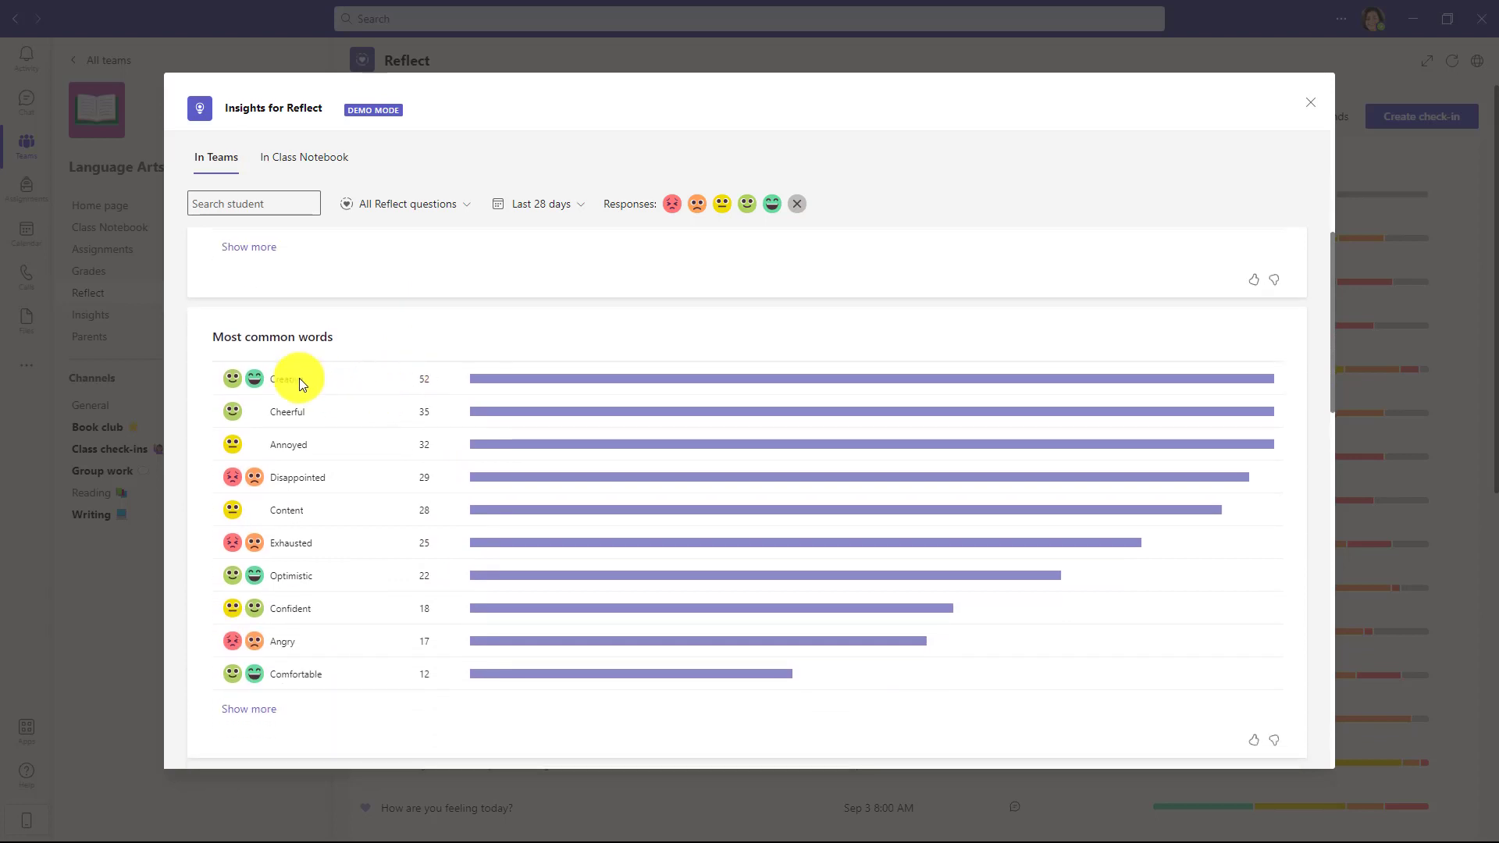
scroll(down, 3)
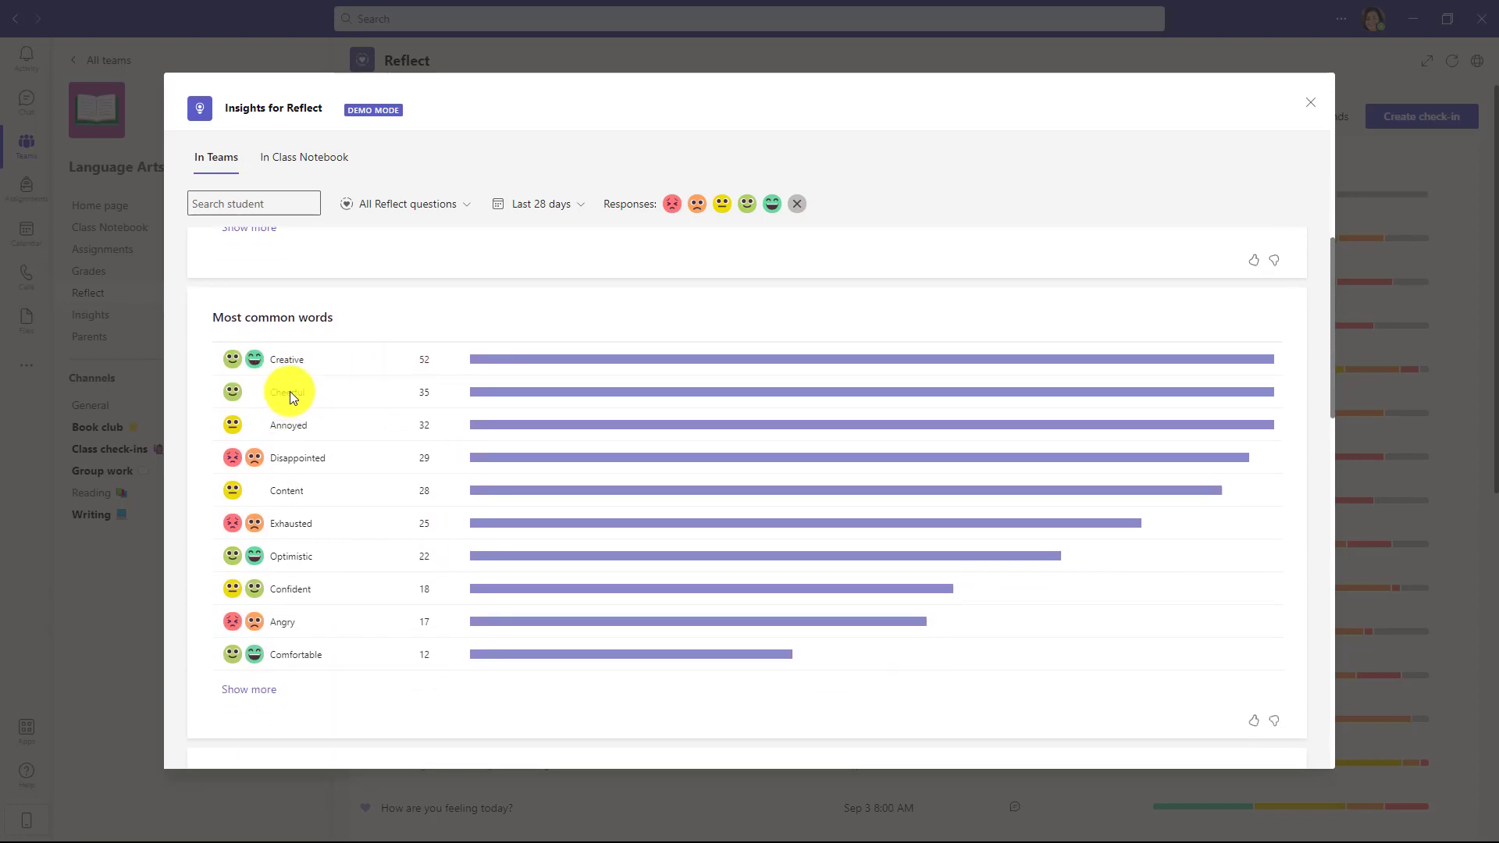
scroll(down, 3)
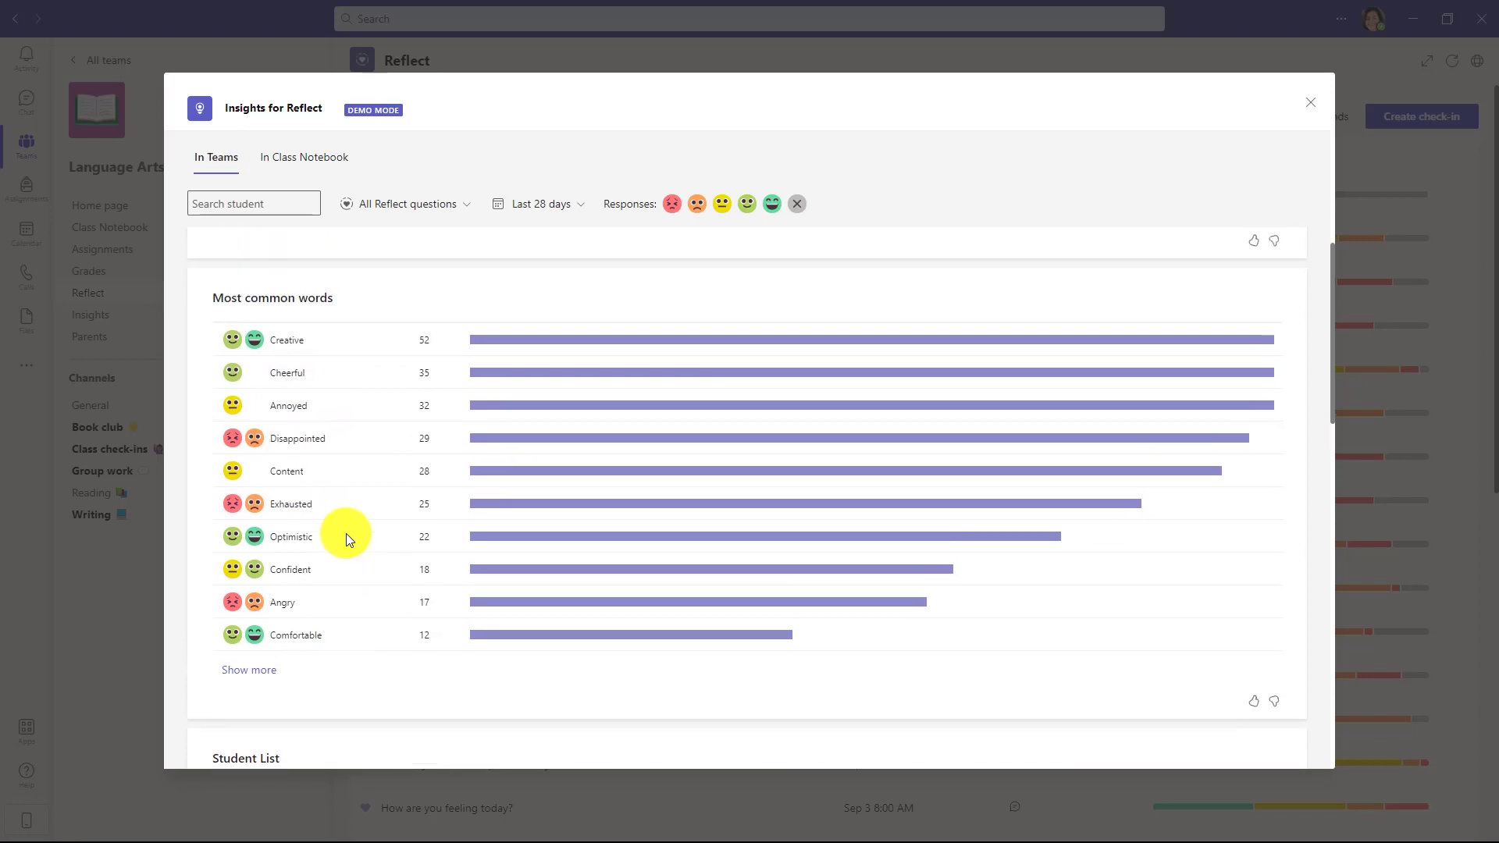
scroll(down, 3)
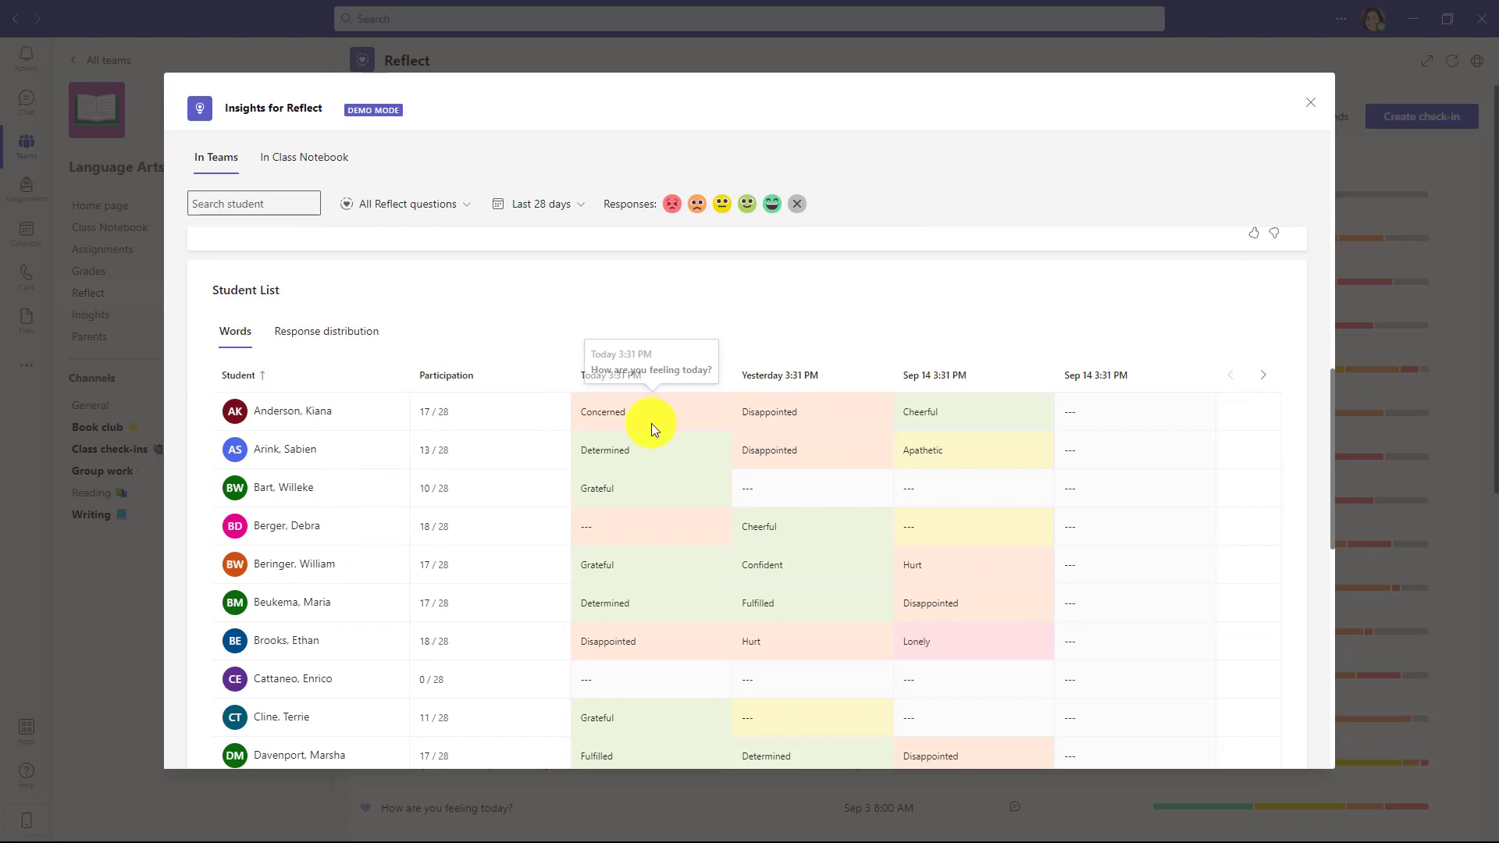
mouse_move(782, 420)
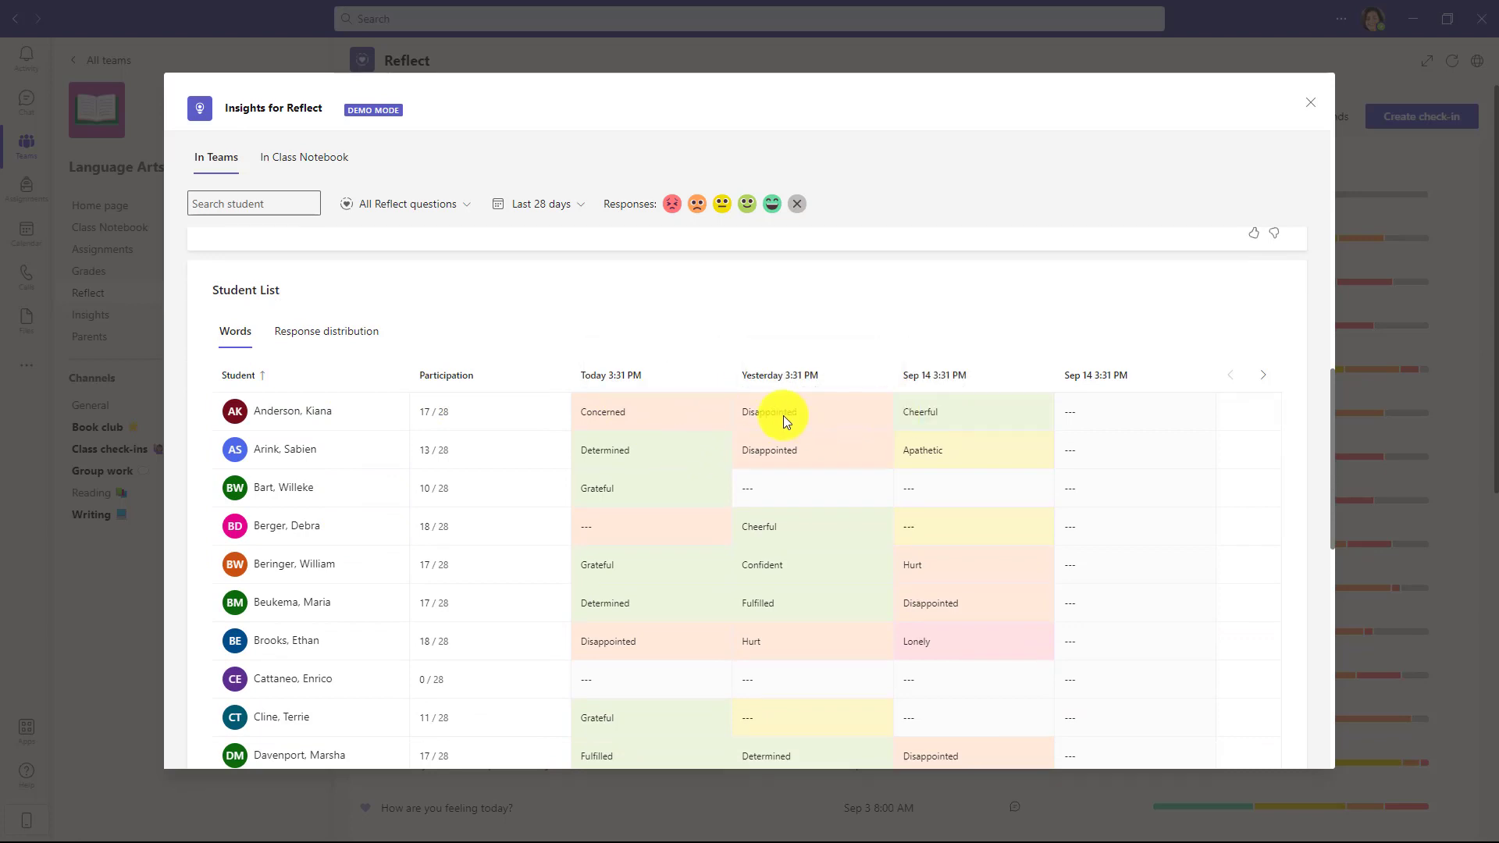
scroll(down, 3)
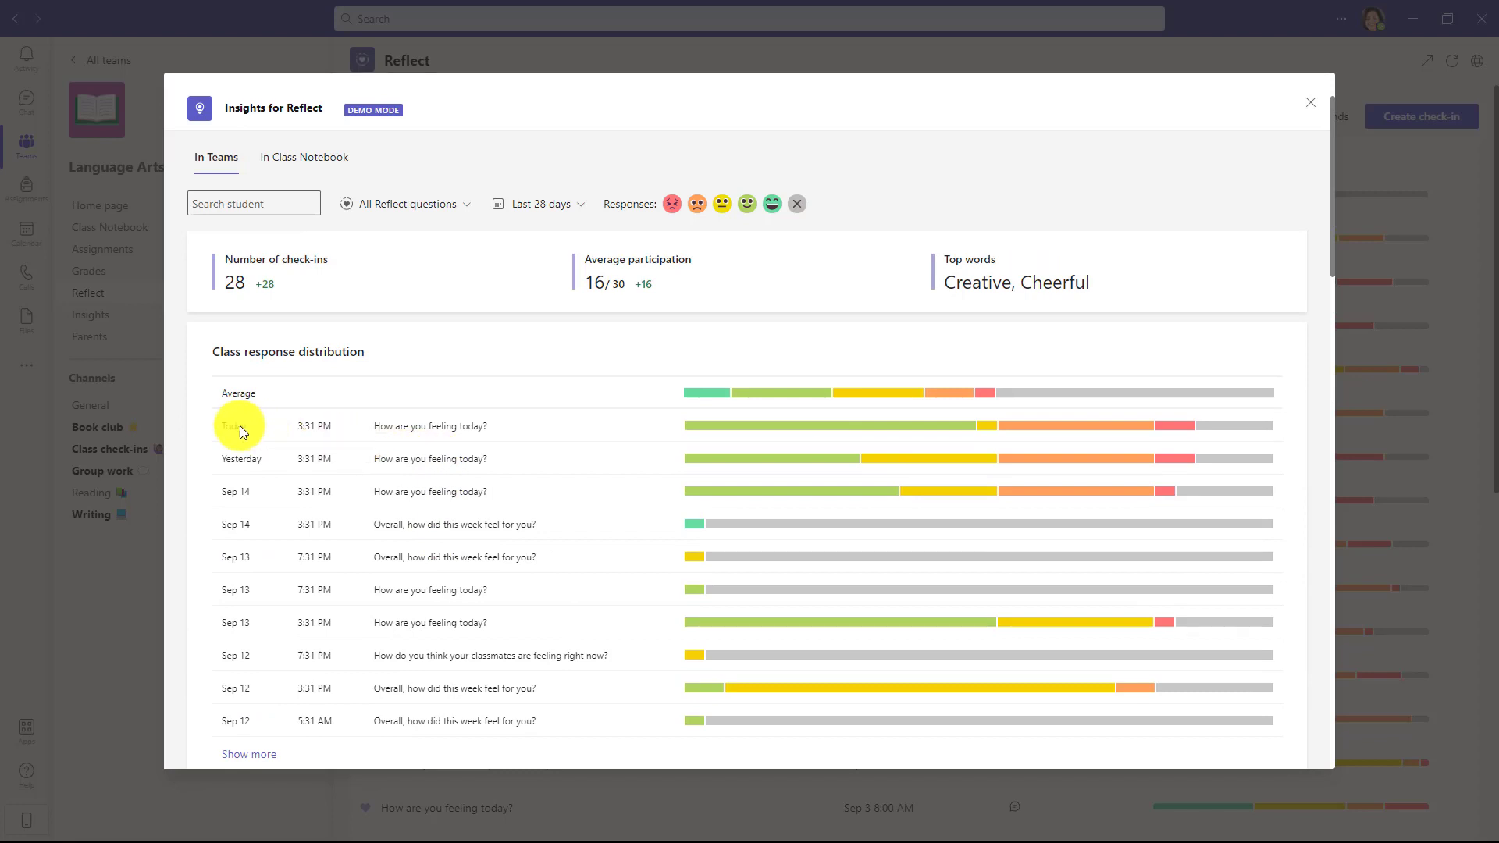
click(303, 156)
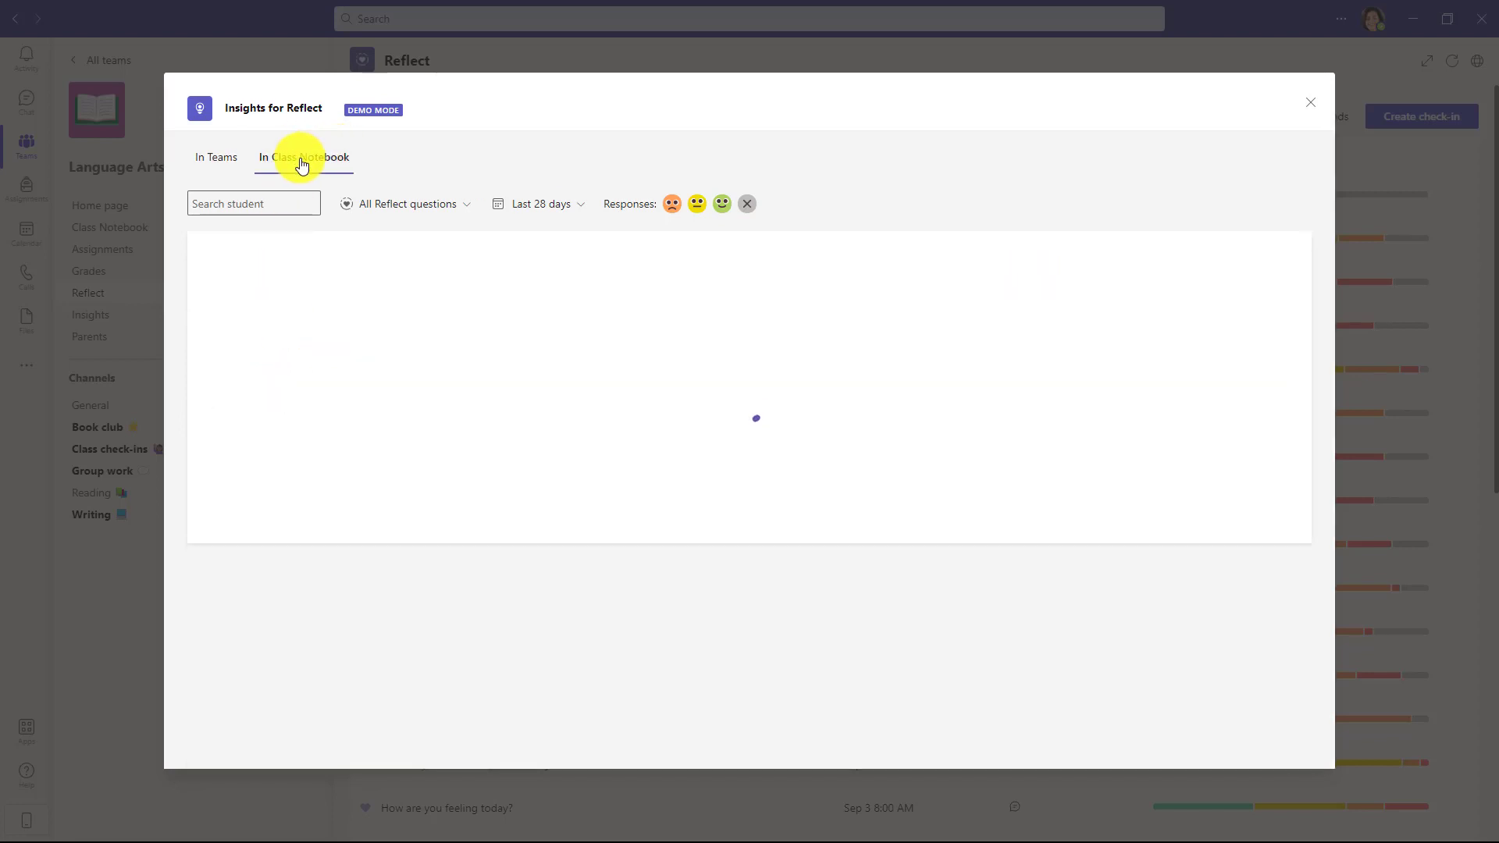
click(305, 156)
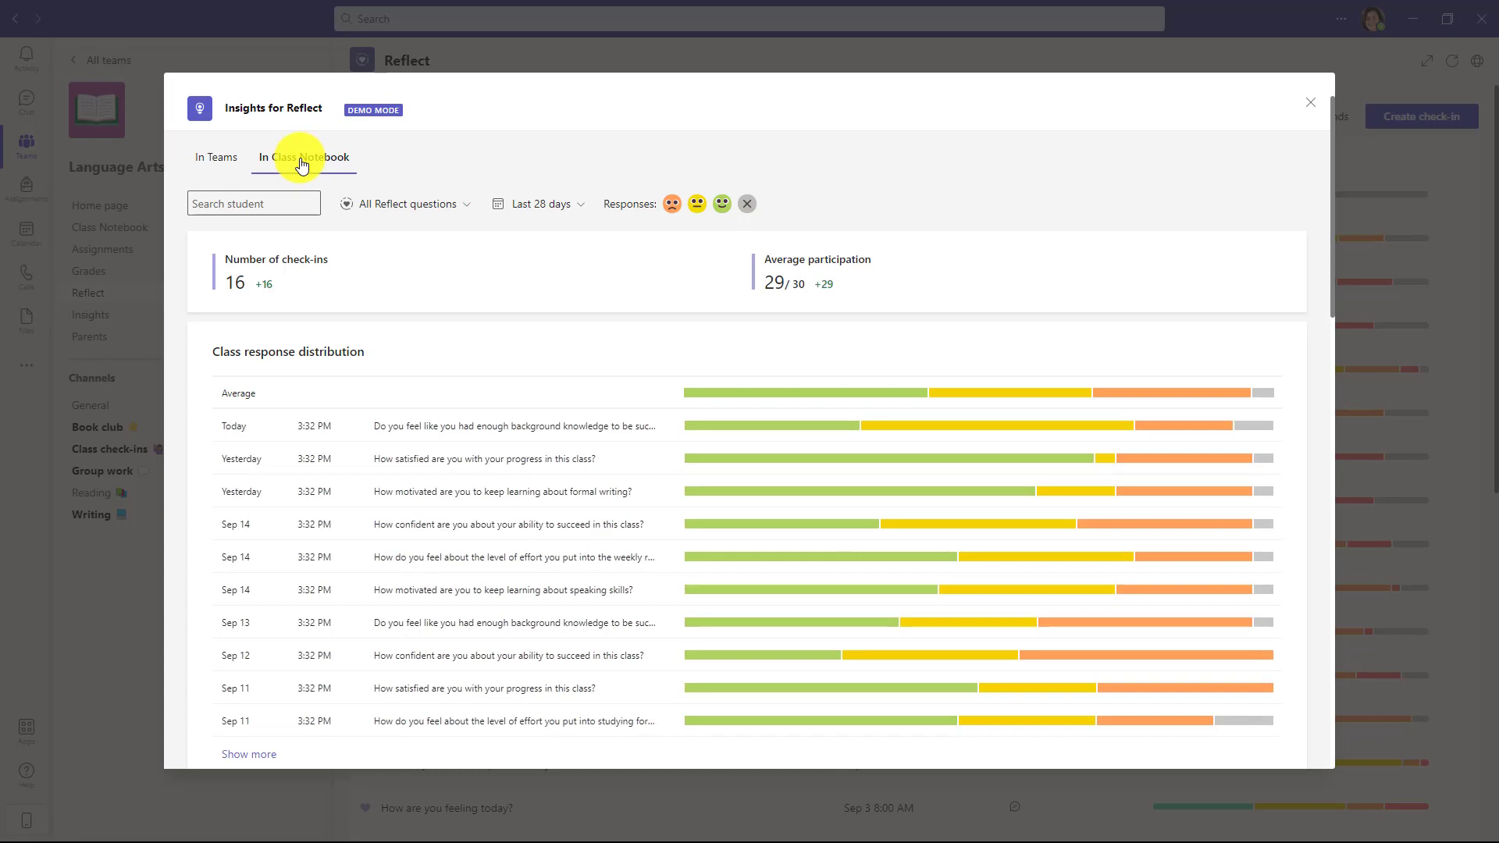
mouse_move(252, 162)
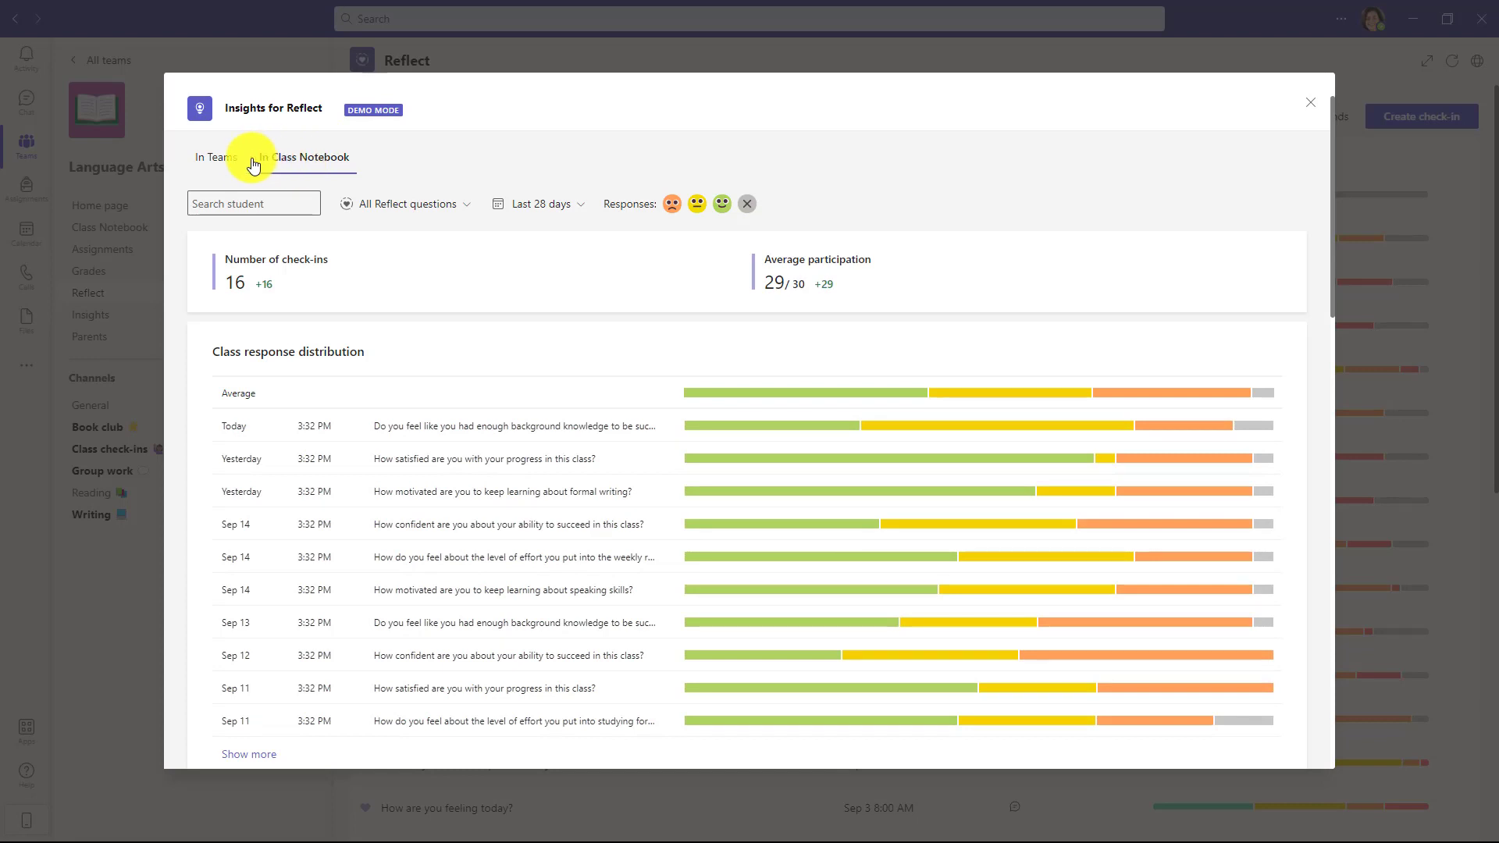
click(216, 156)
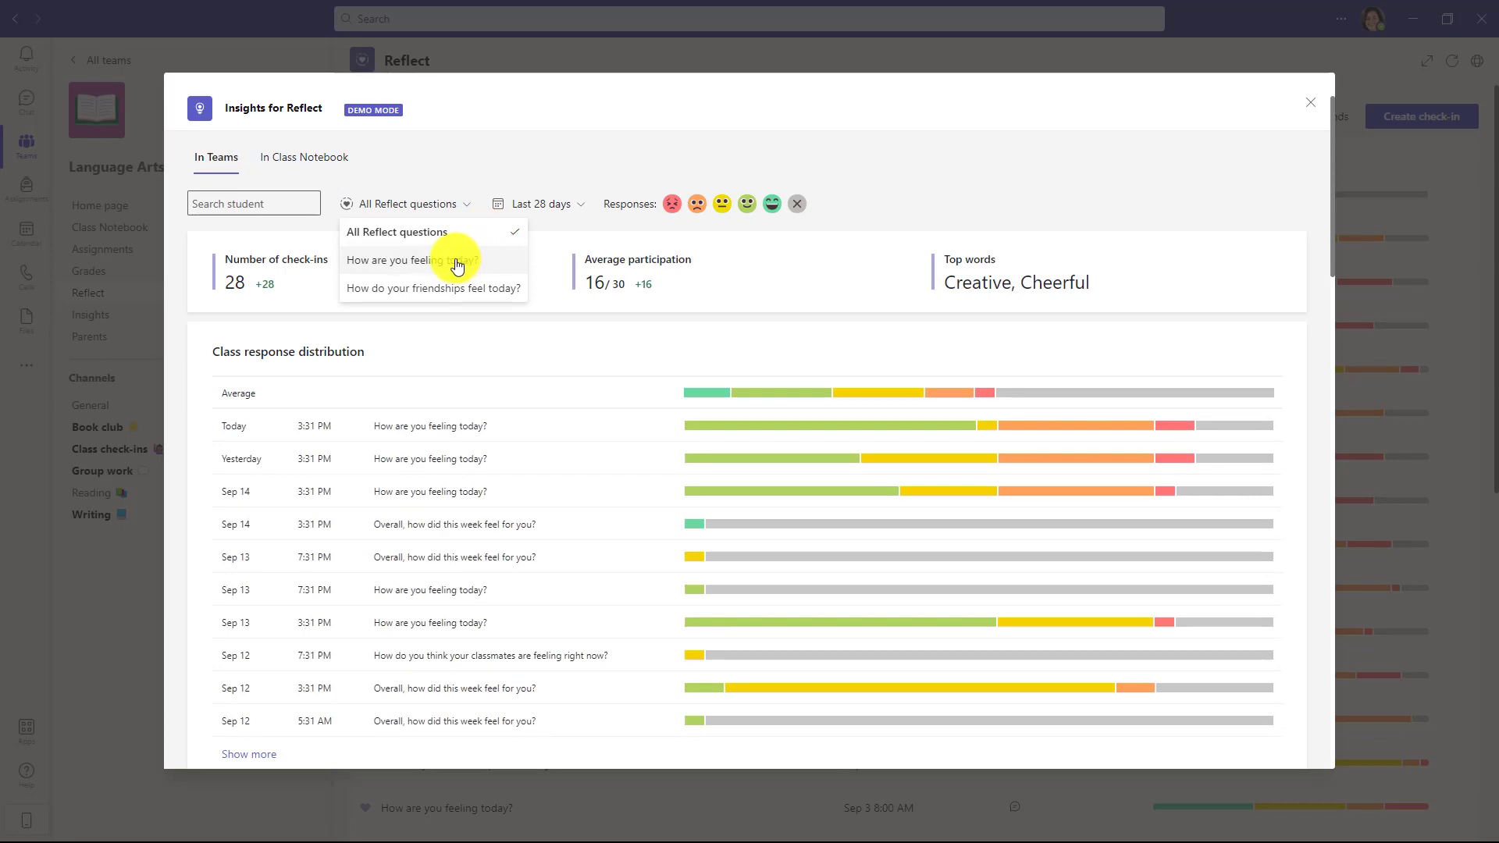
mouse_move(548, 212)
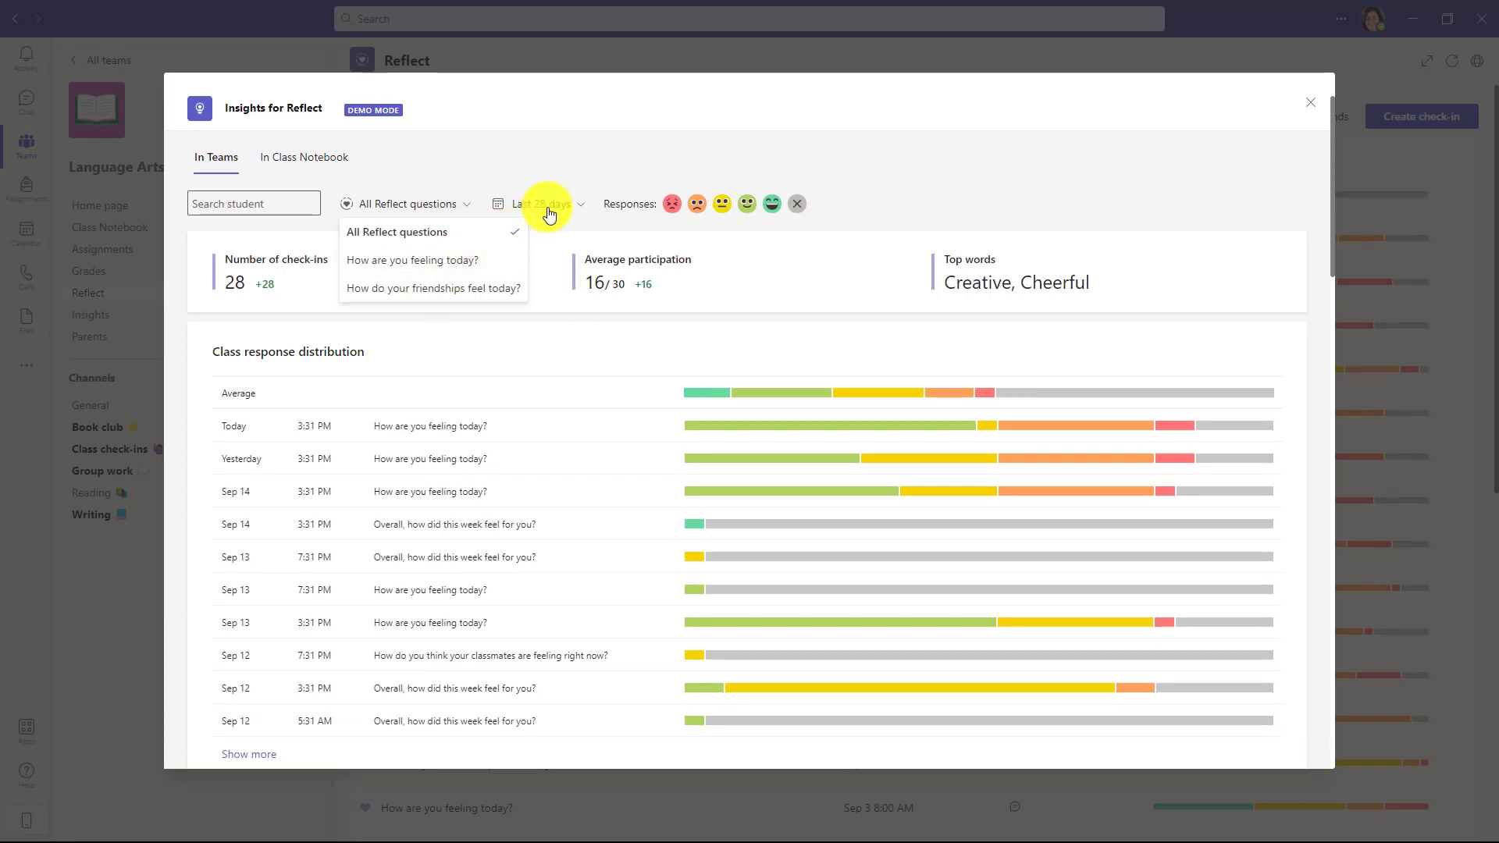
click(539, 203)
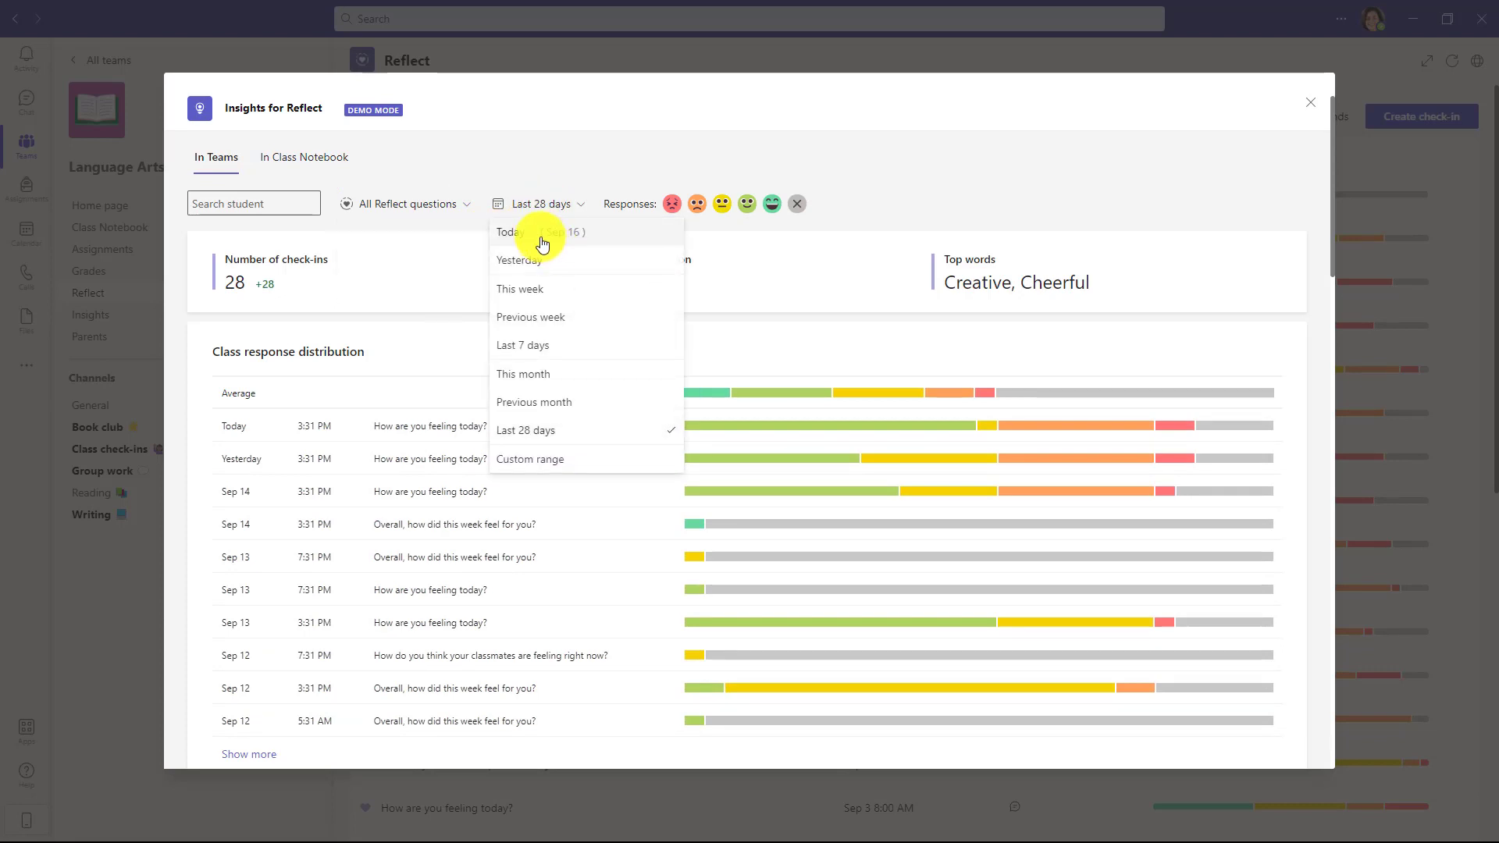
mouse_move(554, 289)
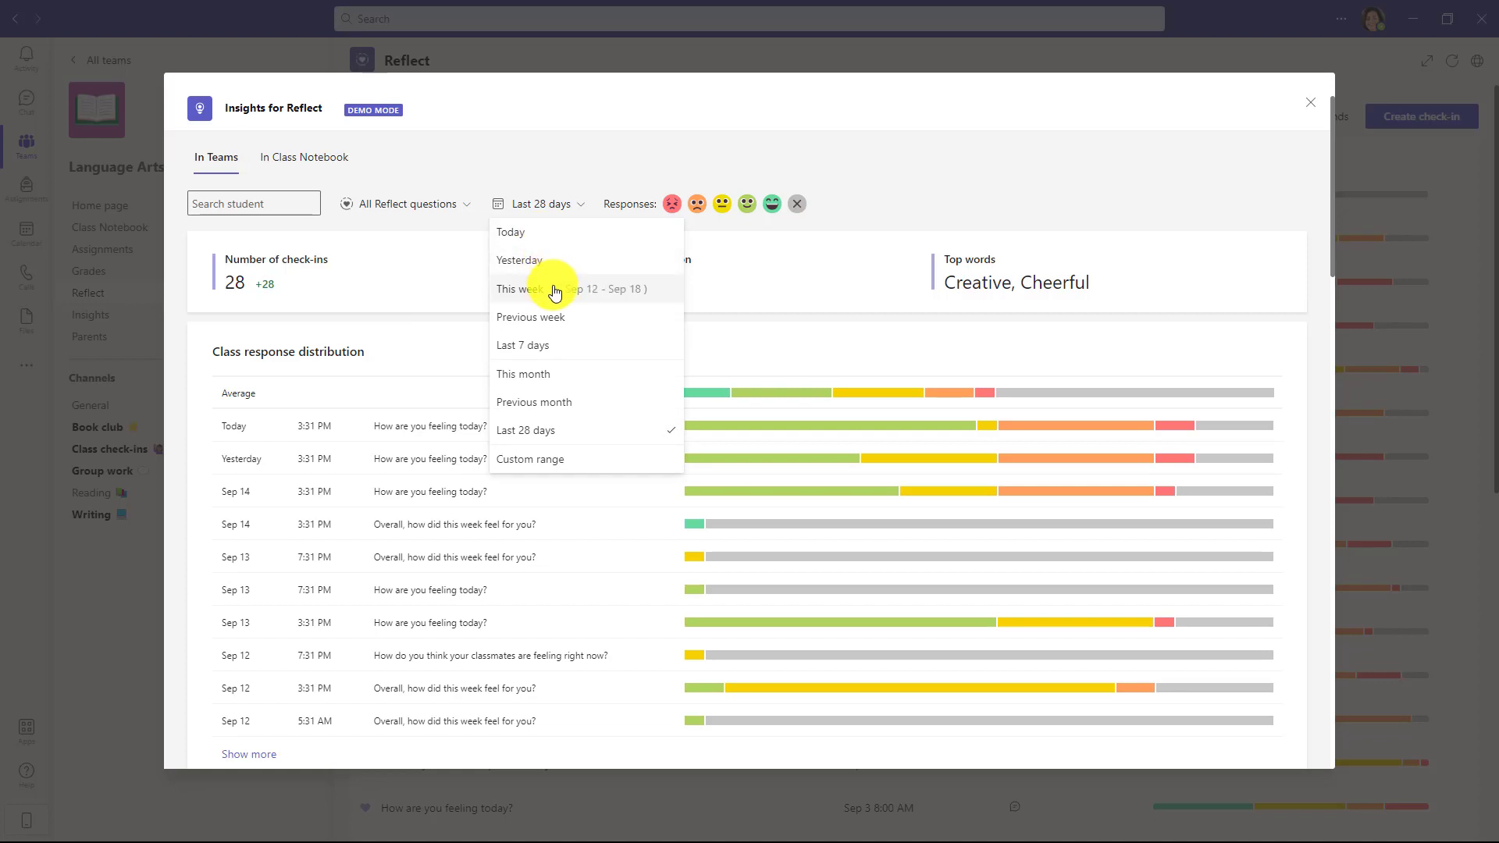
click(522, 289)
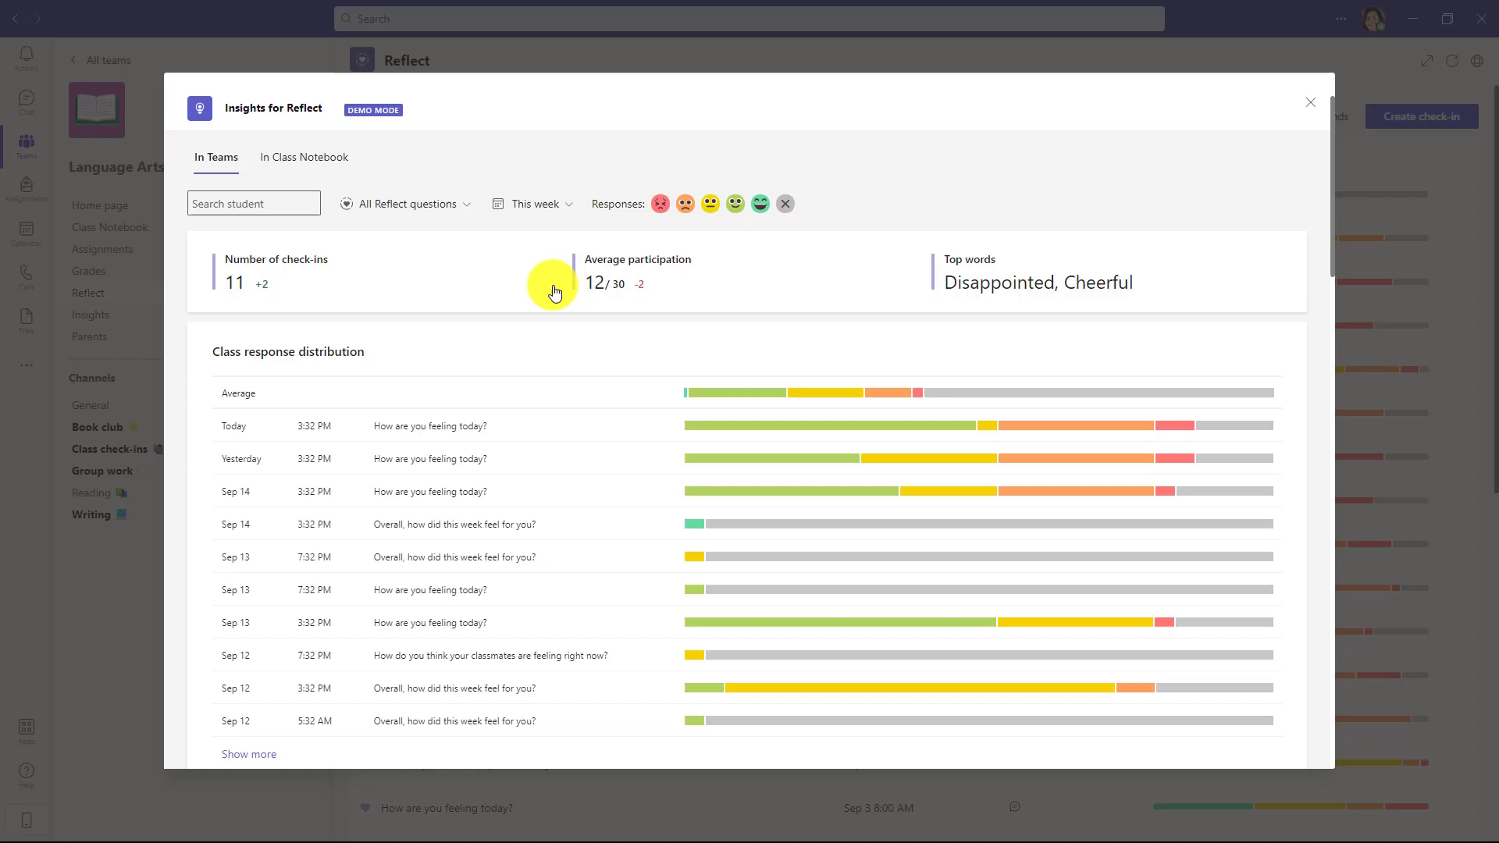
mouse_move(643, 287)
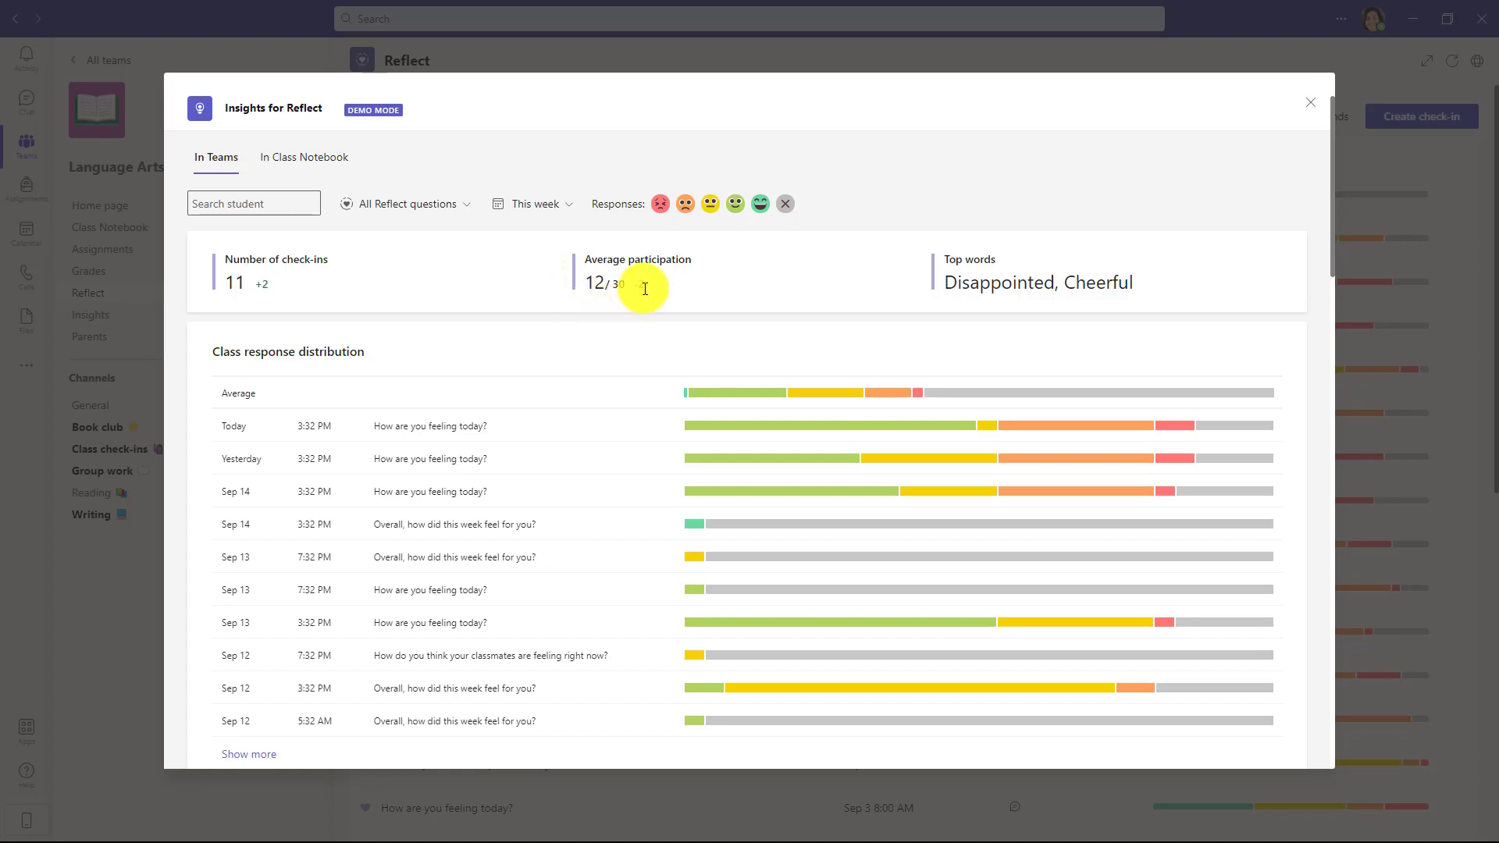
mouse_move(670, 290)
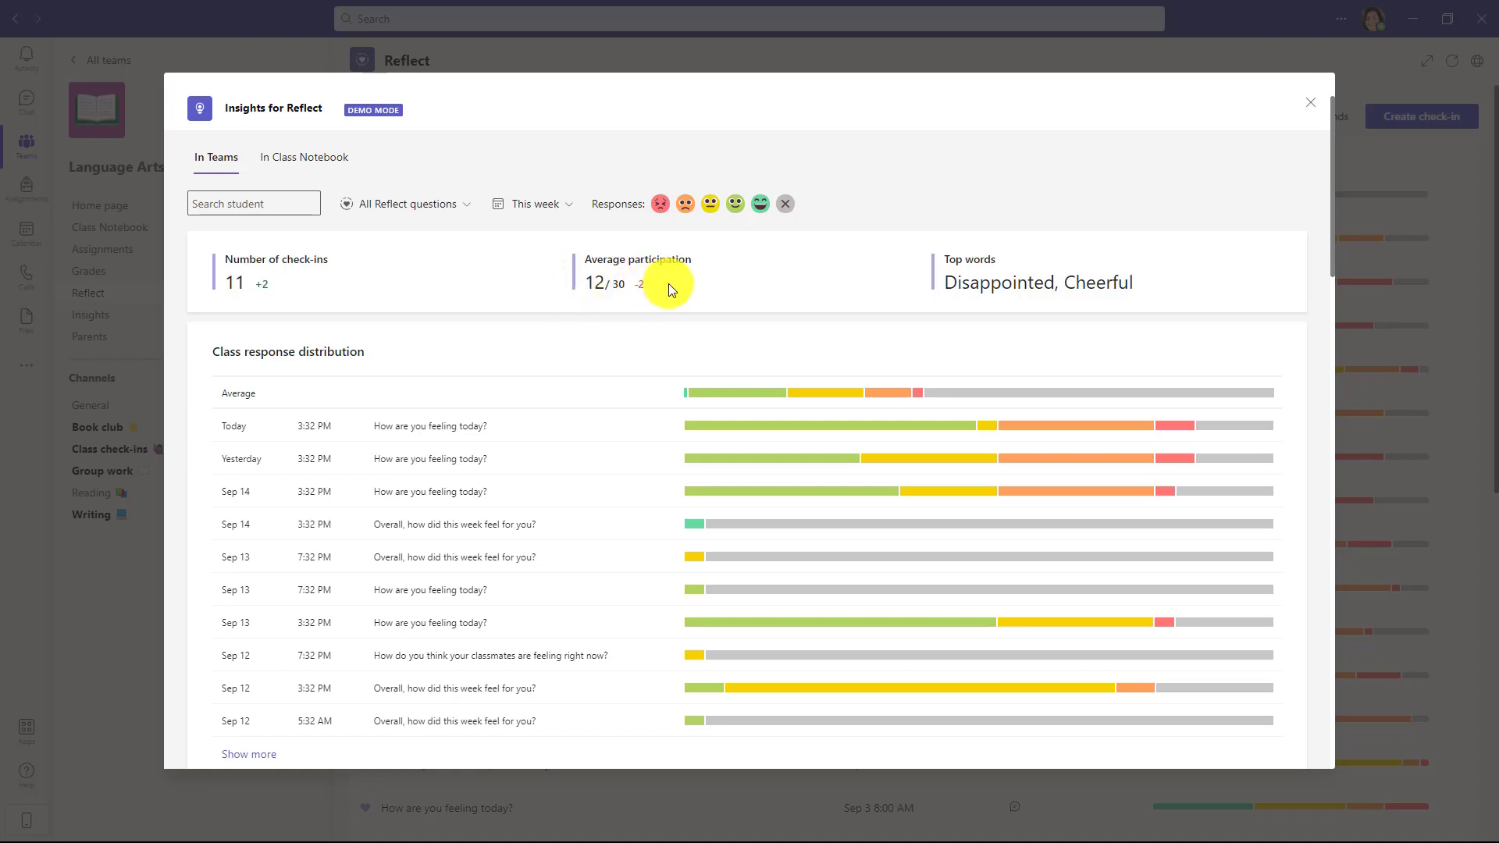
mouse_move(1310, 105)
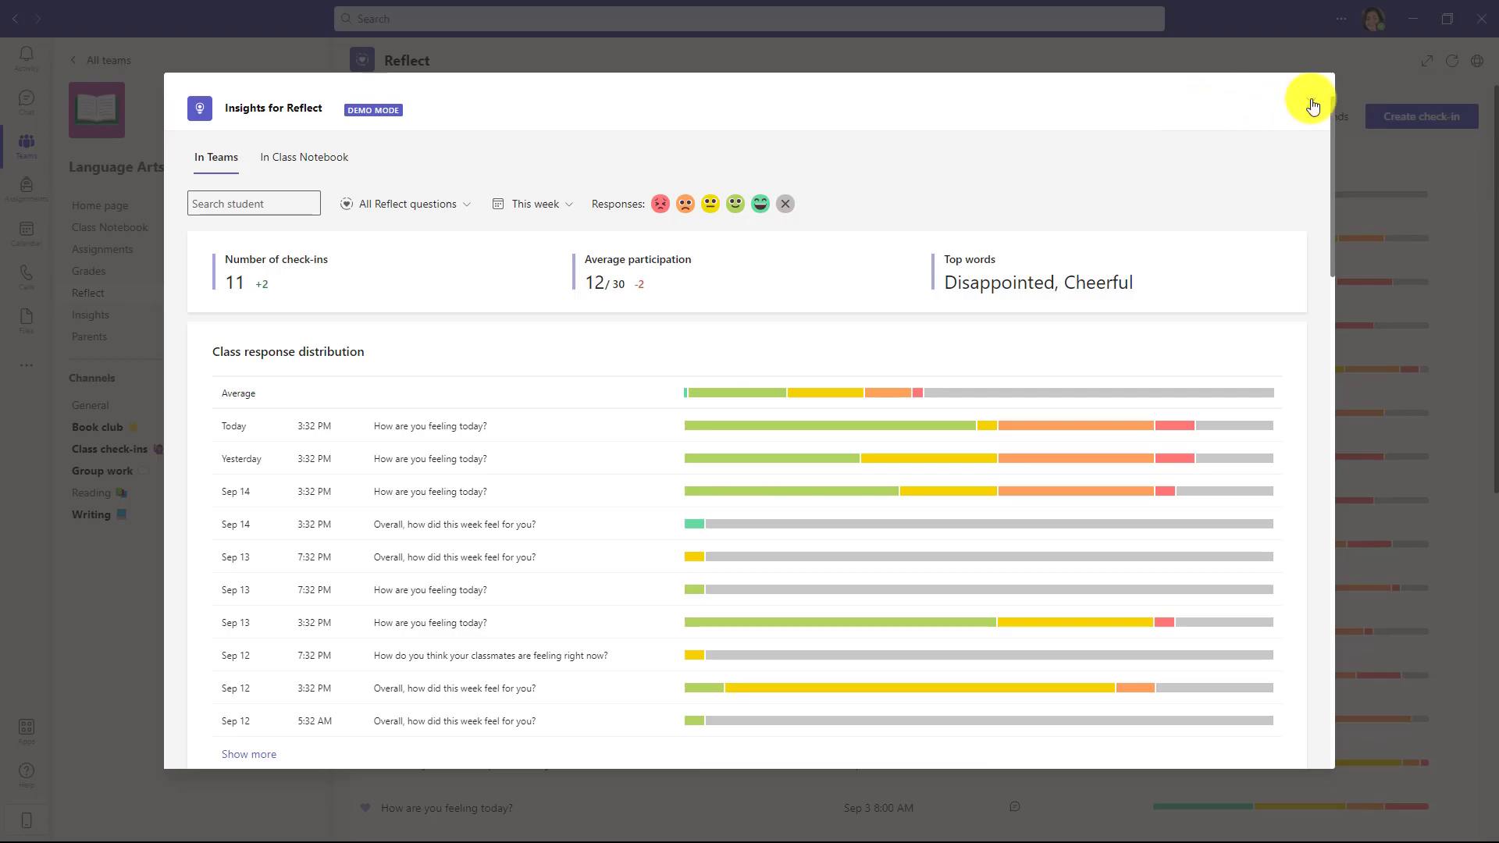
click(1312, 104)
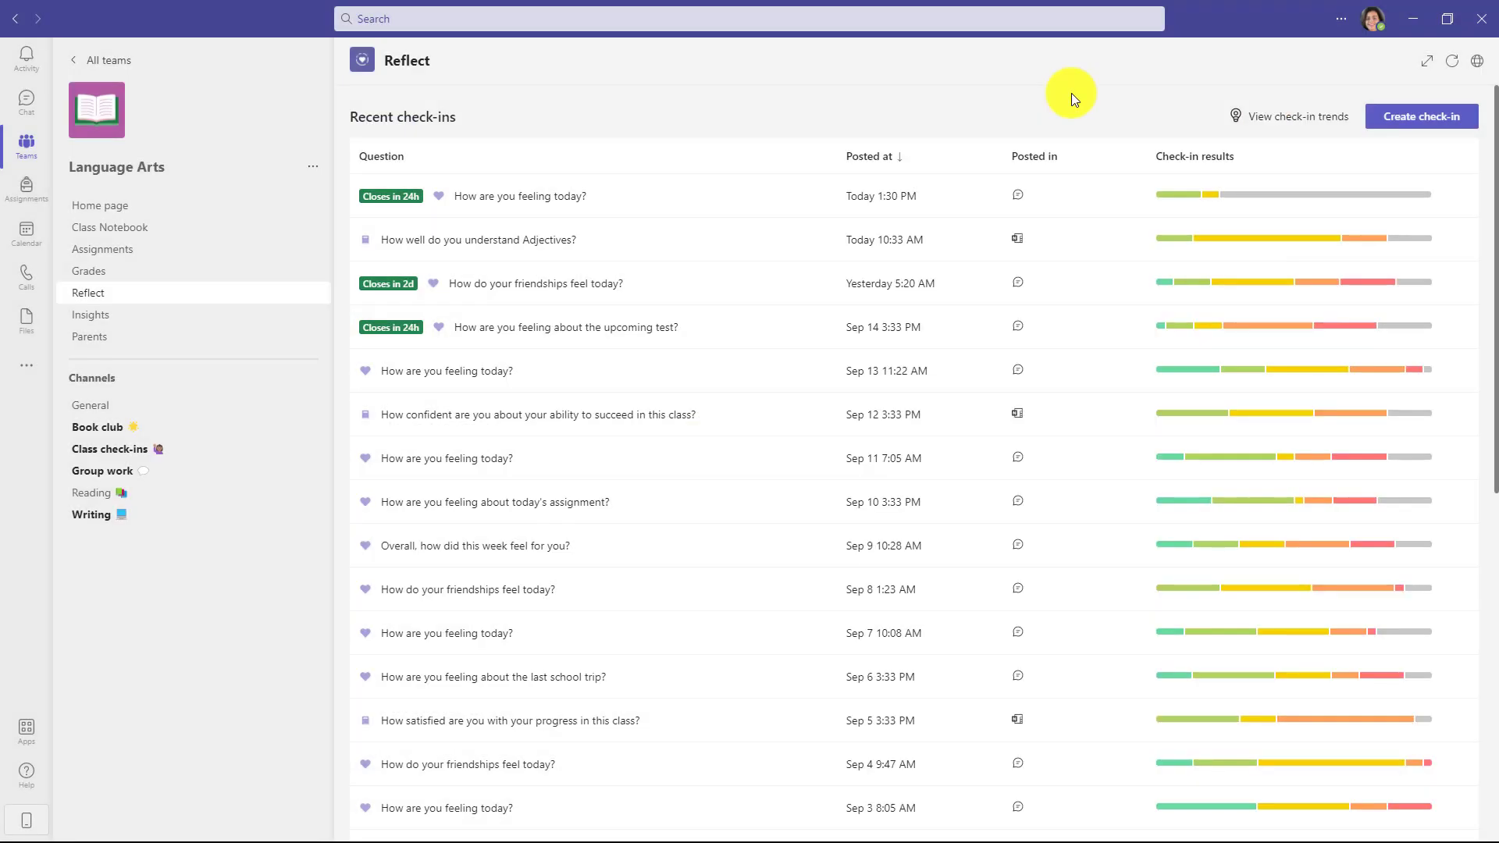
mouse_move(91, 313)
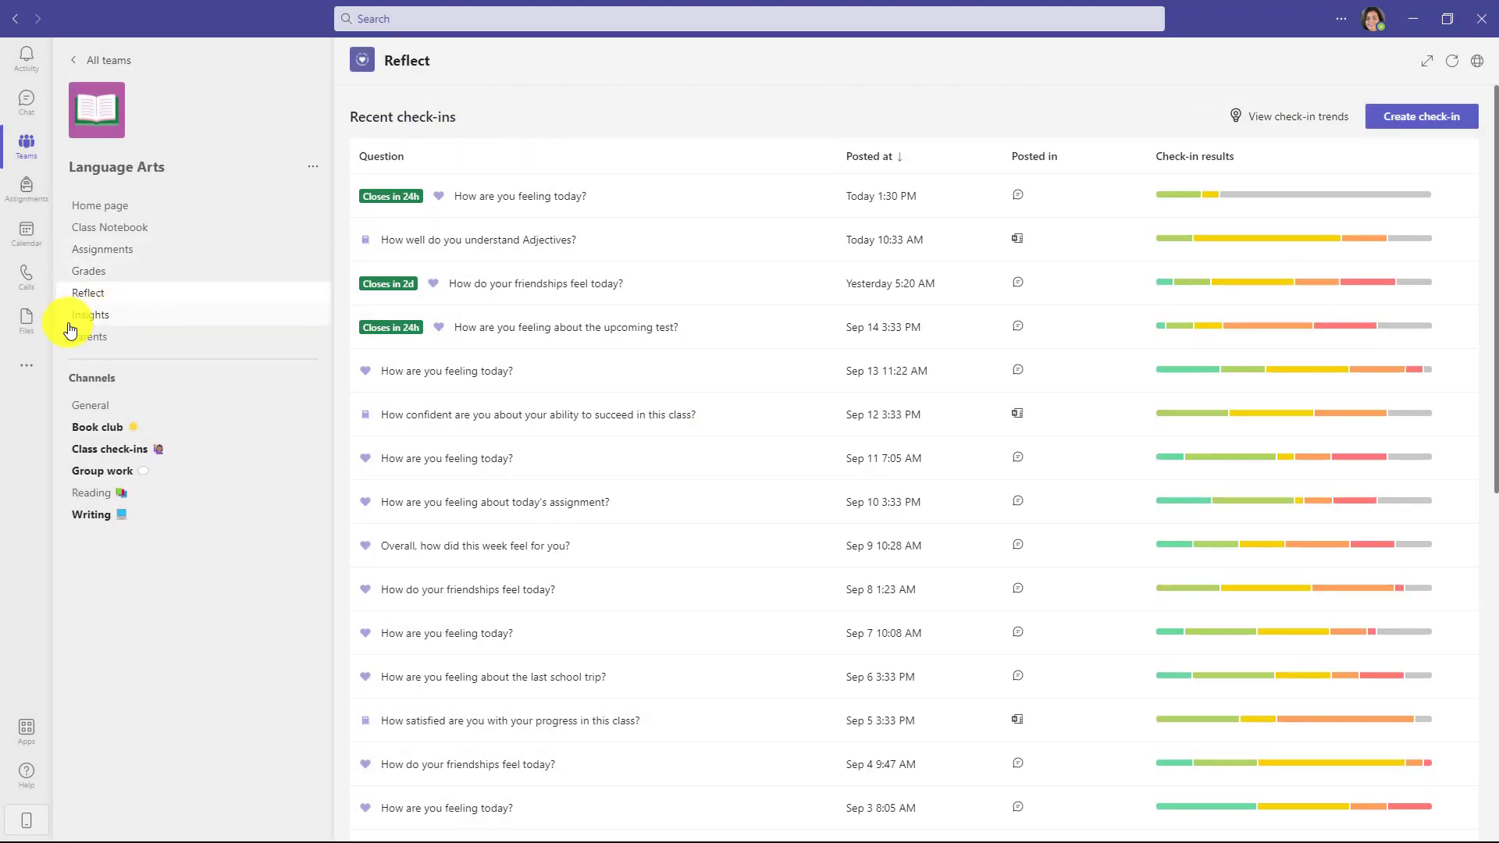
Open the Insights tab and scroll to the Reflect for Language Arts response distribution.
click(87, 314)
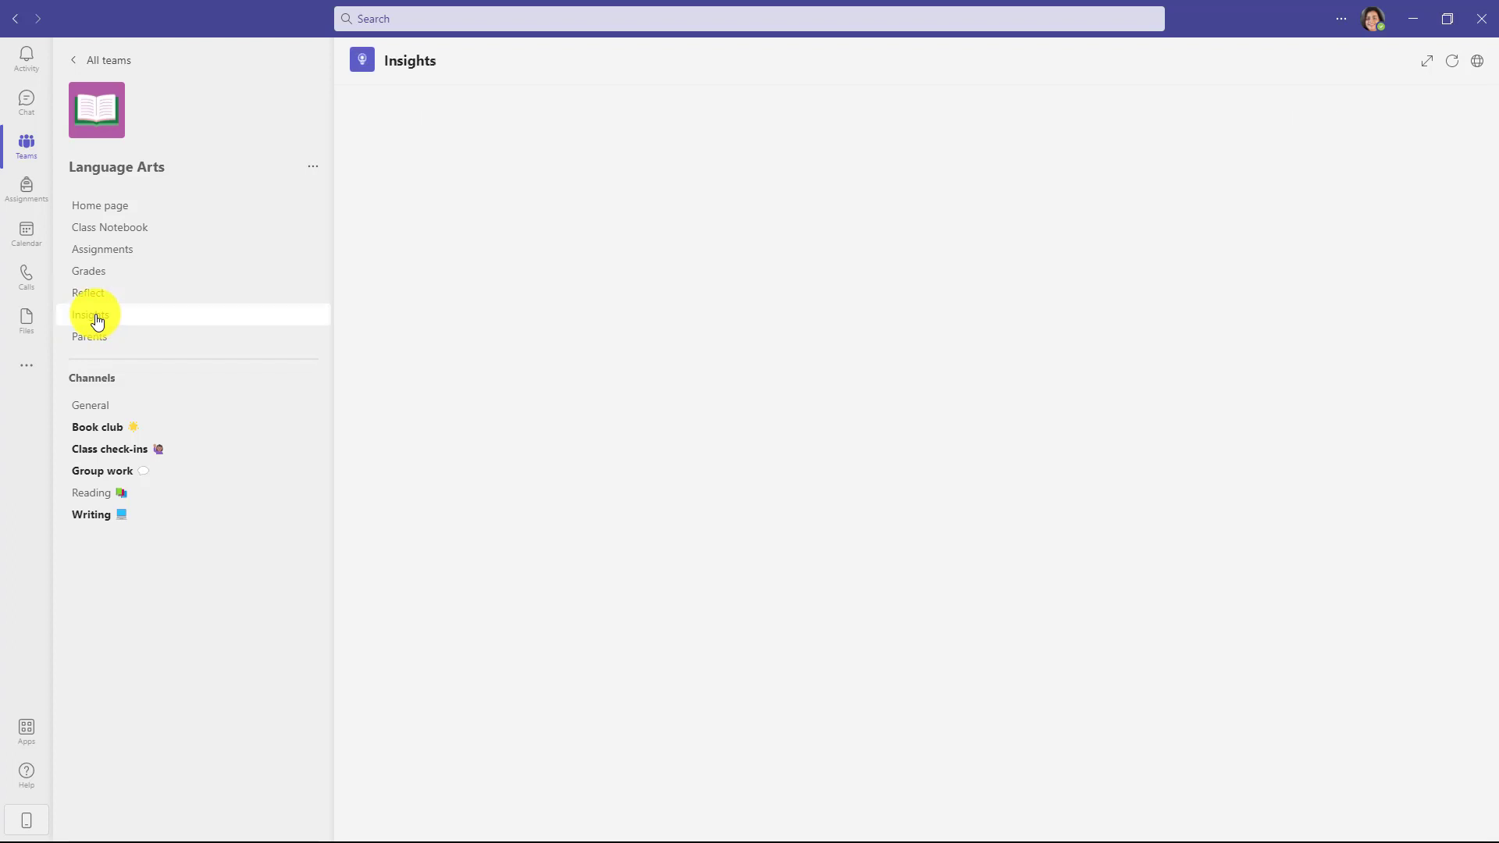
click(91, 314)
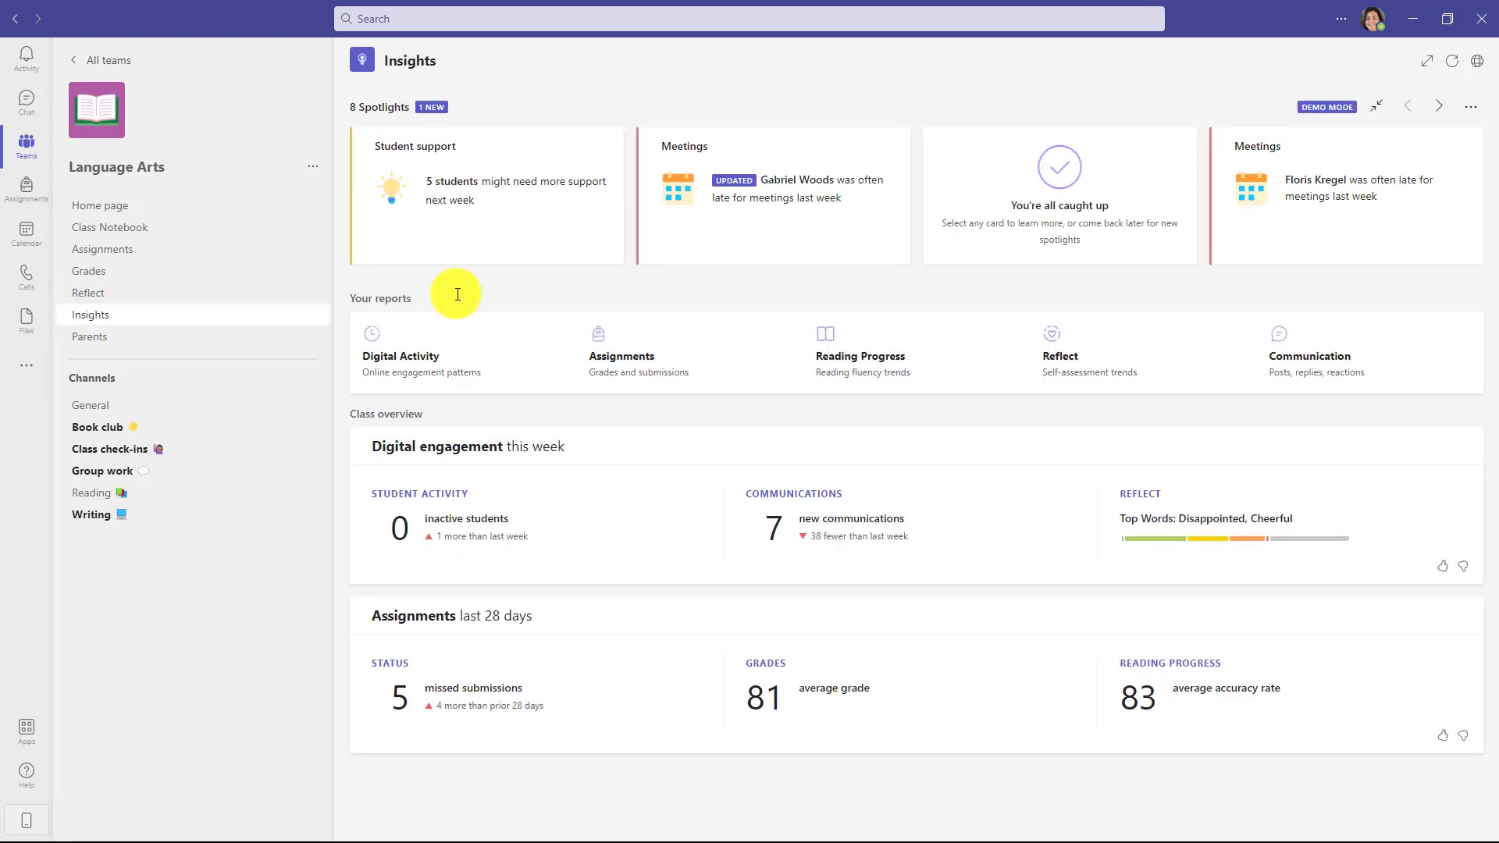
mouse_move(537, 287)
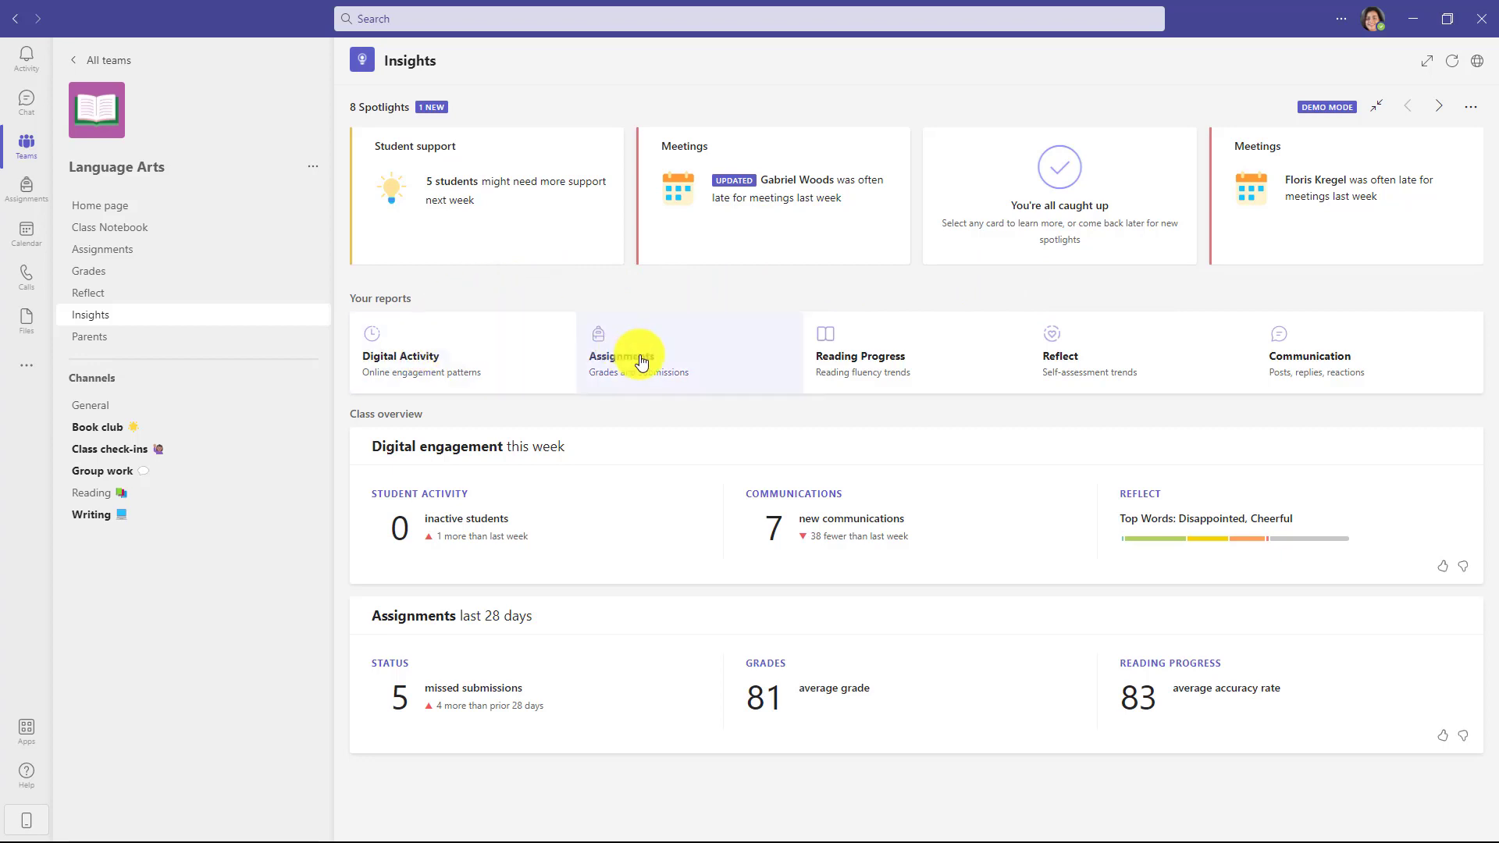
mouse_move(1100, 356)
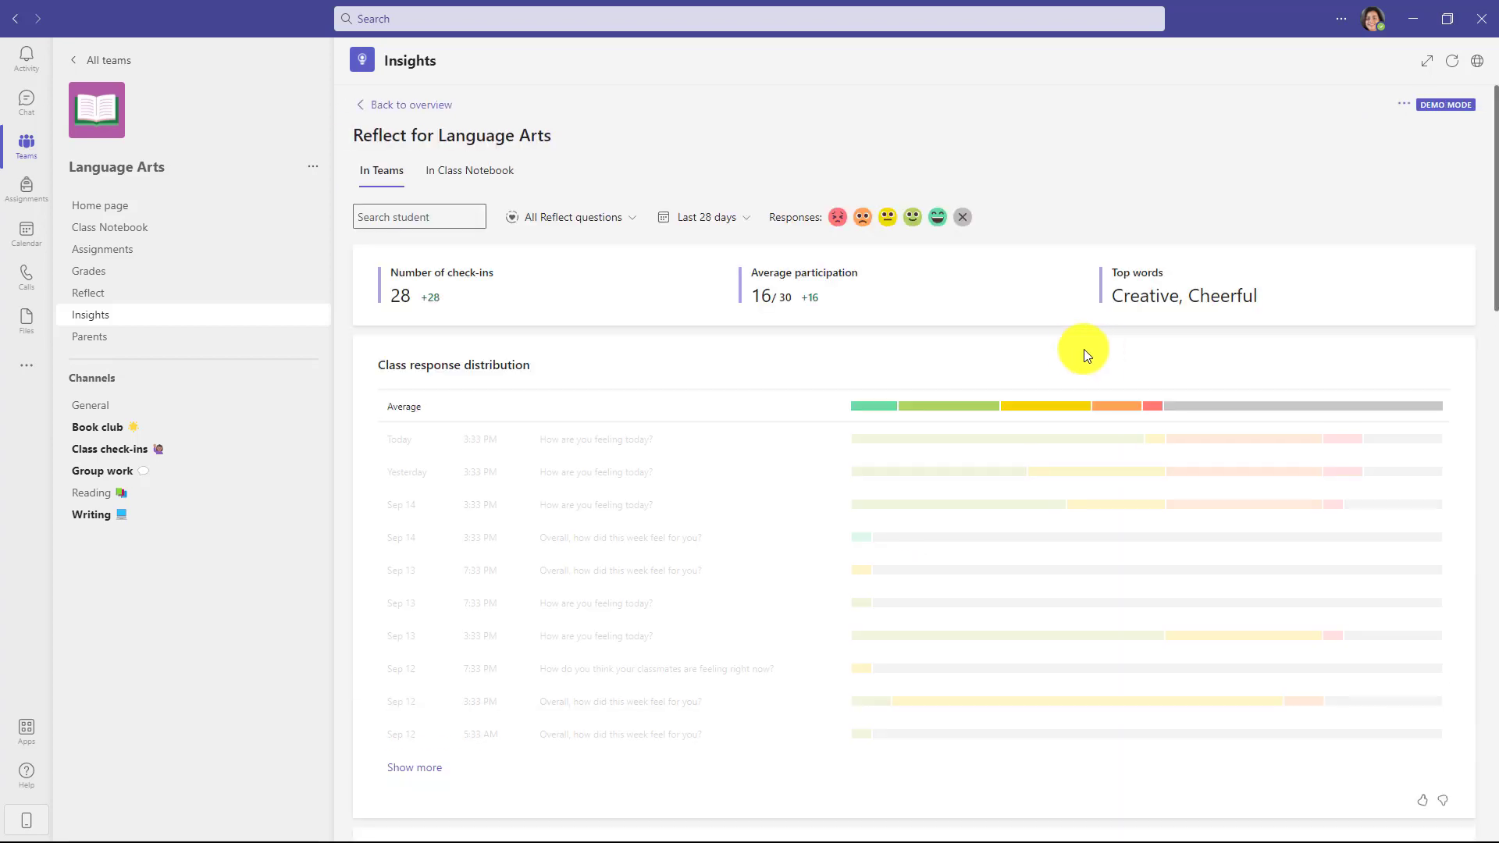
scroll(down, 3)
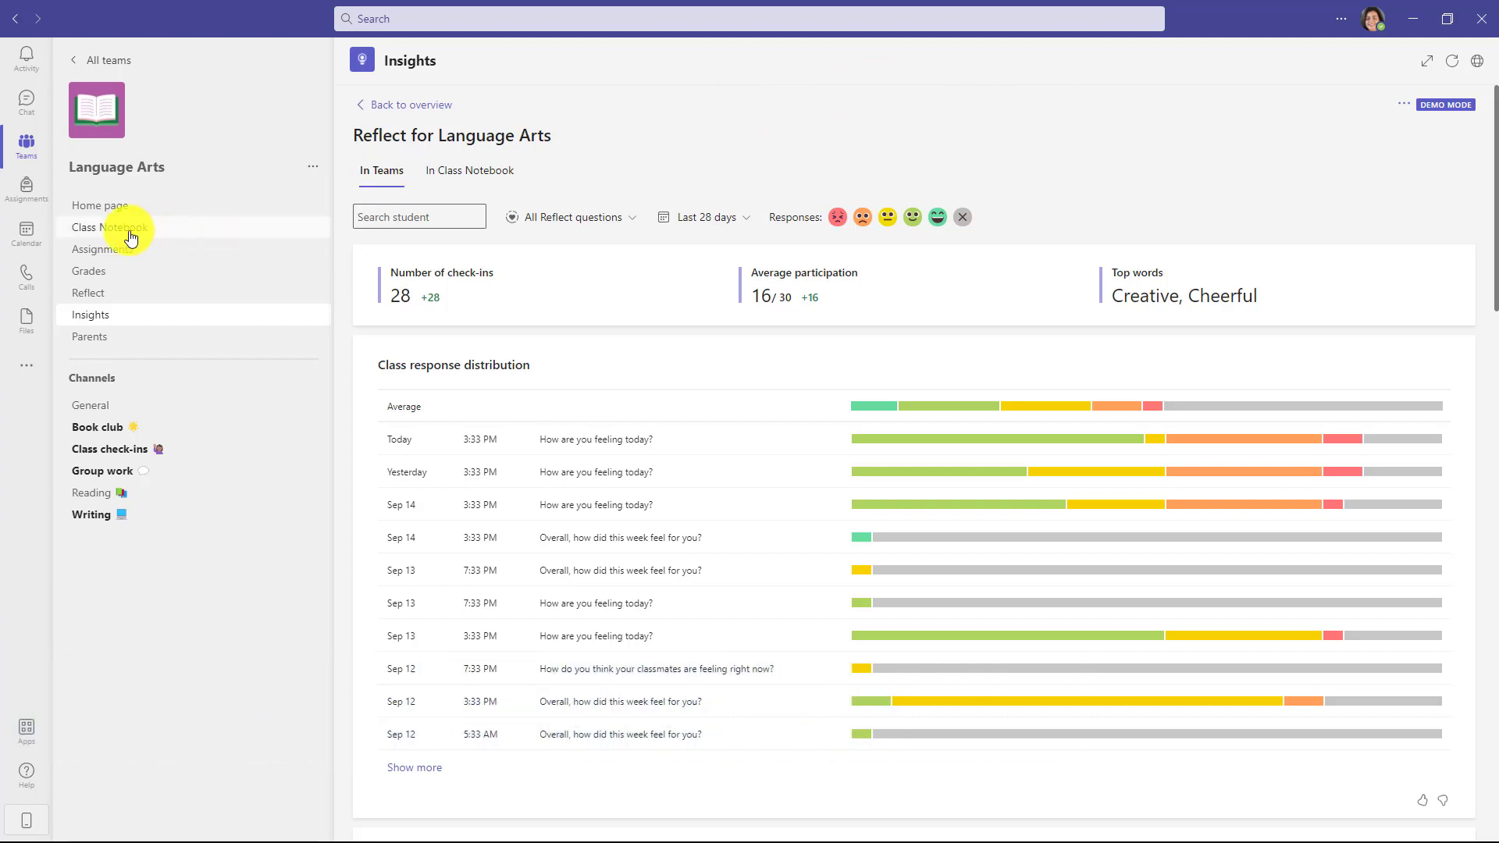
Open Class Notebook full screen, navigate Content Library to Claims, and show the teacher tools ribbon.
click(109, 227)
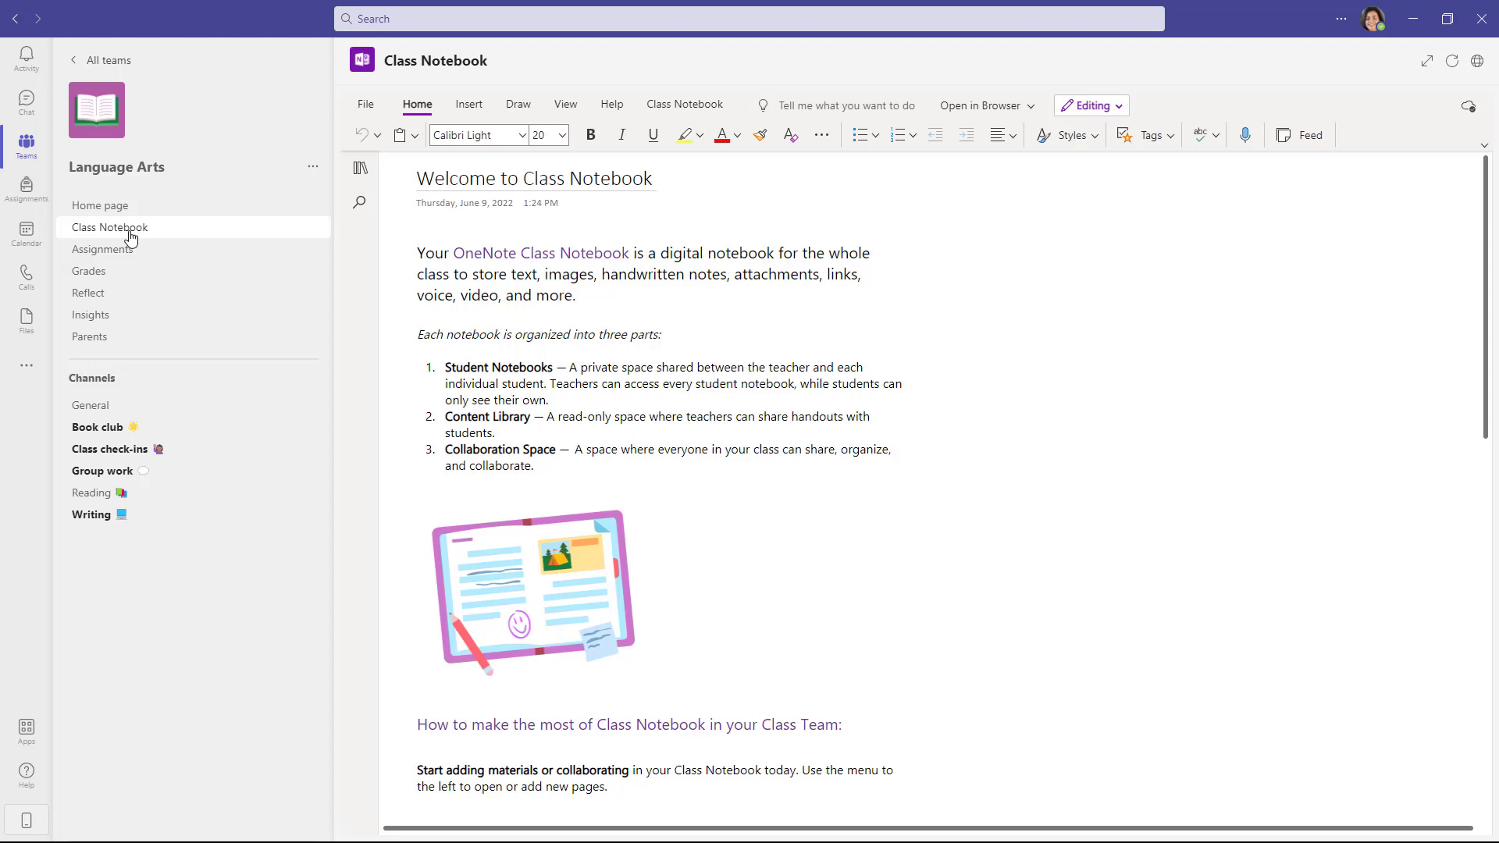
mouse_move(659, 45)
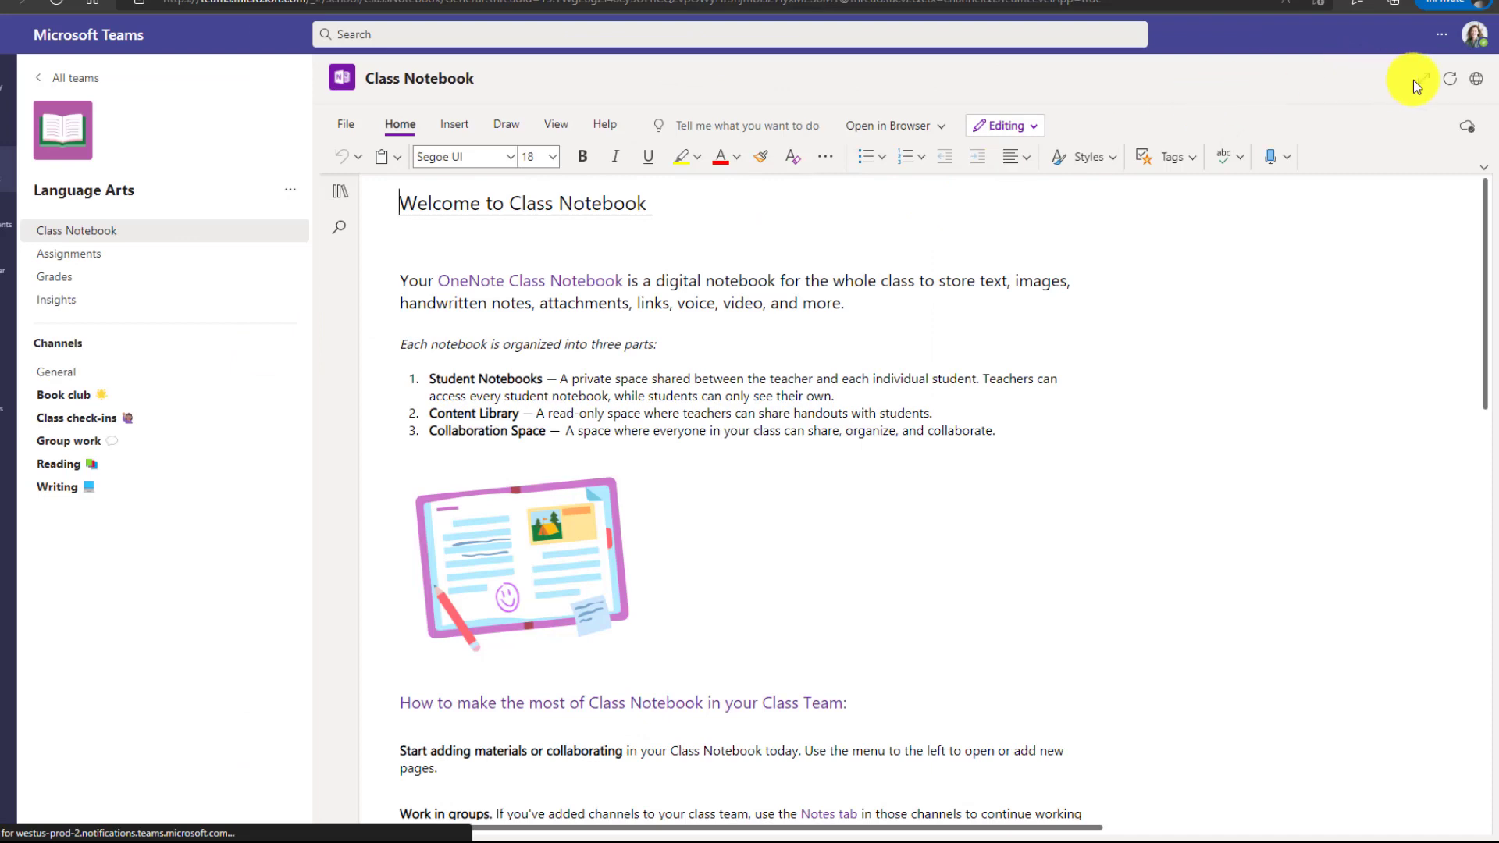
click(1416, 78)
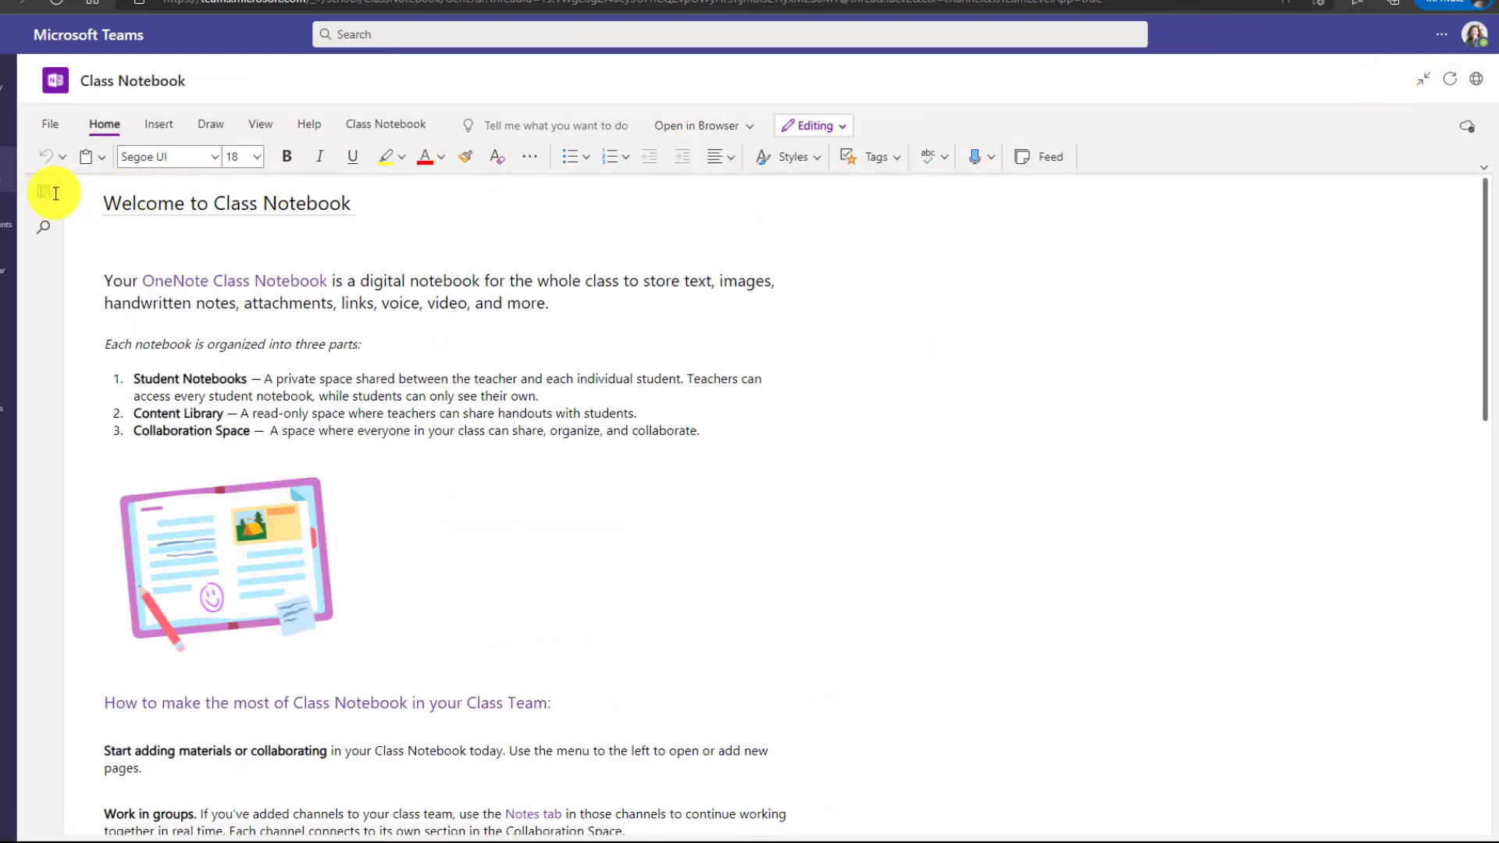
click(42, 190)
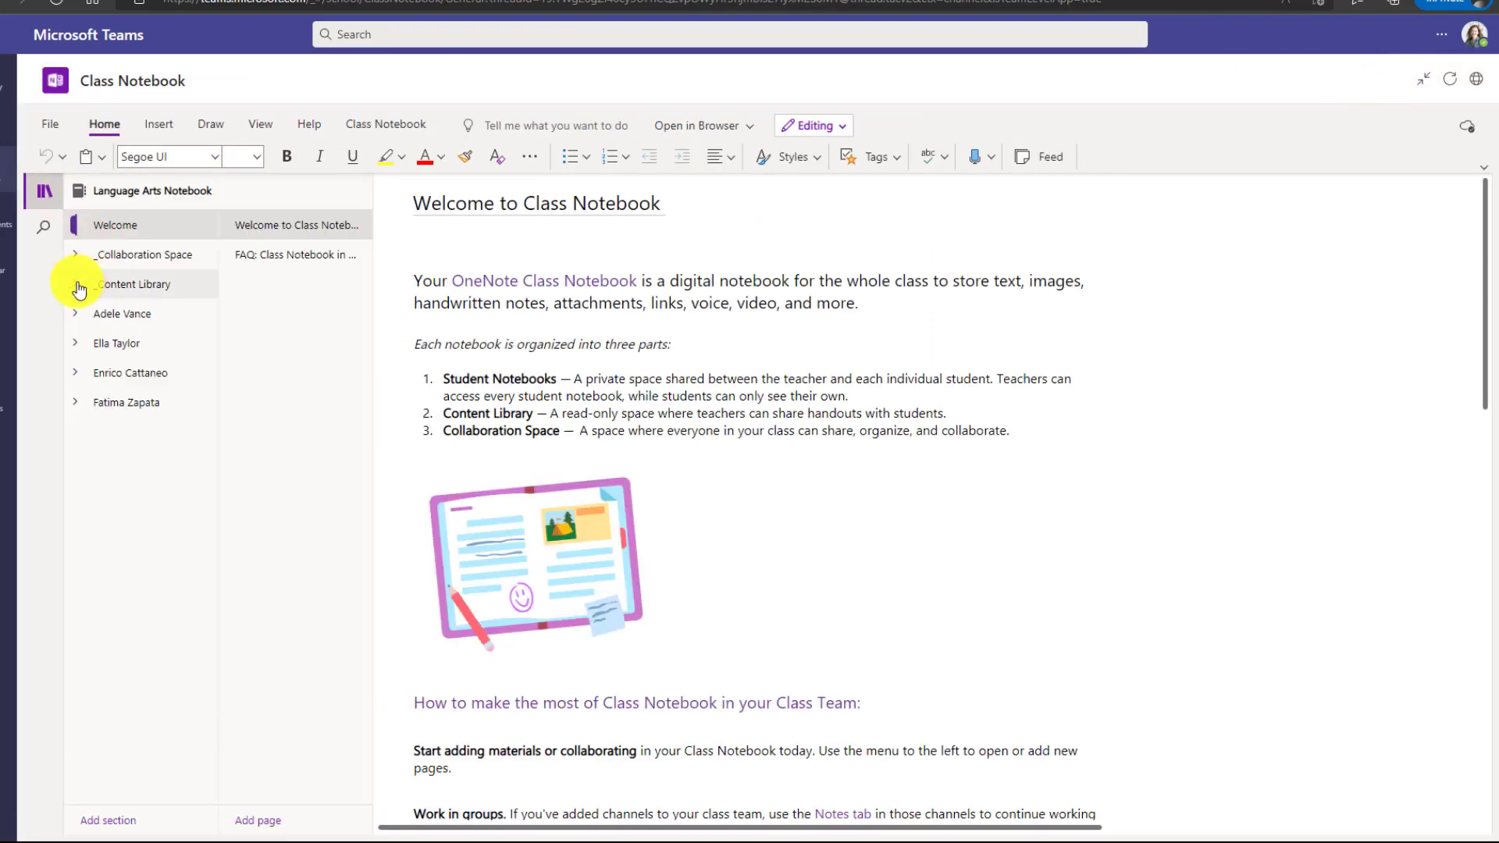
click(75, 284)
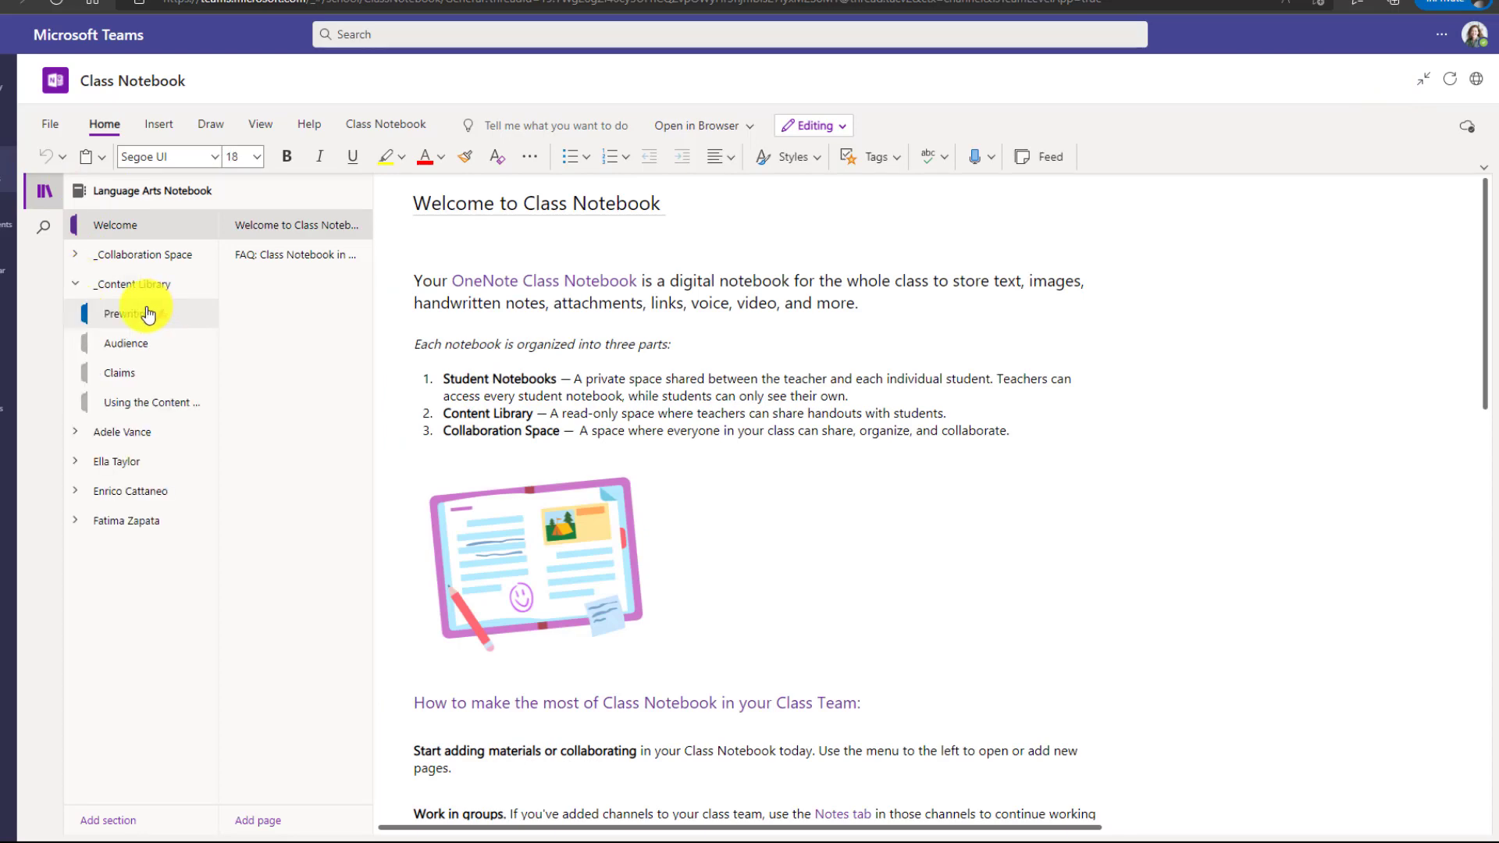
click(119, 373)
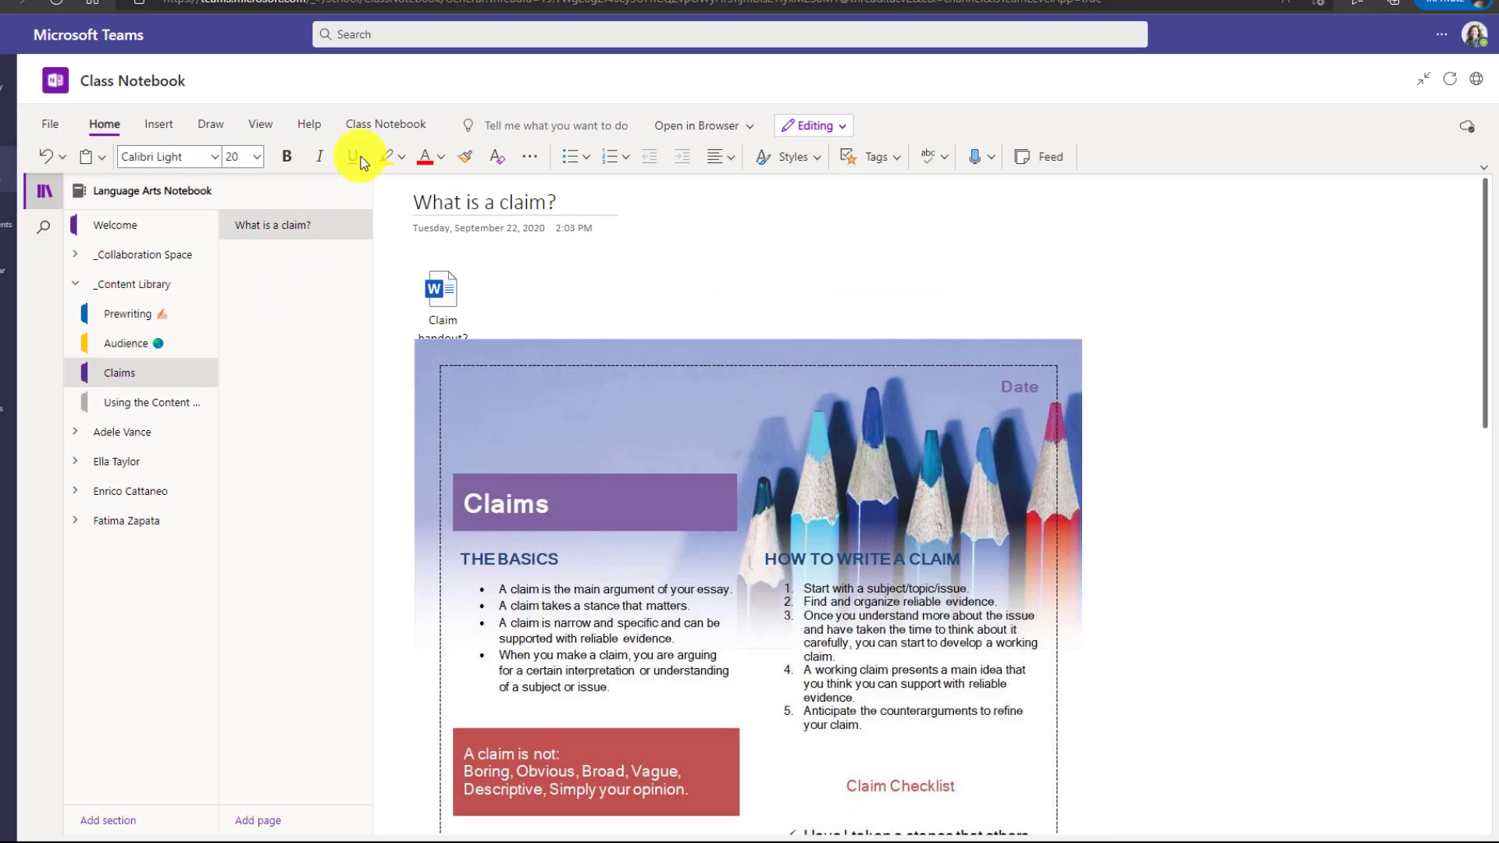
click(386, 125)
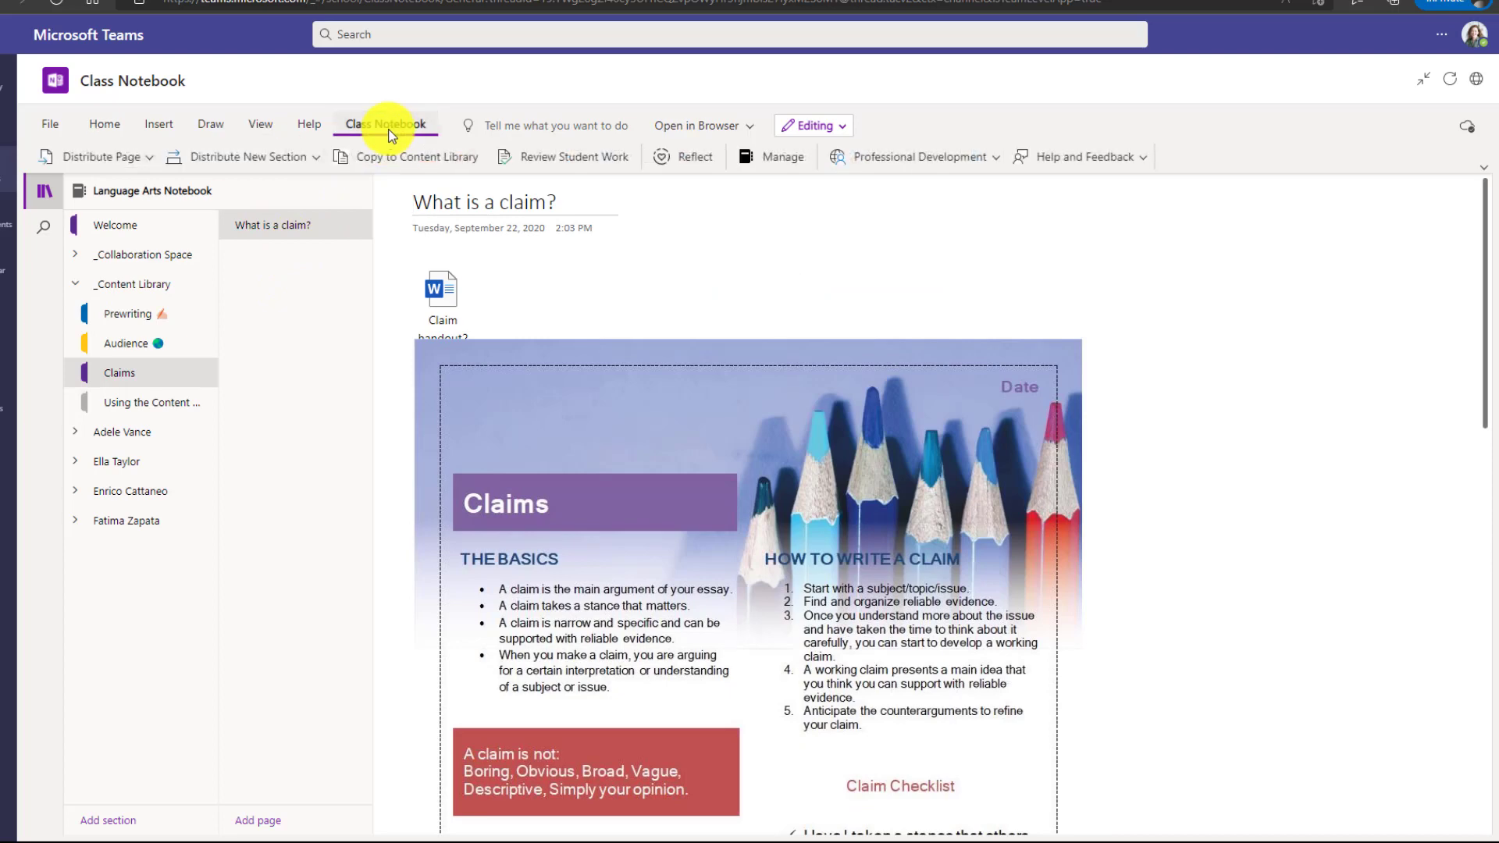
mouse_move(684, 156)
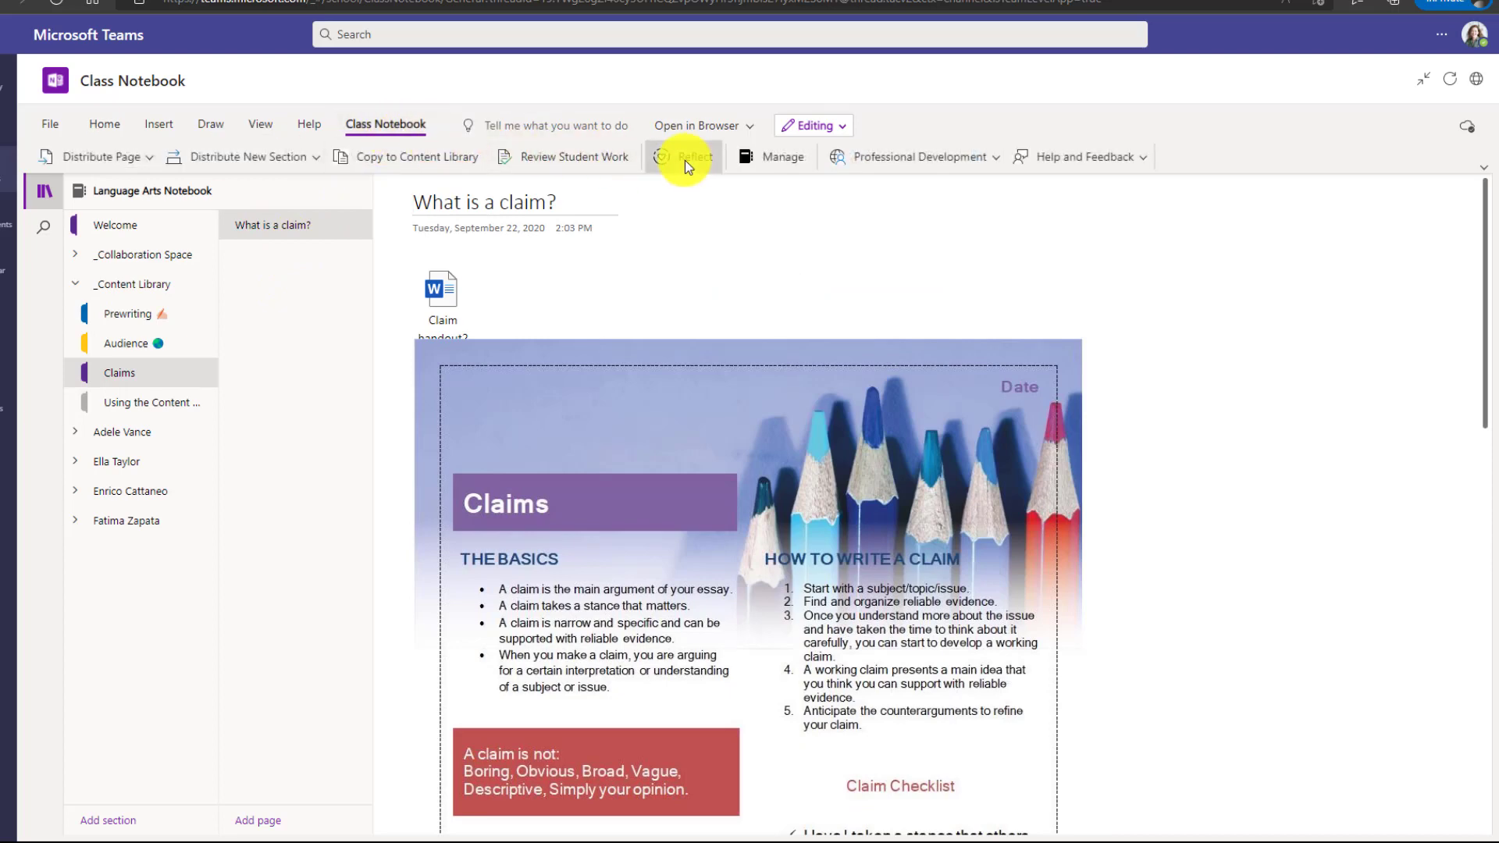
Add an 'Understanding of the content' Reflect check-in to the What is a claim? page.
click(691, 156)
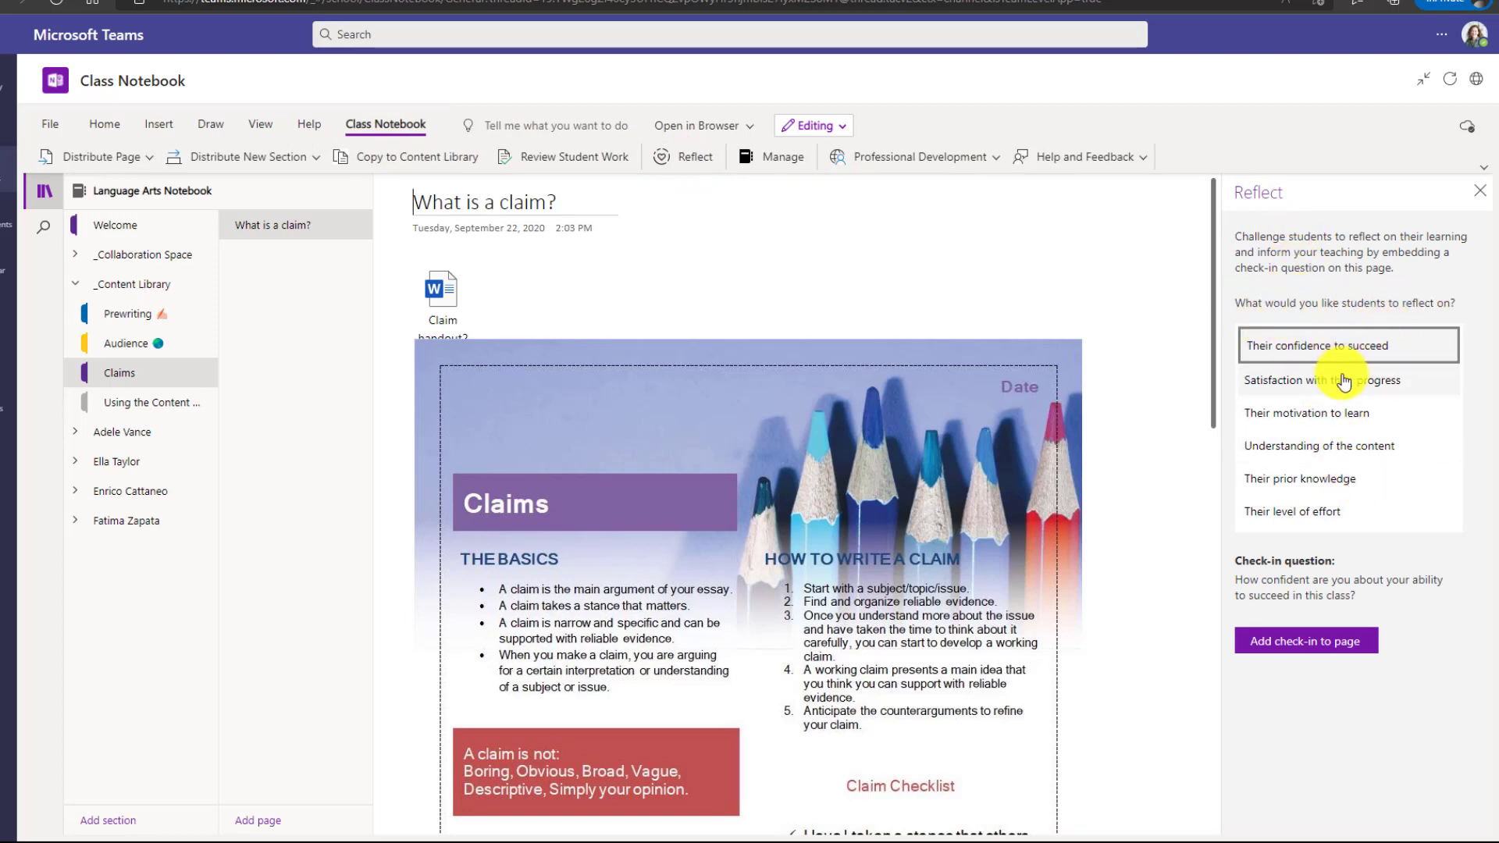
mouse_move(1335, 450)
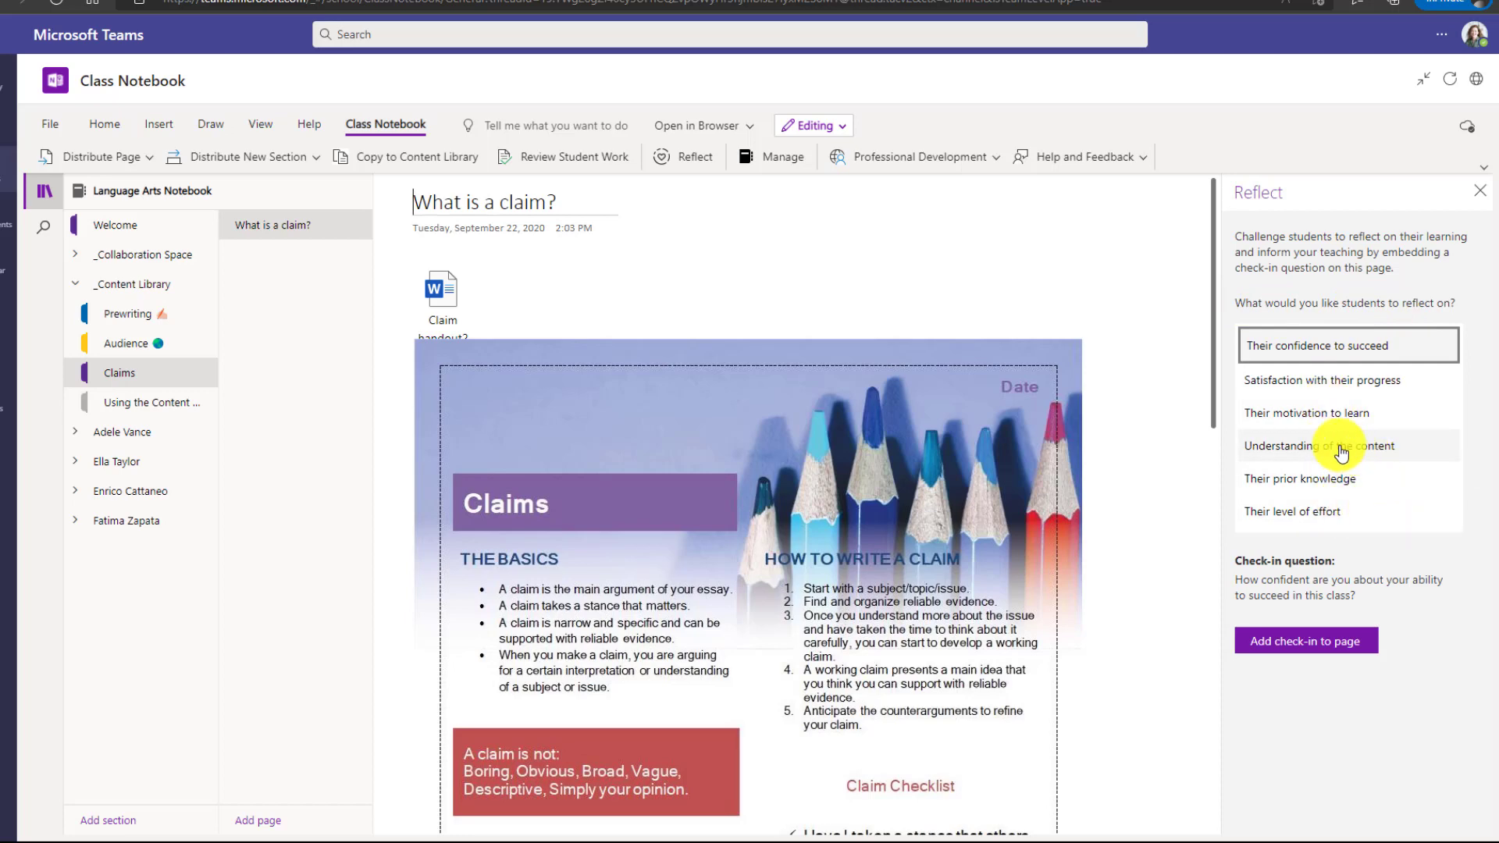
click(1340, 445)
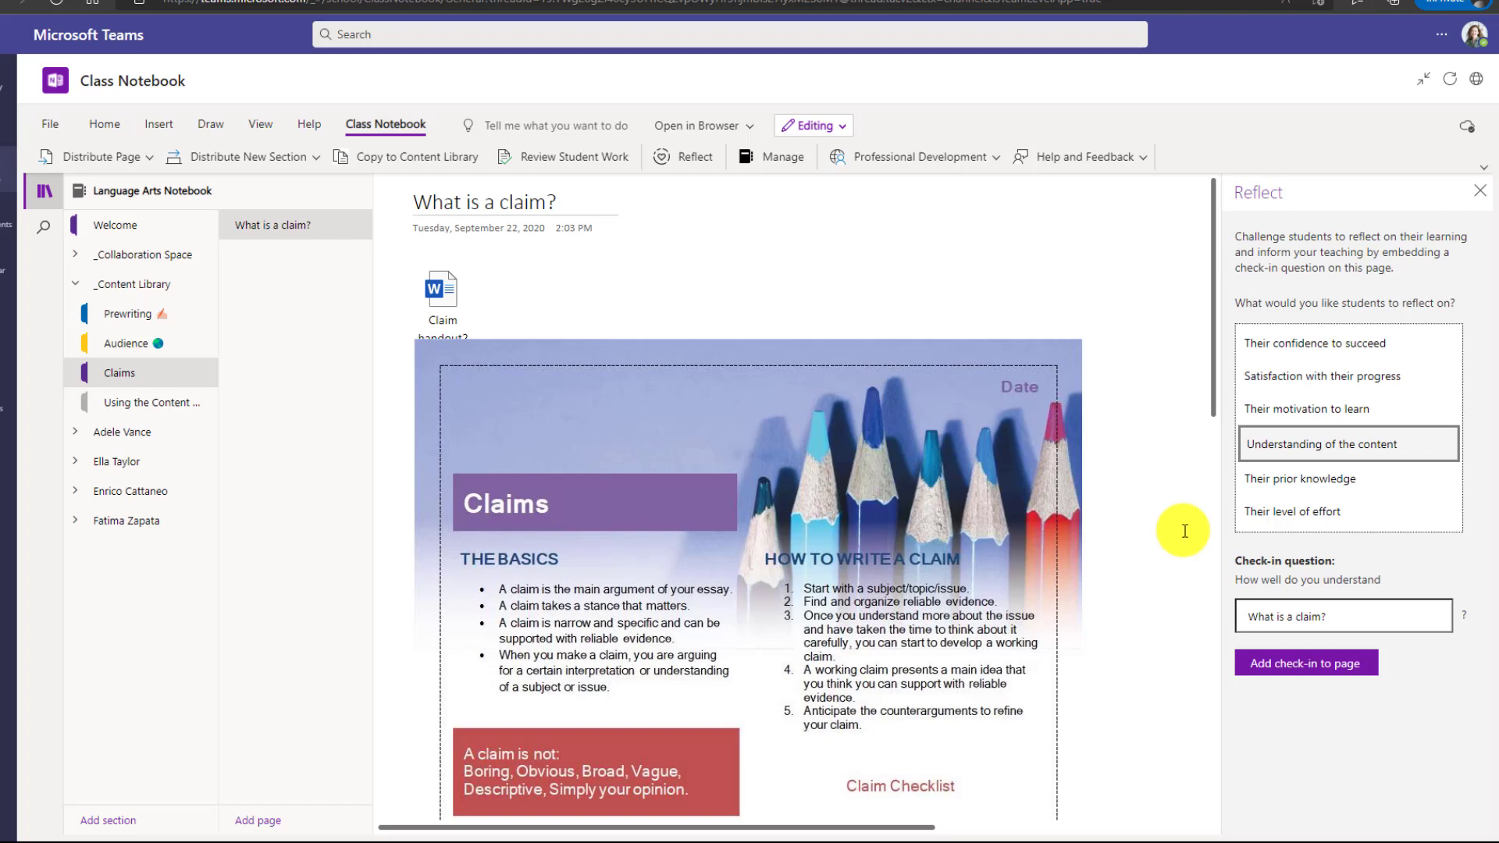
scroll(down, 3)
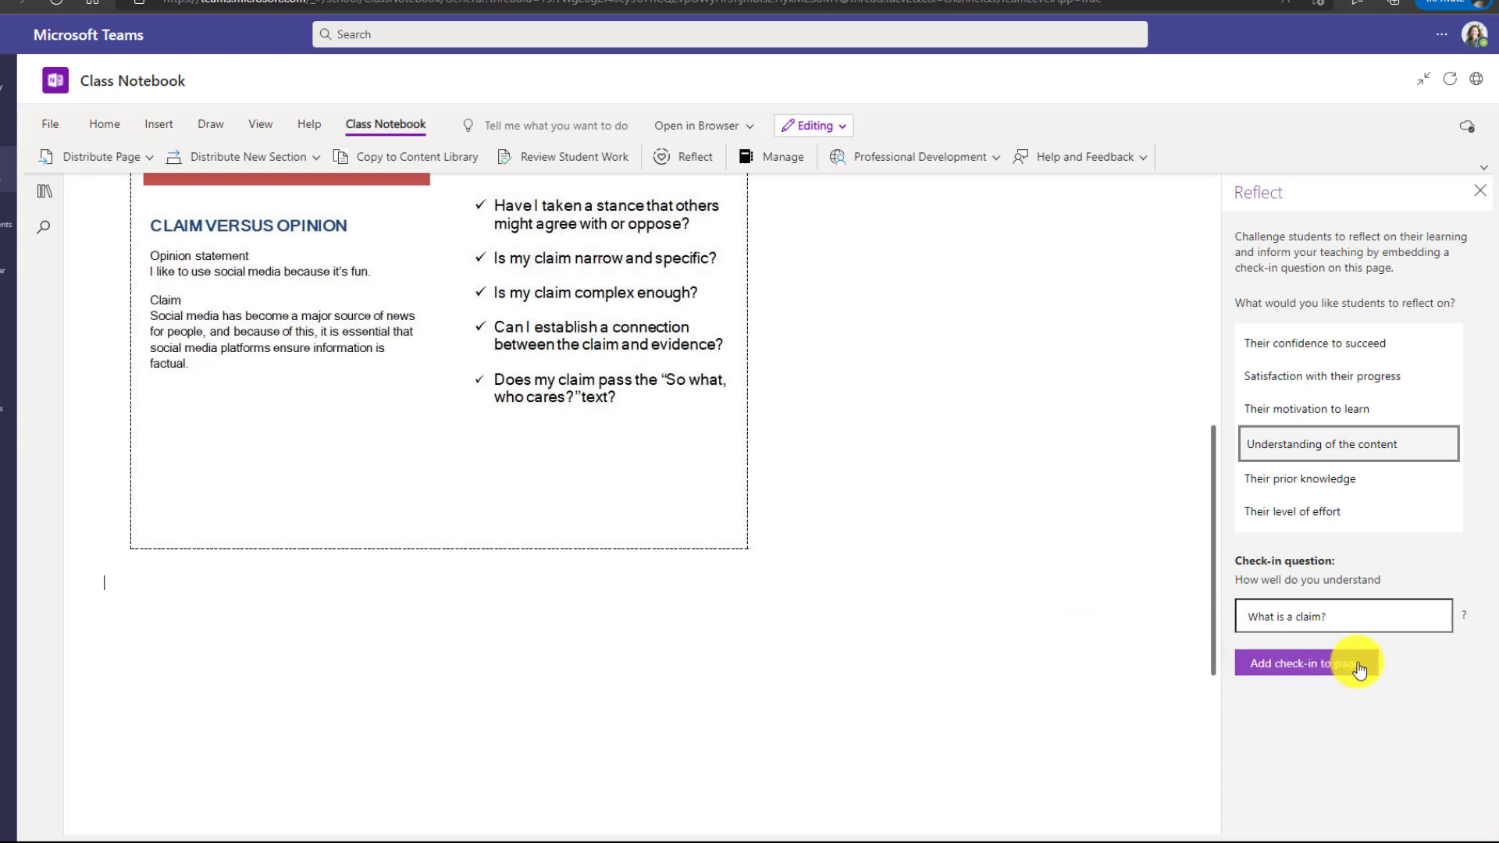
click(1303, 663)
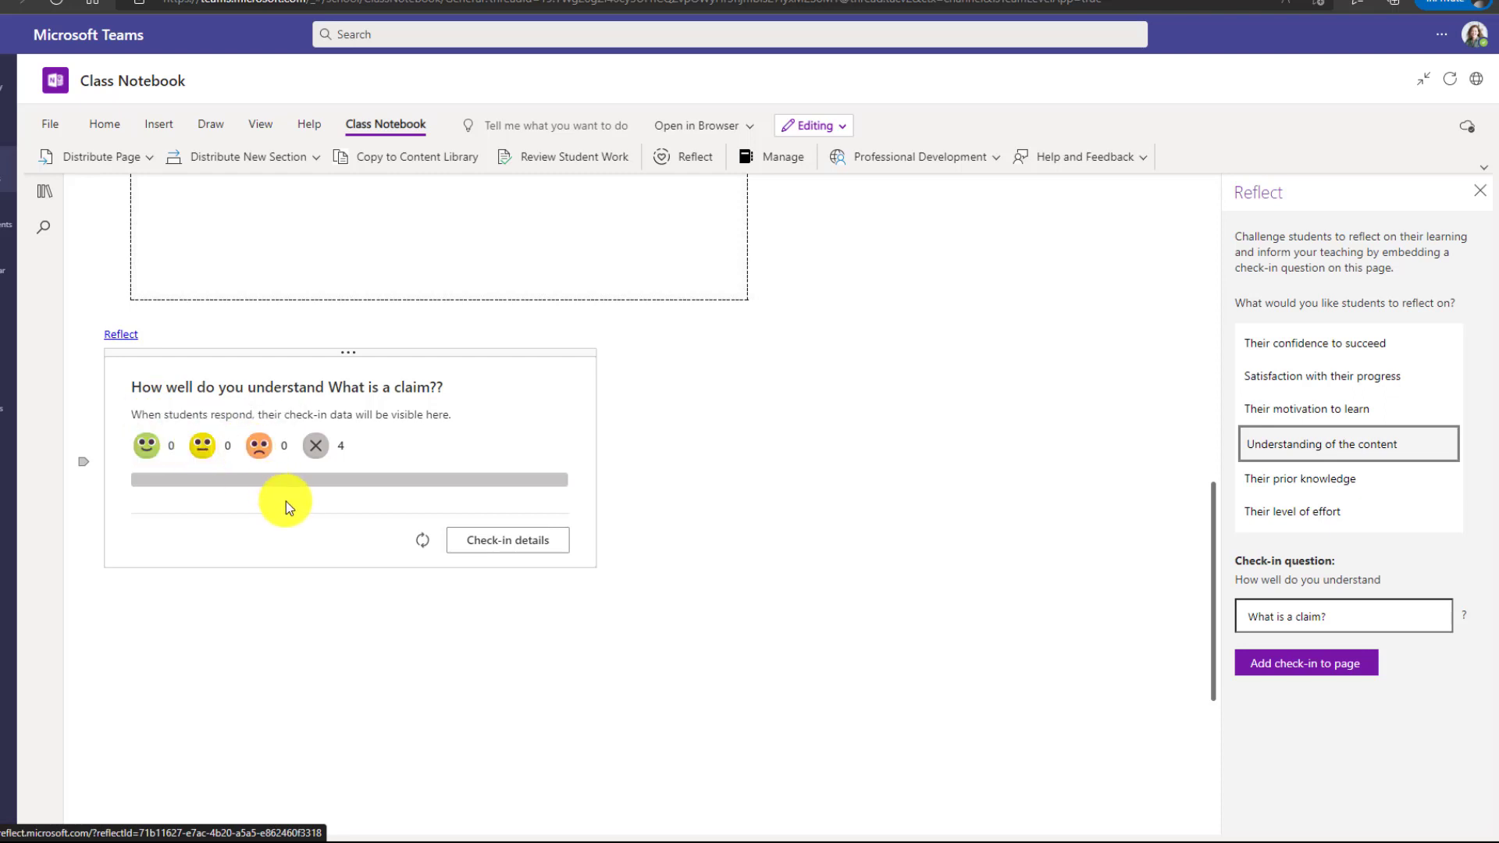
mouse_move(351, 604)
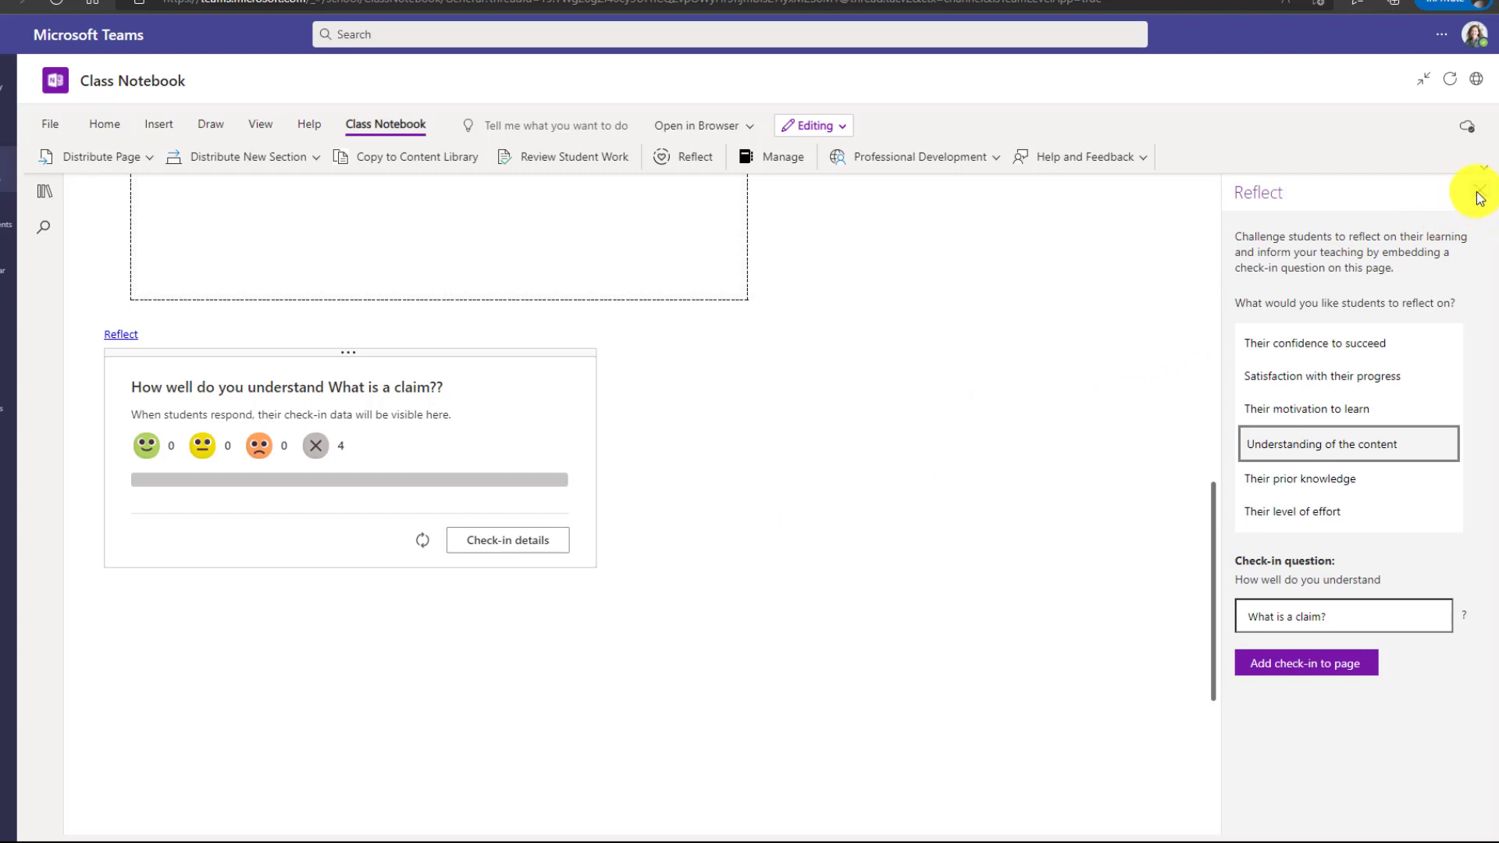
Distribute the page to all students' Class Notes sections via Distribute Page.
click(1480, 190)
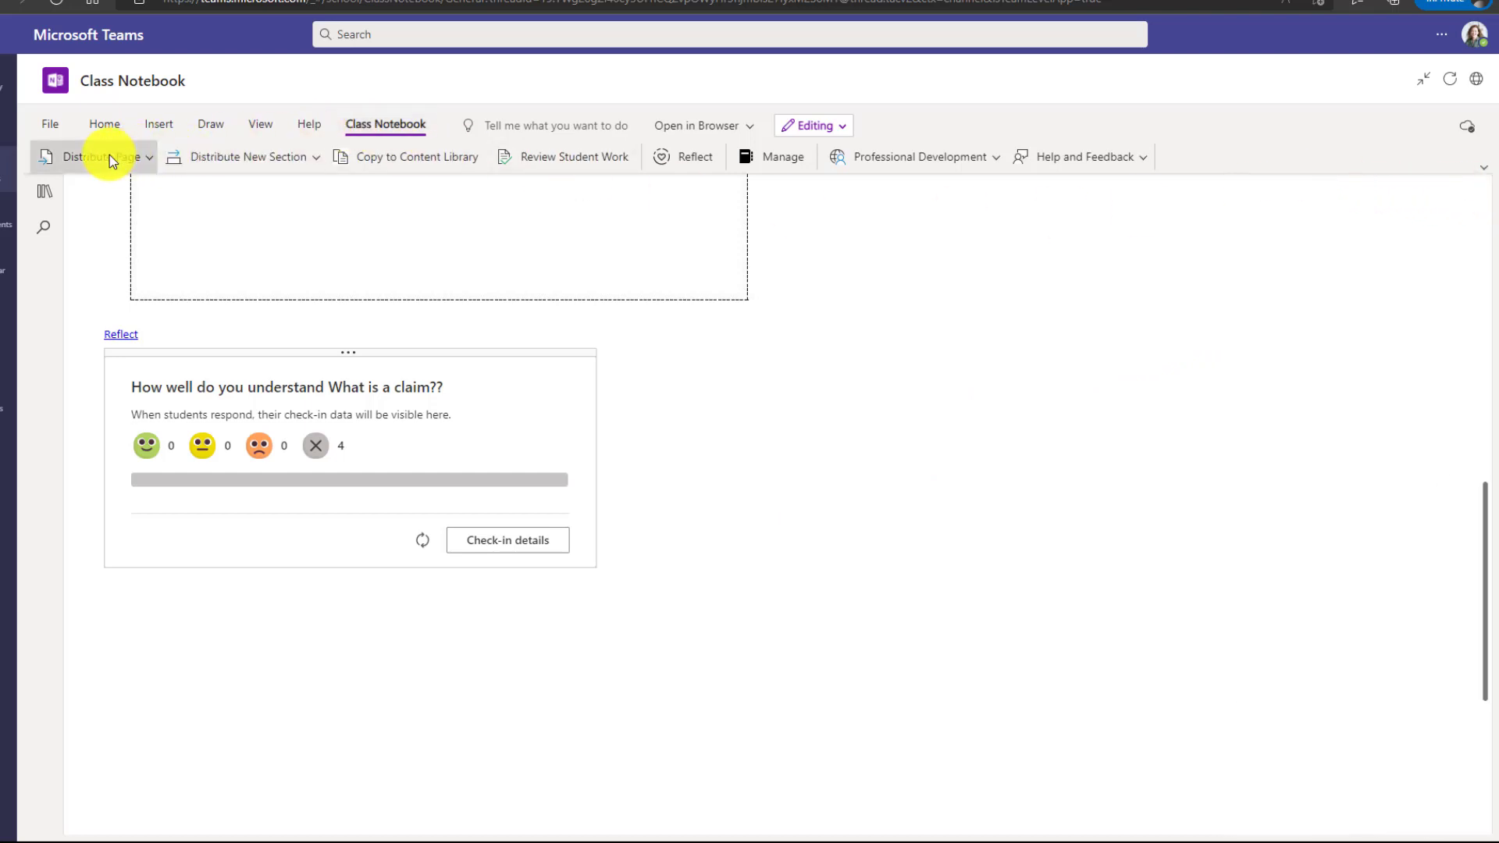
click(94, 157)
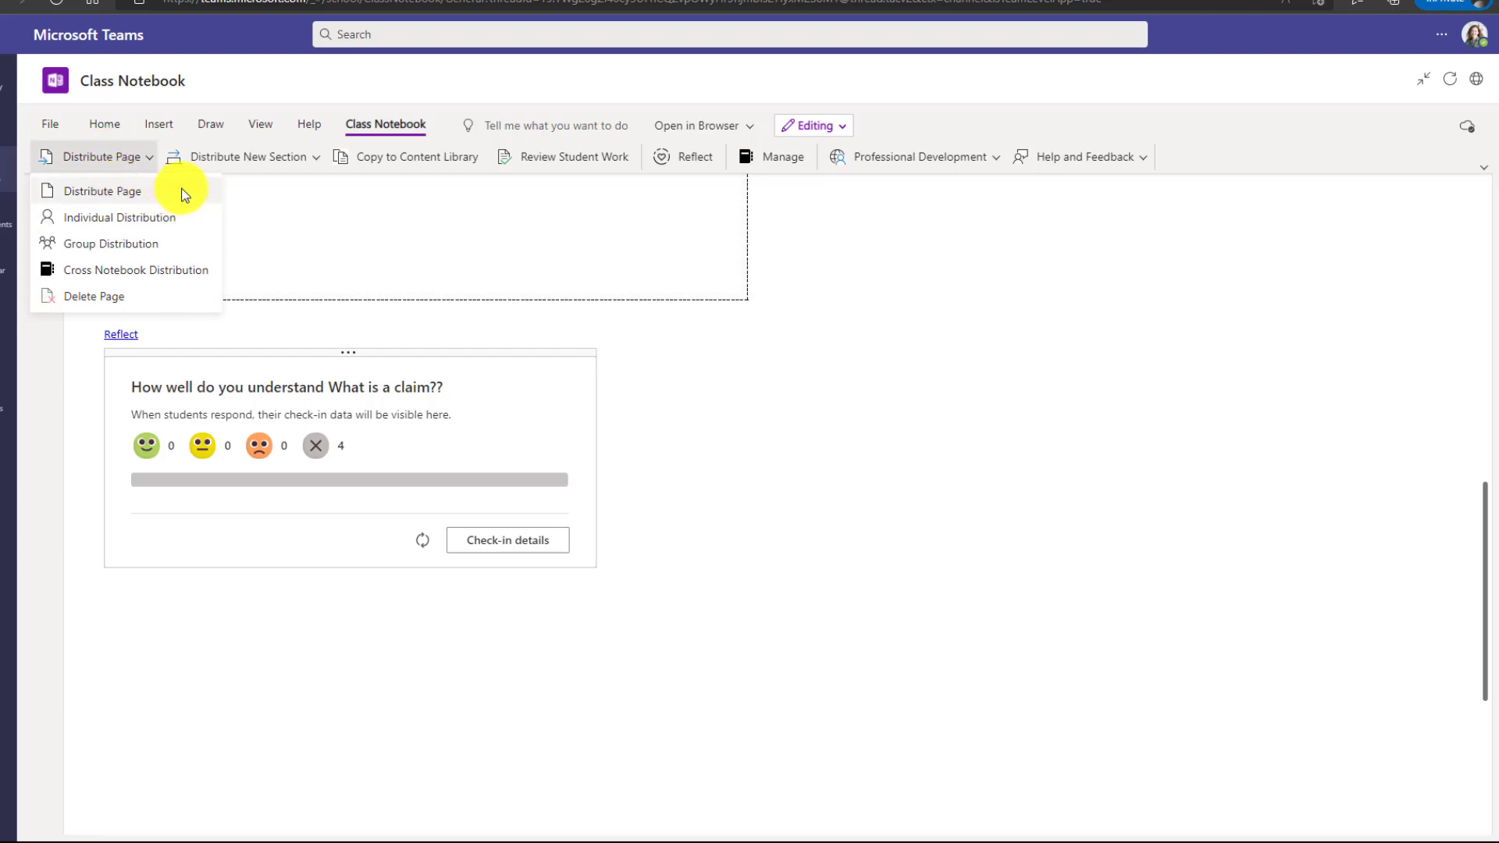
click(103, 191)
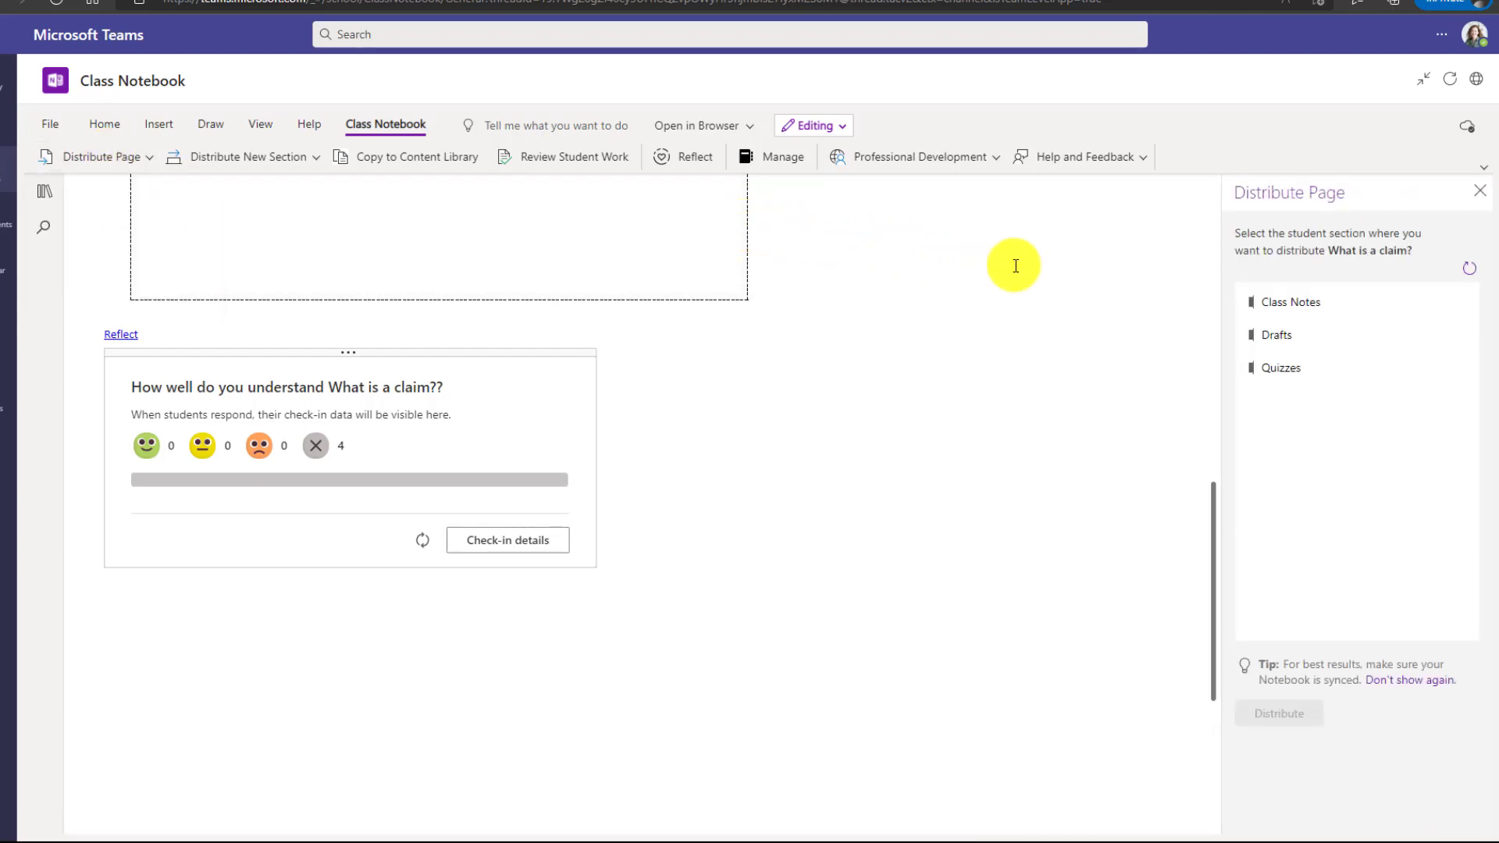
mouse_move(1305, 301)
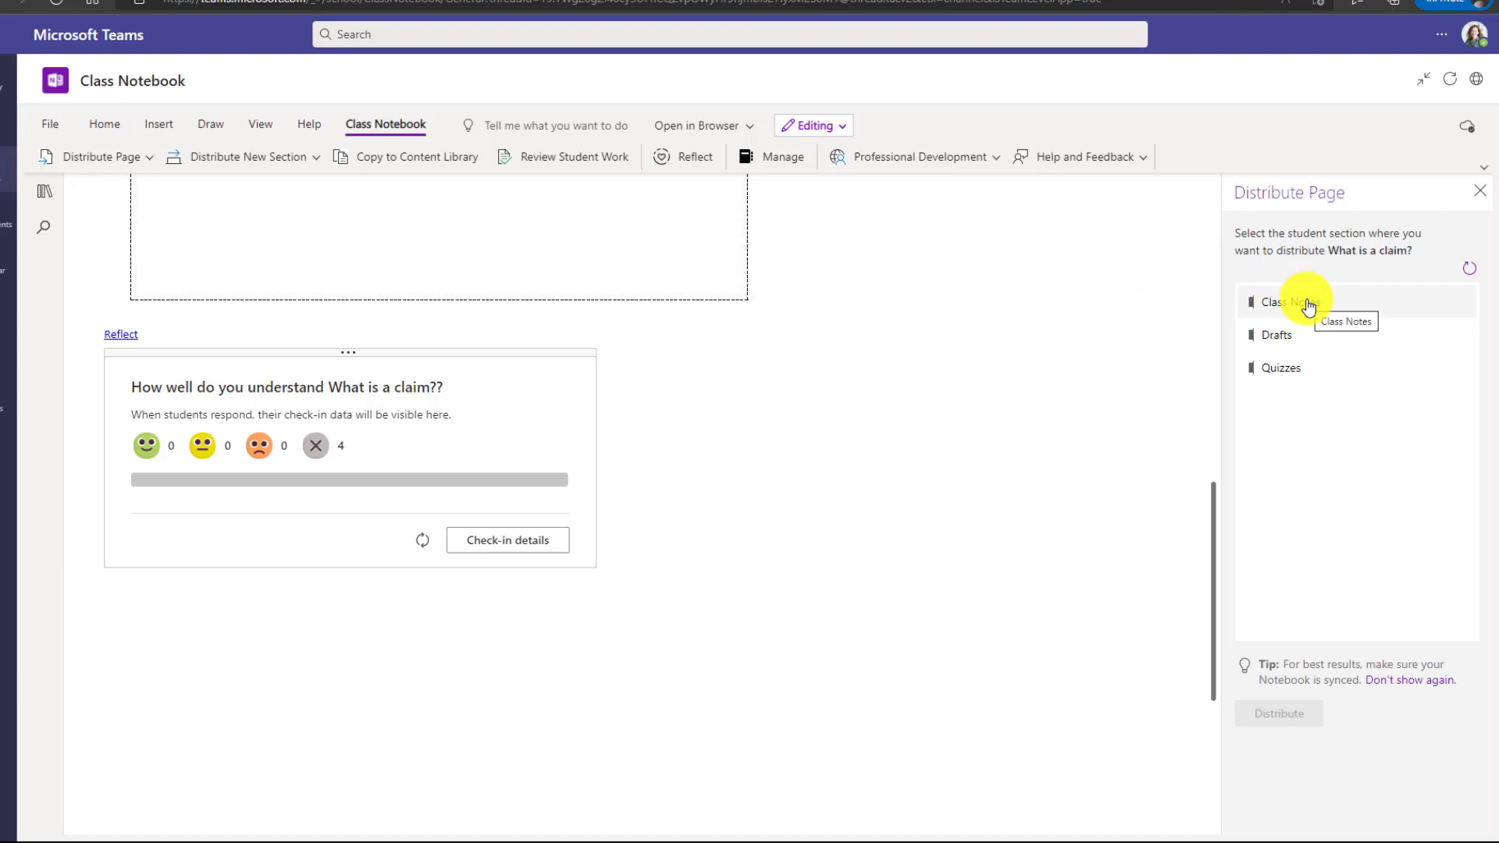
click(1297, 304)
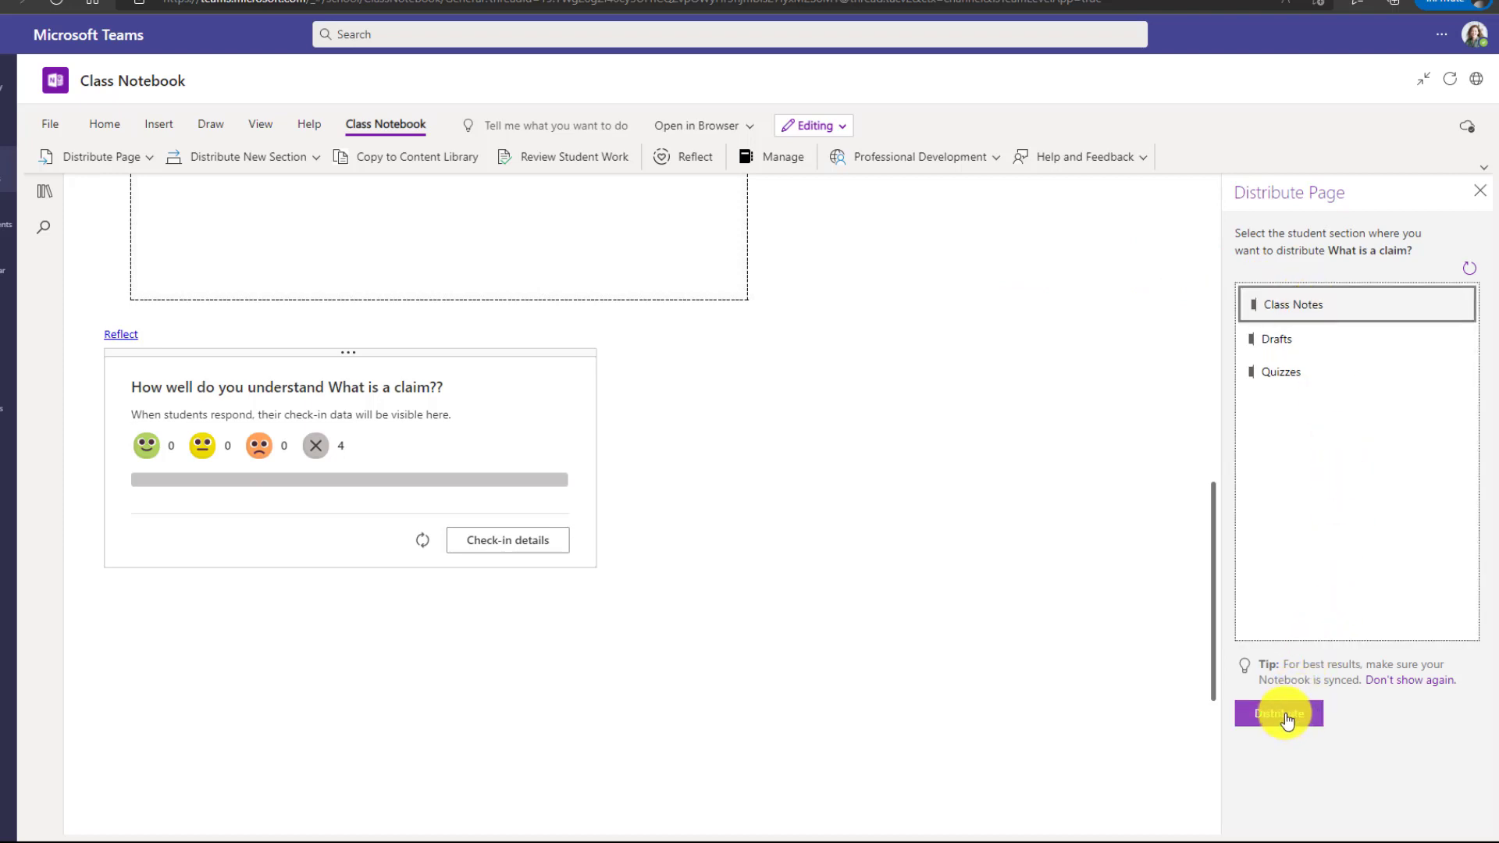
click(1277, 713)
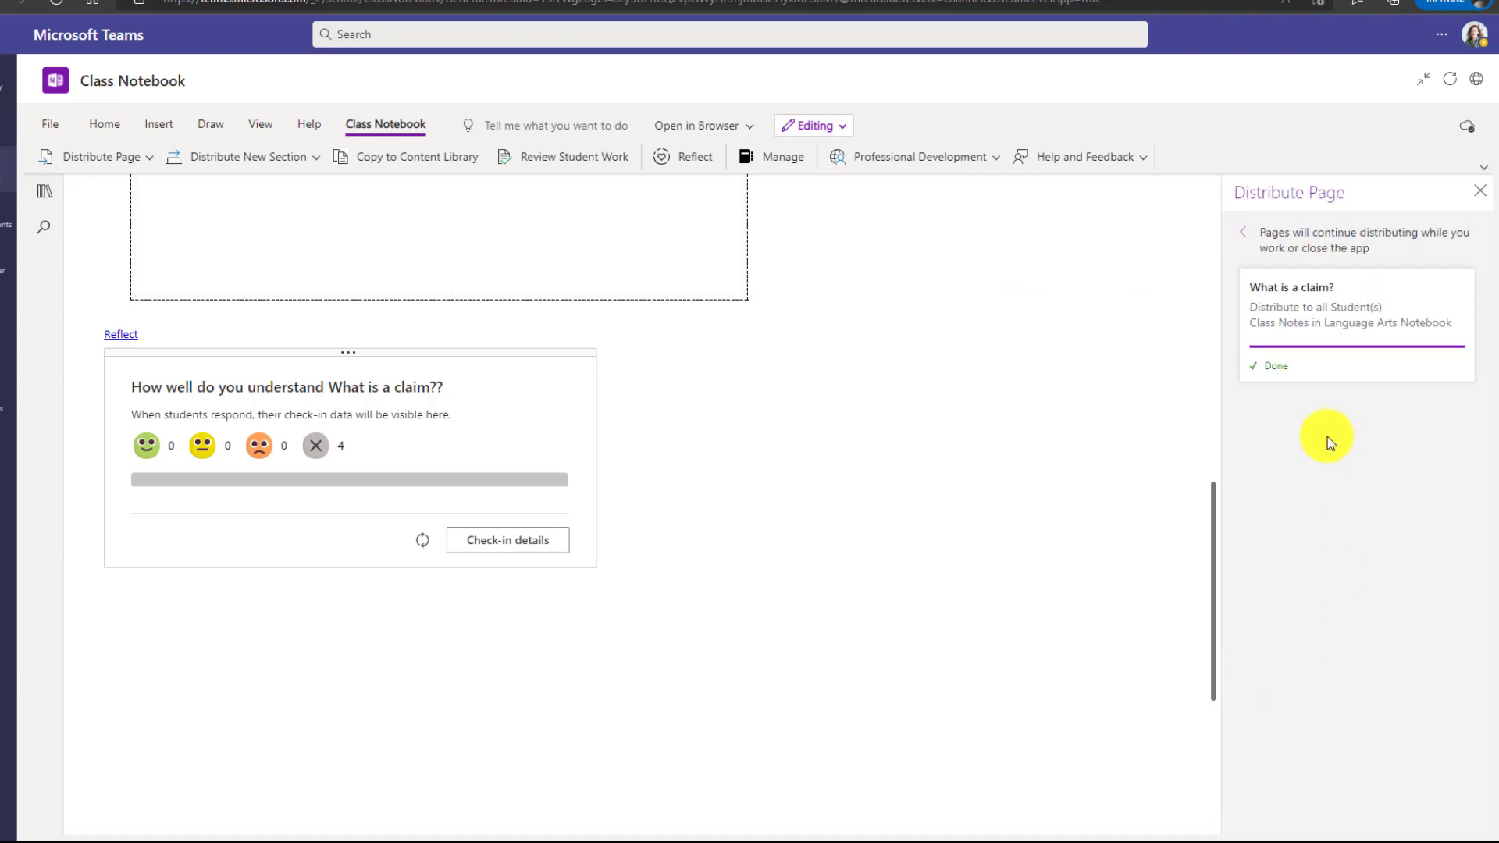
mouse_move(1321, 439)
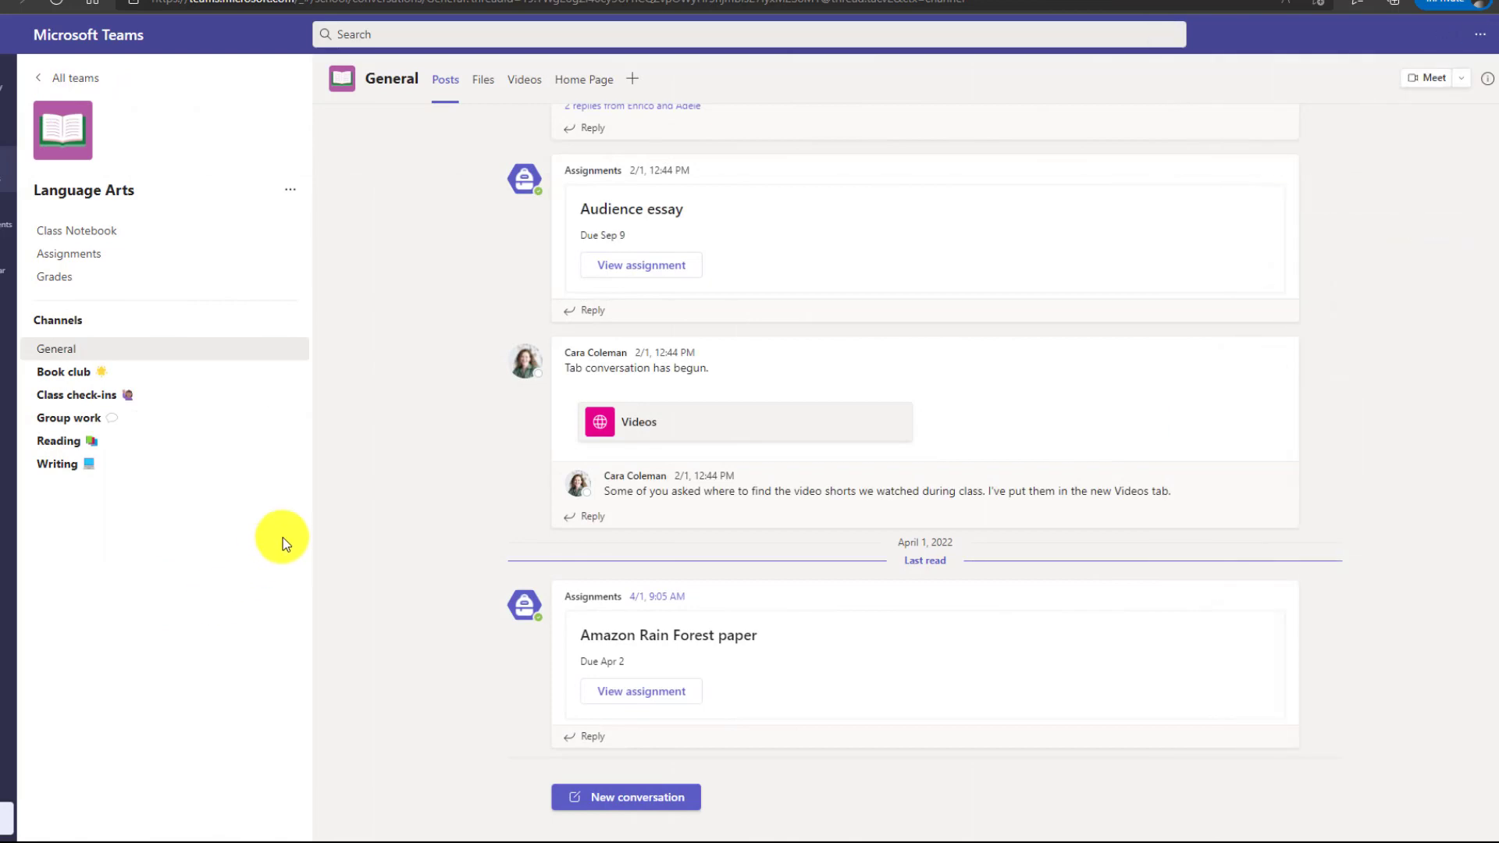
As a student, open the Language Arts Class Notebook and expand the student's own section.
click(76, 231)
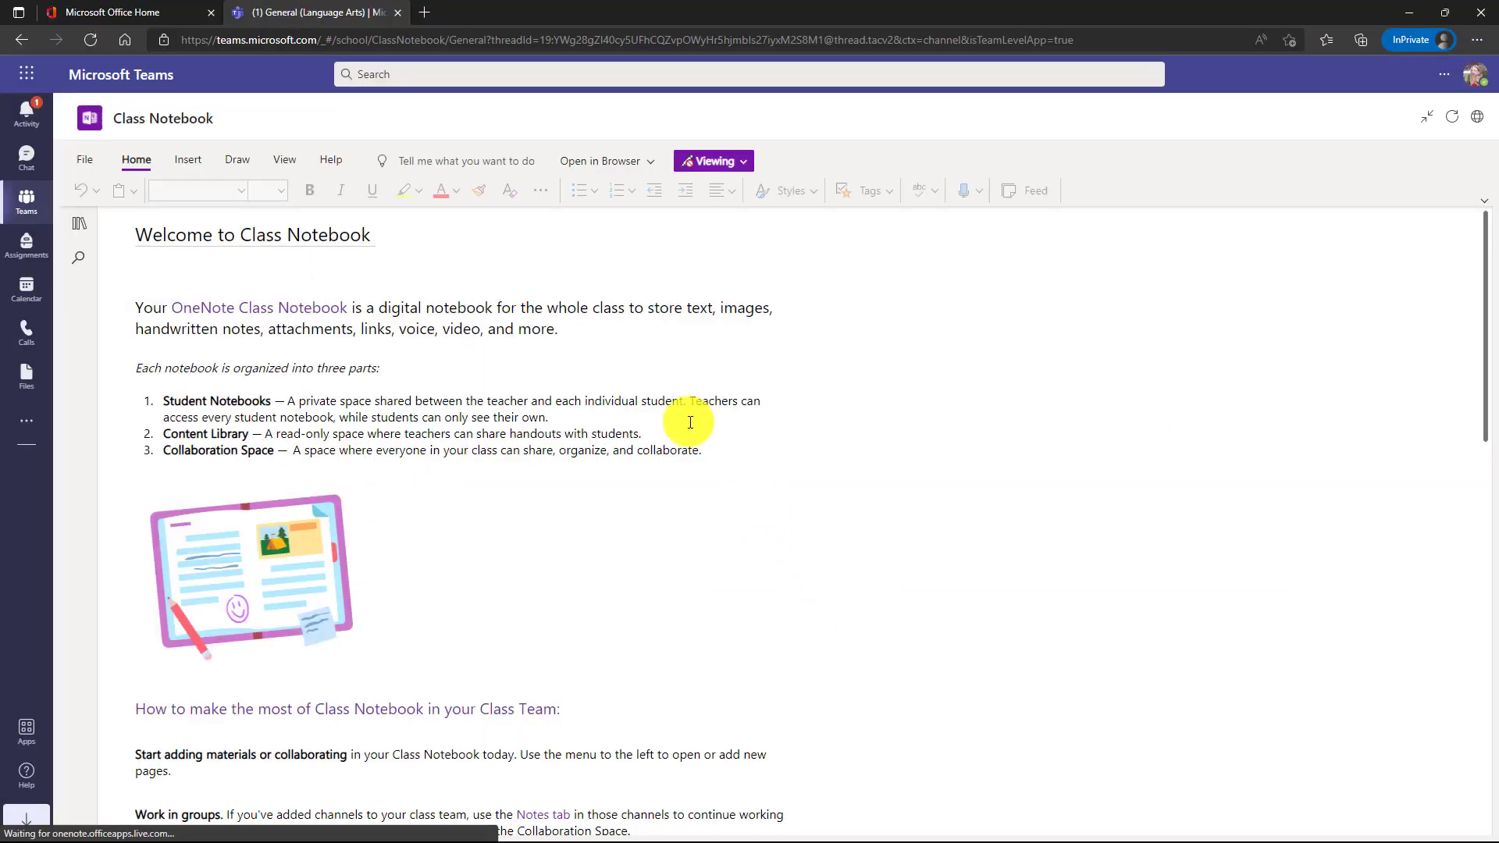
click(78, 227)
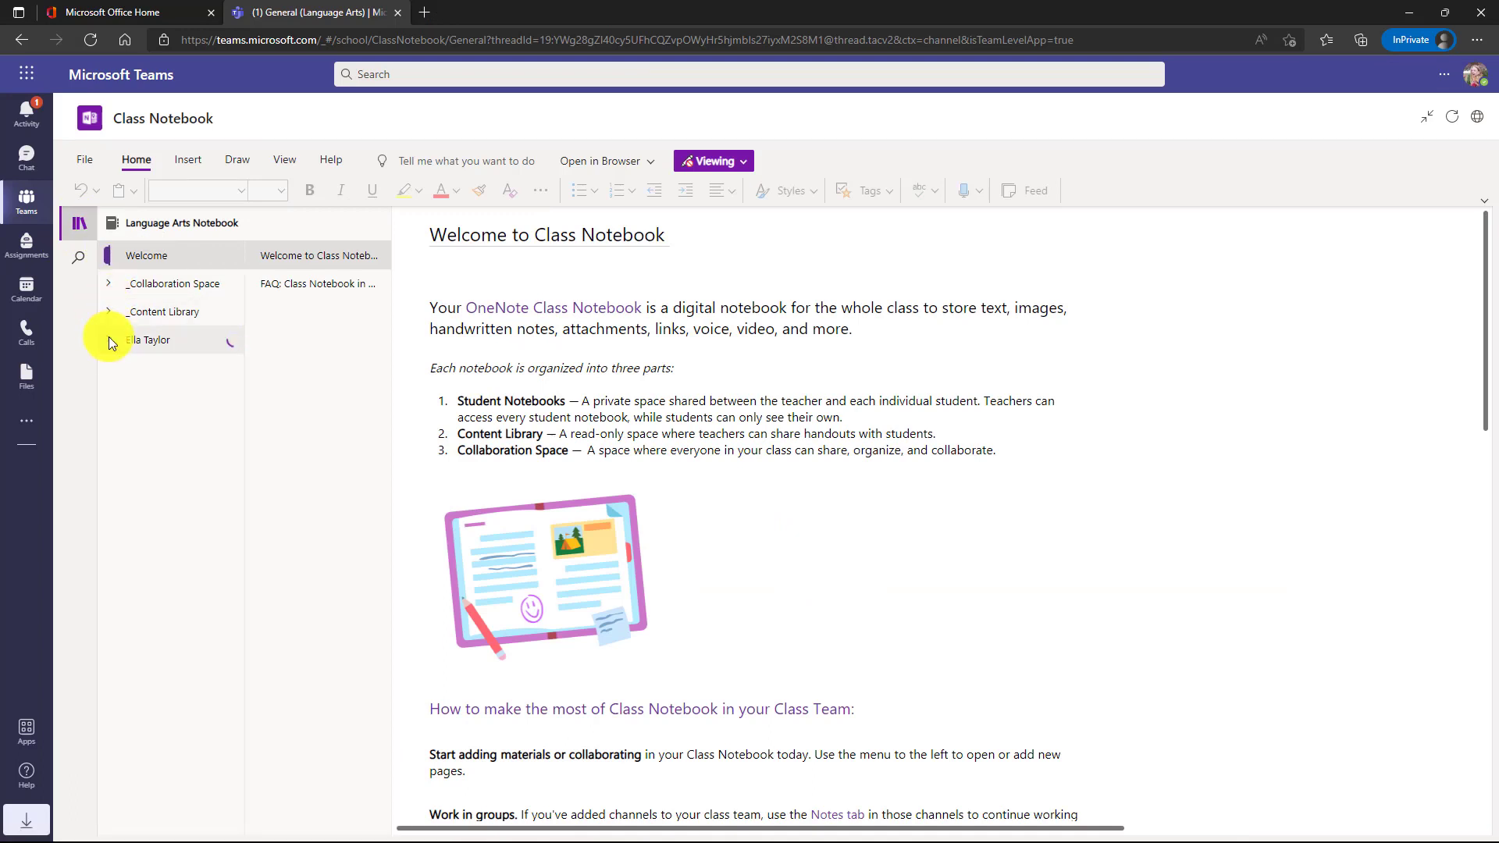
click(107, 339)
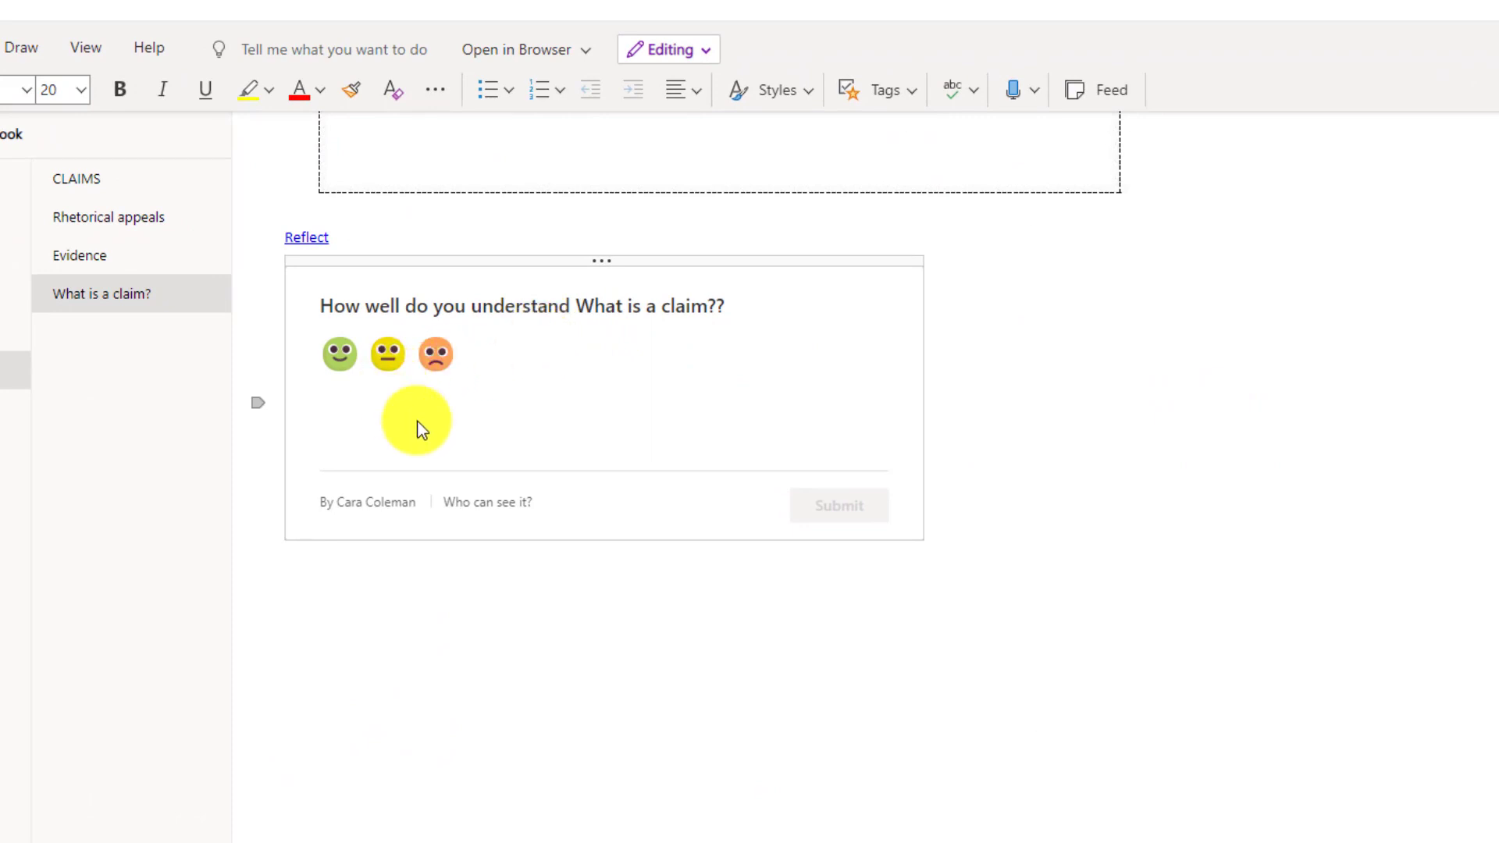
mouse_move(401, 431)
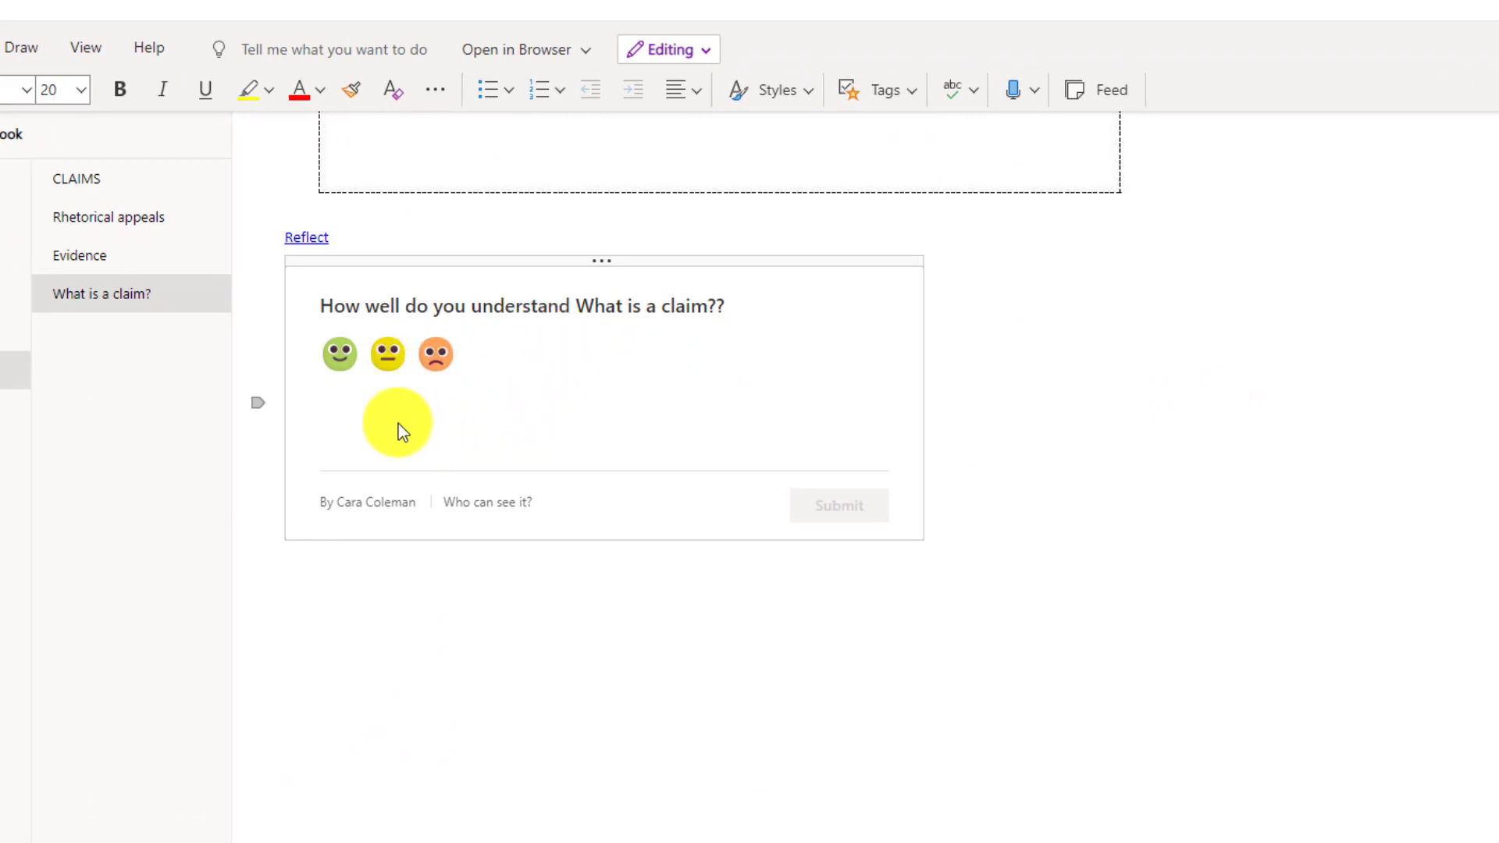
Answer the embedded check-in with 'I'm still learning', revise once, and submit the response.
click(339, 355)
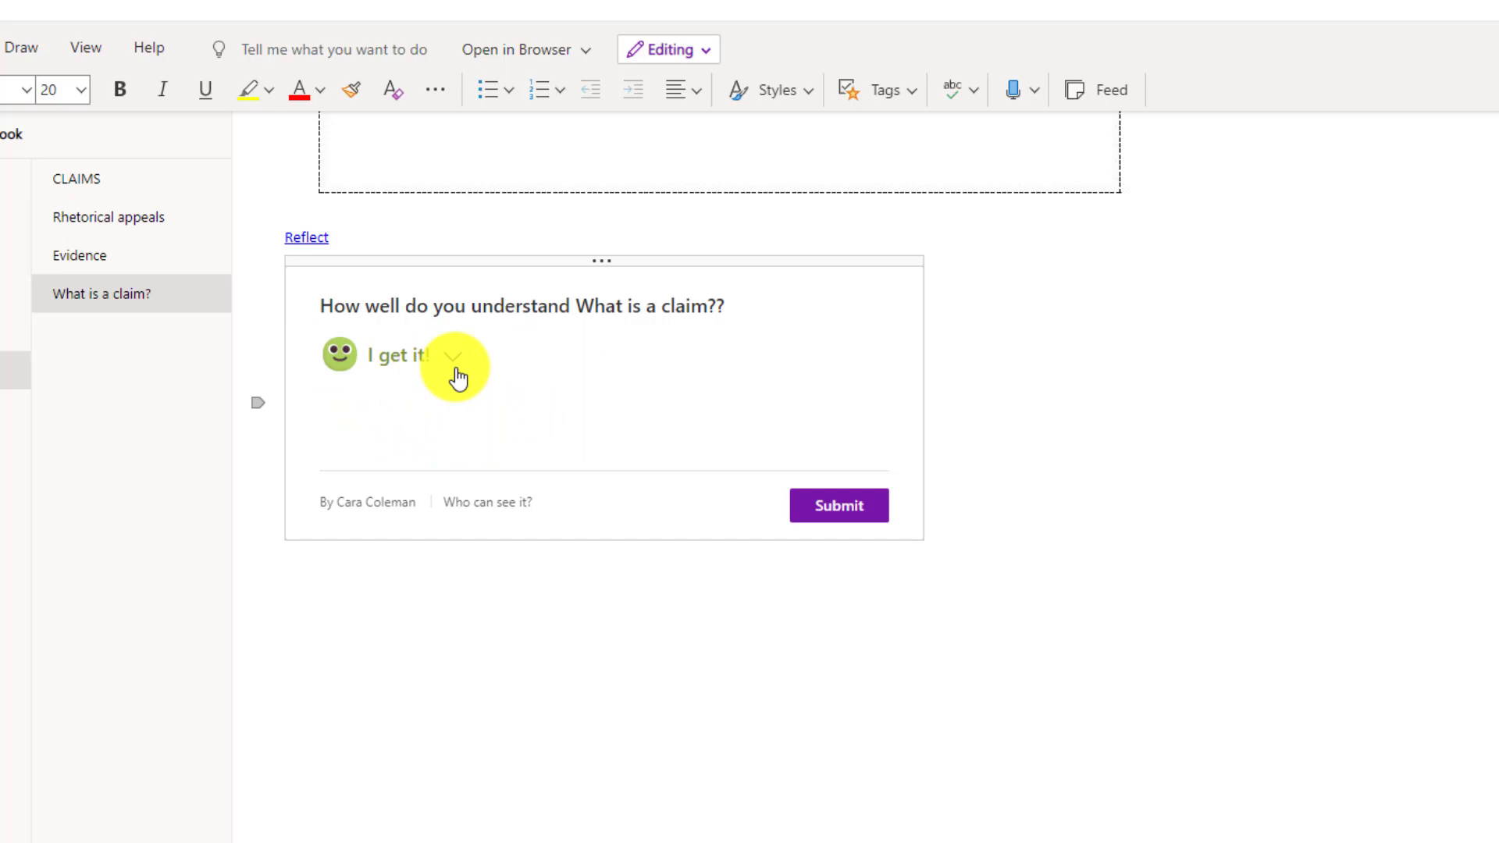
click(454, 366)
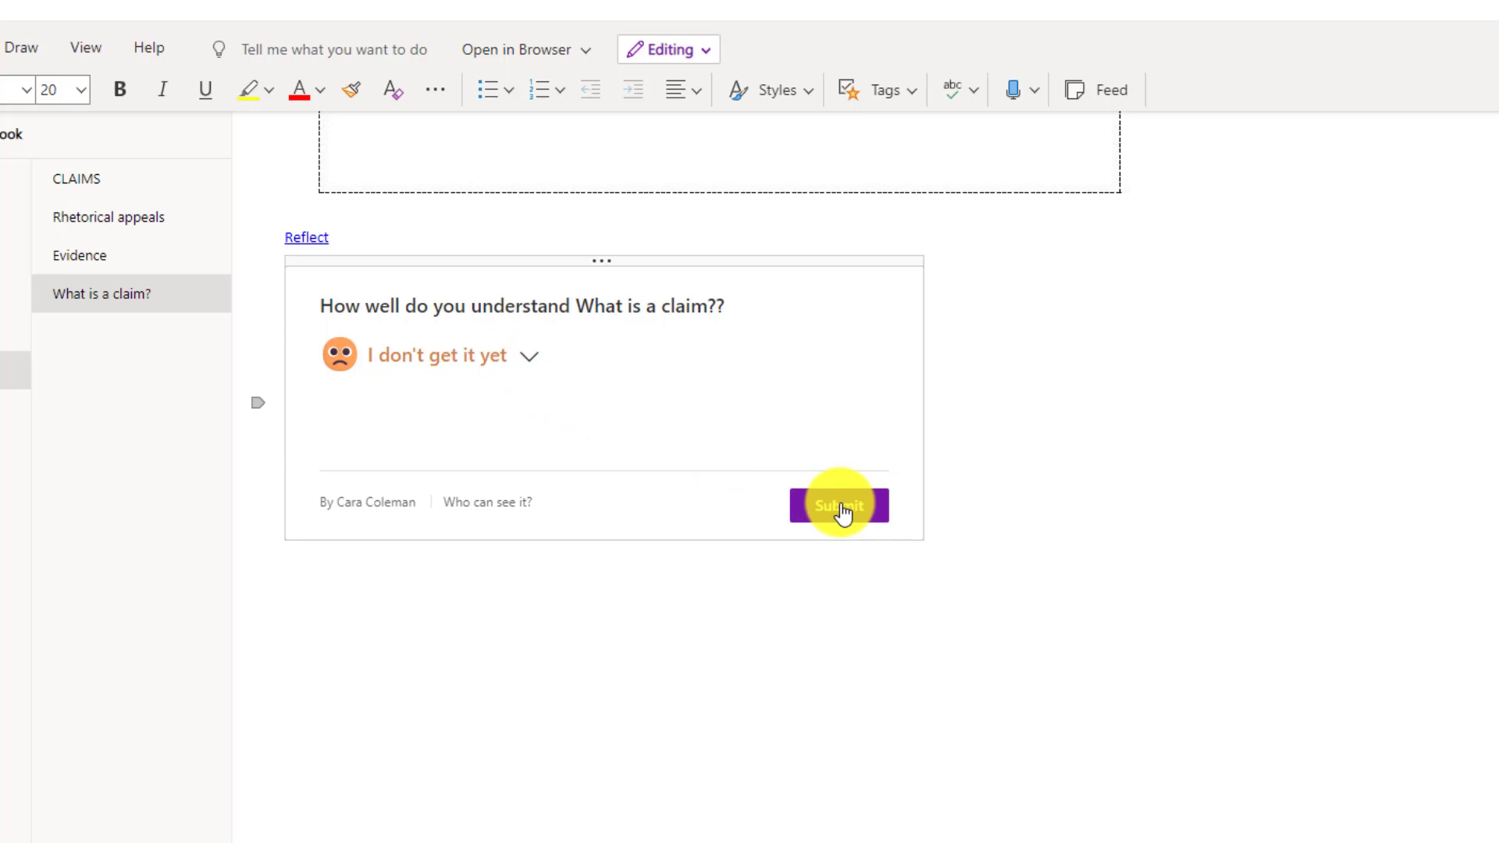
mouse_move(487, 501)
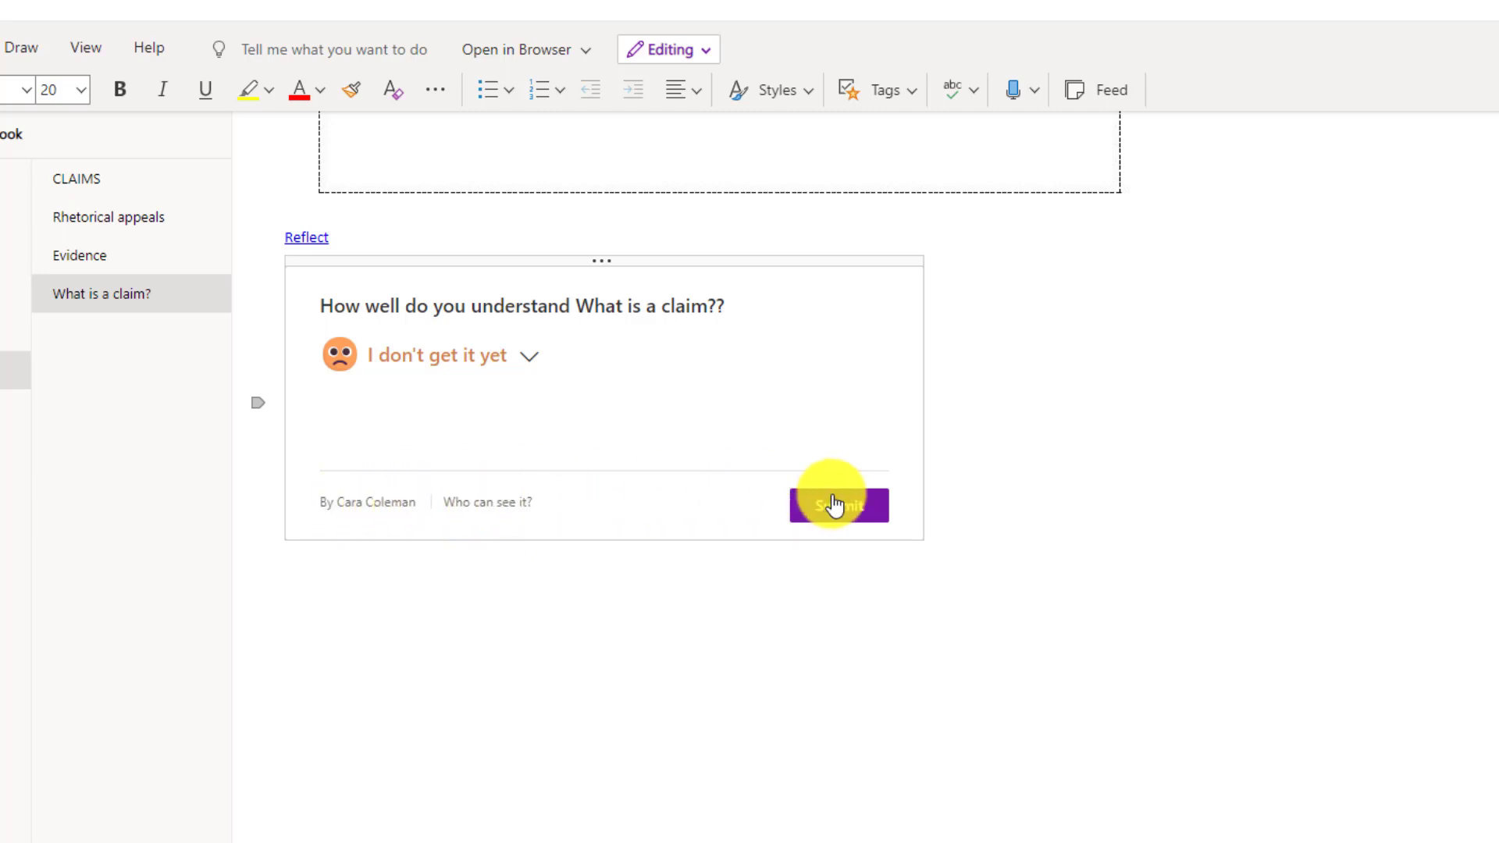
click(837, 505)
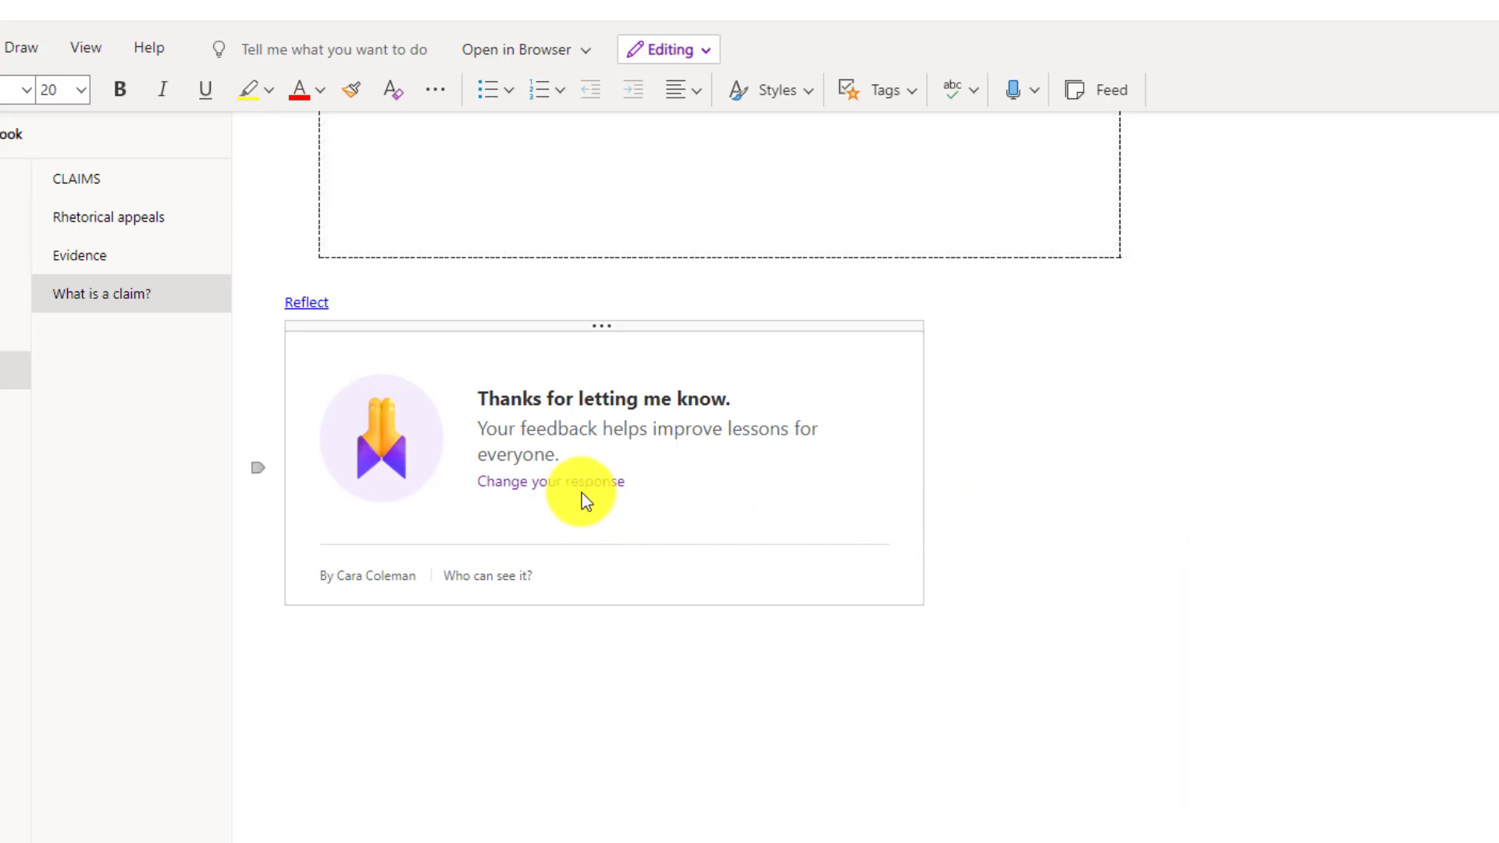
click(551, 481)
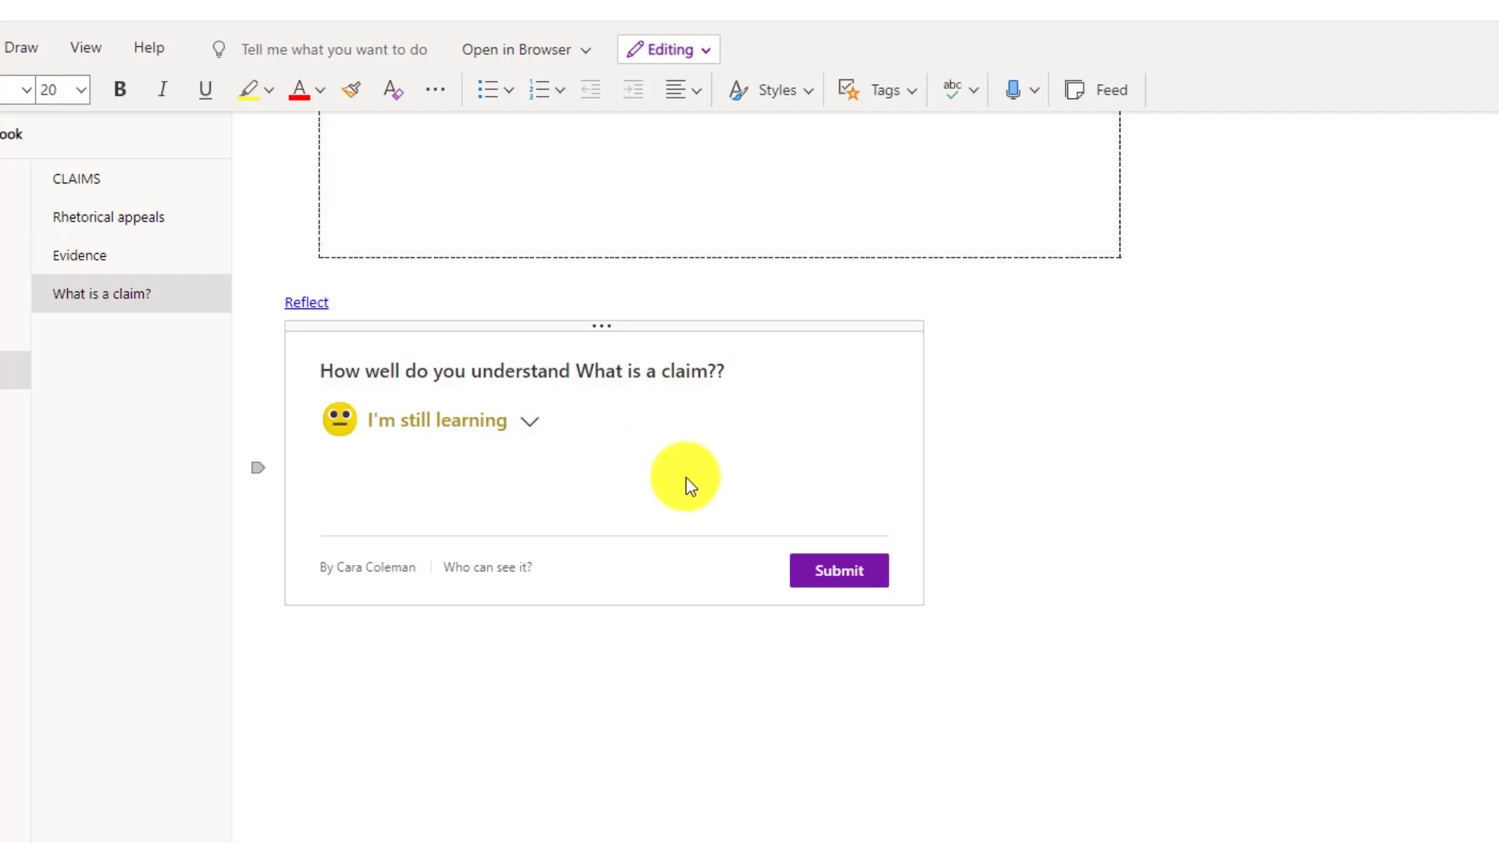
click(837, 570)
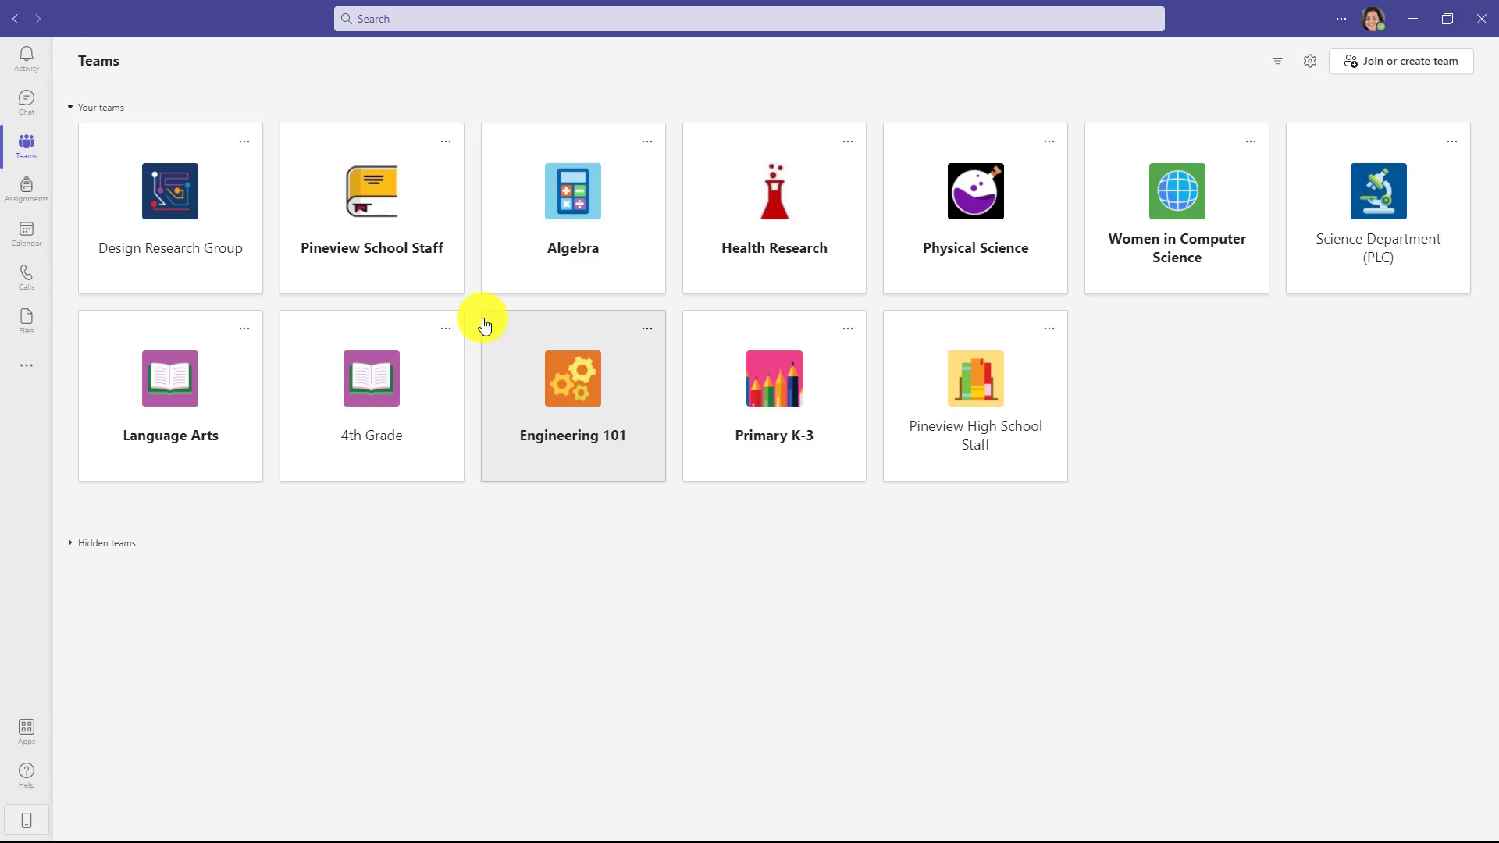
mouse_move(384, 228)
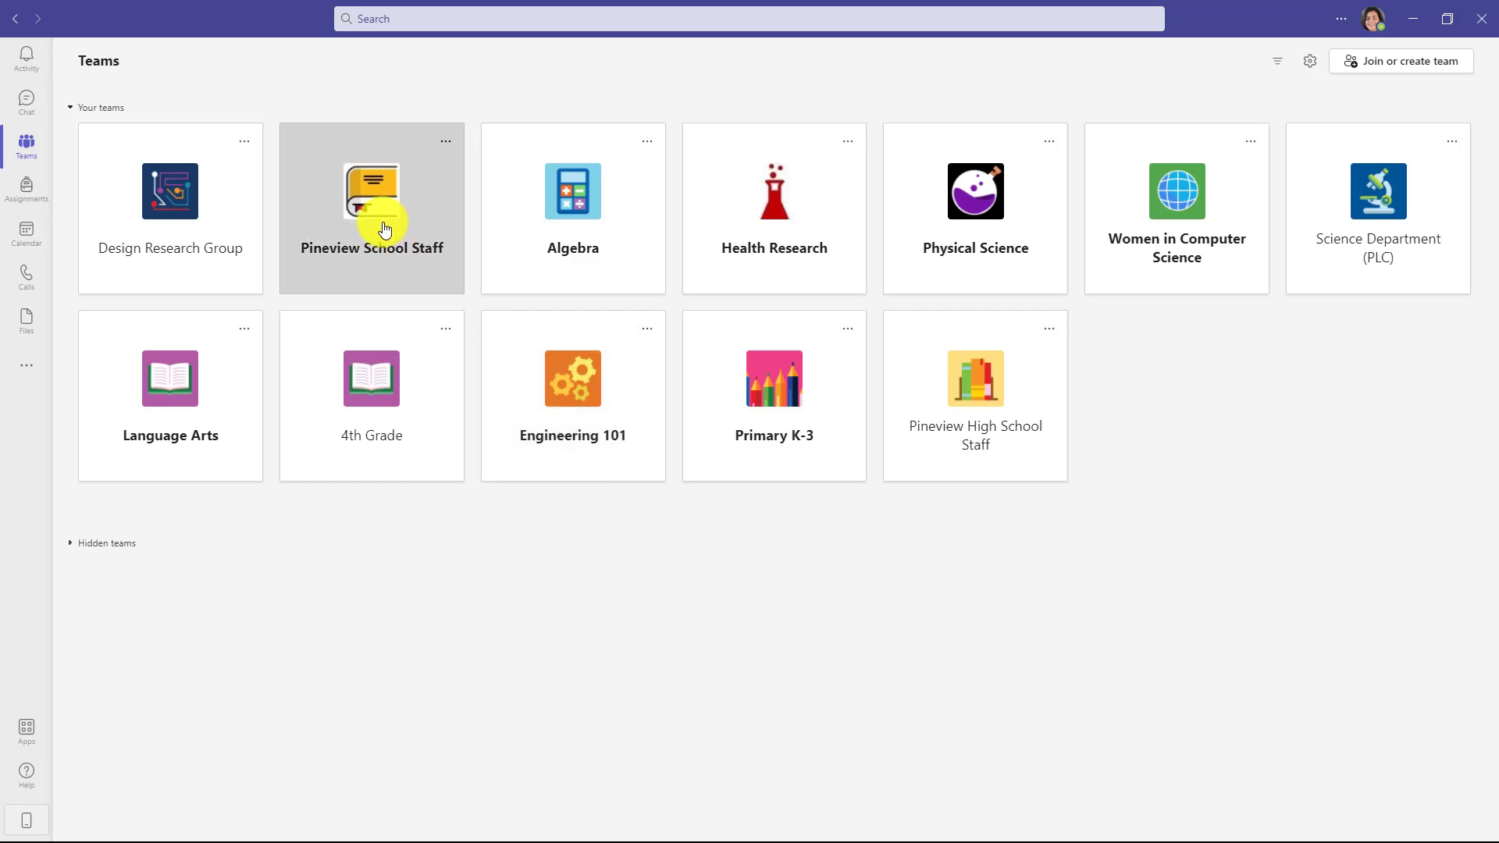
Answer the Pineview School Staff Reflect feelings check-in with Focused, then return to all teams.
click(371, 202)
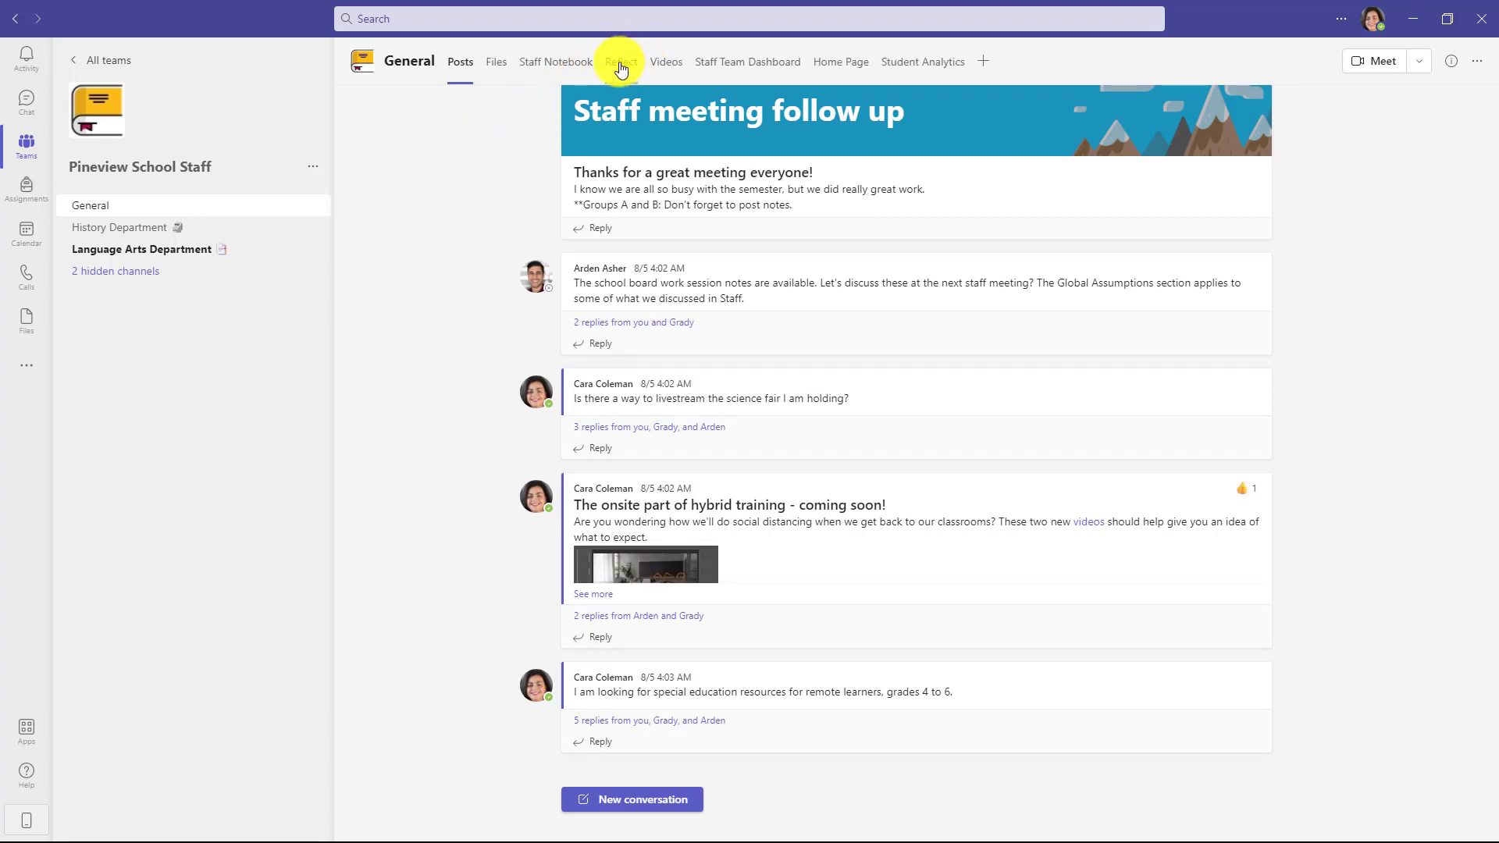
click(620, 61)
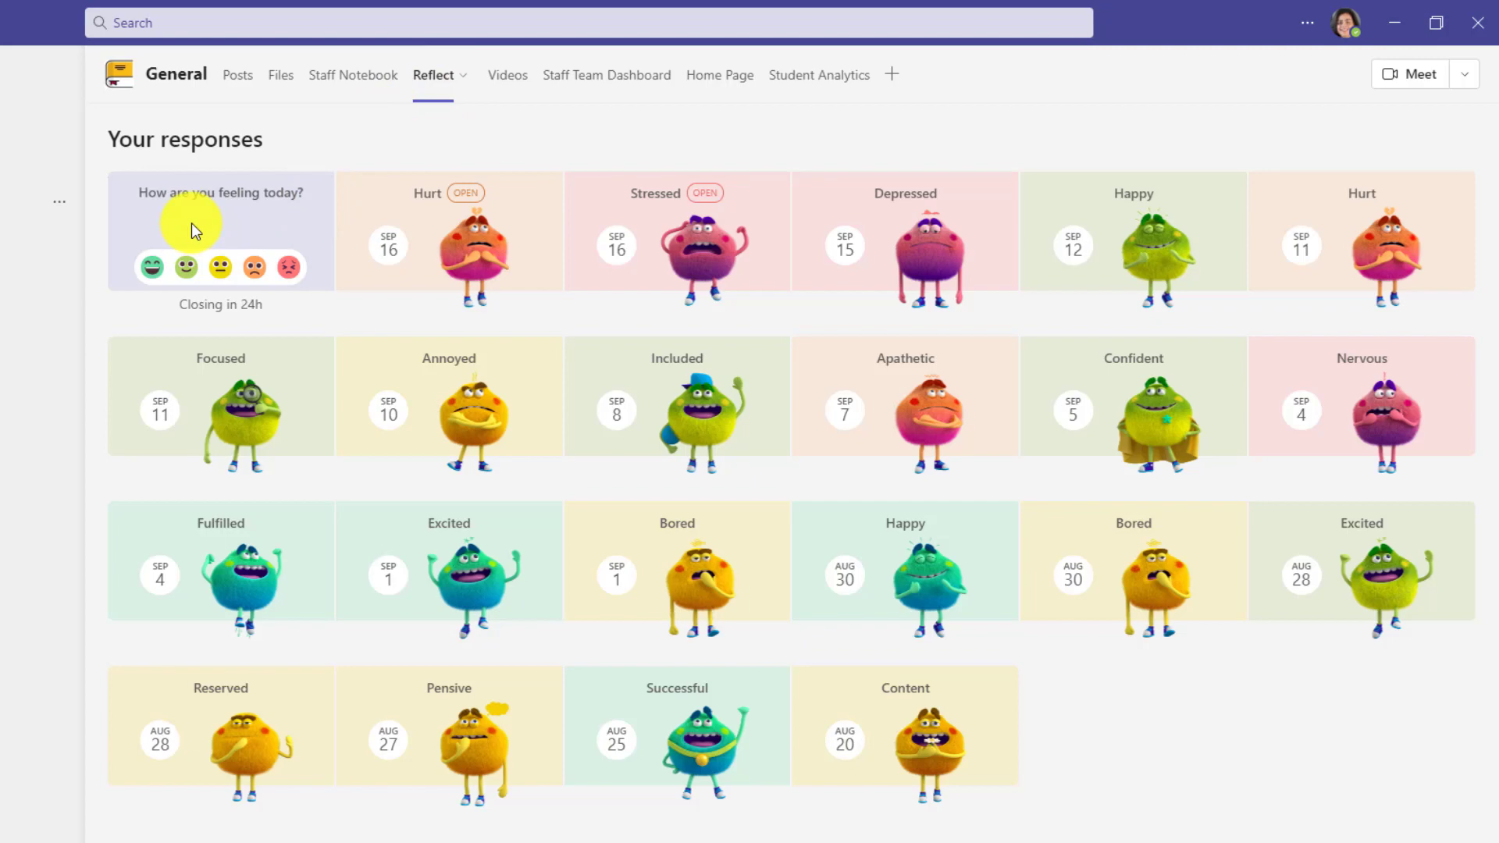
mouse_move(226, 247)
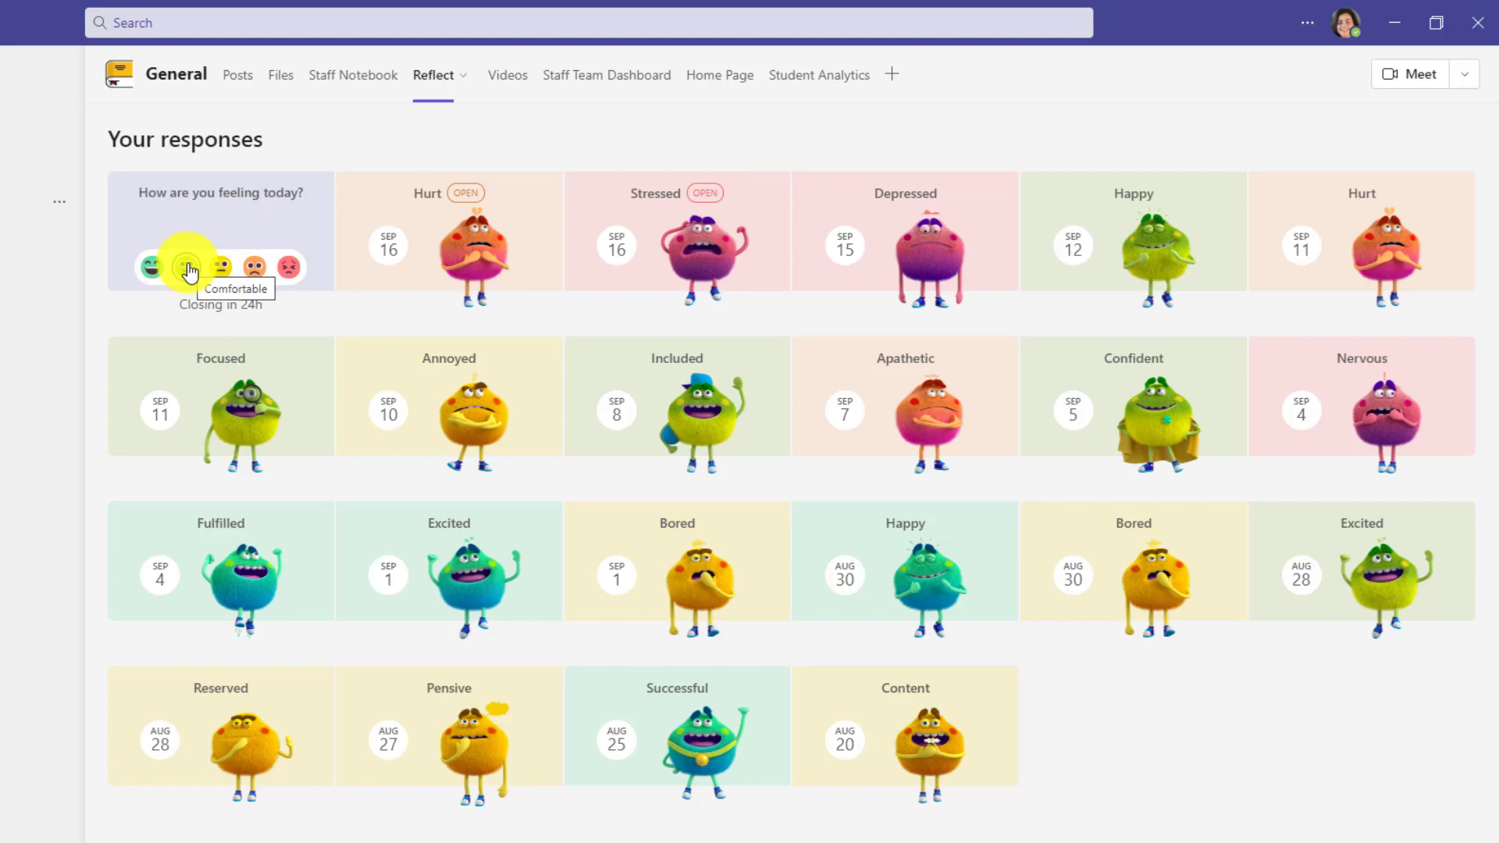
click(186, 267)
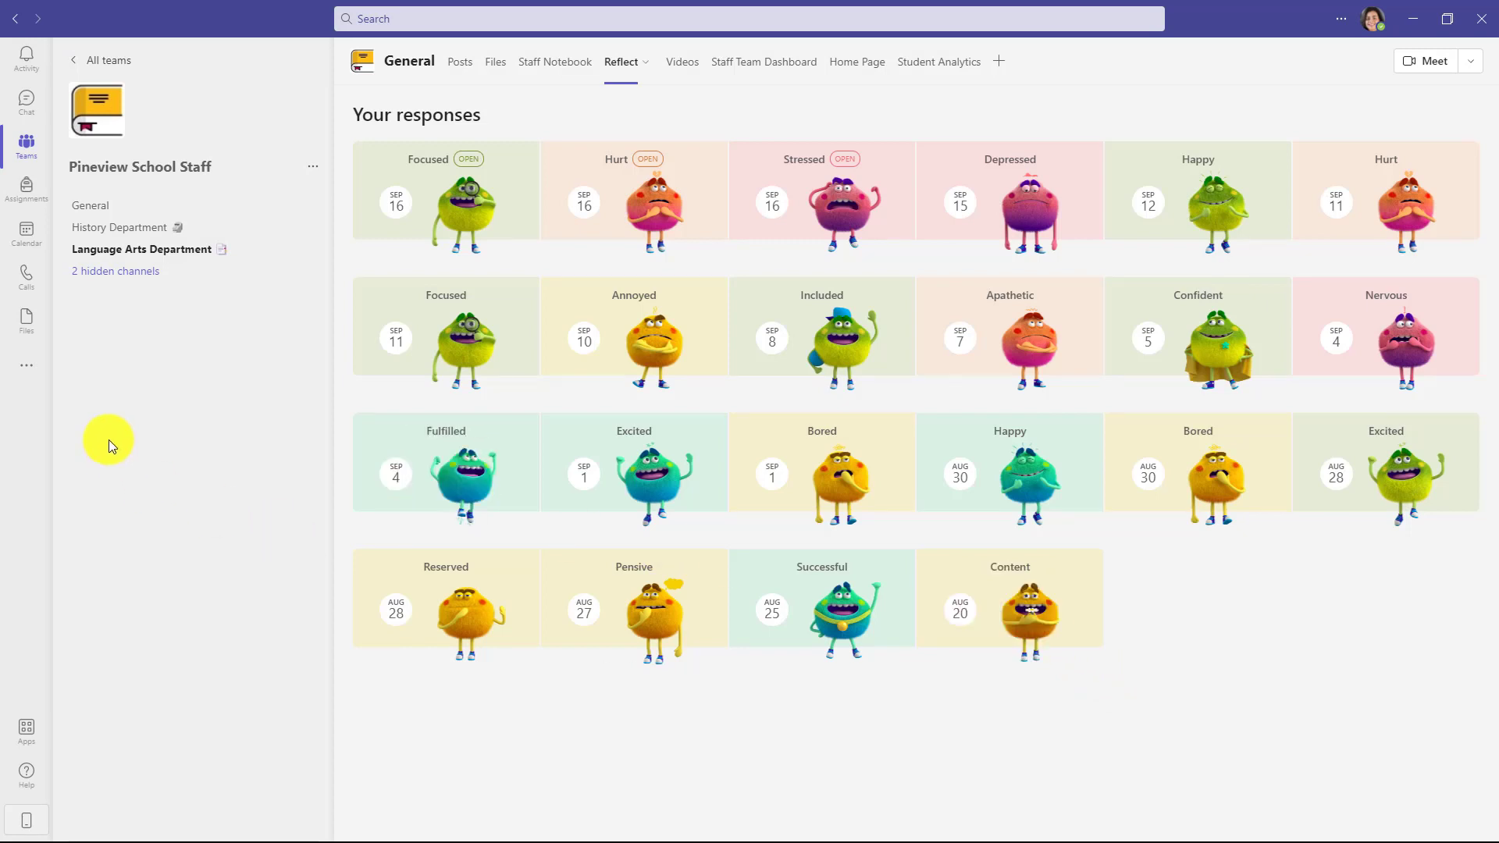
mouse_move(108, 60)
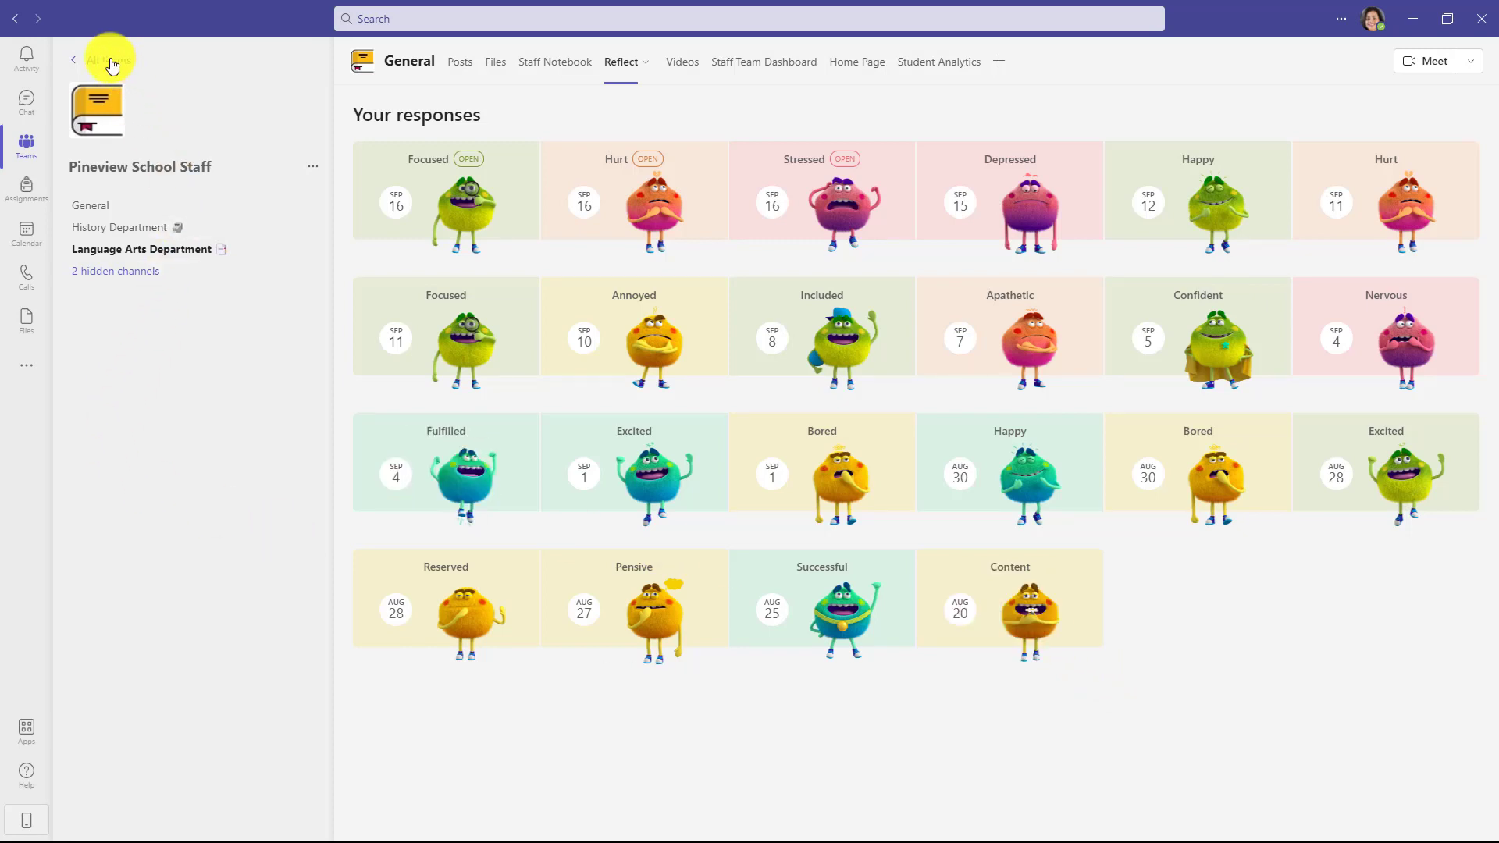
click(95, 59)
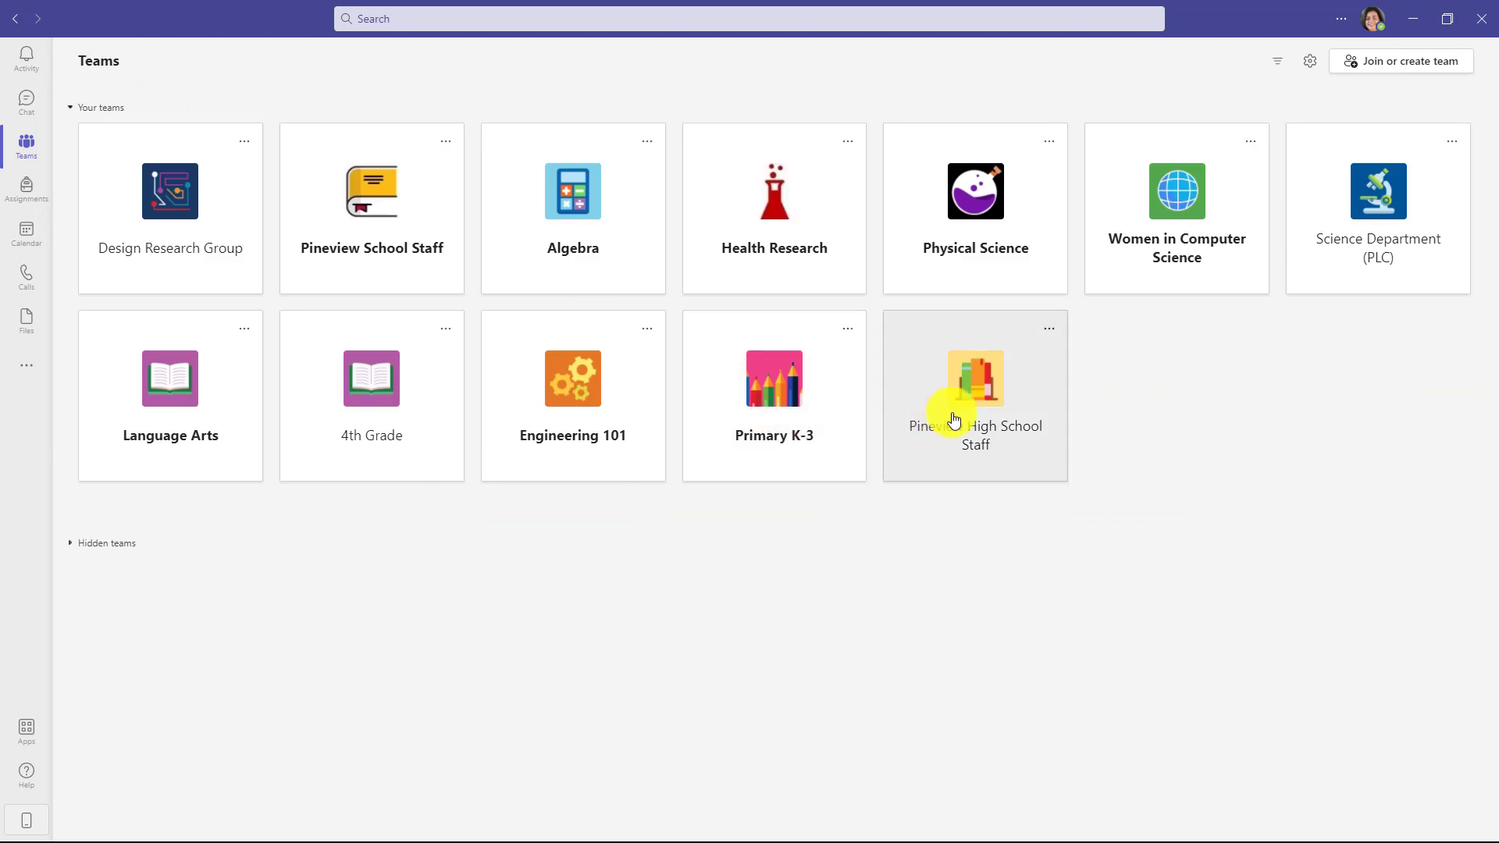
Start a new Reflect check-in for Pineview High School Staff using Educator support questions.
click(974, 378)
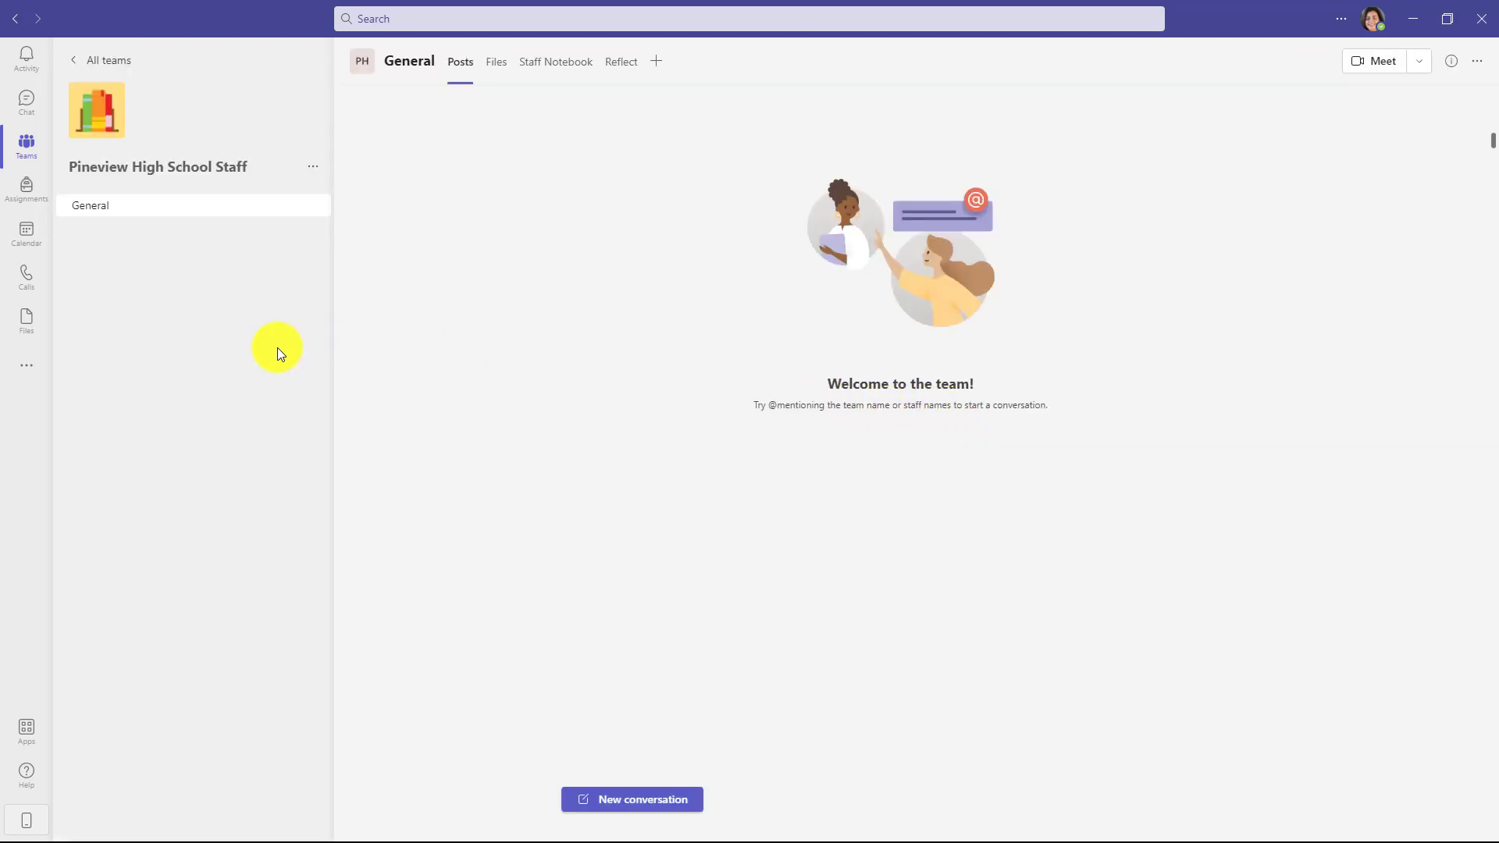
click(622, 61)
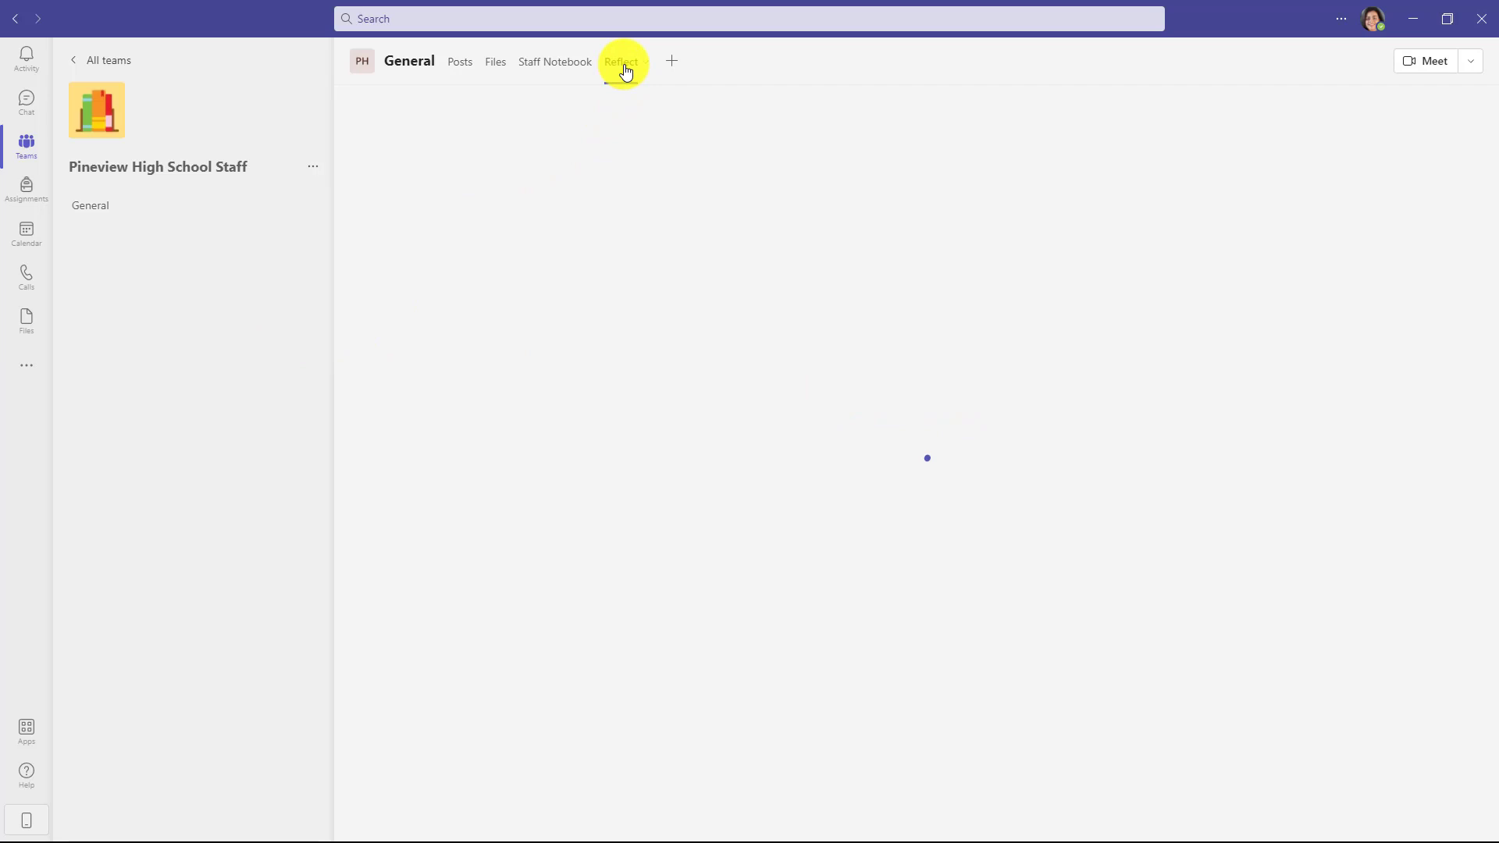
click(619, 61)
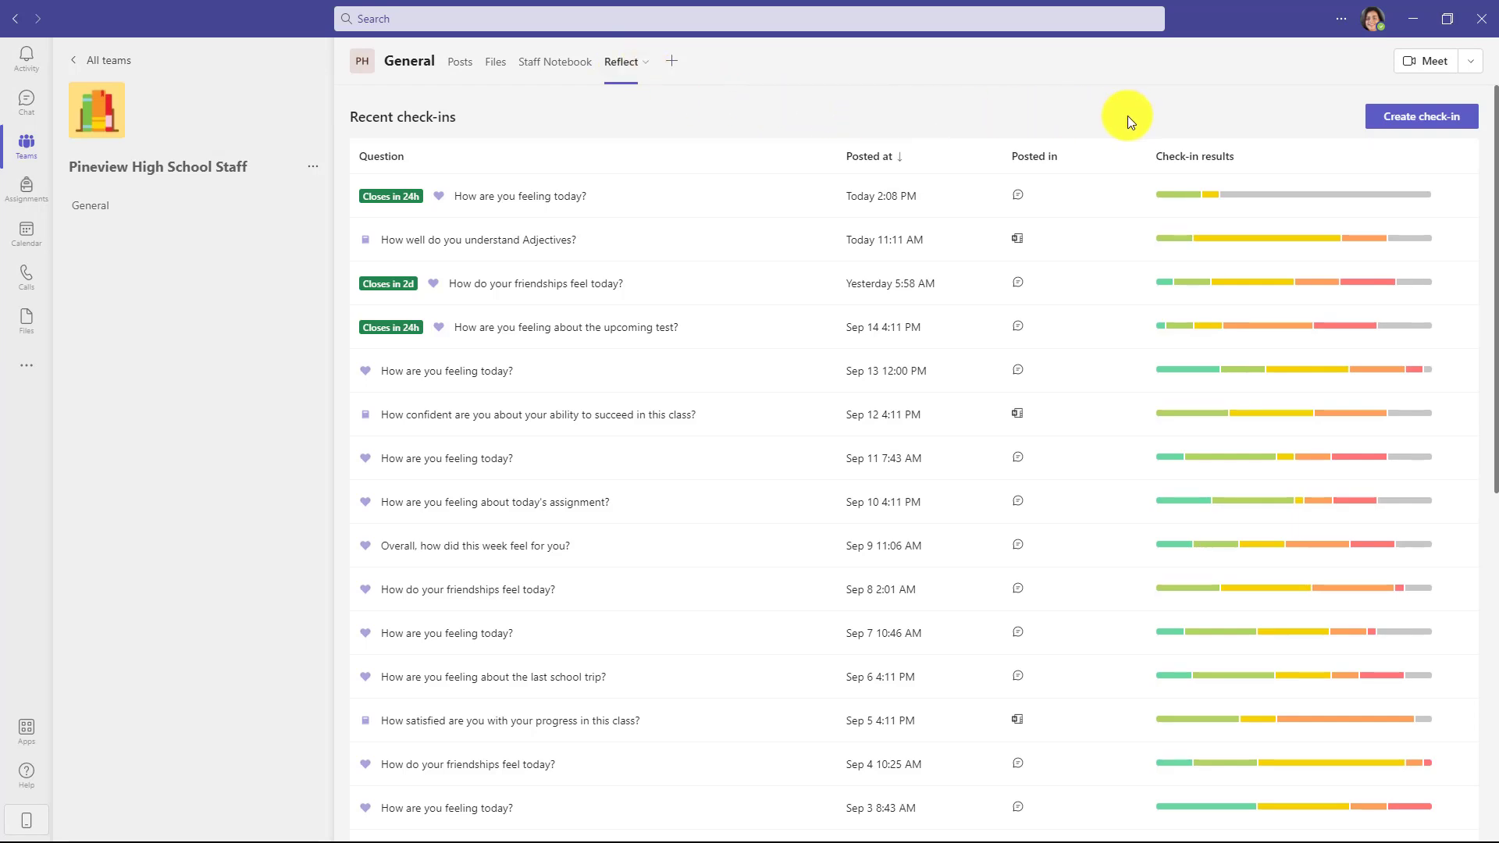
click(1420, 115)
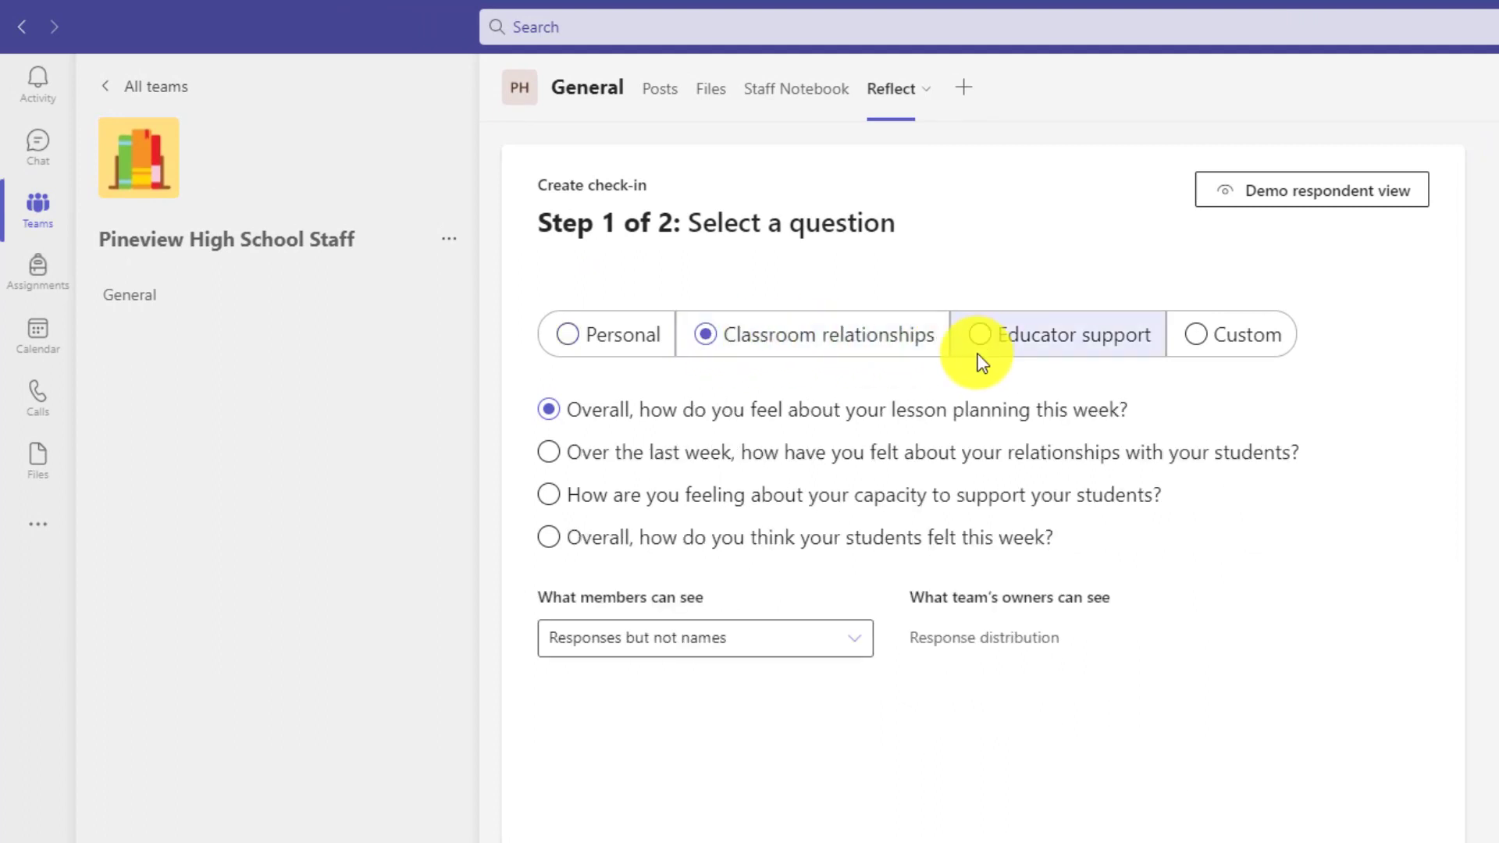
click(981, 334)
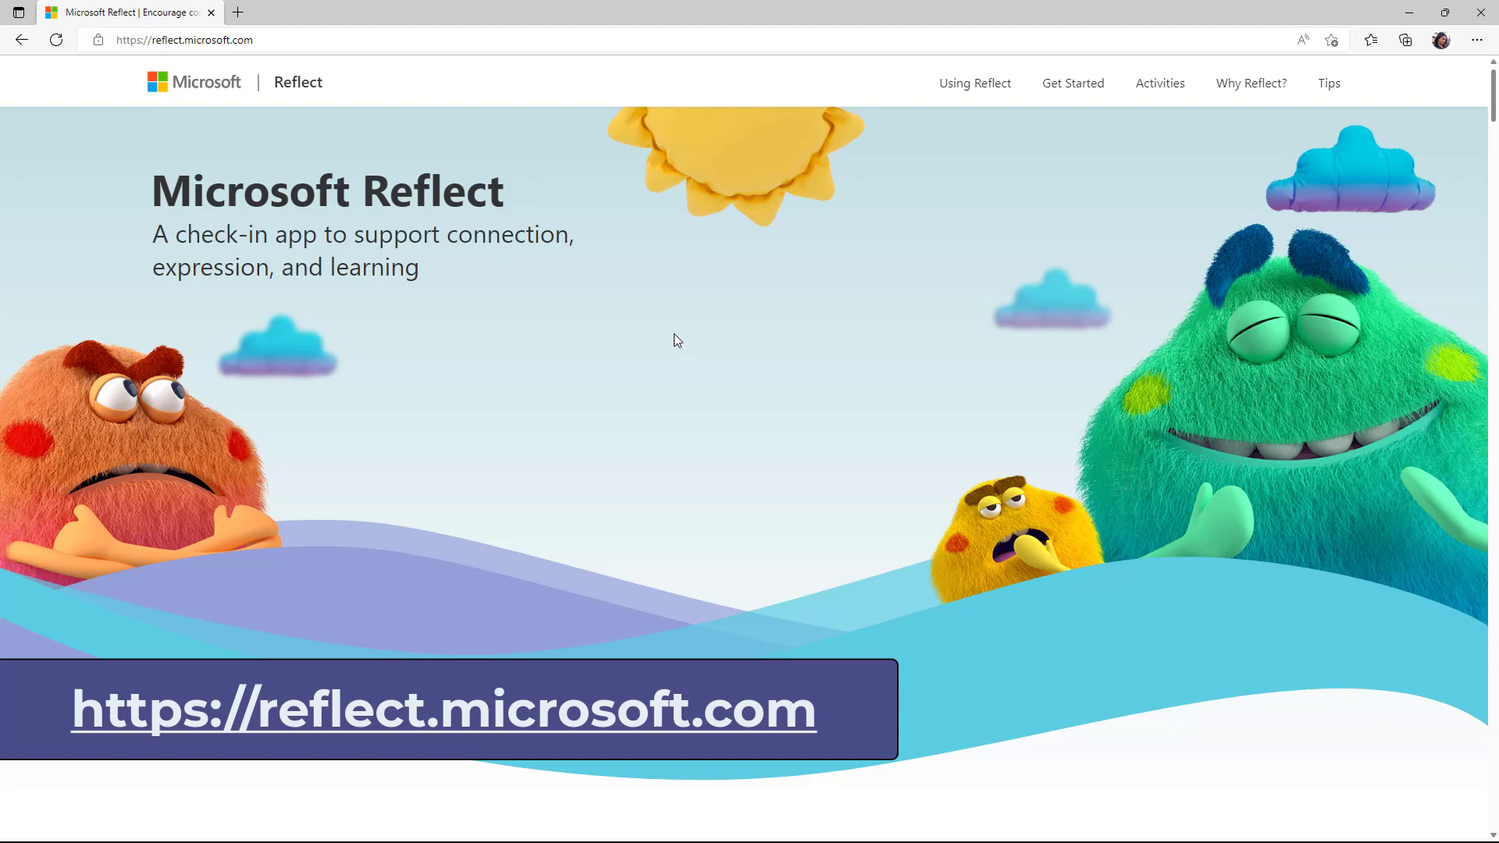
Scroll through the Reflect site's introduction, Using Reflect and Get started sections.
scroll(down, 3)
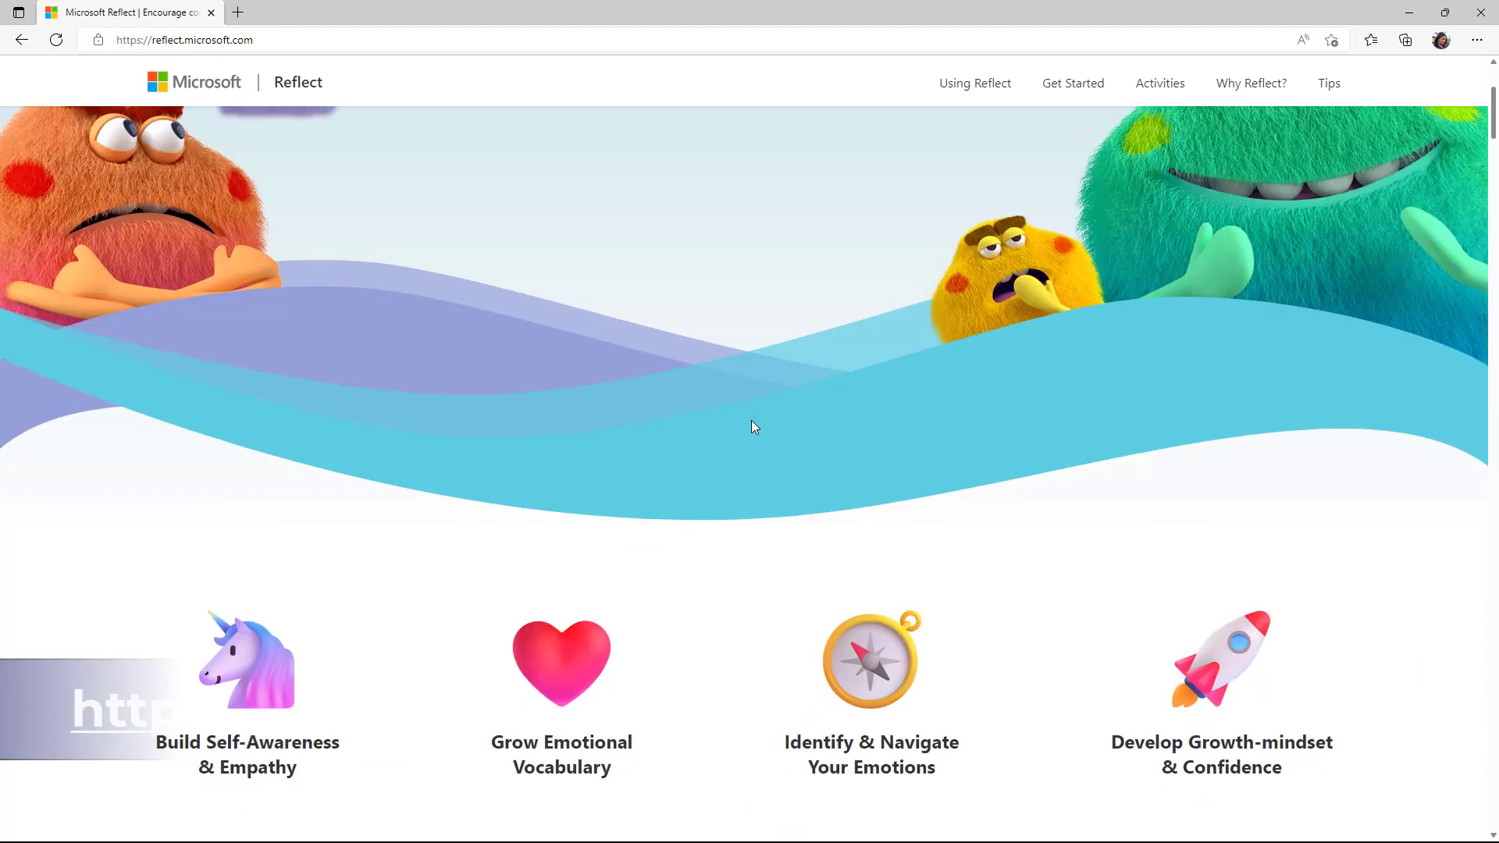
scroll(down, 3)
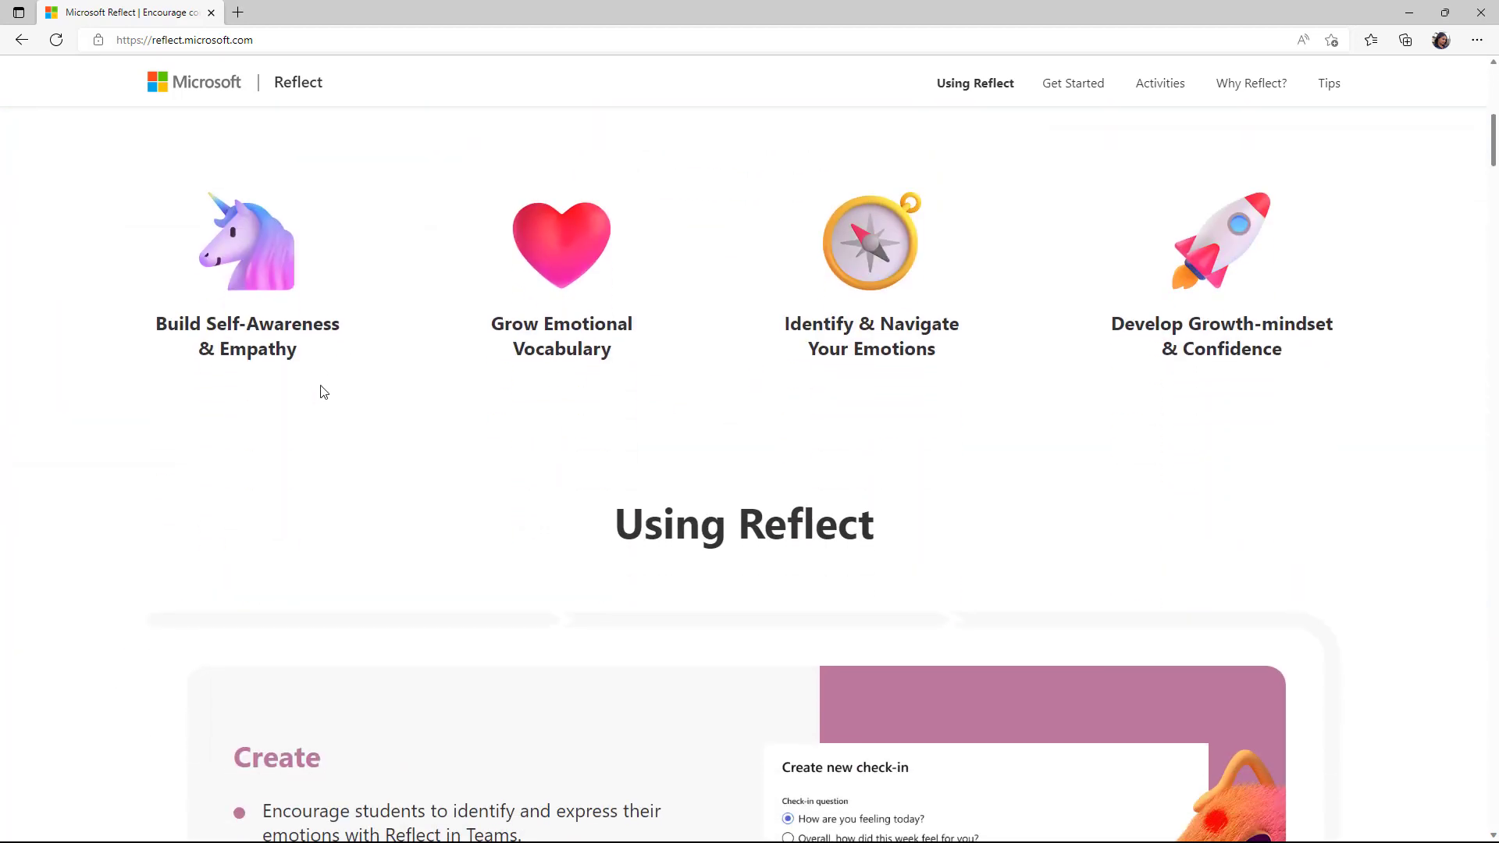
mouse_move(249, 370)
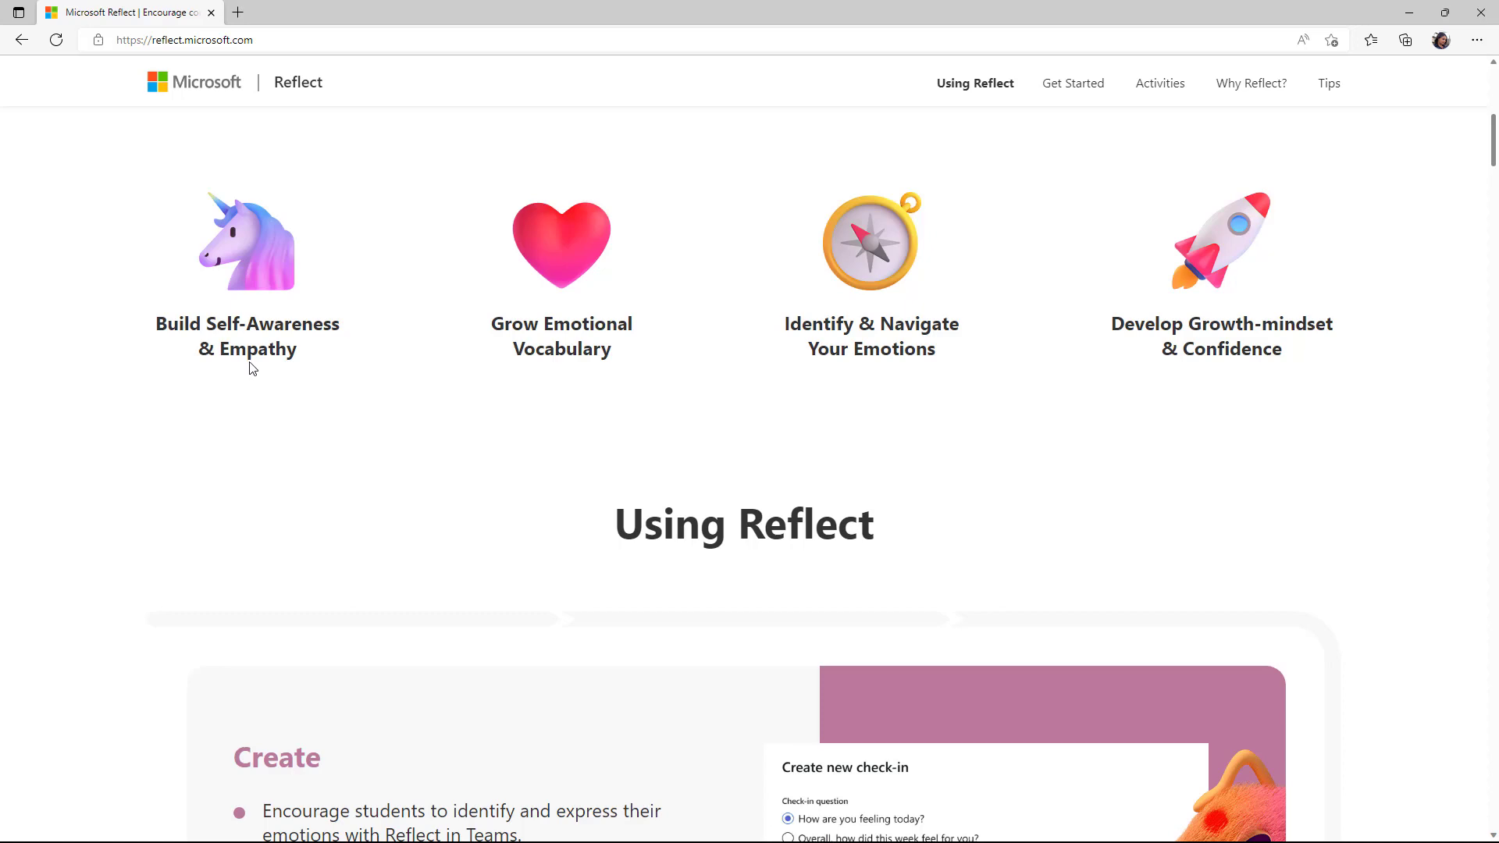
mouse_move(742, 408)
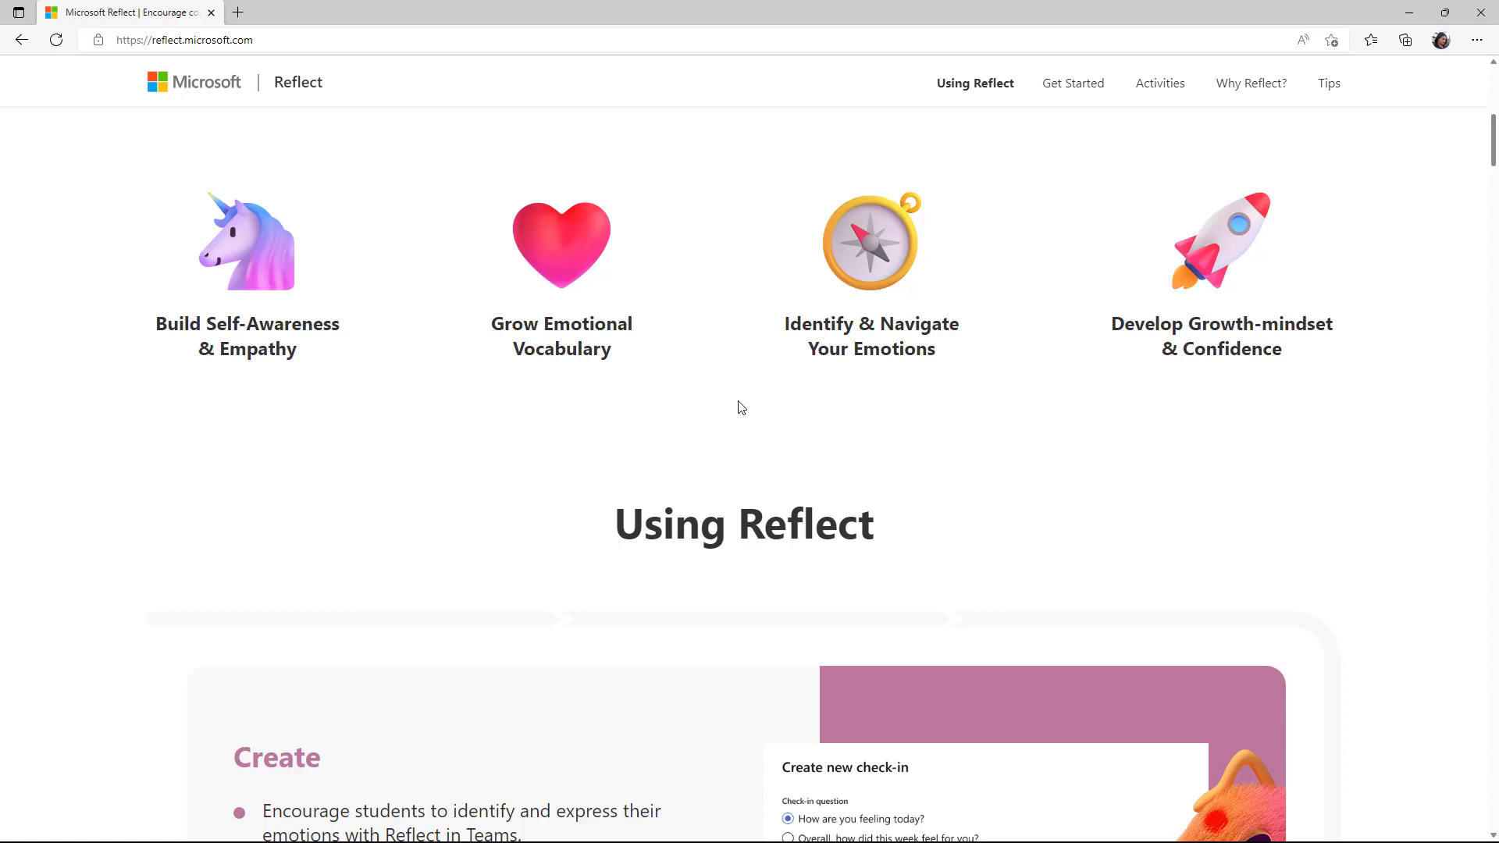
scroll(down, 3)
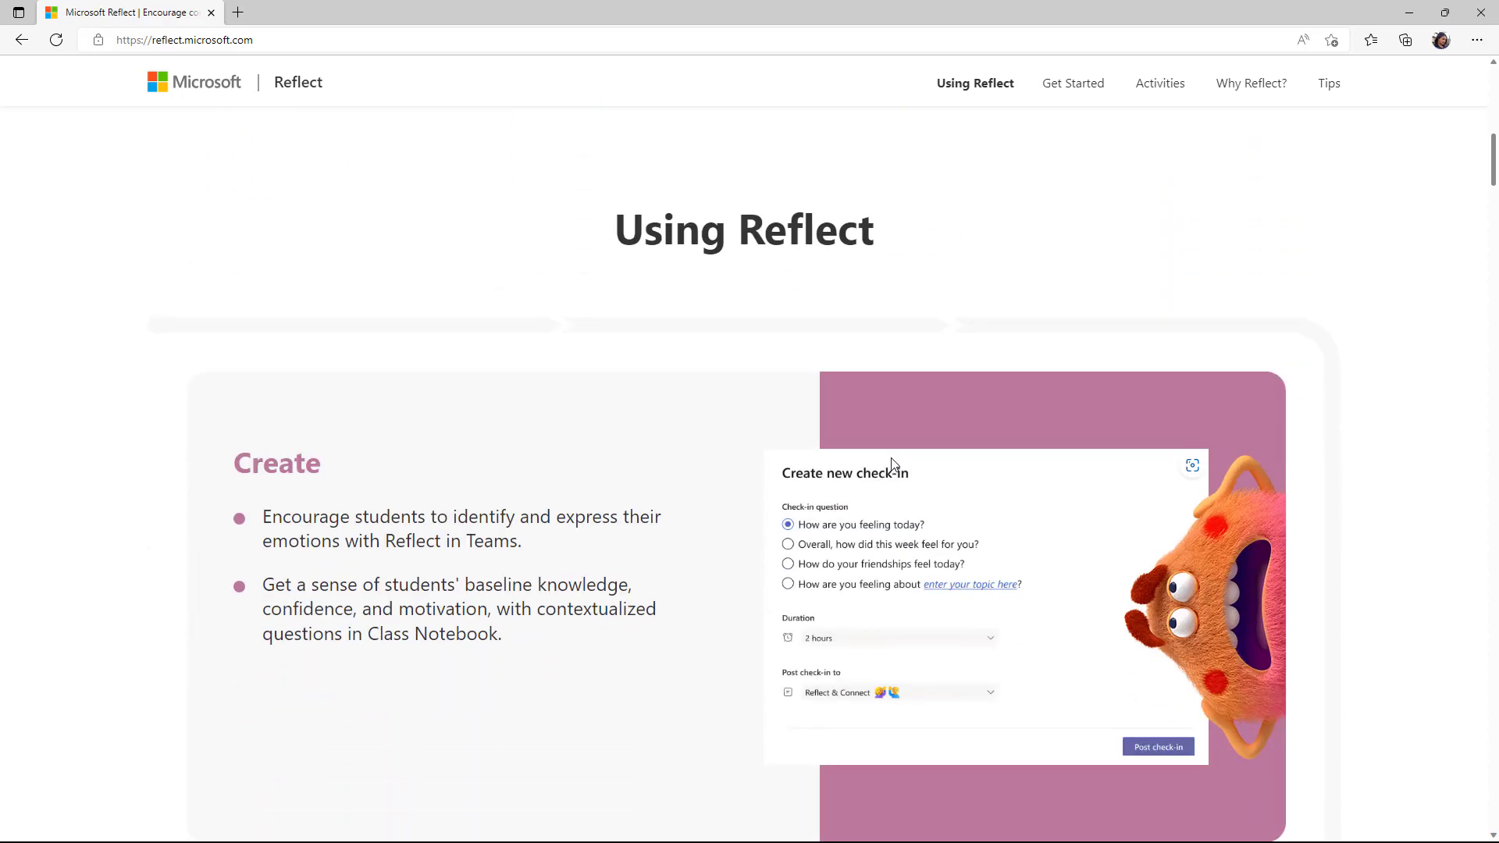
scroll(down, 3)
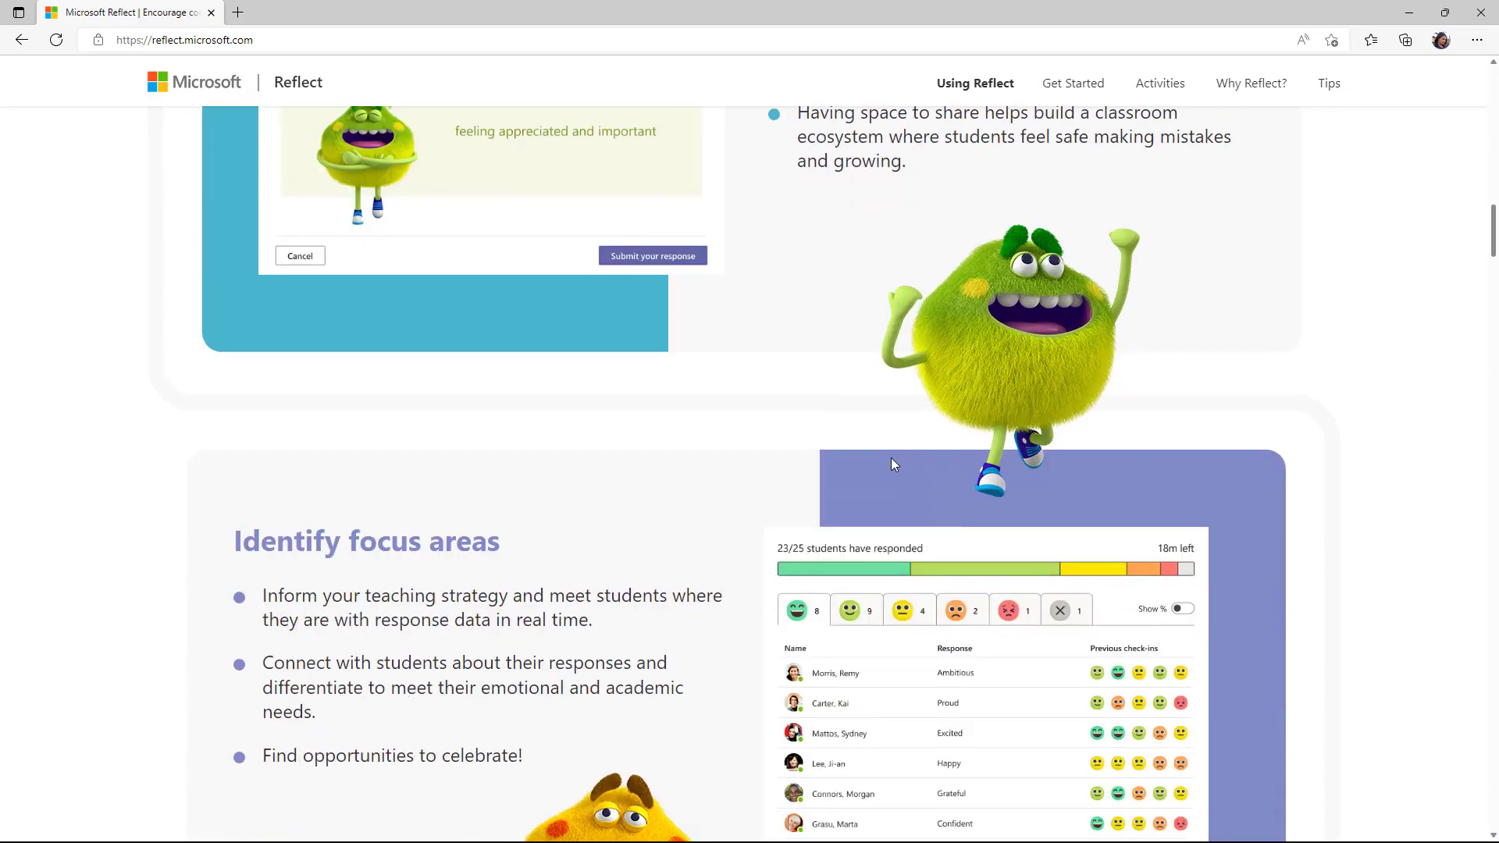
scroll(down, 3)
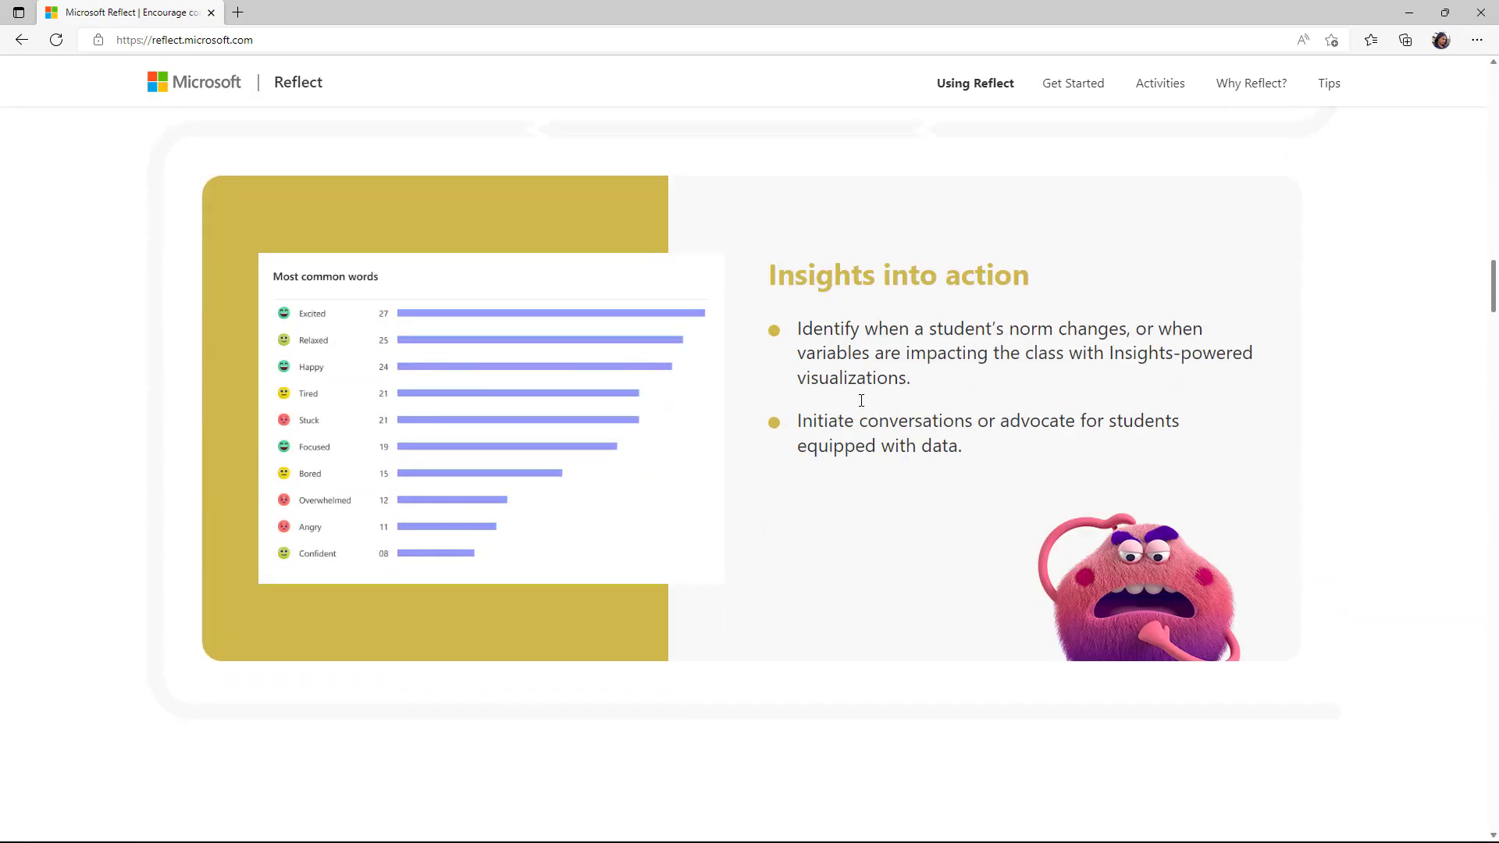
scroll(down, 3)
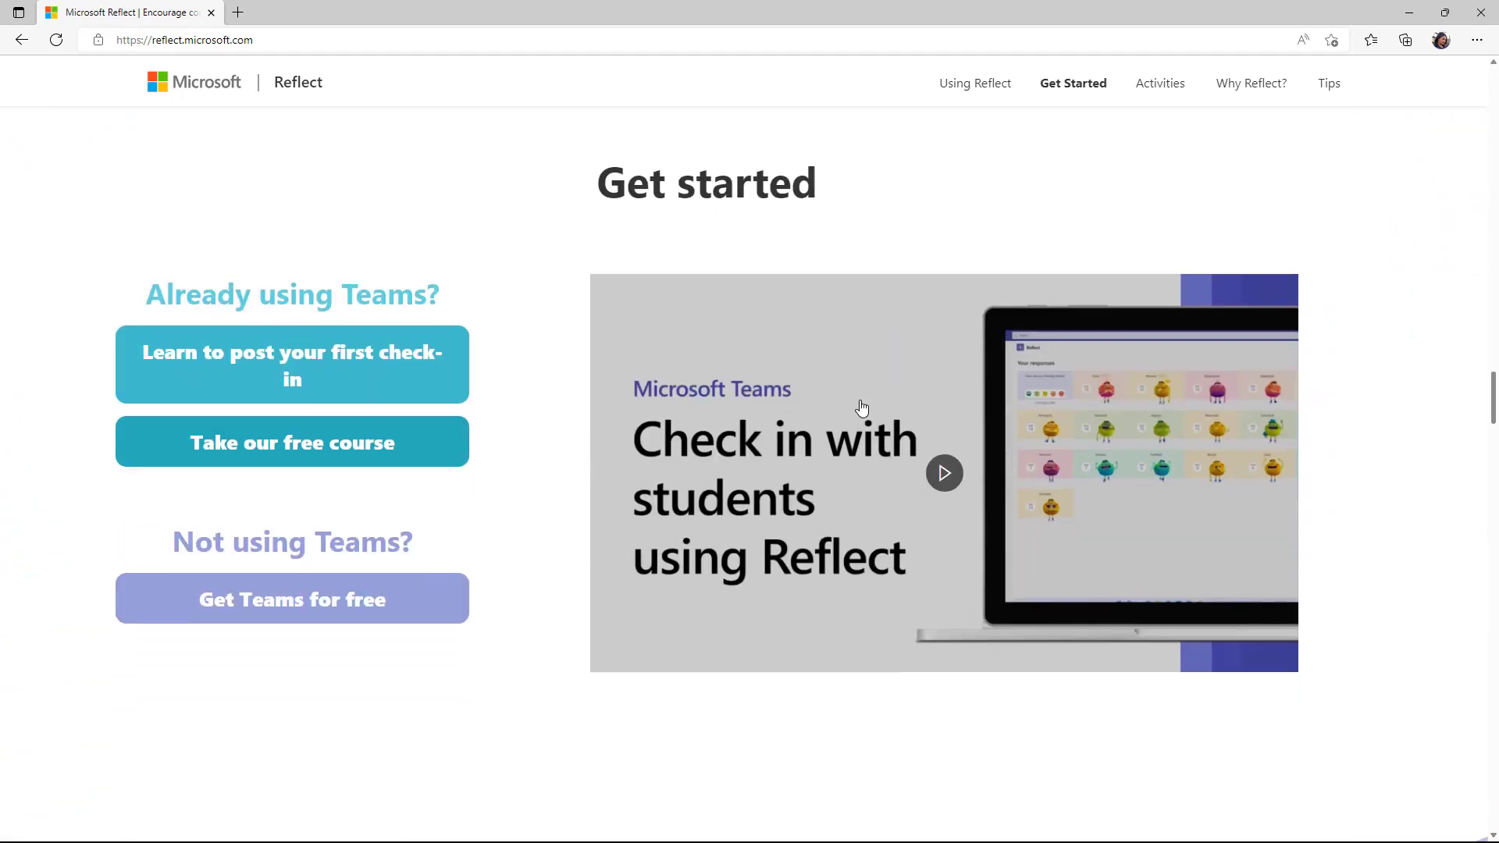
Jump to Activities and Why Reflect?, reaching 'Make Reflect part of your routine'.
click(1161, 82)
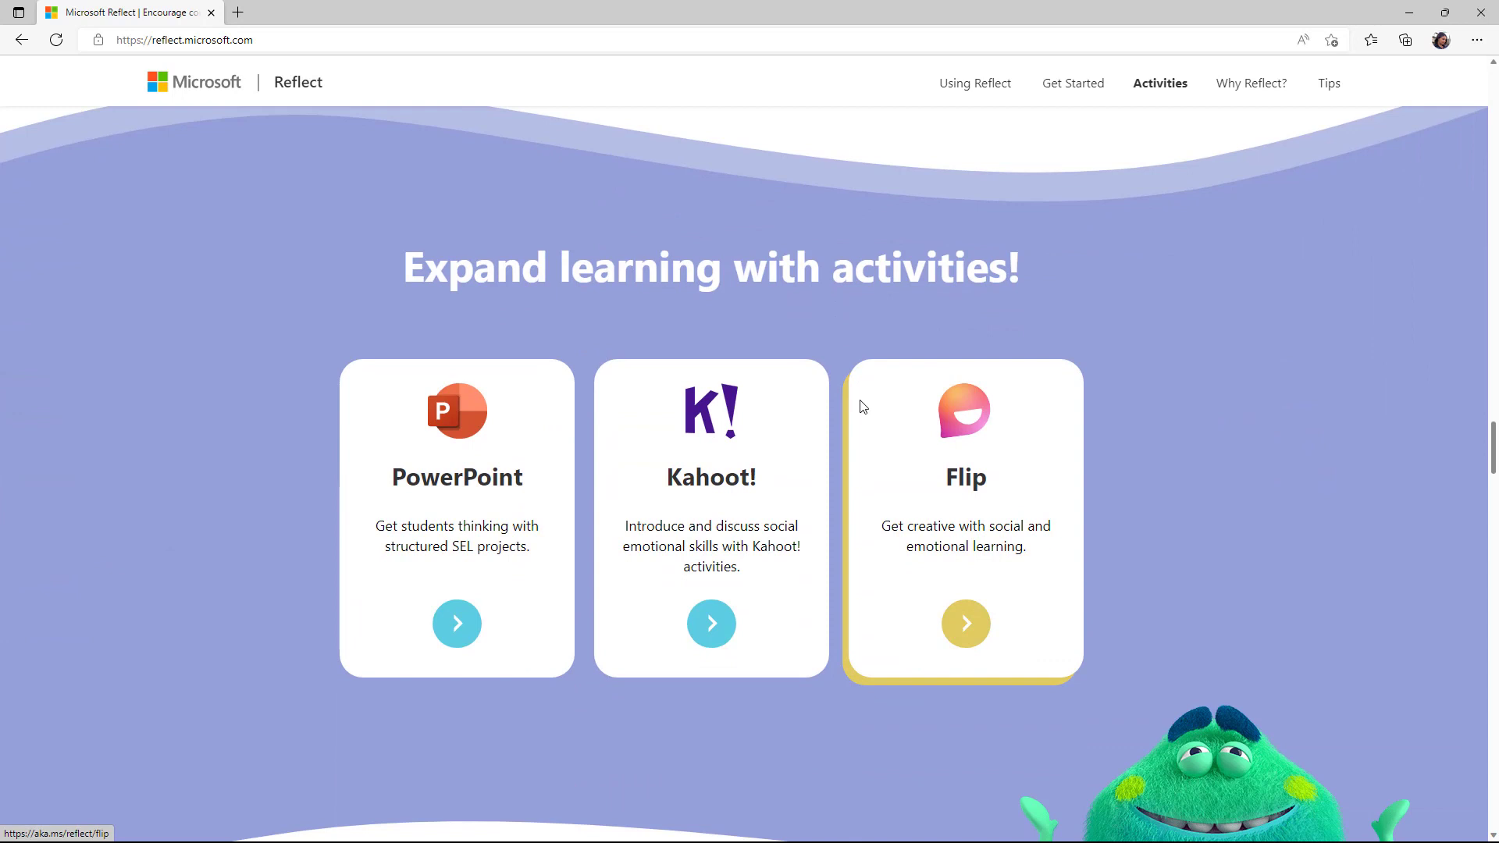
mouse_move(458, 411)
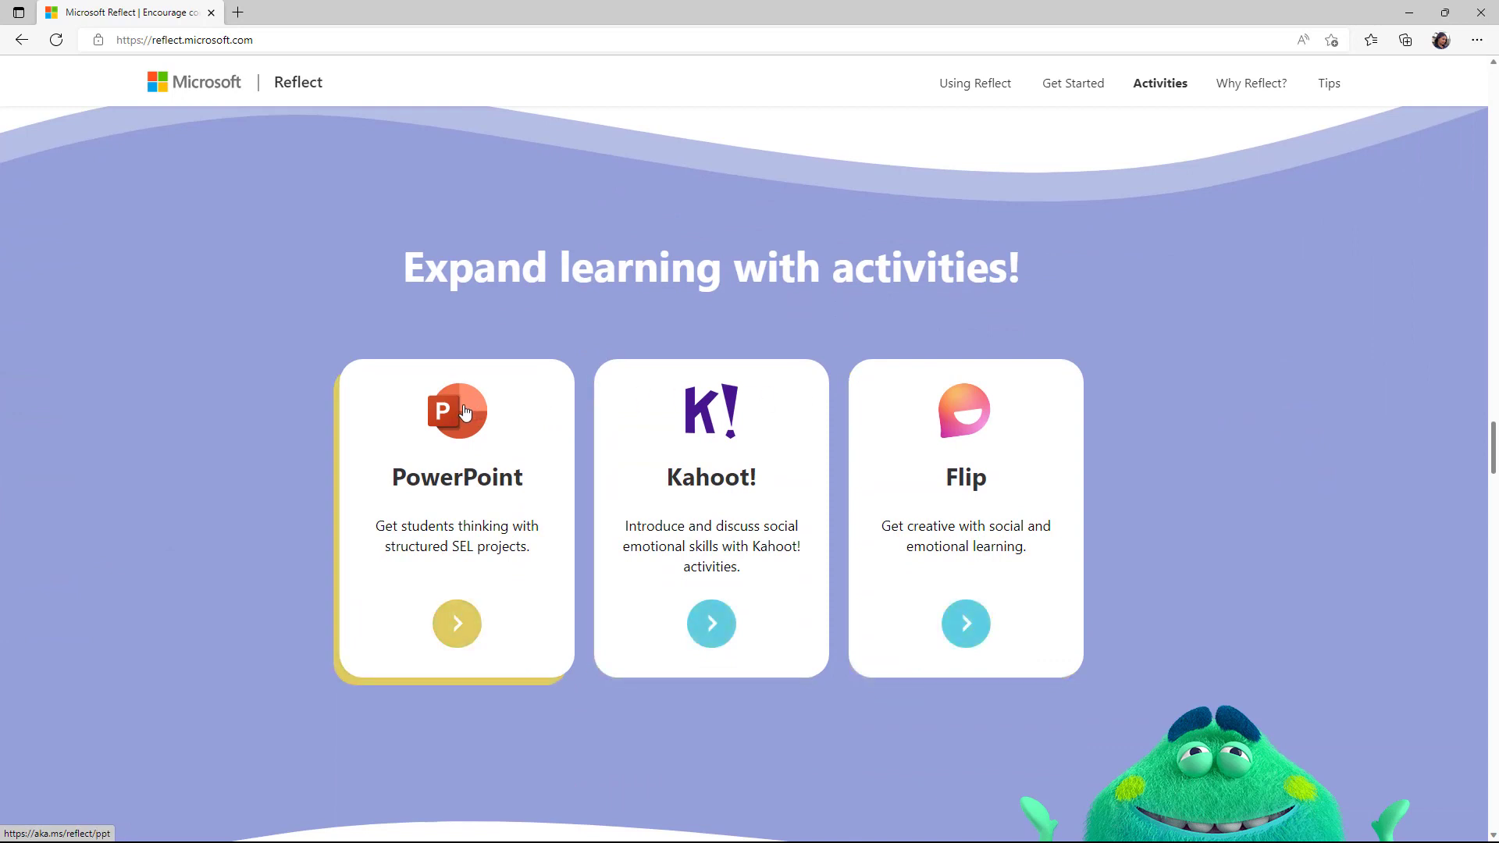
mouse_move(948, 455)
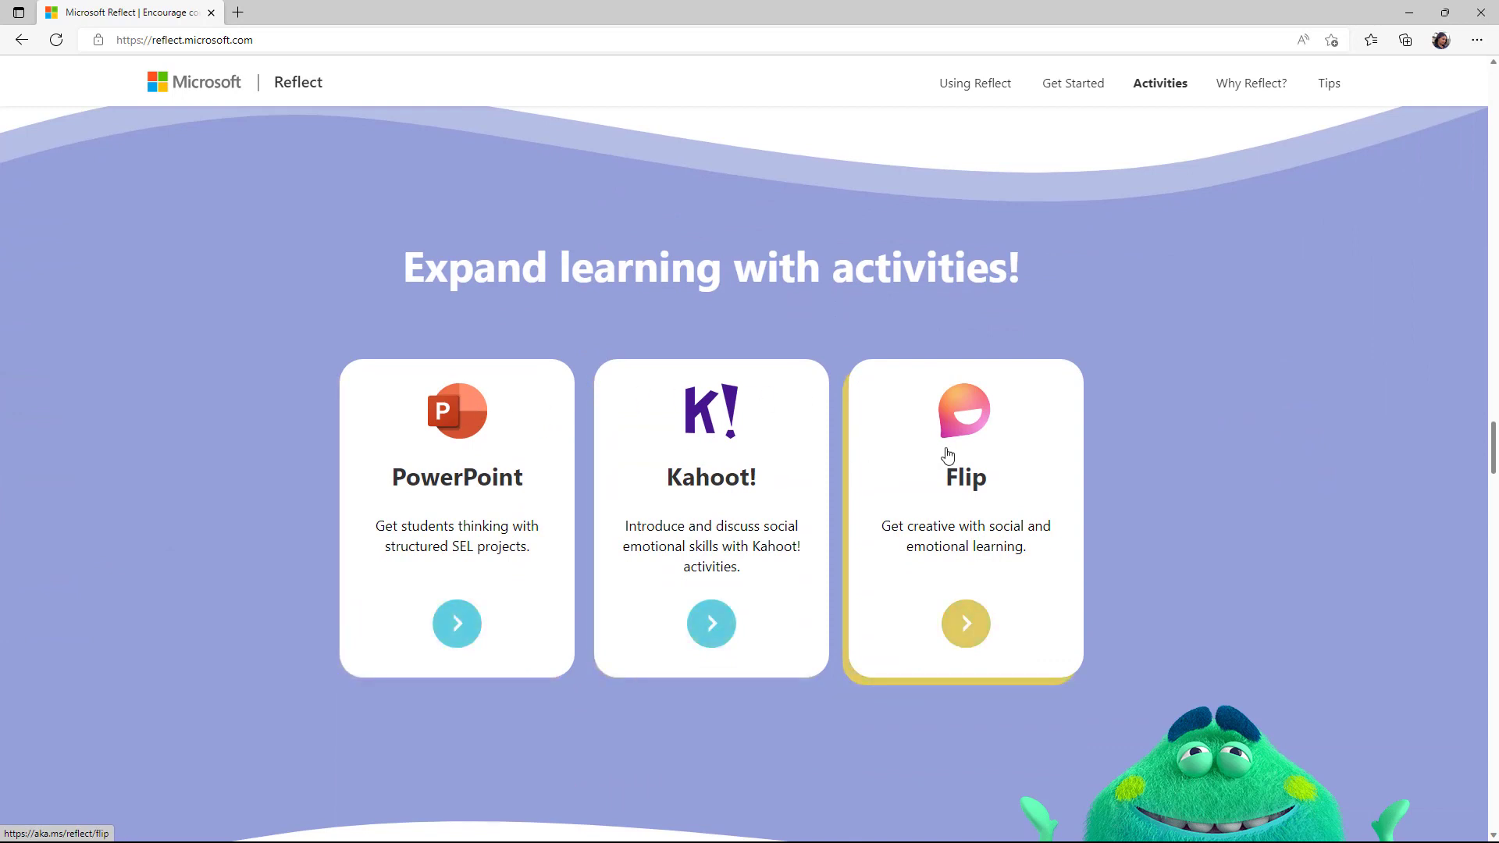
click(1249, 83)
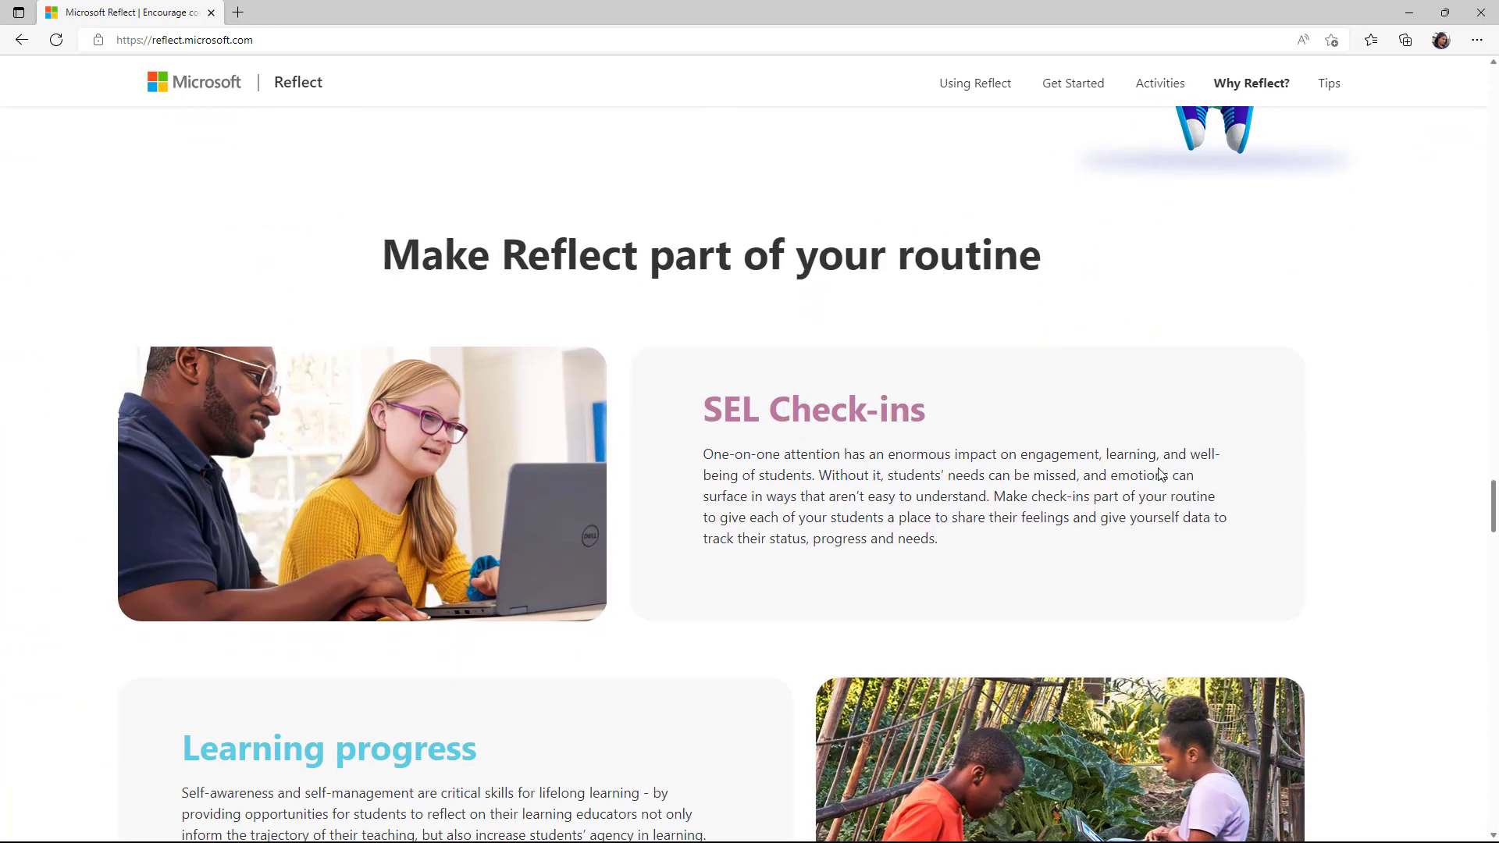
scroll(down, 3)
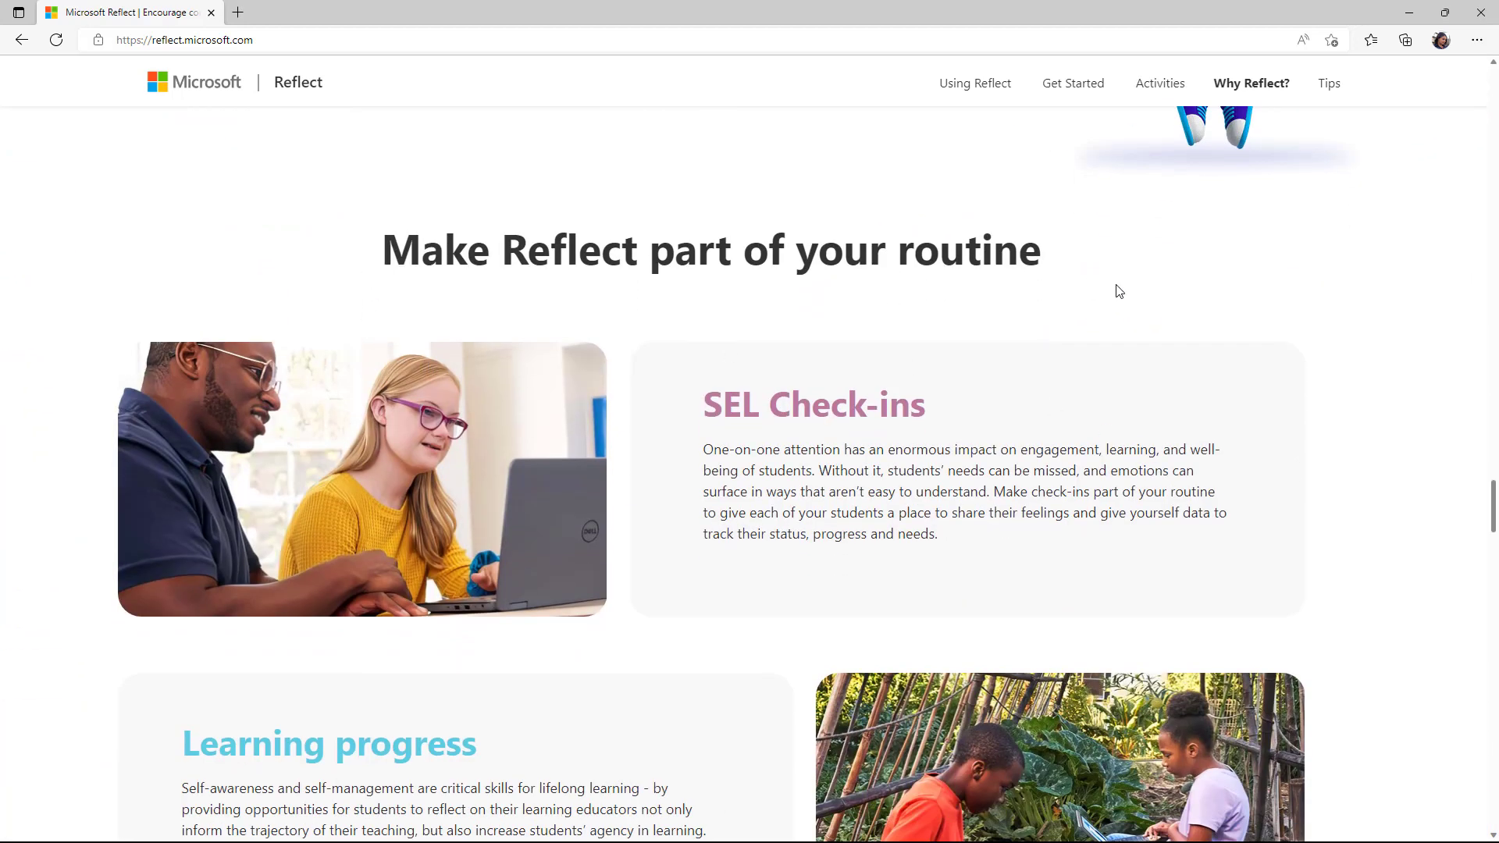